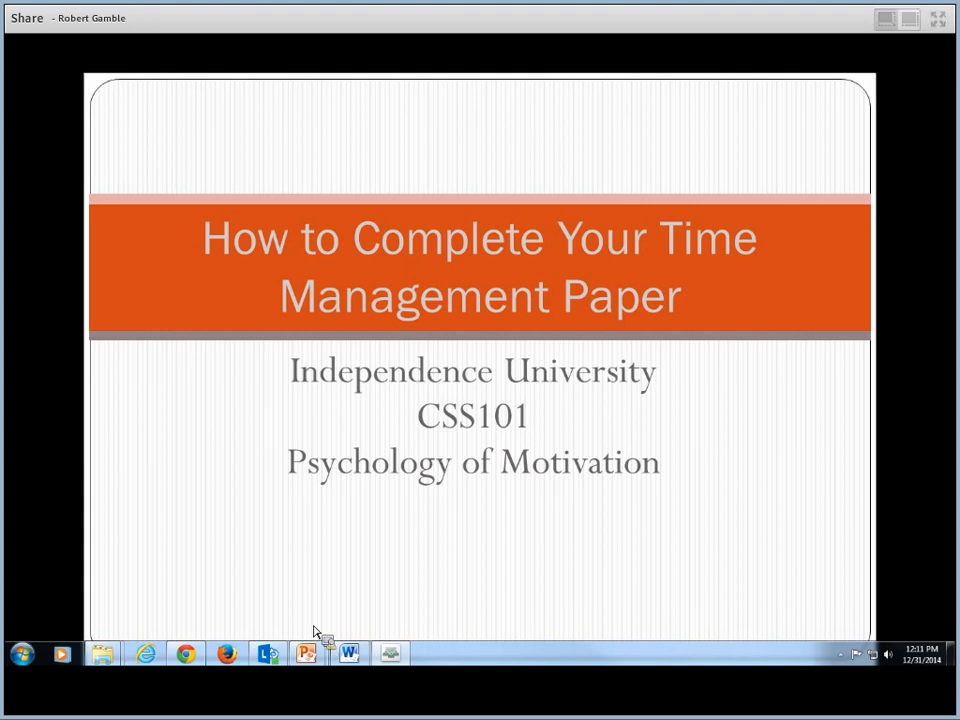
{"action": "mouse_move", "coordinate": [784, 316]}
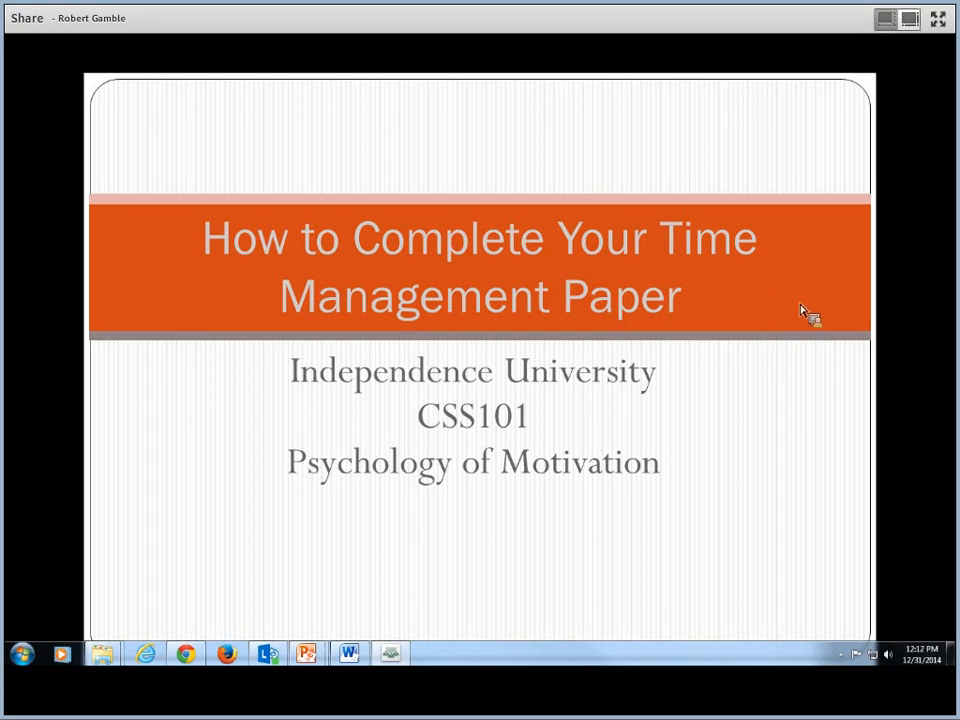
{"action": "mouse_move", "coordinate": [730, 442]}
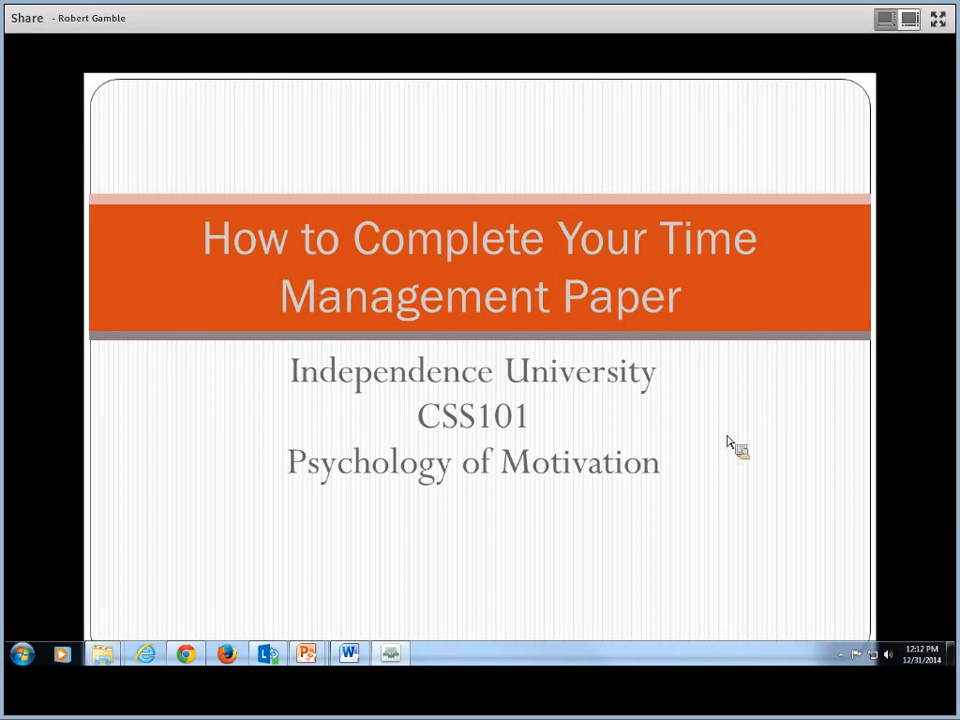
{"action": "mouse_move", "coordinate": [626, 508]}
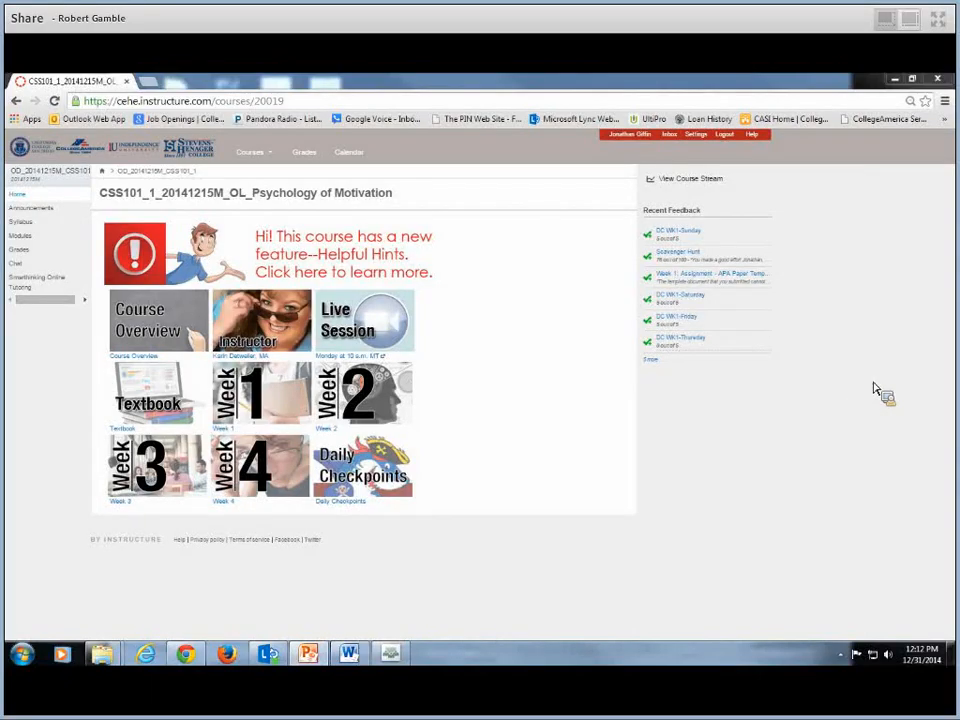
{"action": "mouse_move", "coordinate": [544, 278]}
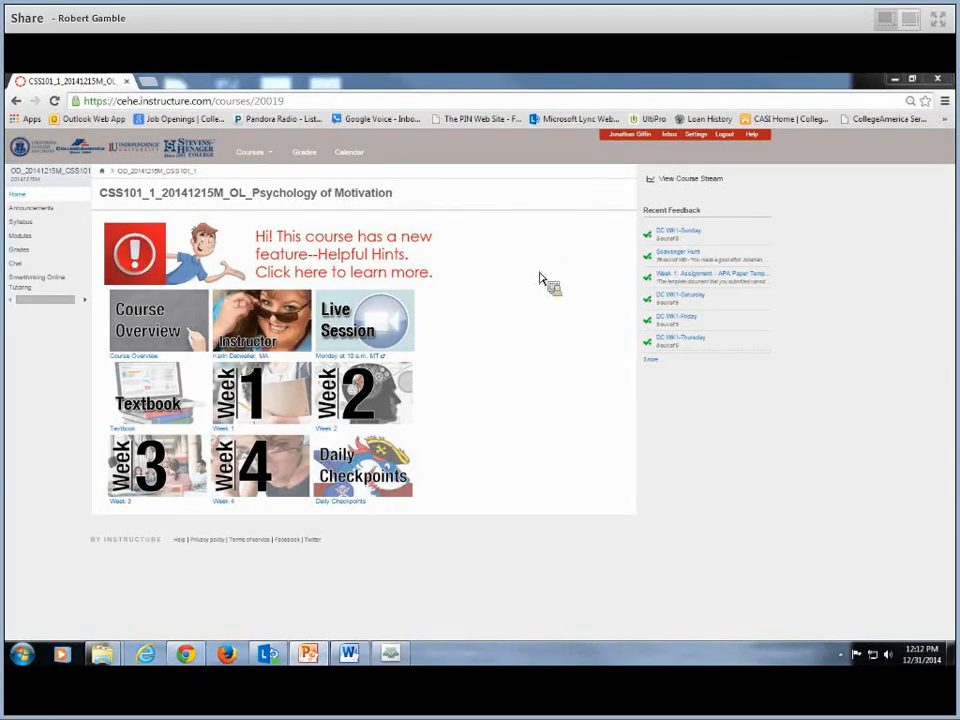
{"action": "mouse_move", "coordinate": [588, 404]}
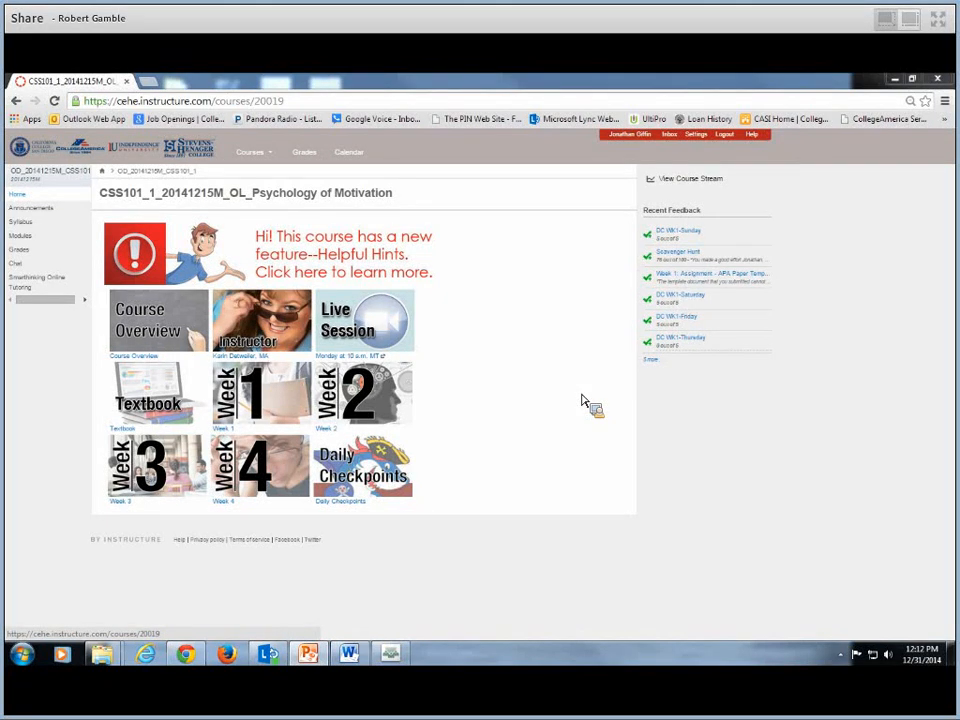
{"action": "mouse_move", "coordinate": [530, 490]}
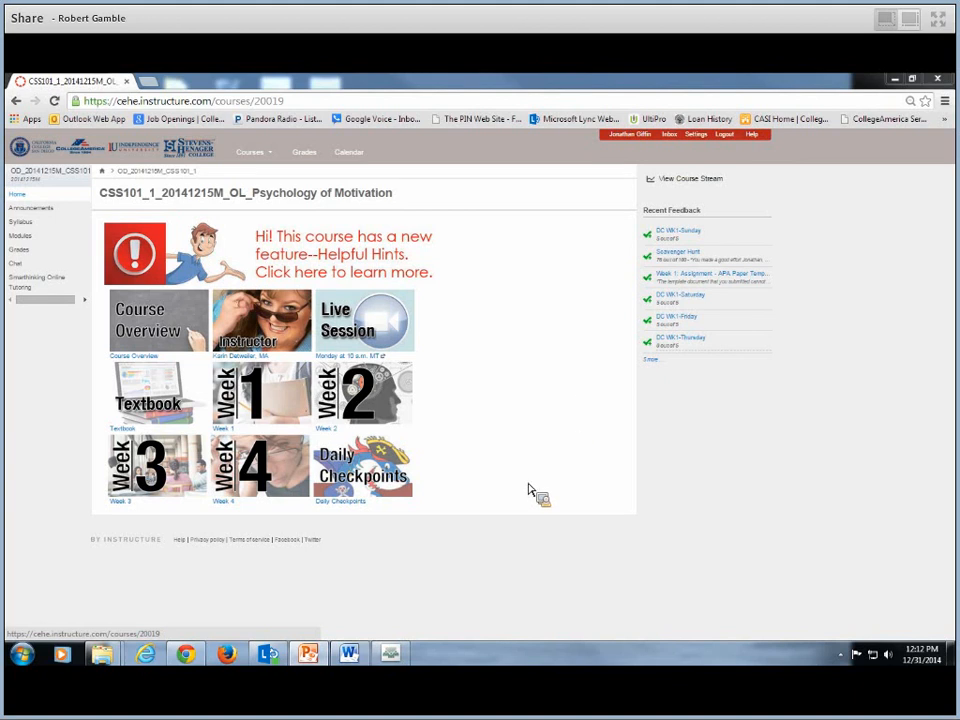
{"action": "mouse_move", "coordinate": [616, 482]}
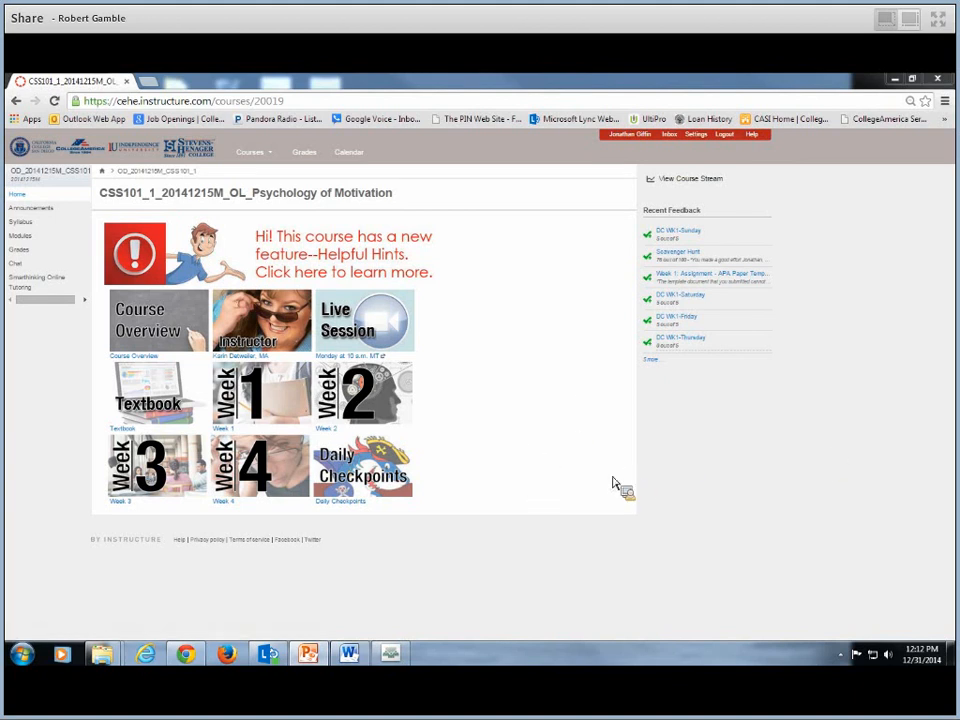
{"action": "mouse_move", "coordinate": [614, 492]}
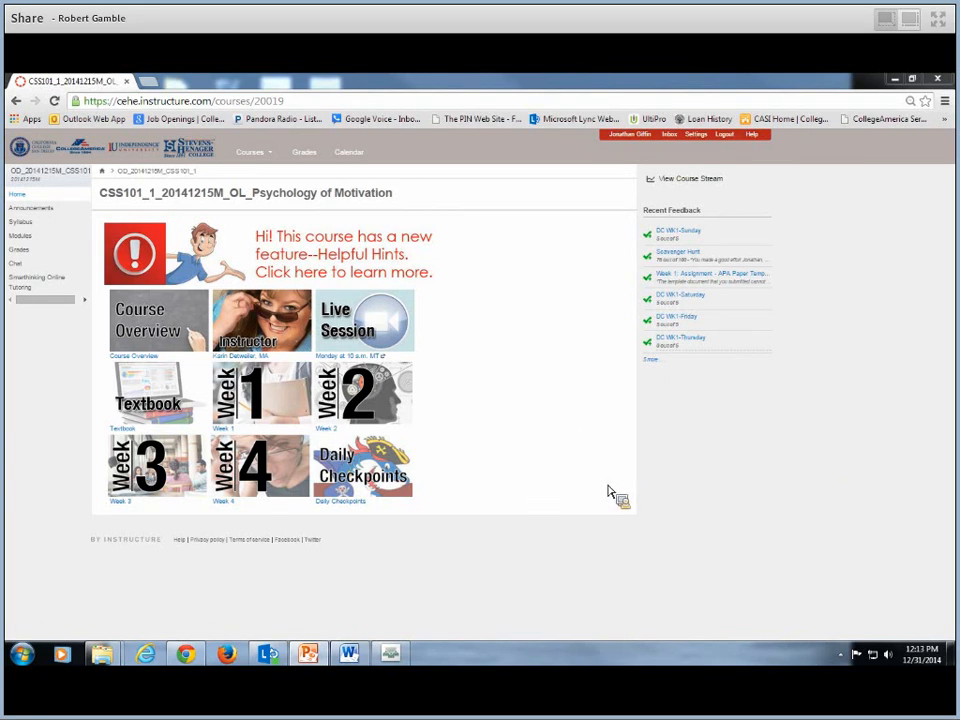
{"action": "mouse_move", "coordinate": [598, 488]}
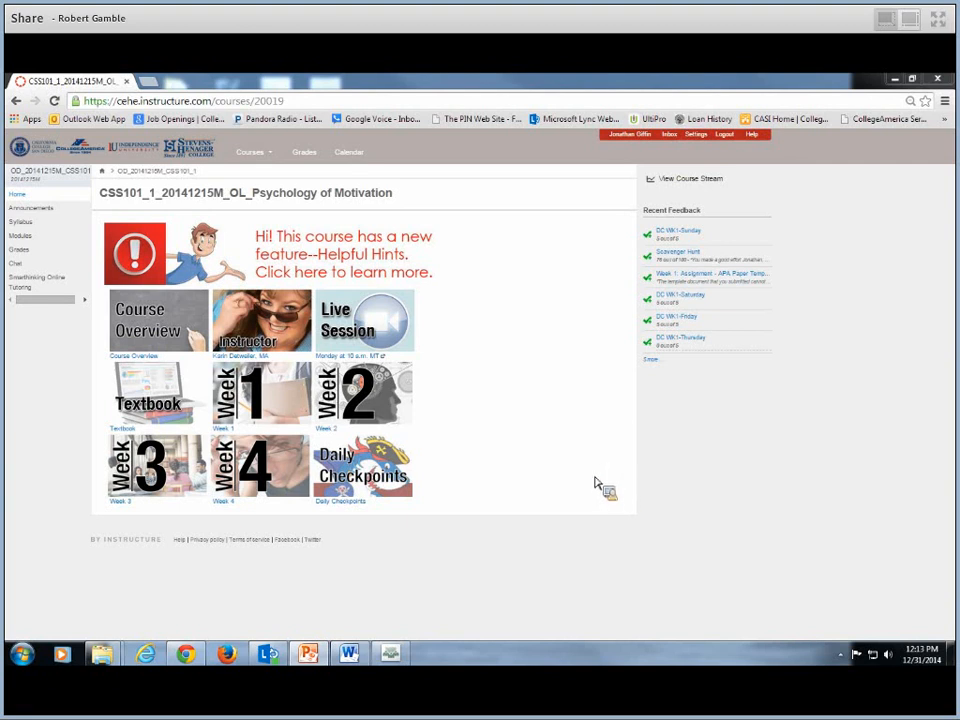
{"action": "mouse_move", "coordinate": [632, 538]}
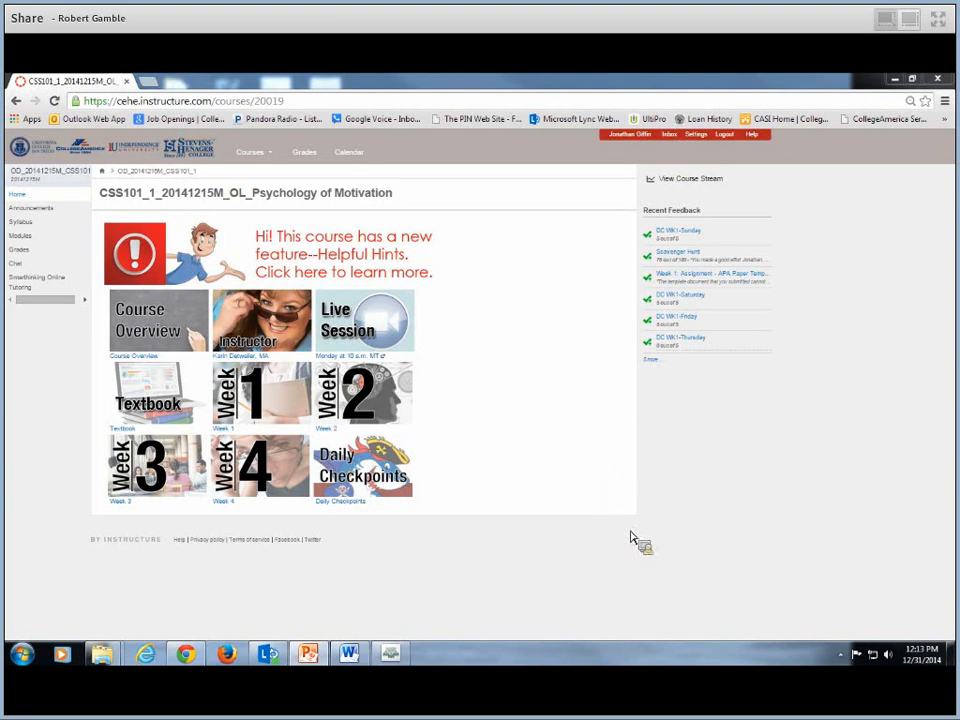
{"action": "mouse_move", "coordinate": [576, 592]}
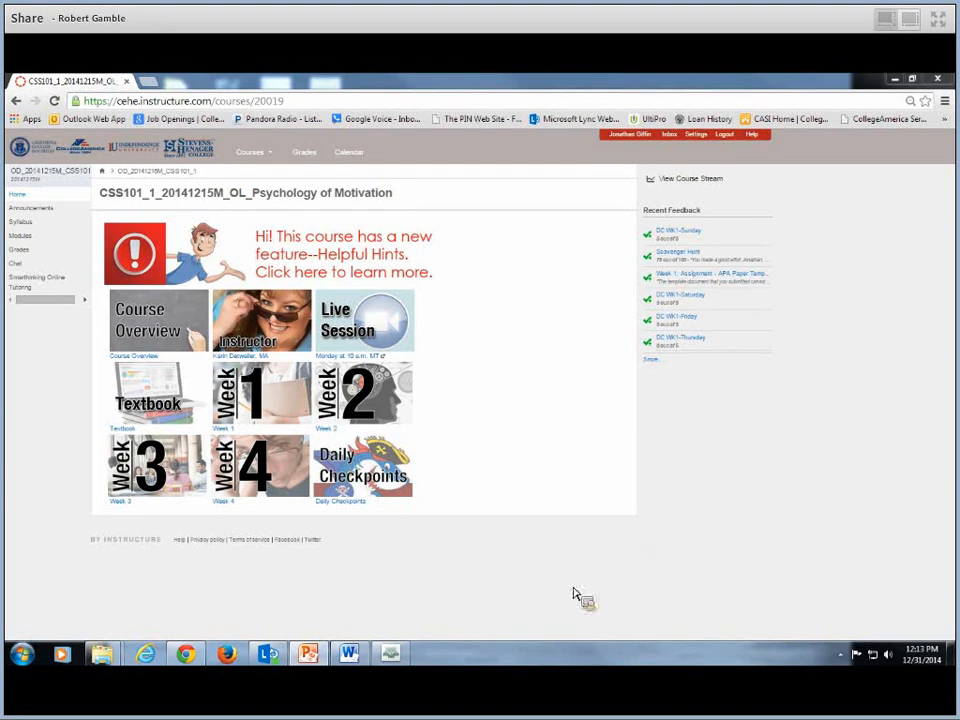
{"action": "mouse_move", "coordinate": [640, 600]}
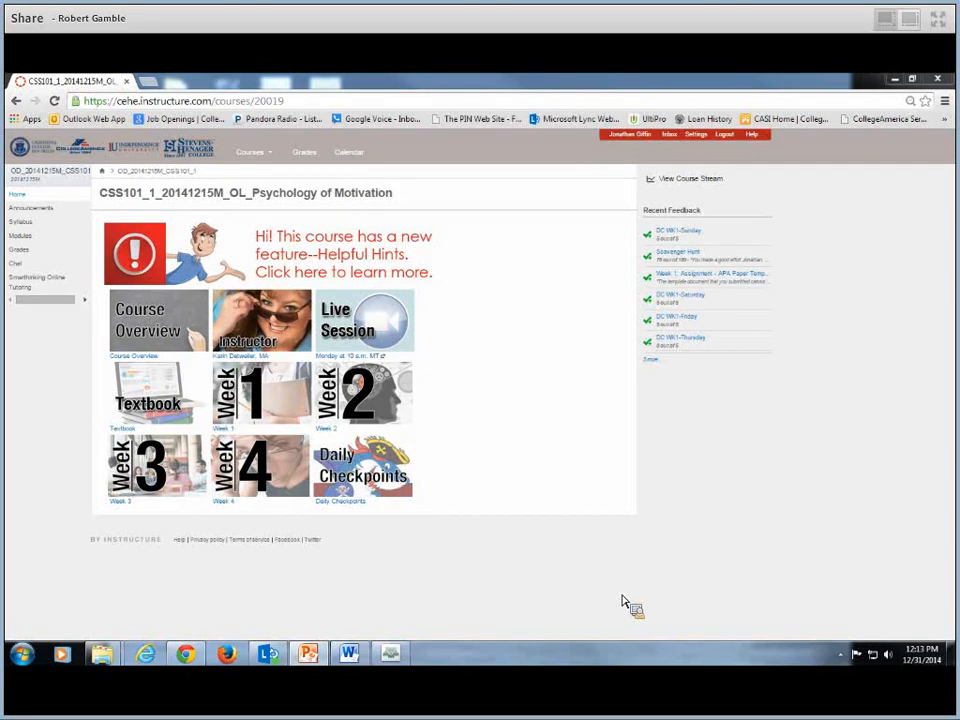
{"action": "mouse_move", "coordinate": [510, 368]}
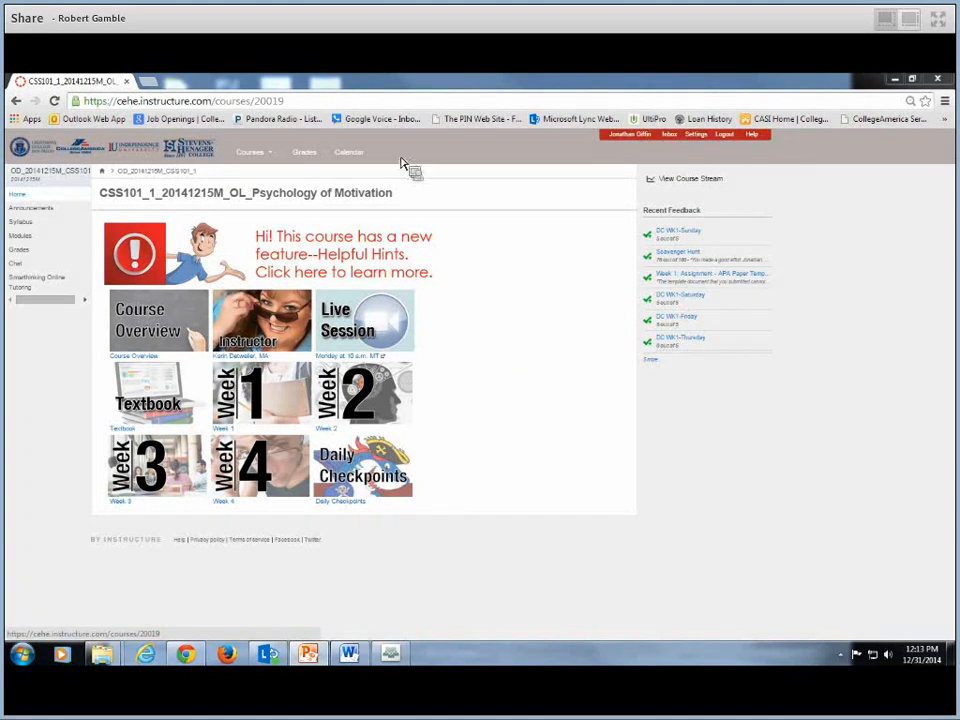
{"action": "mouse_move", "coordinate": [58, 424]}
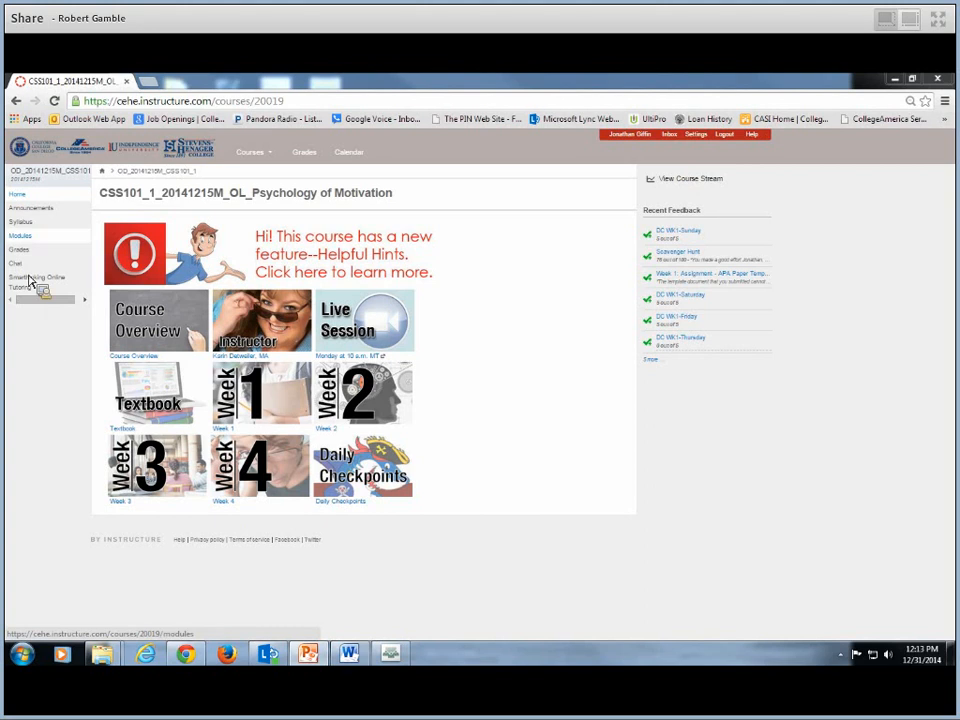
- From the course Modules list, go to Week 3 and open 'Assignment 3 - Time Management'
{"action": "left_click", "coordinate": [18, 250]}
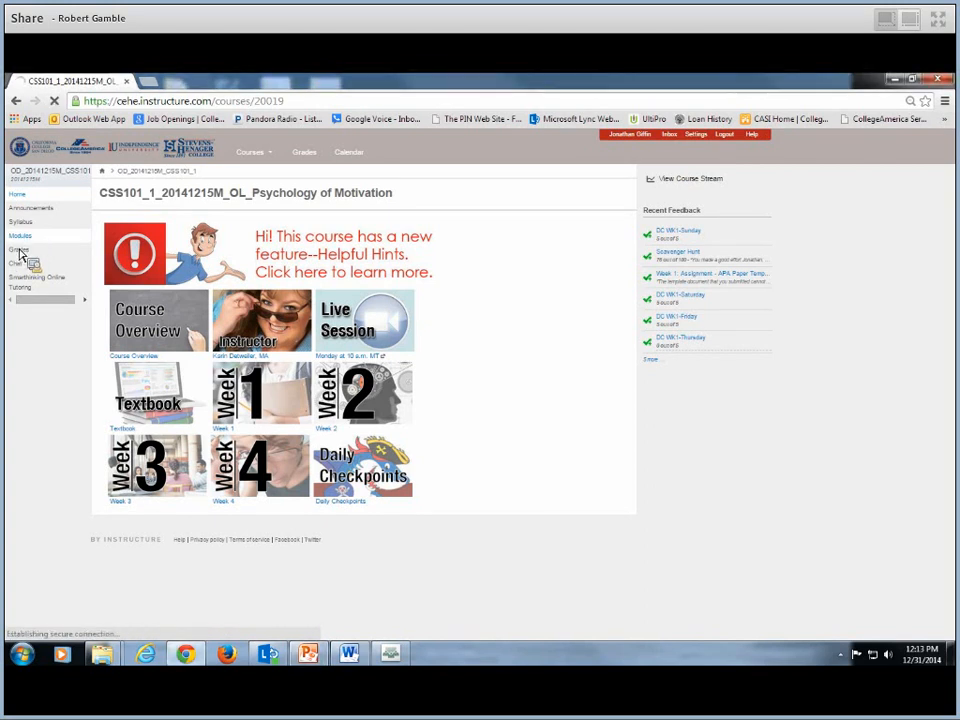
{"action": "left_click", "coordinate": [20, 236]}
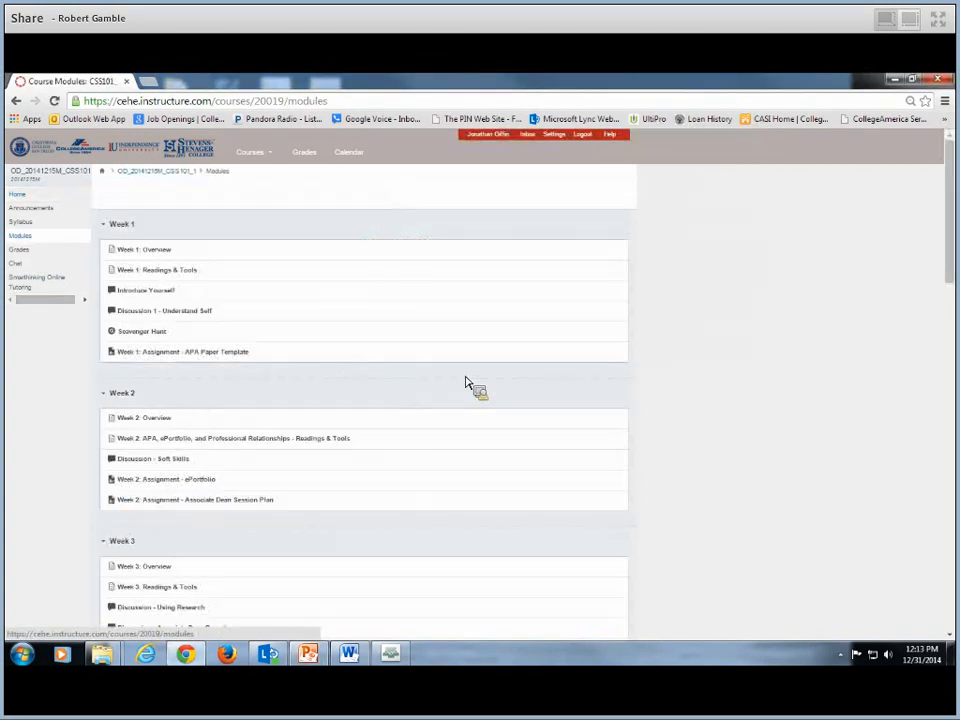
{"action": "scroll", "scroll_direction": "down", "scroll_amount": 3}
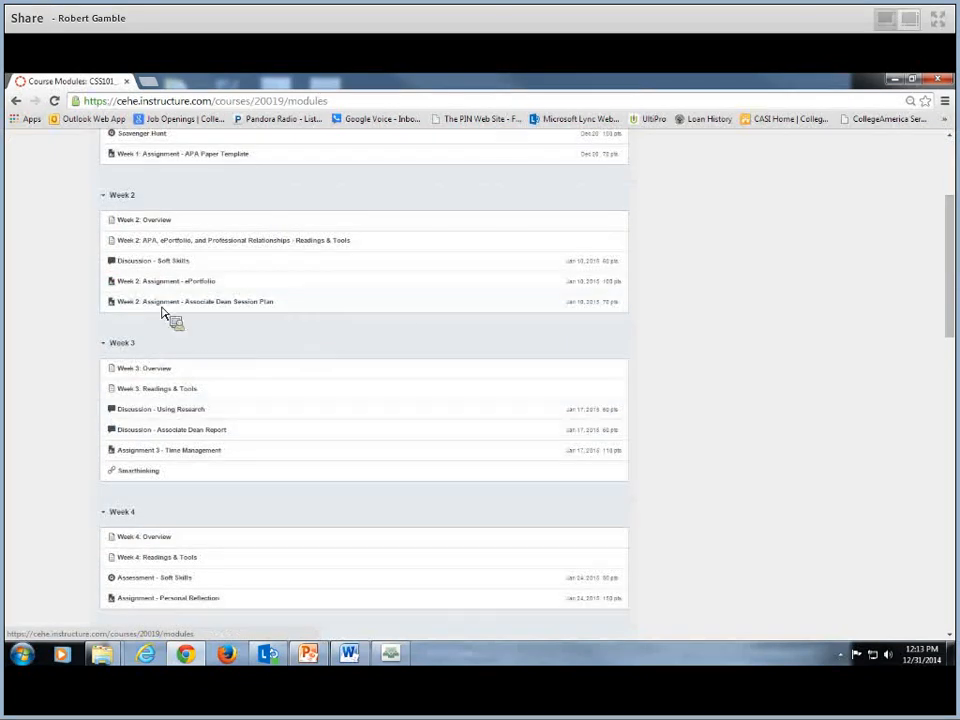
{"action": "mouse_move", "coordinate": [168, 450]}
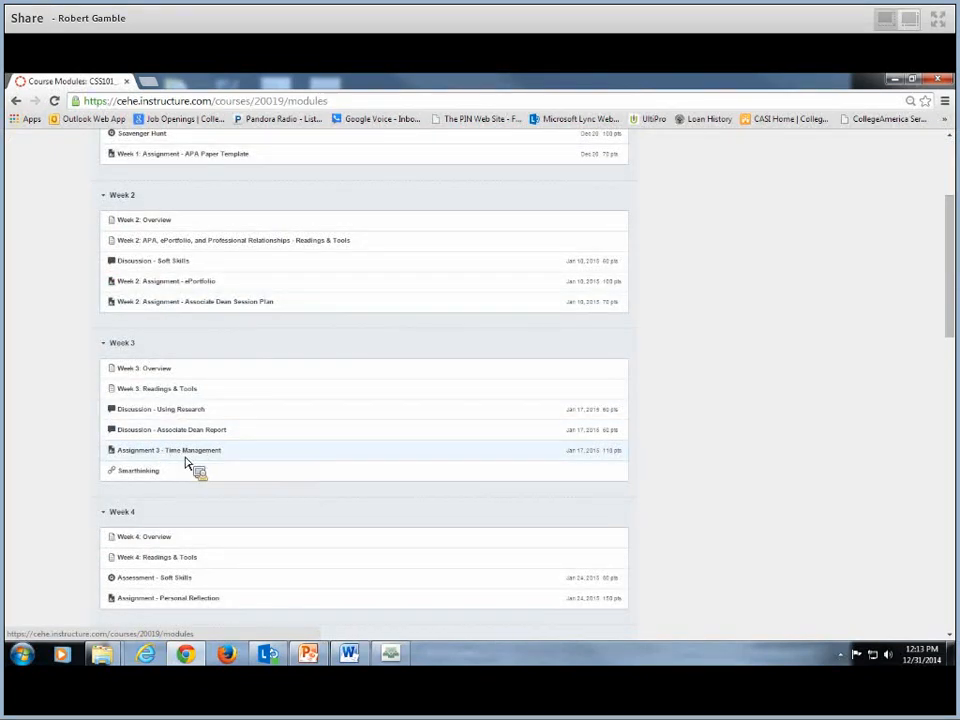
{"action": "left_click", "coordinate": [168, 450]}
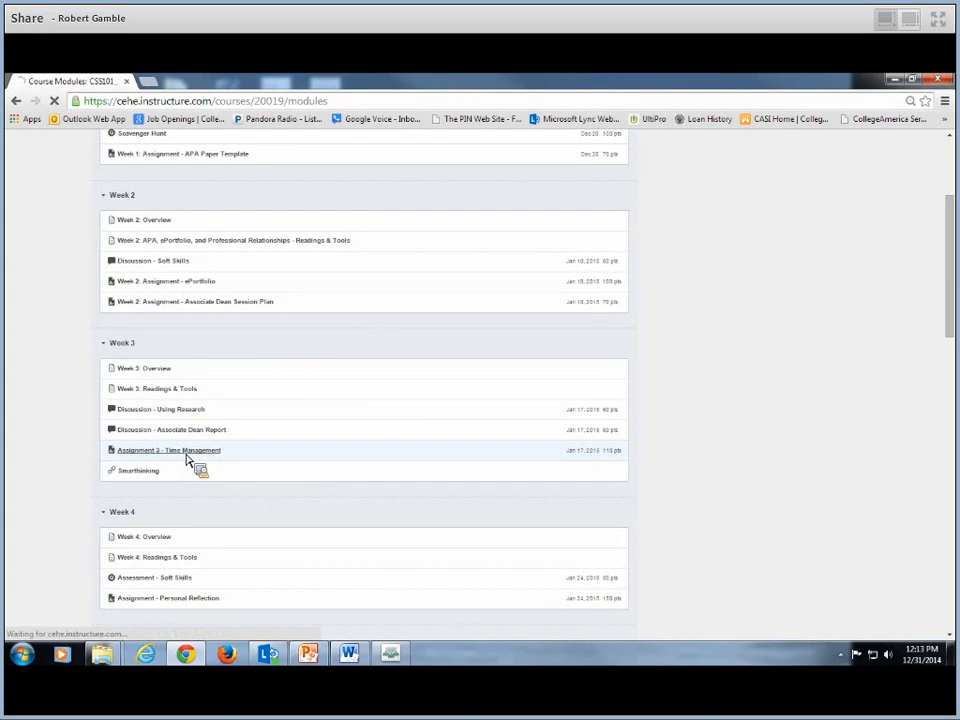
{"action": "left_click", "coordinate": [168, 450]}
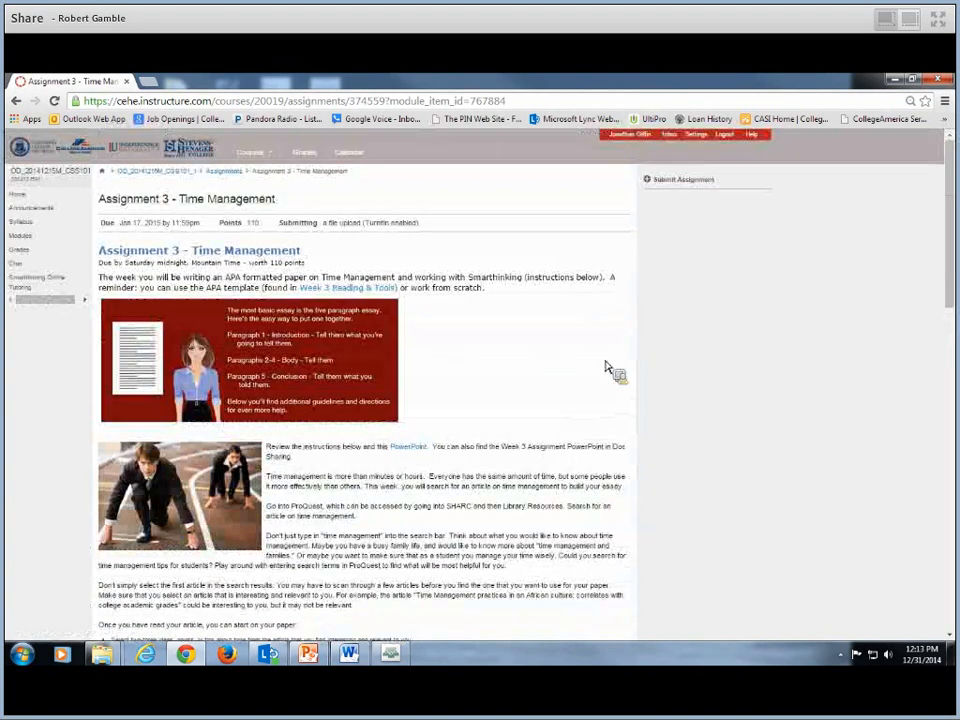
{"action": "mouse_move", "coordinate": [642, 364]}
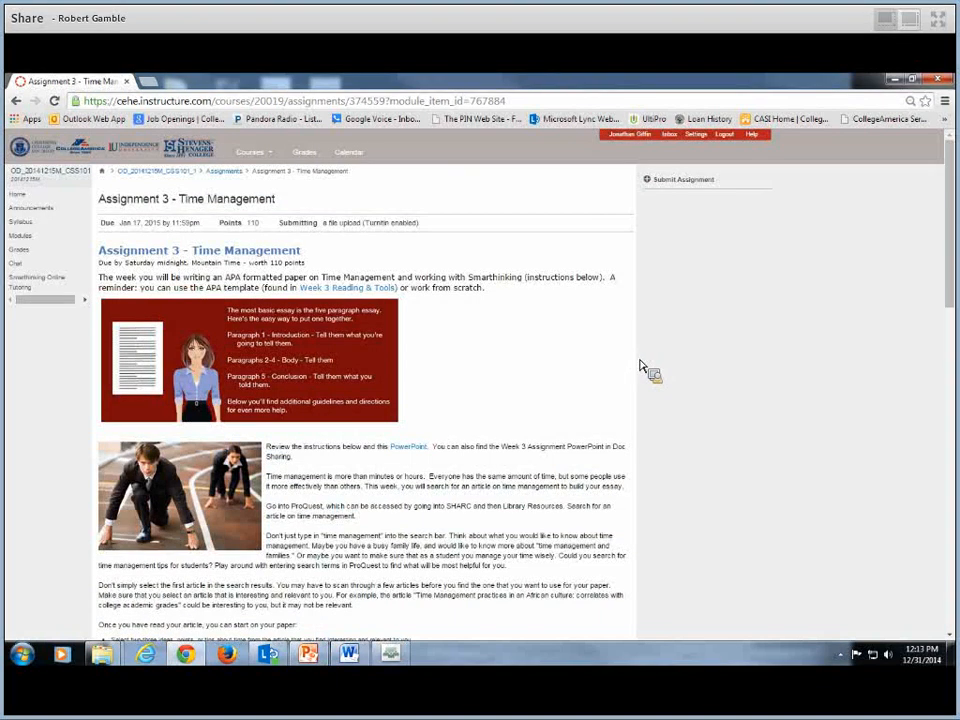
{"action": "mouse_move", "coordinate": [704, 364]}
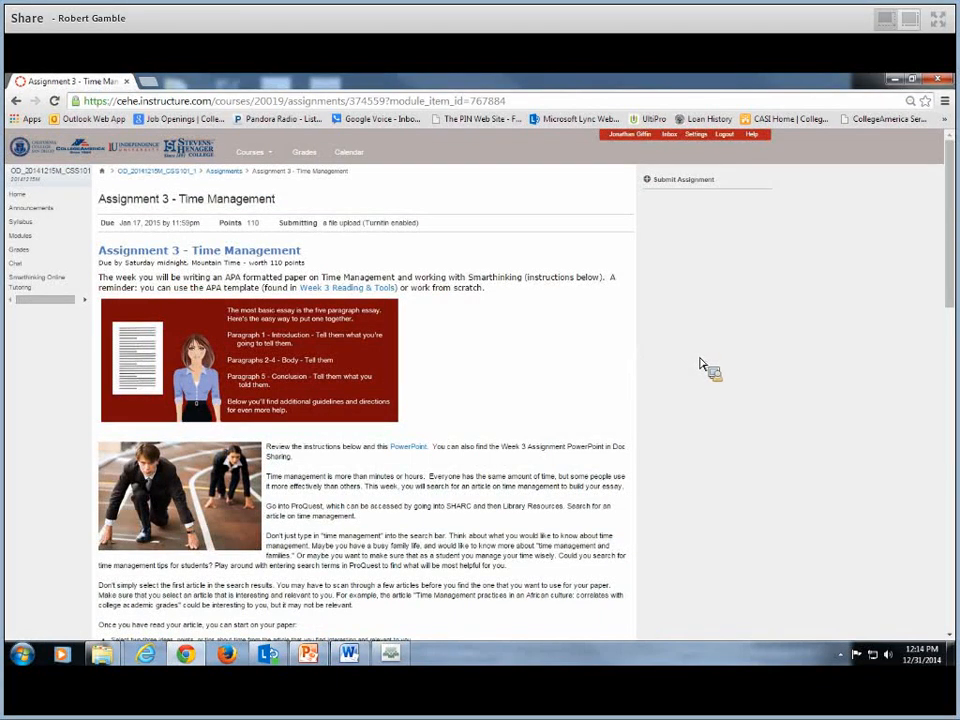
{"action": "mouse_move", "coordinate": [444, 340]}
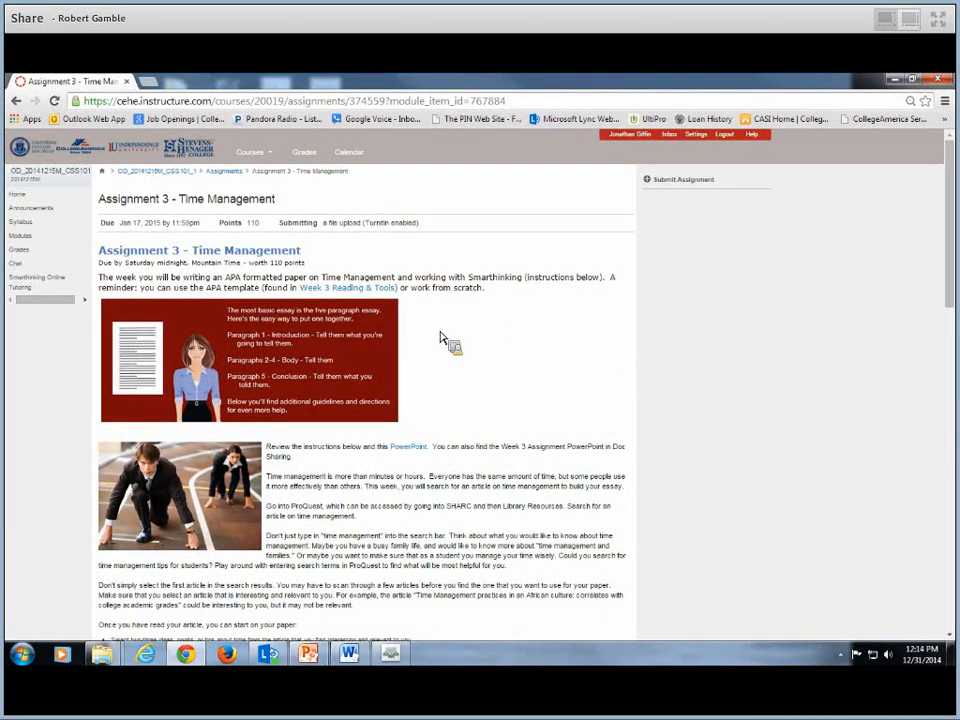
{"action": "mouse_move", "coordinate": [340, 368]}
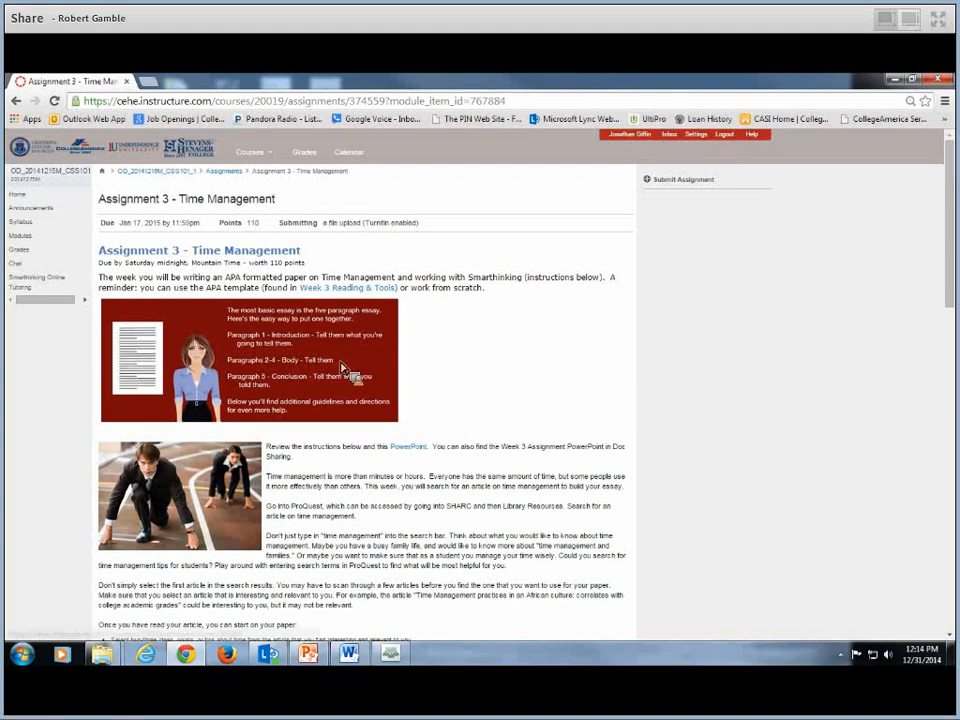
{"action": "mouse_move", "coordinate": [450, 334]}
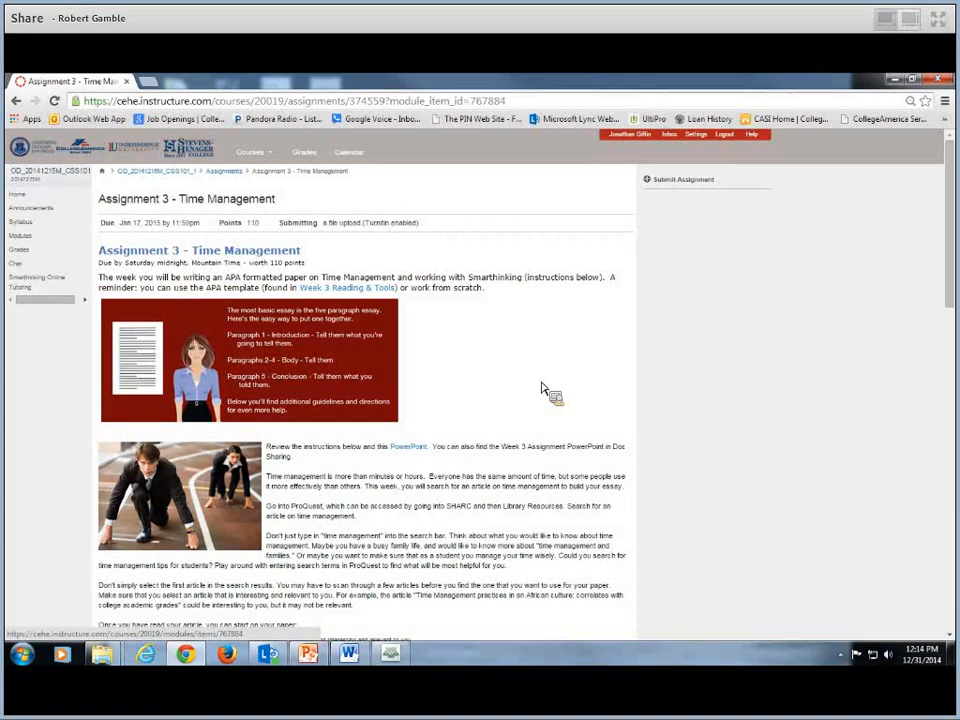
{"action": "scroll", "scroll_direction": "down", "scroll_amount": 3}
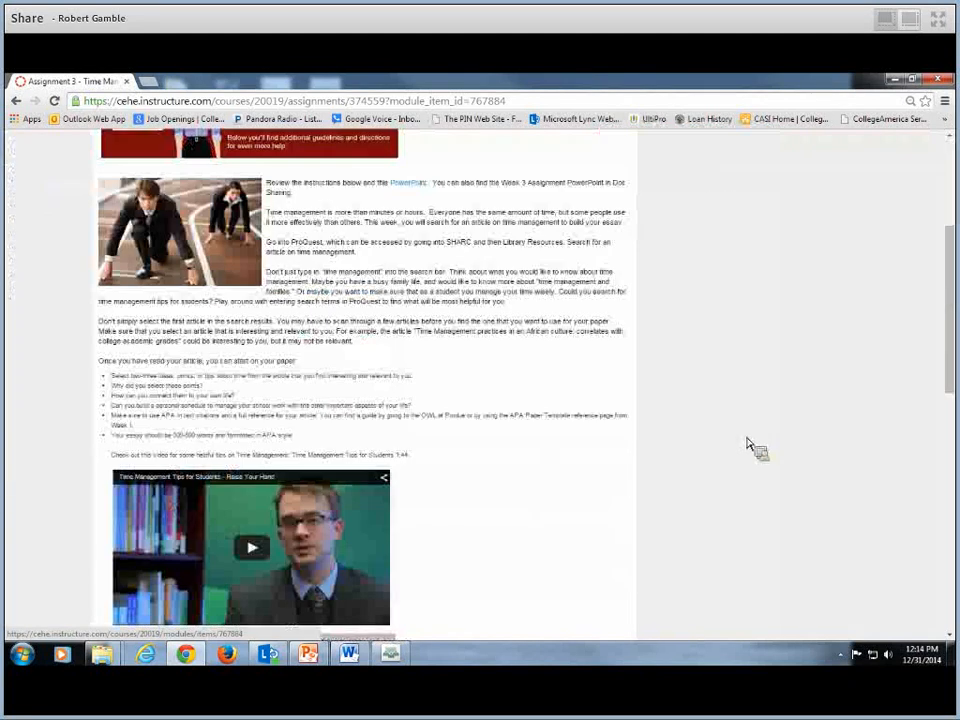
{"action": "scroll", "scroll_direction": "down", "scroll_amount": 3}
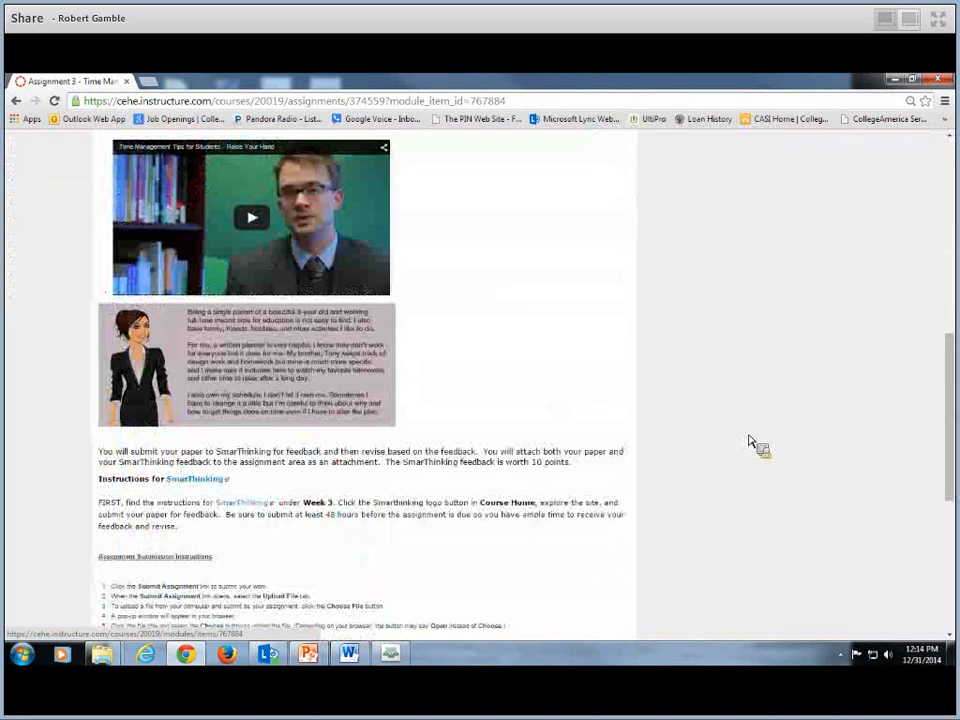
{"action": "scroll", "scroll_direction": "up", "scroll_amount": 3}
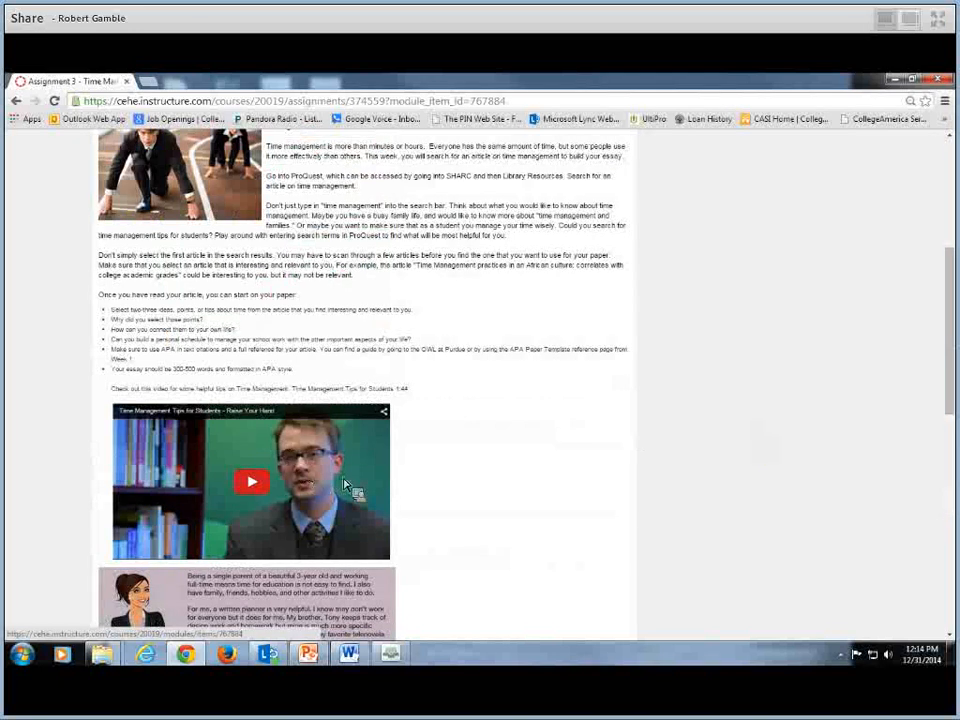
{"action": "scroll", "scroll_direction": "up", "scroll_amount": 3}
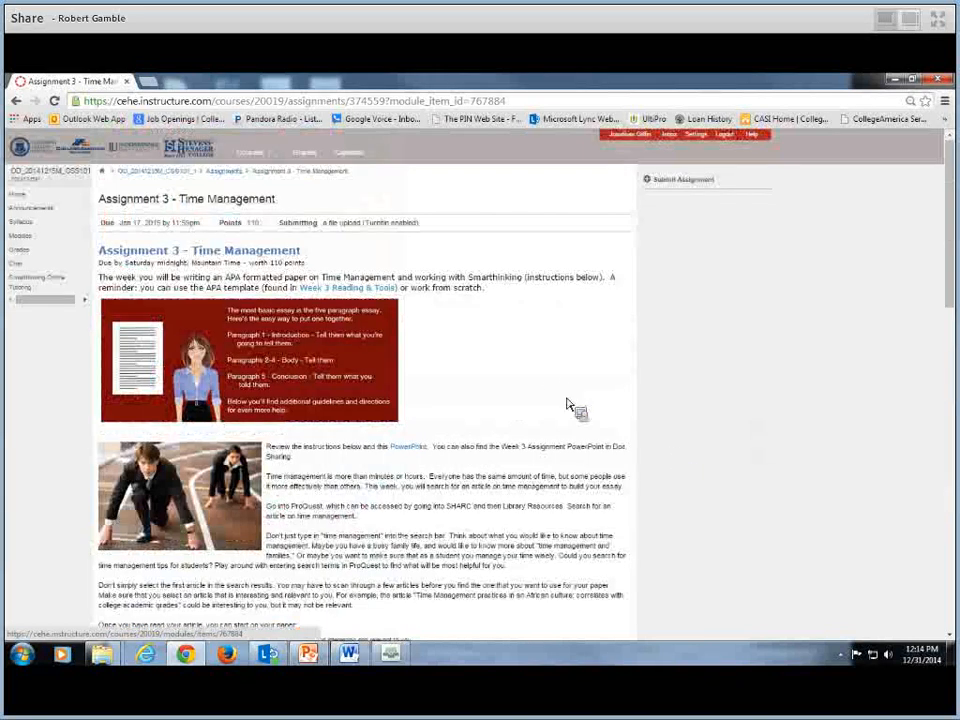
{"action": "mouse_move", "coordinate": [618, 356]}
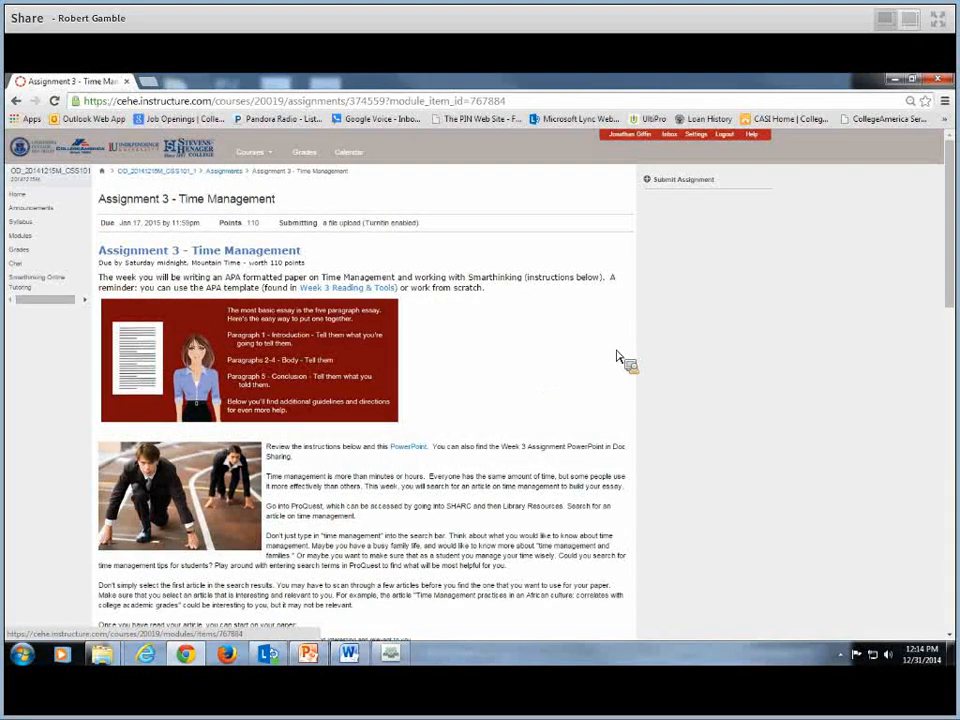
{"action": "mouse_move", "coordinate": [250, 324]}
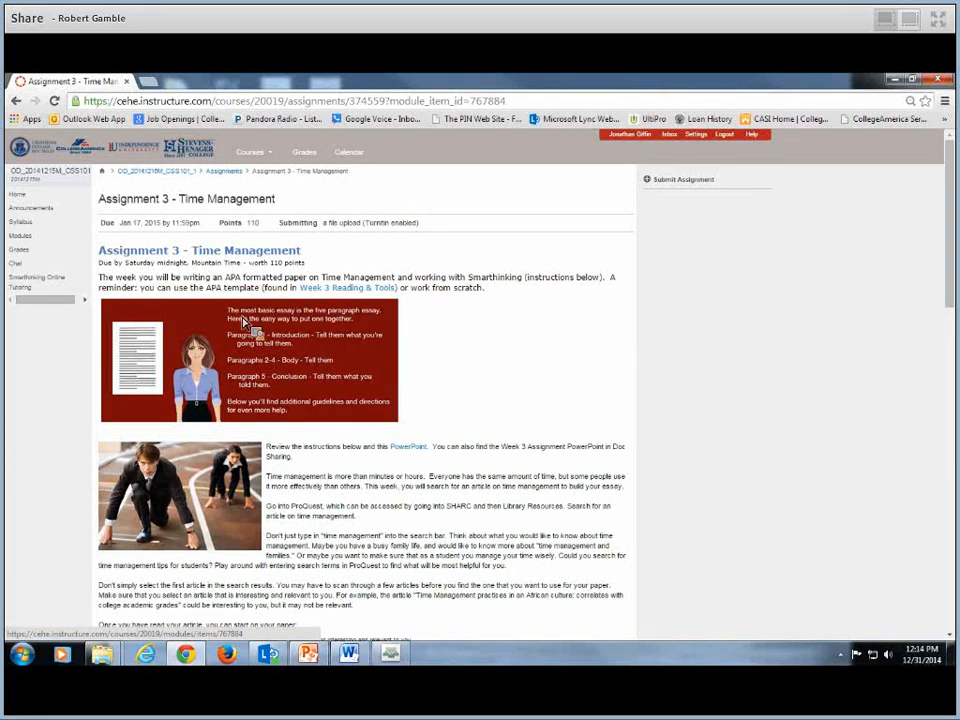
{"action": "mouse_move", "coordinate": [390, 344]}
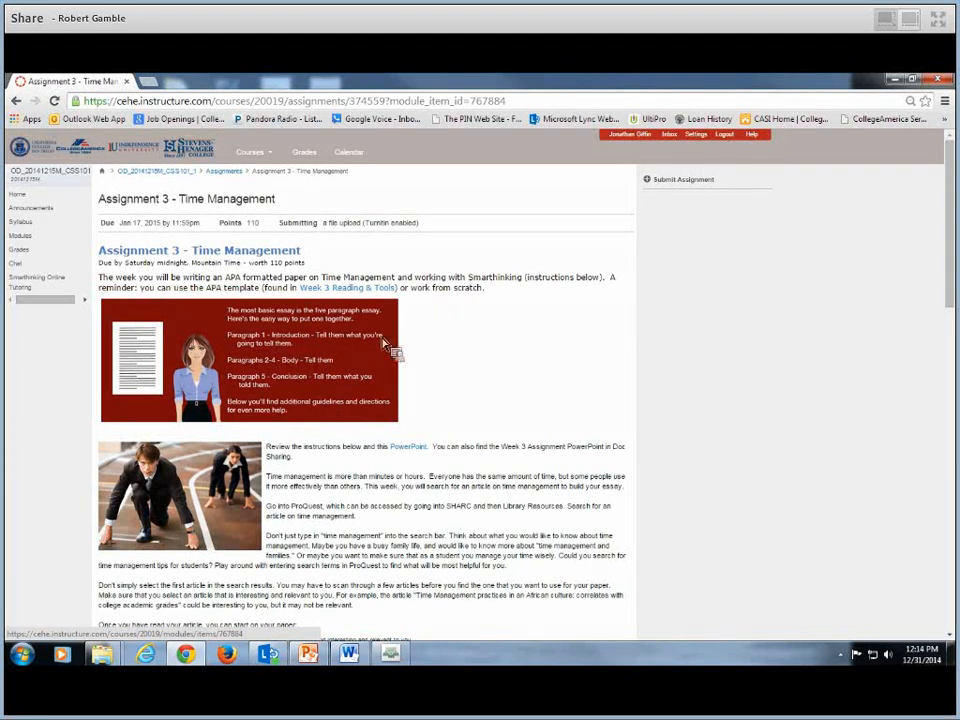
{"action": "mouse_move", "coordinate": [478, 360]}
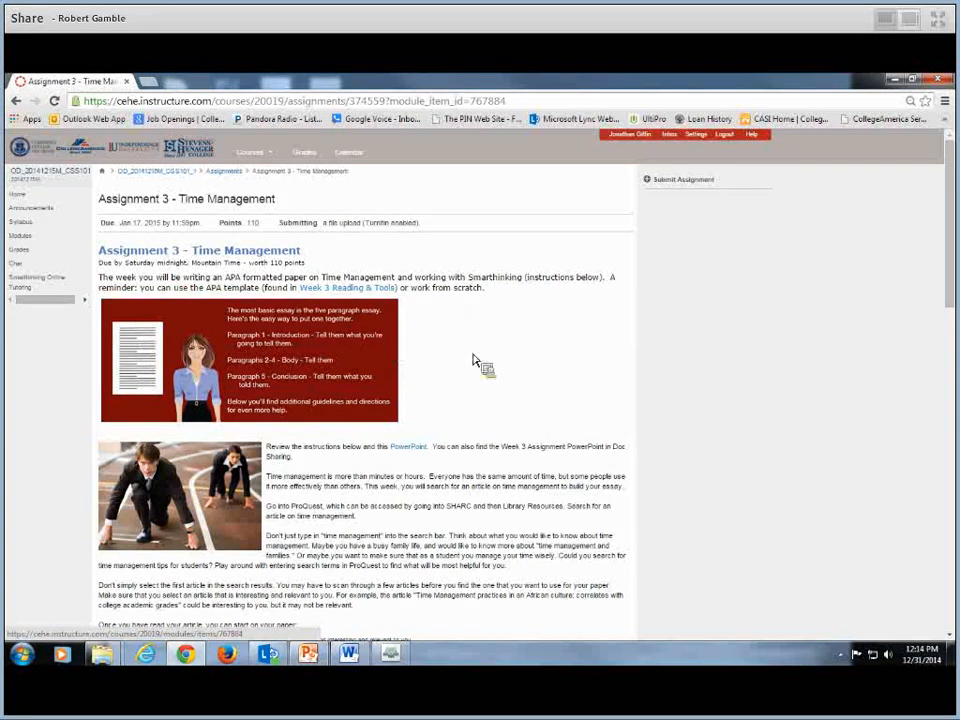
{"action": "mouse_move", "coordinate": [560, 368]}
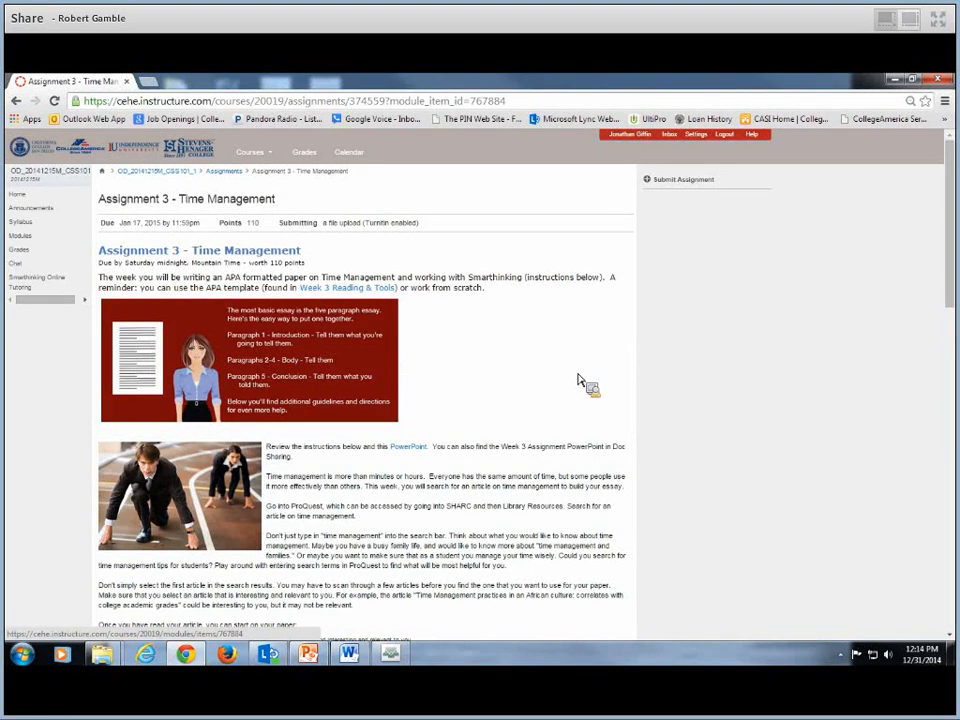
{"action": "mouse_move", "coordinate": [536, 362]}
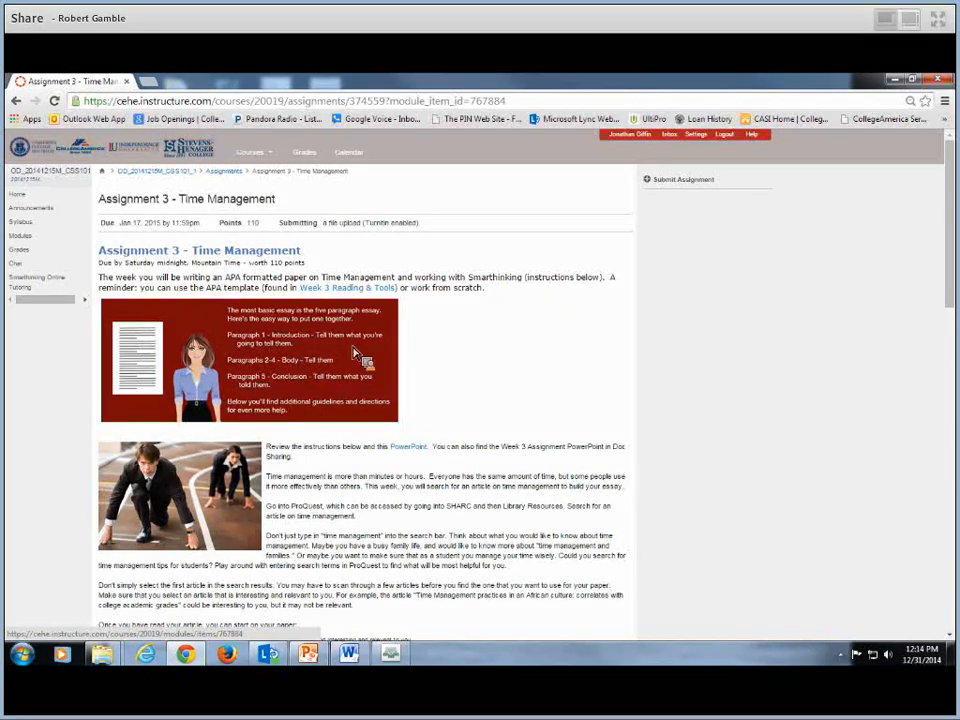
{"action": "mouse_move", "coordinate": [252, 356]}
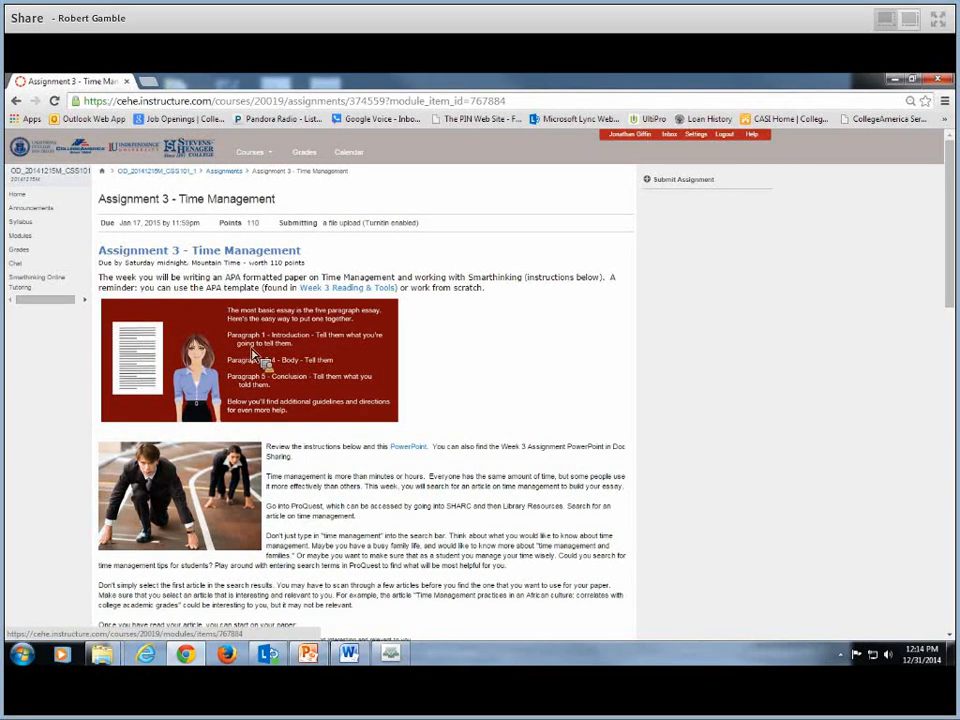
{"action": "mouse_move", "coordinate": [480, 344]}
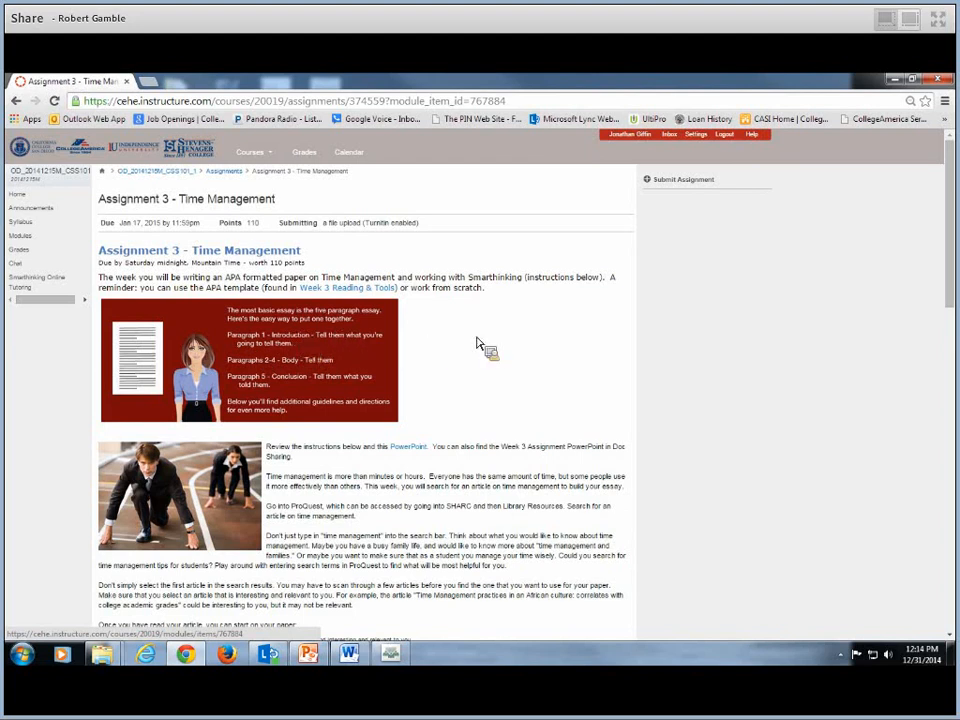
{"action": "mouse_move", "coordinate": [504, 368]}
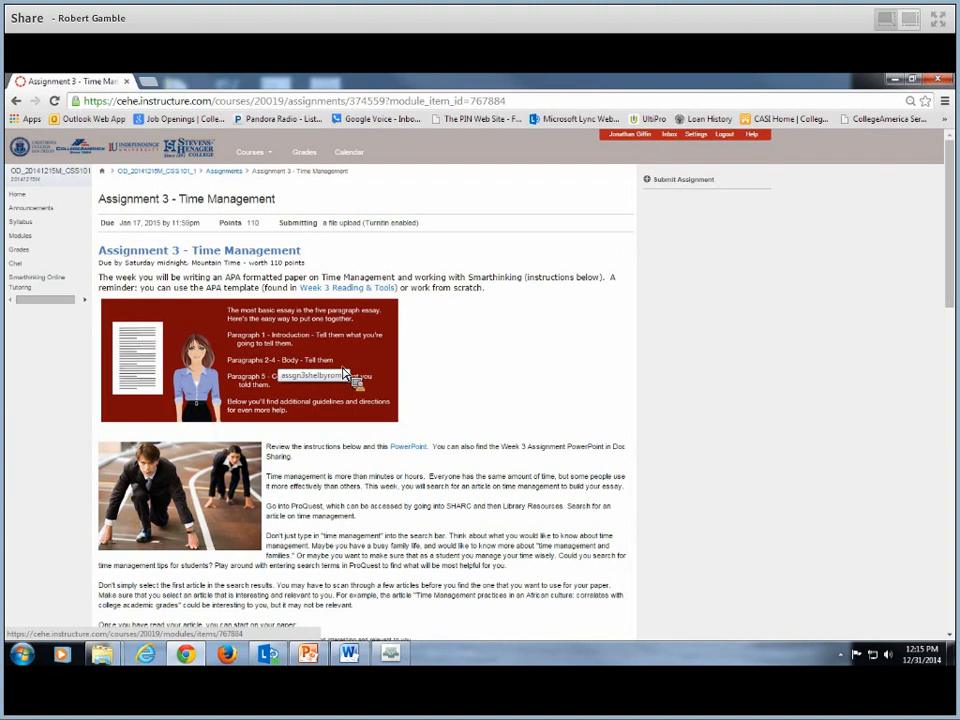
{"action": "mouse_move", "coordinate": [340, 376]}
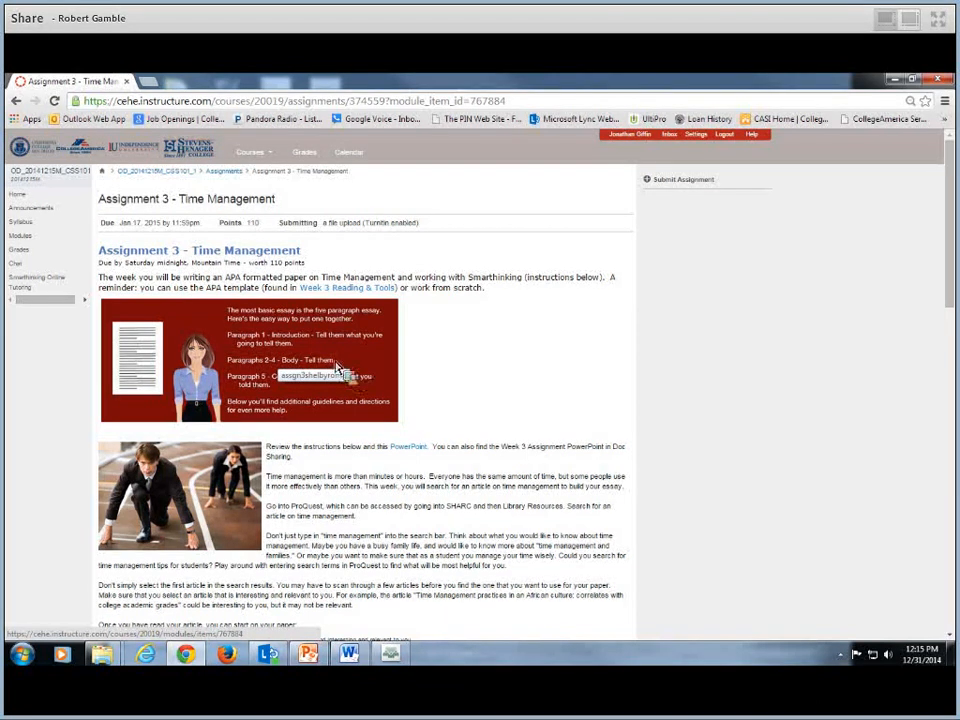
{"action": "scroll", "scroll_direction": "down", "scroll_amount": 3}
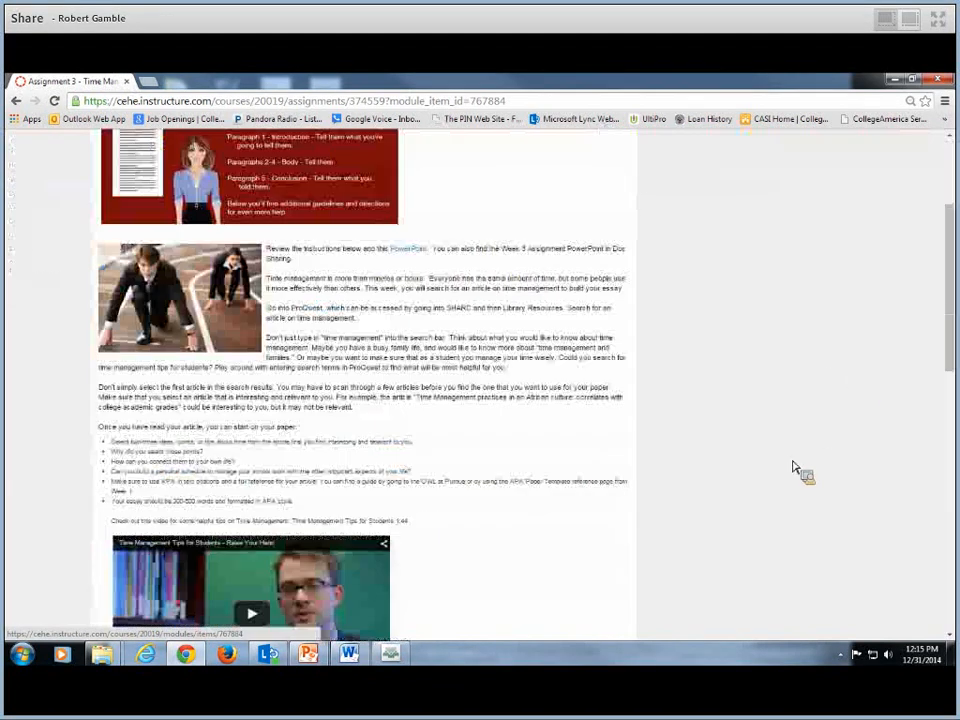
{"action": "scroll", "scroll_direction": "up", "scroll_amount": 3}
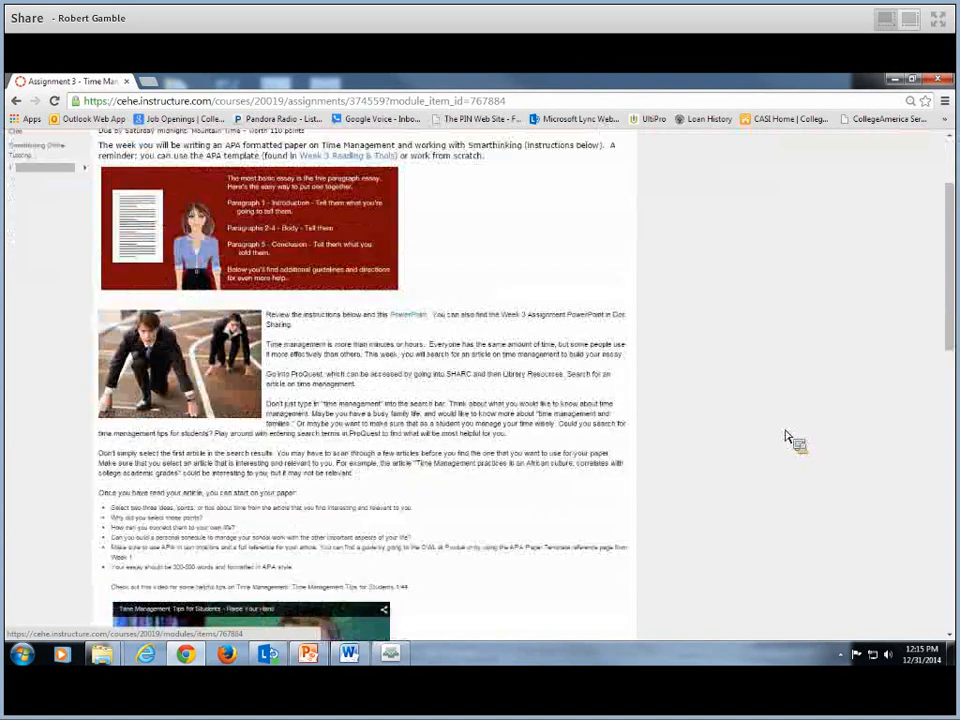
{"action": "scroll", "scroll_direction": "up", "scroll_amount": 3}
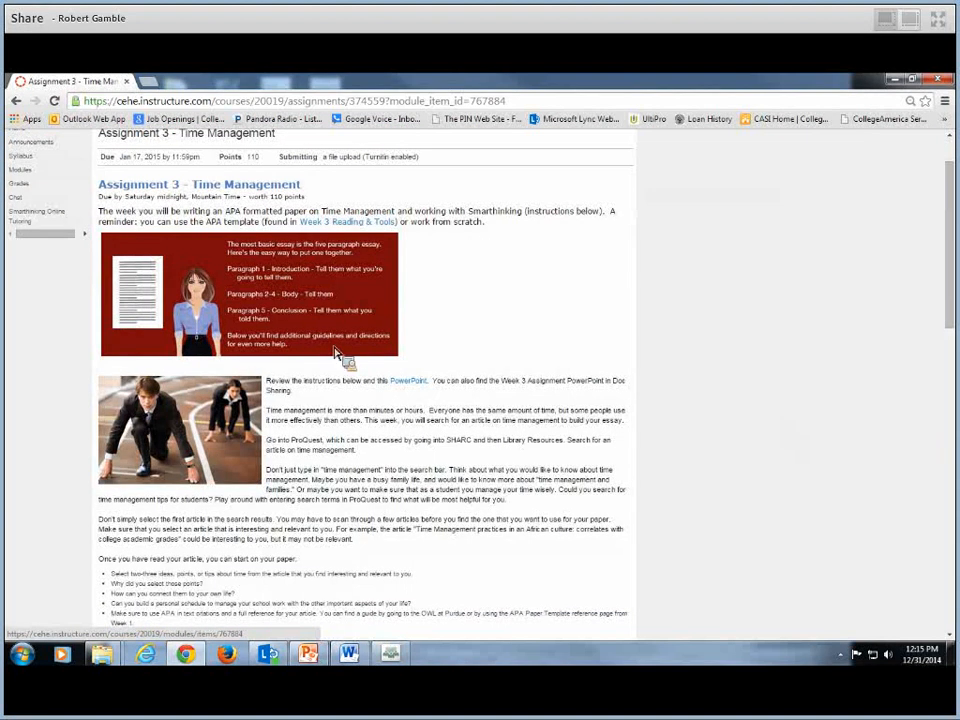
{"action": "mouse_move", "coordinate": [316, 388]}
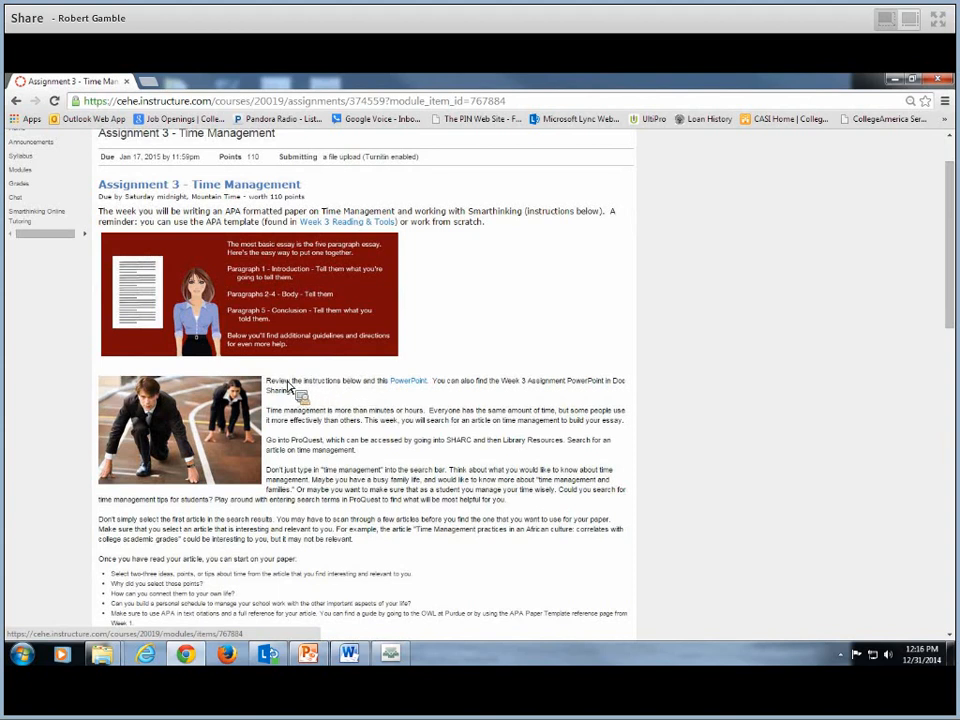
{"action": "mouse_move", "coordinate": [408, 380]}
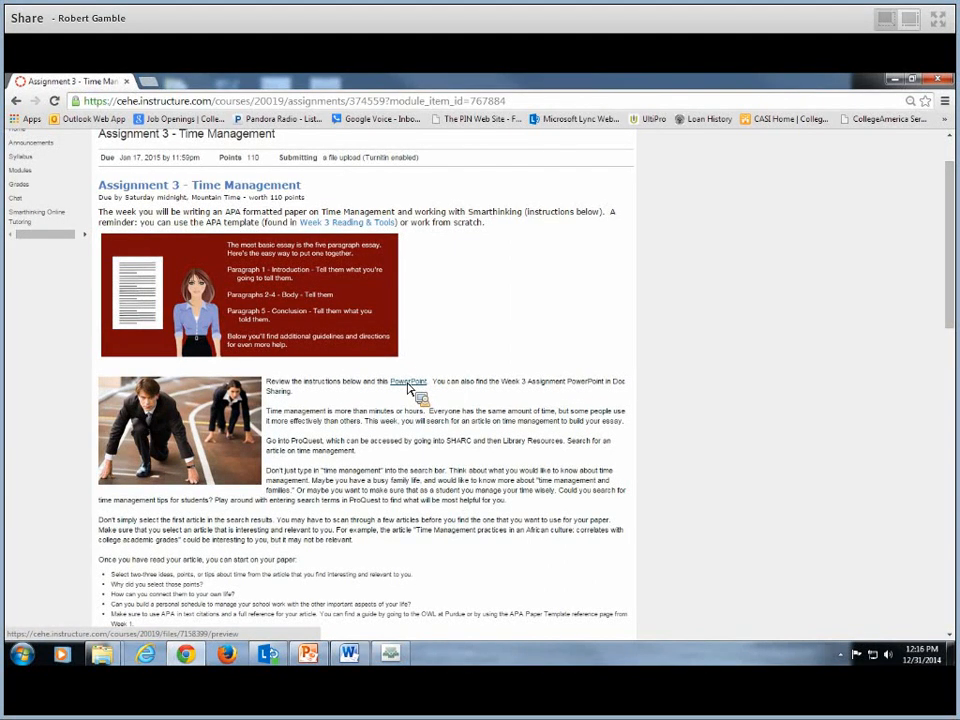
{"action": "mouse_move", "coordinate": [470, 404]}
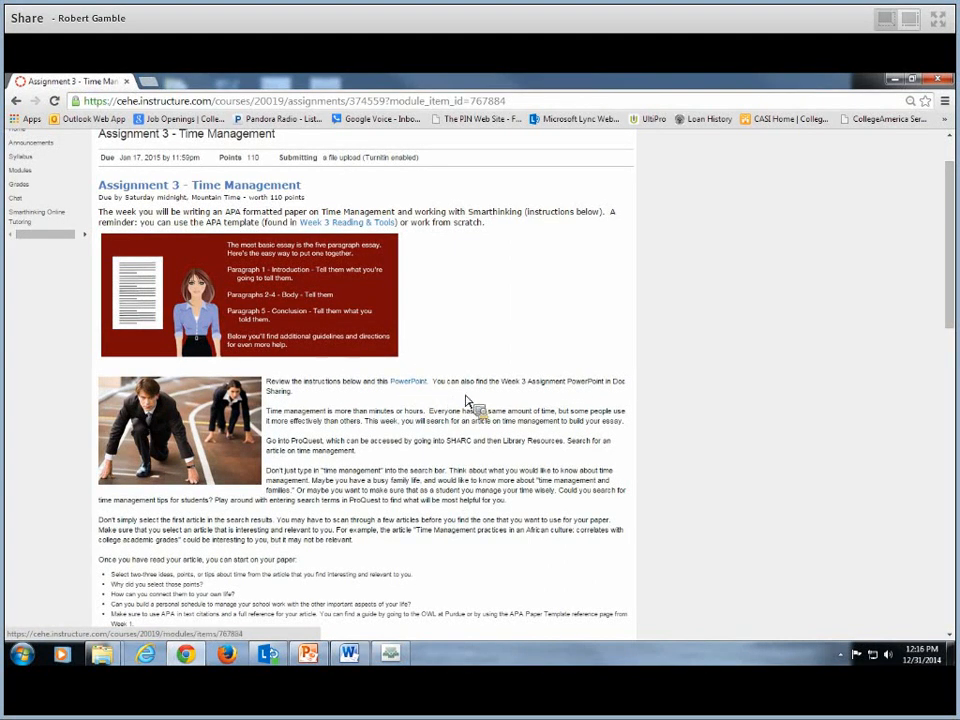
{"action": "mouse_move", "coordinate": [488, 408]}
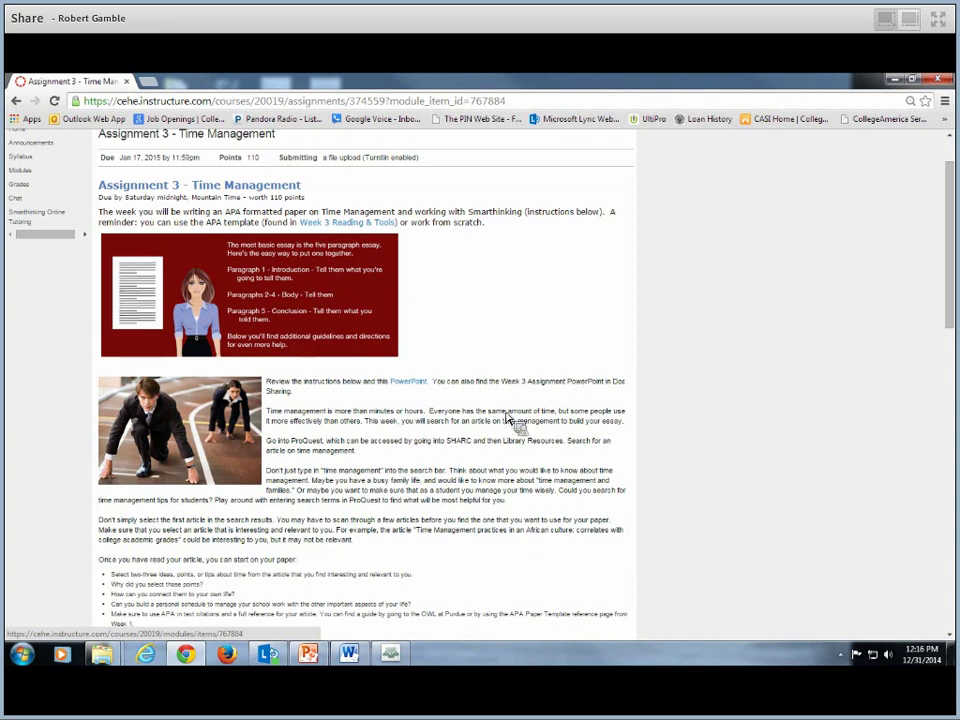
{"action": "mouse_move", "coordinate": [690, 430]}
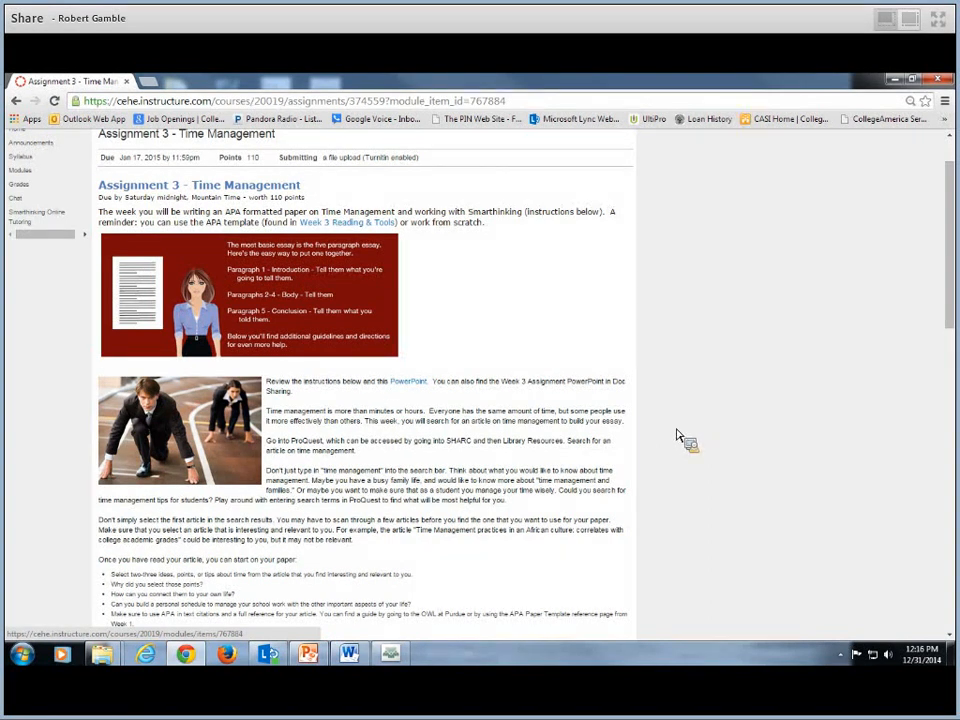
{"action": "mouse_move", "coordinate": [680, 436]}
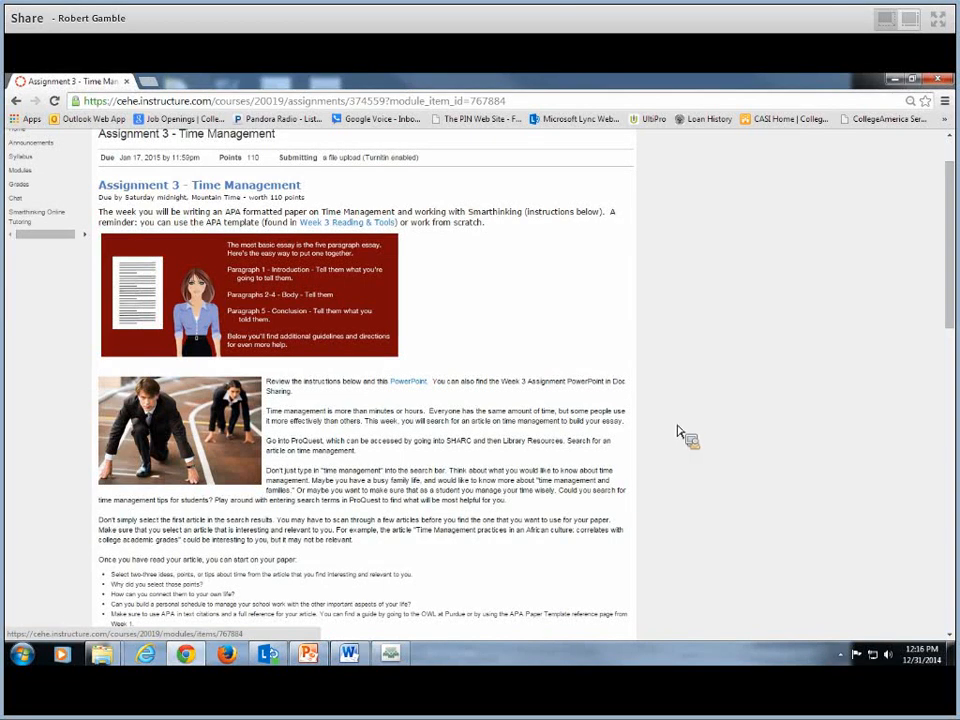
{"action": "mouse_move", "coordinate": [688, 432]}
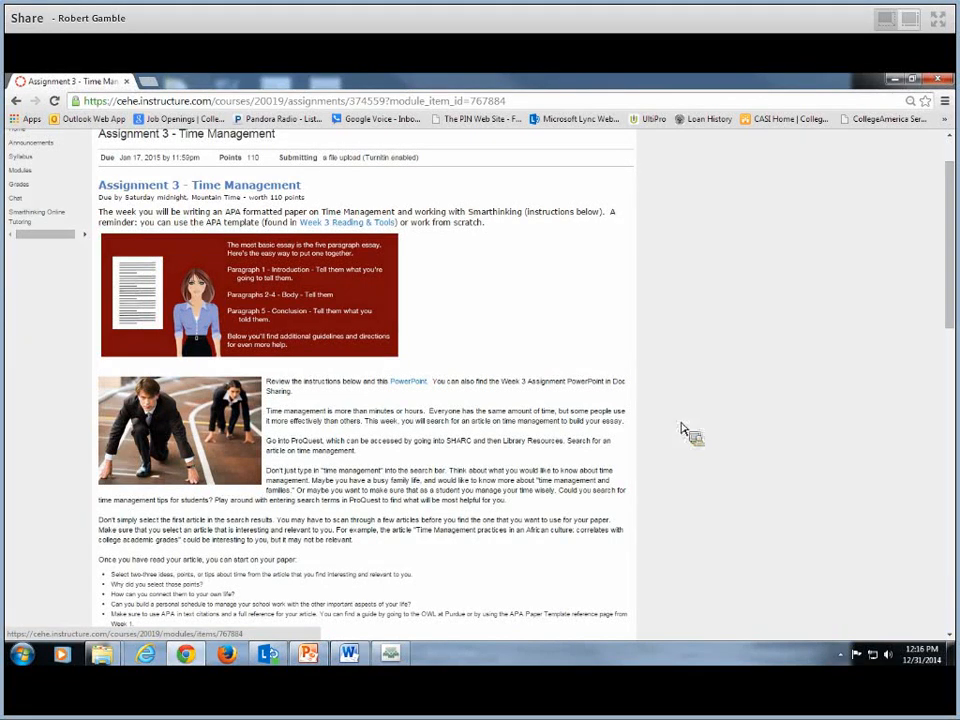
{"action": "mouse_move", "coordinate": [692, 428]}
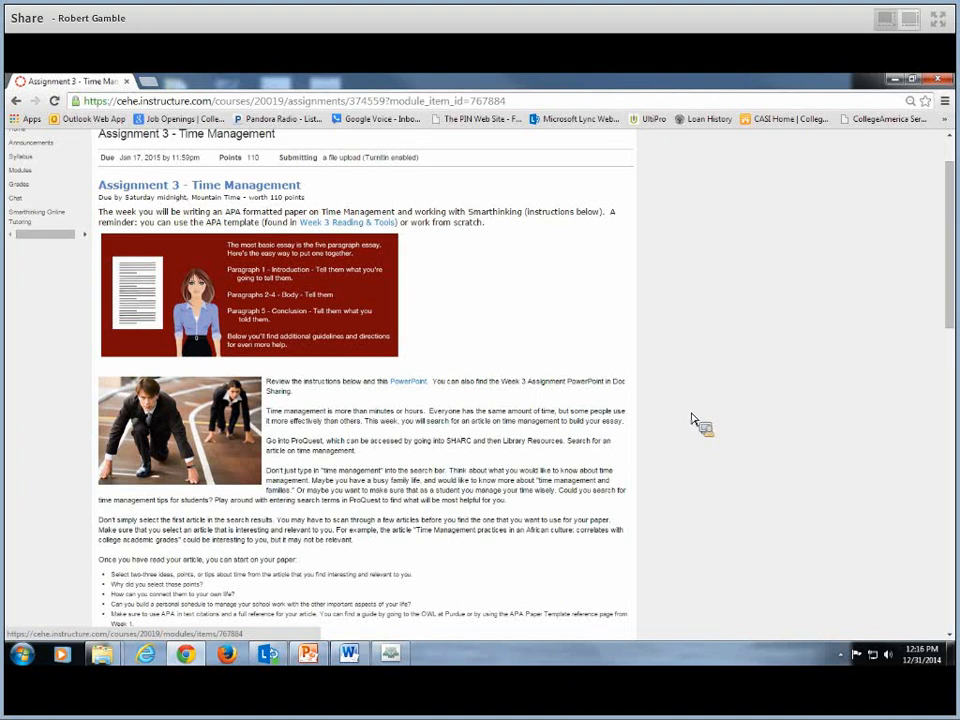
{"action": "scroll", "scroll_direction": "down", "scroll_amount": 3}
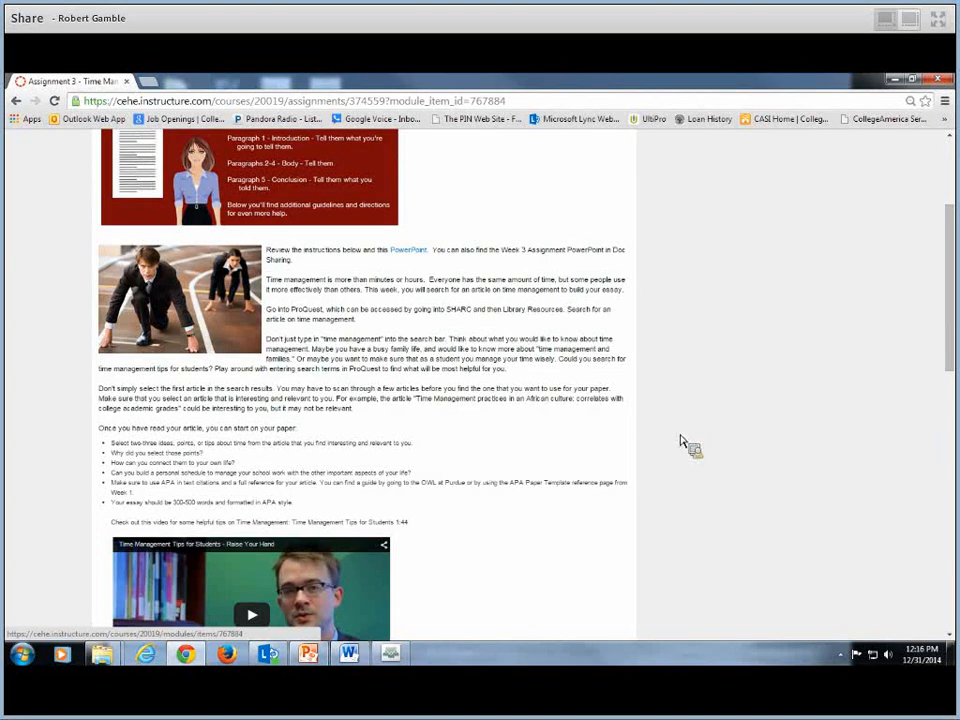
{"action": "scroll", "scroll_direction": "up", "scroll_amount": 3}
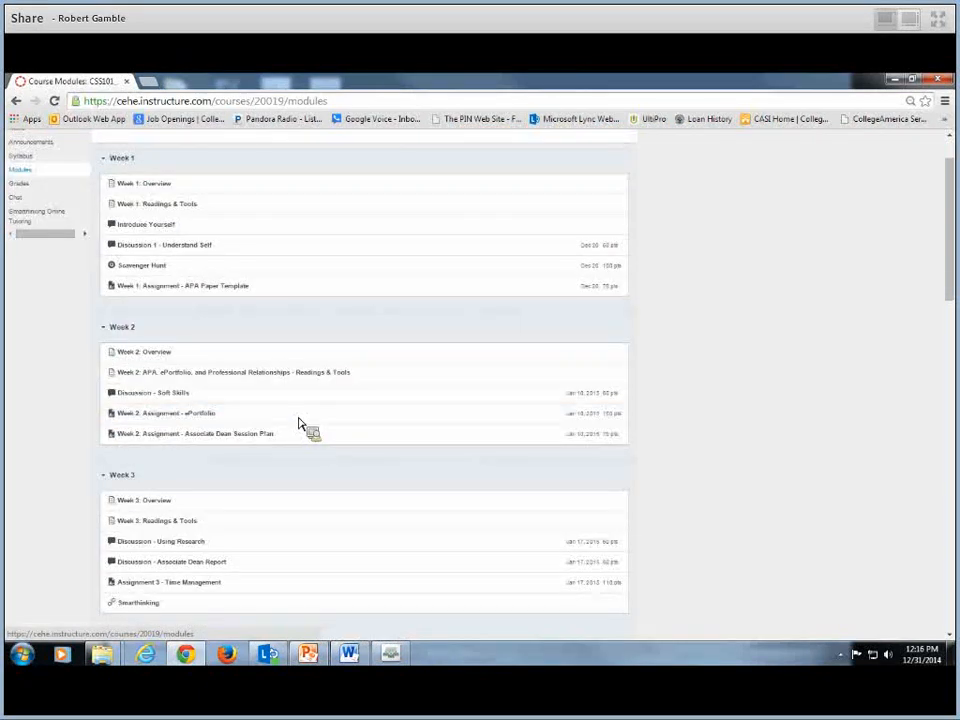
- Browse the course Home page and open the Course Intro & Expectations tile
{"action": "scroll", "scroll_direction": "up", "scroll_amount": 3}
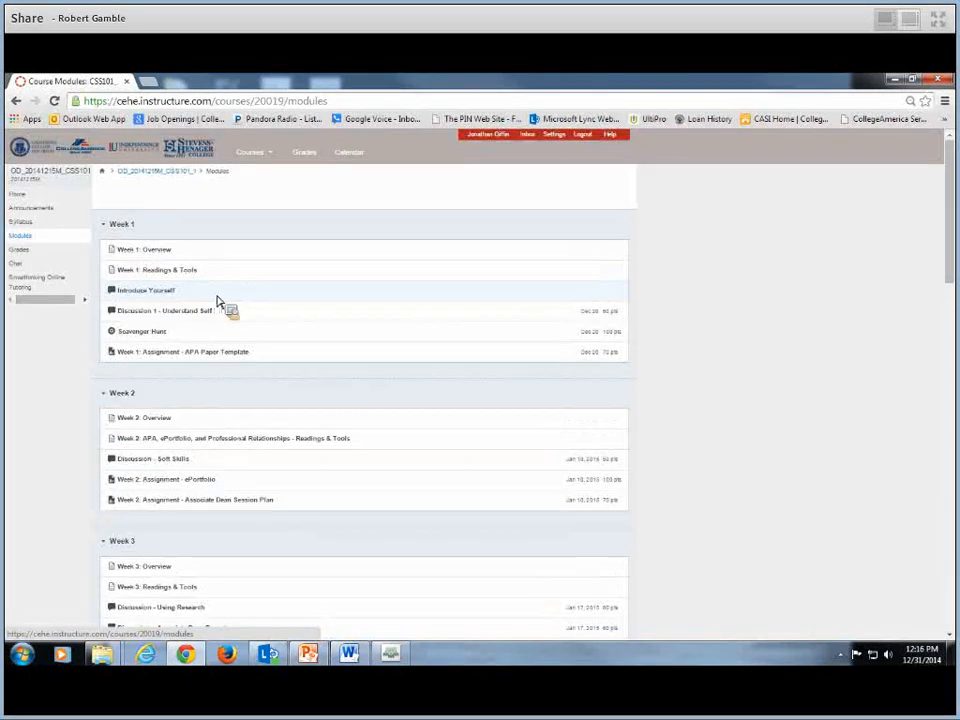
{"action": "scroll", "scroll_direction": "down", "scroll_amount": 3}
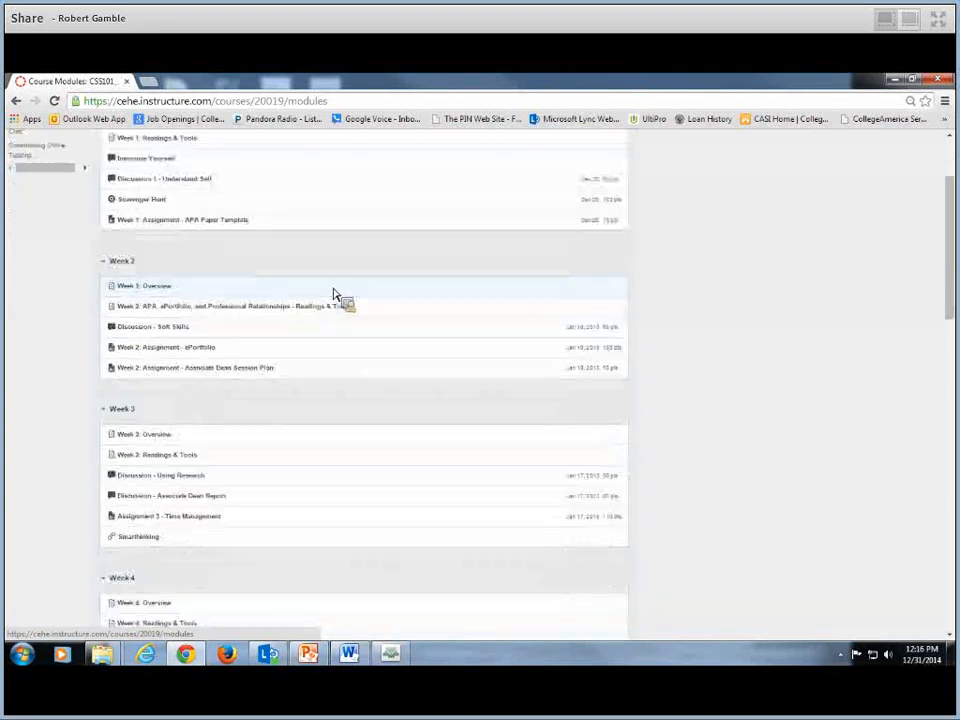
{"action": "scroll", "scroll_direction": "up", "scroll_amount": 3}
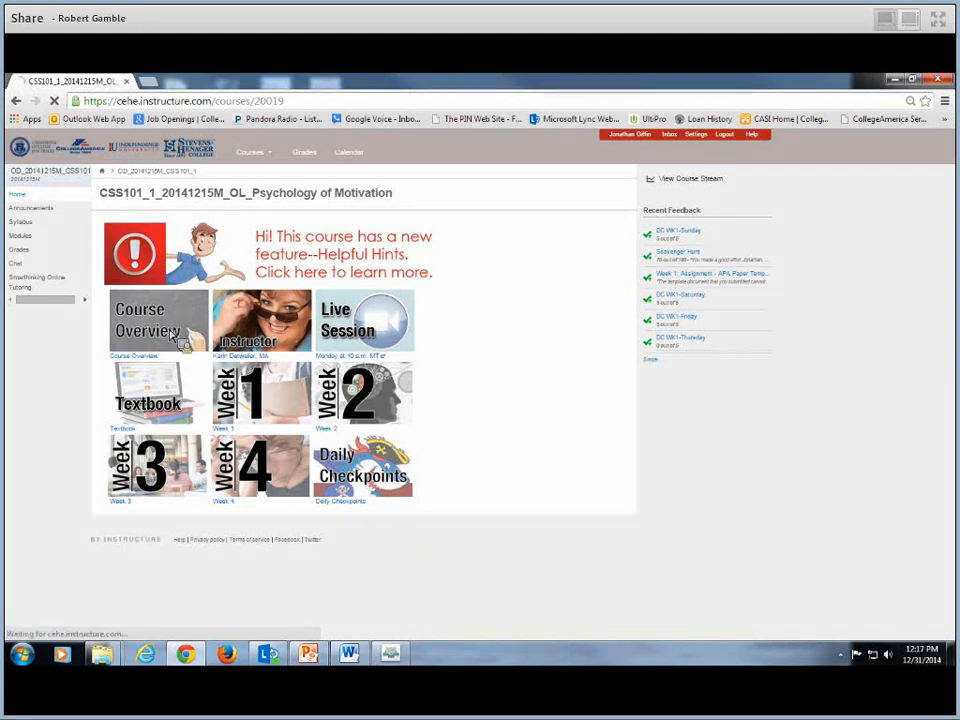
{"action": "left_click", "coordinate": [156, 320]}
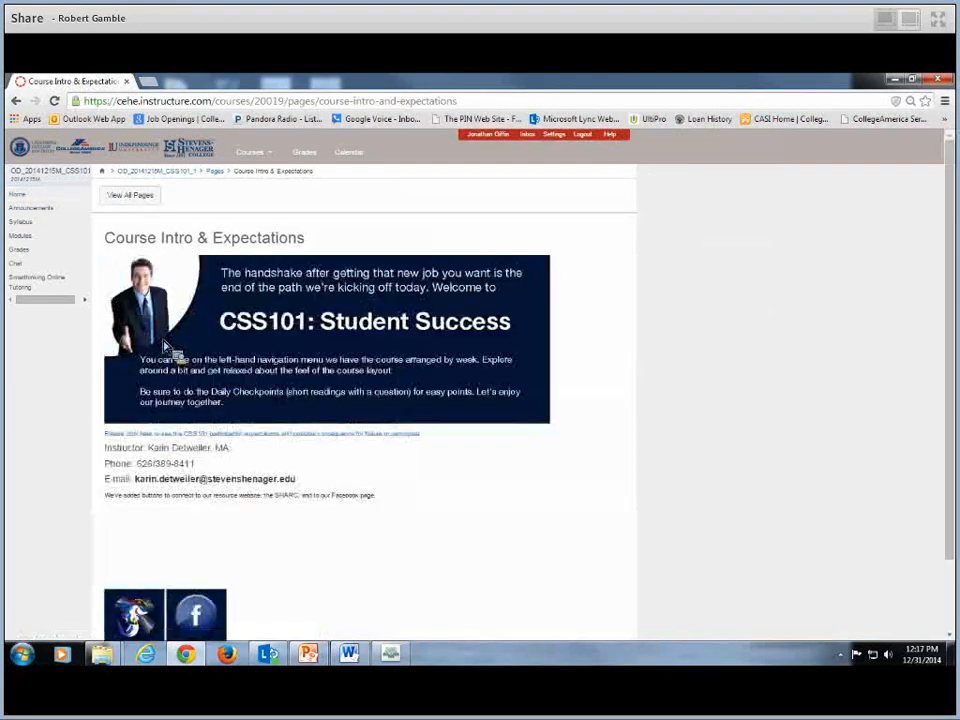
{"action": "scroll", "scroll_direction": "down", "scroll_amount": 3}
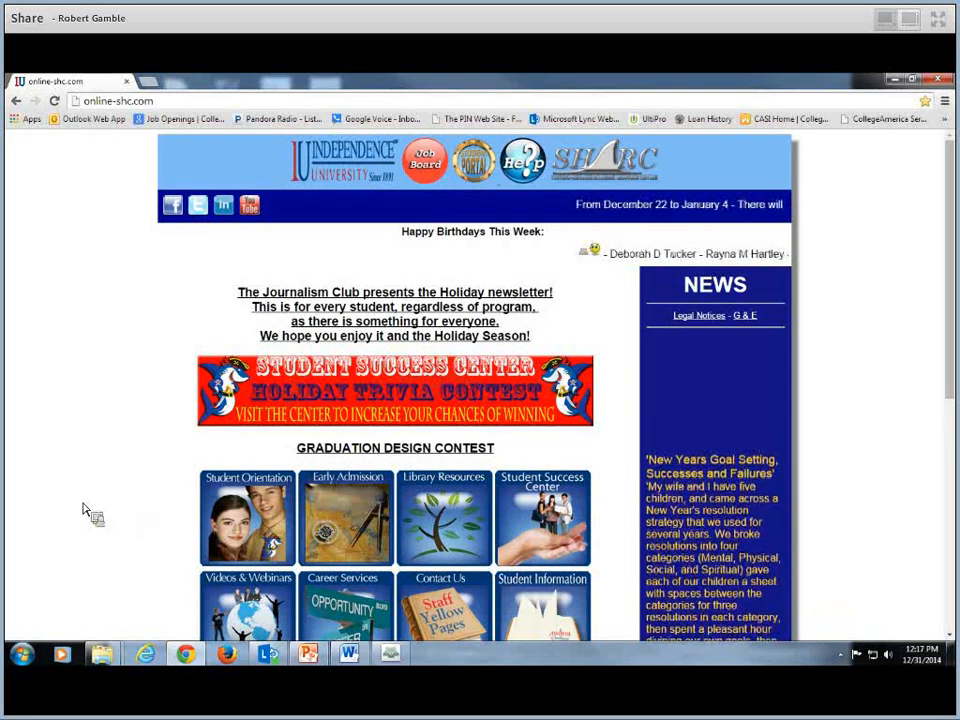
- Enter the library User ID and Password on the Library Login page and submit
{"action": "left_click", "coordinate": [444, 518]}
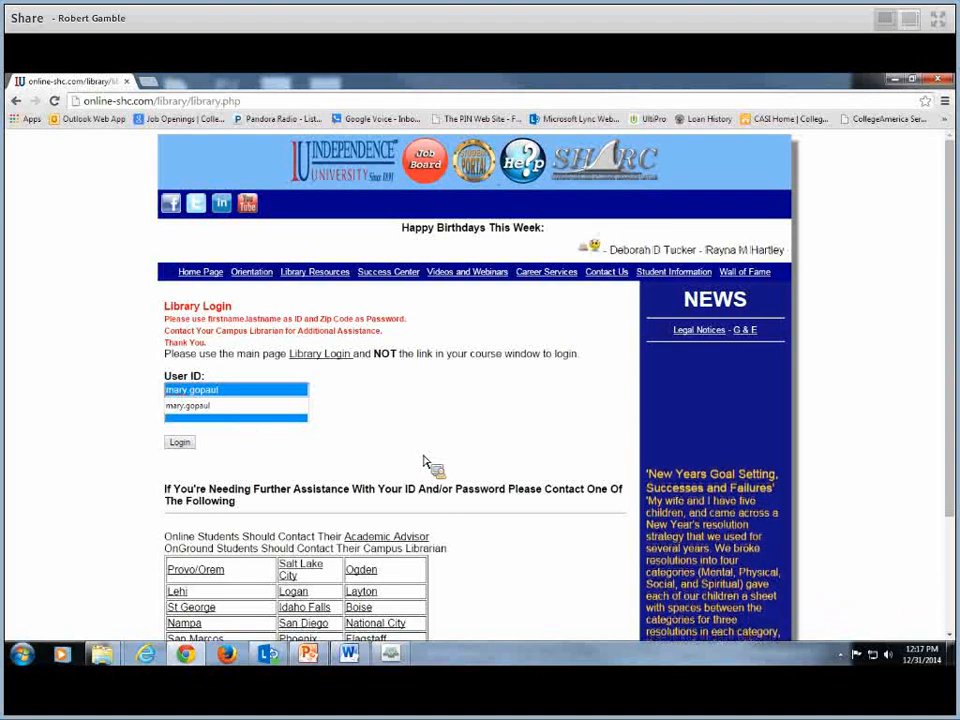
{"action": "left_click", "coordinate": [236, 414]}
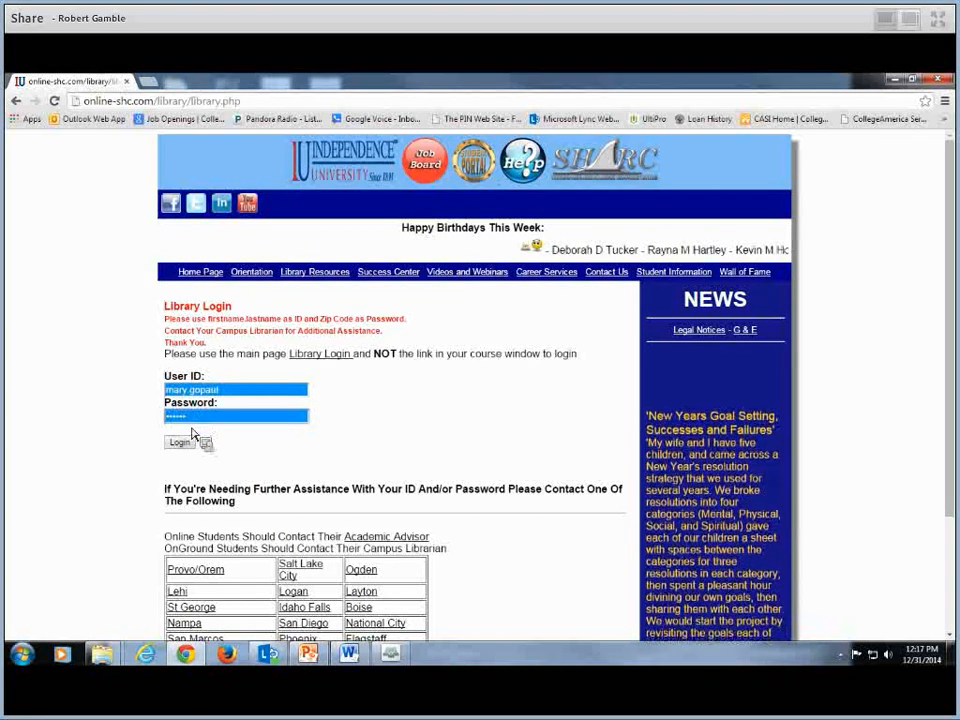
{"action": "left_click", "coordinate": [180, 442]}
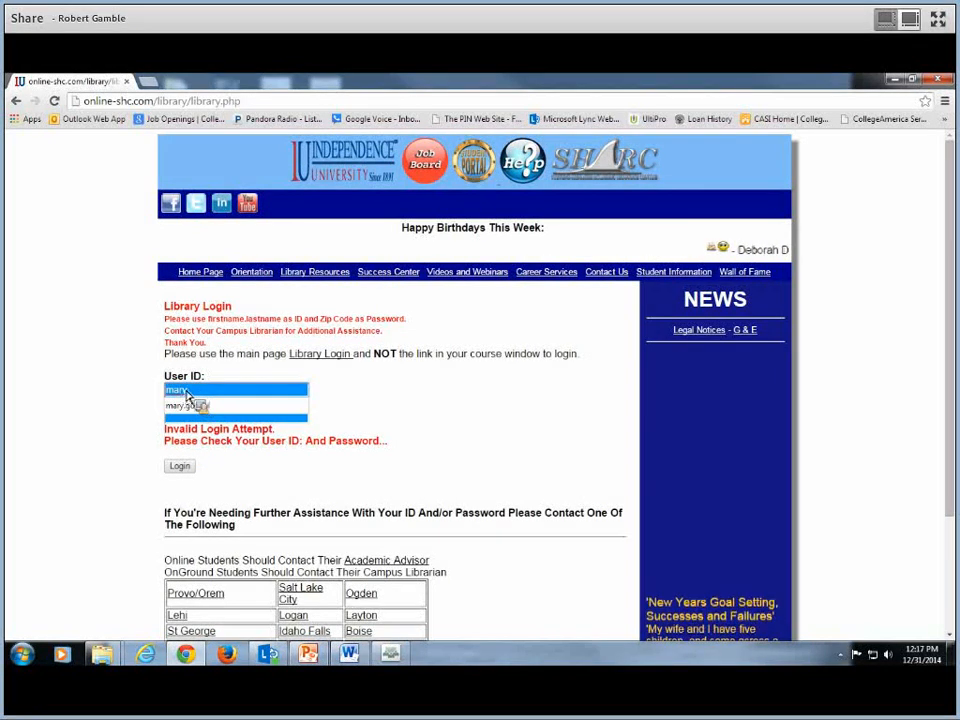
- Re-enter the user ID after the failed attempt and log in to reach Library Resources
{"action": "left_click", "coordinate": [236, 414]}
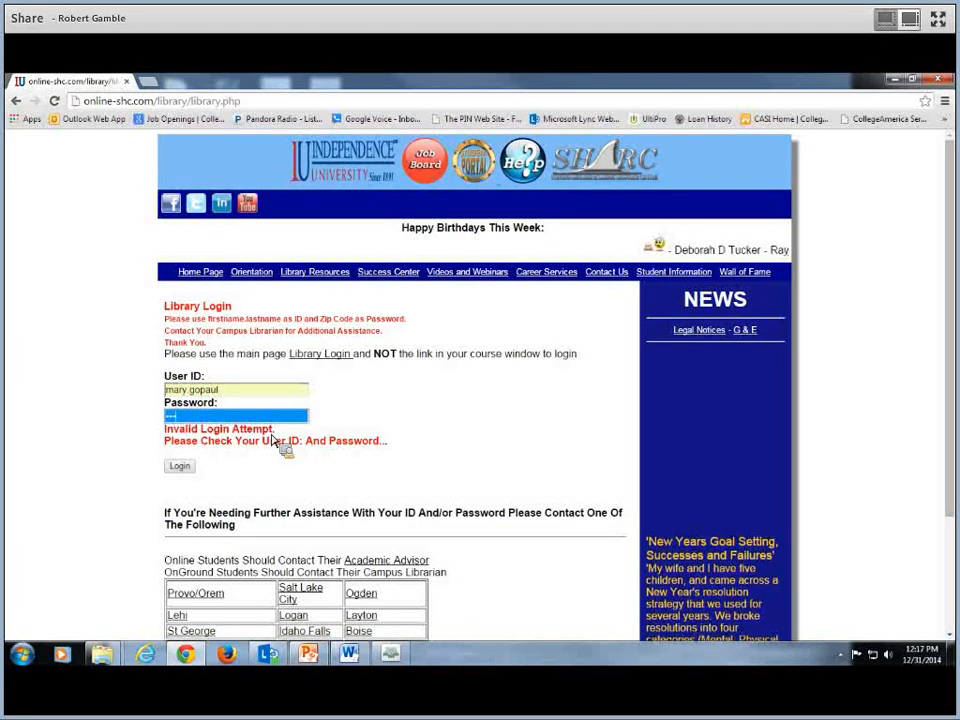
{"action": "left_click", "coordinate": [180, 466]}
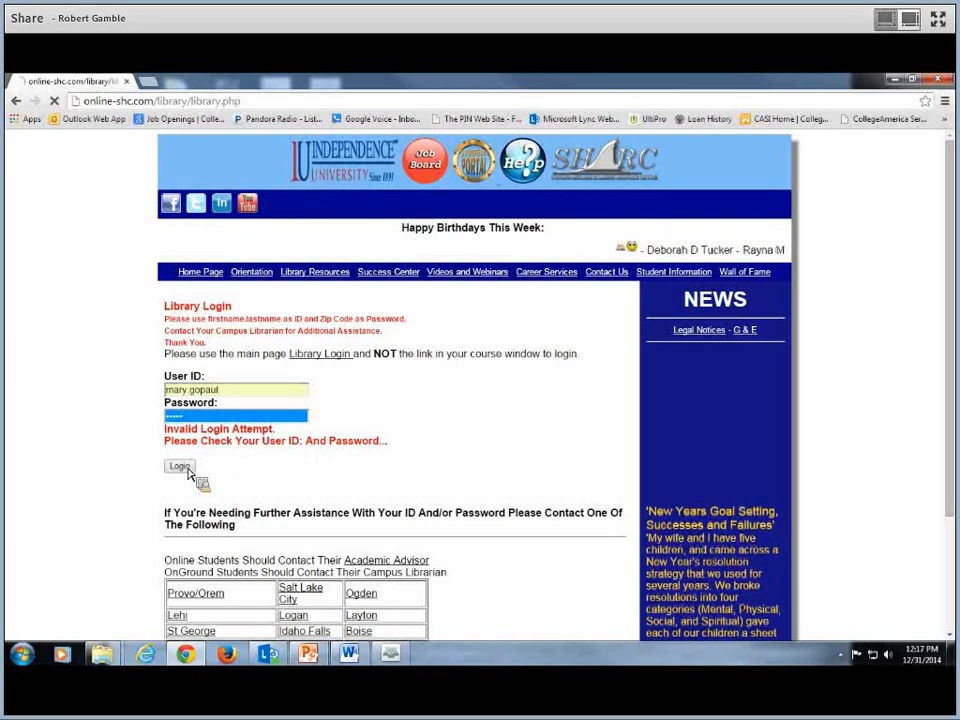
{"action": "left_click", "coordinate": [180, 466]}
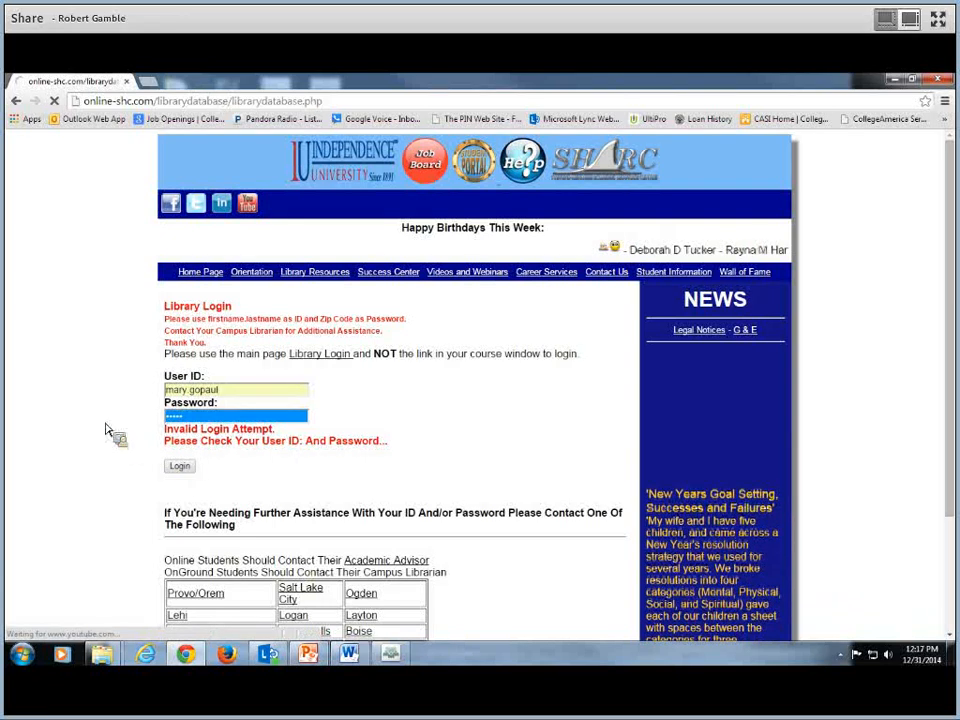
{"action": "left_click", "coordinate": [314, 272]}
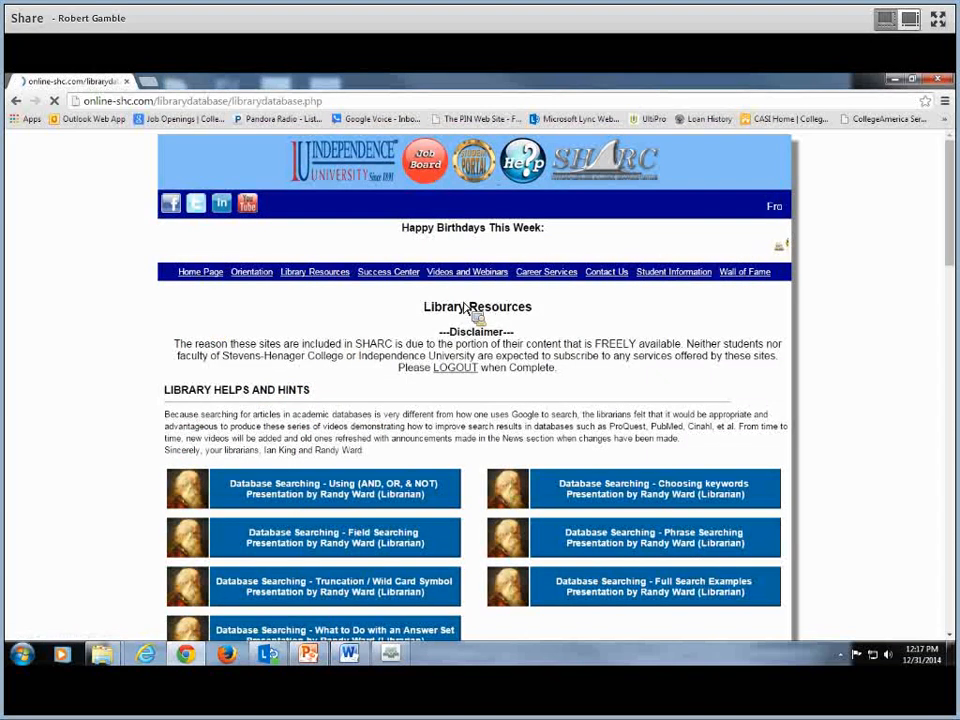
- Under Journal / Research Databases, follow the ProQuest Journal Database 'Click Here' link
{"action": "scroll", "scroll_direction": "down", "scroll_amount": 3}
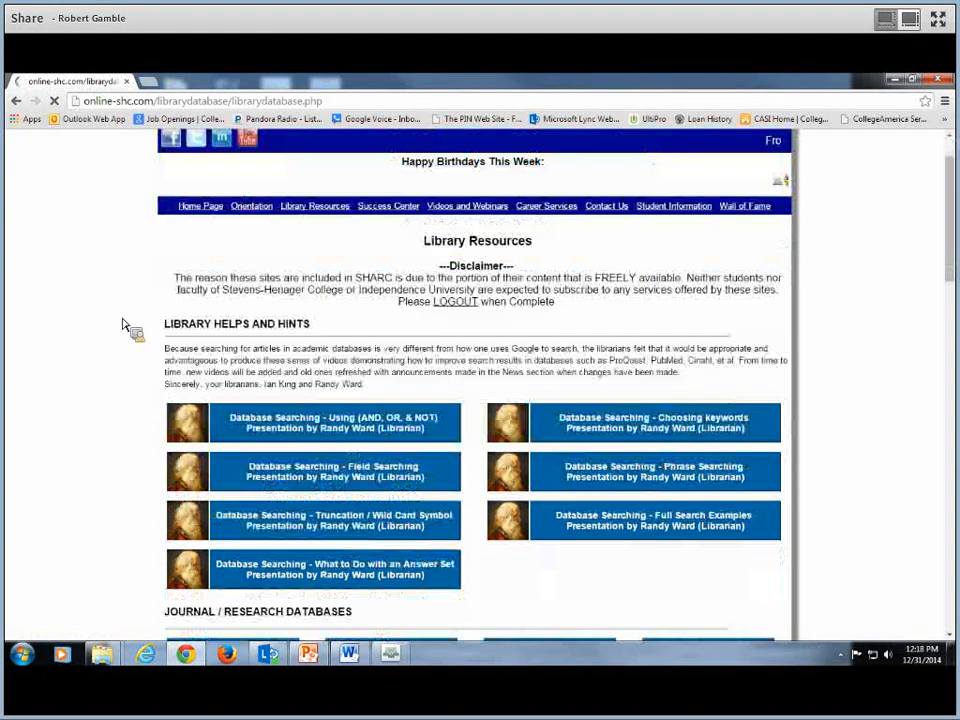
{"action": "scroll", "scroll_direction": "down", "scroll_amount": 3}
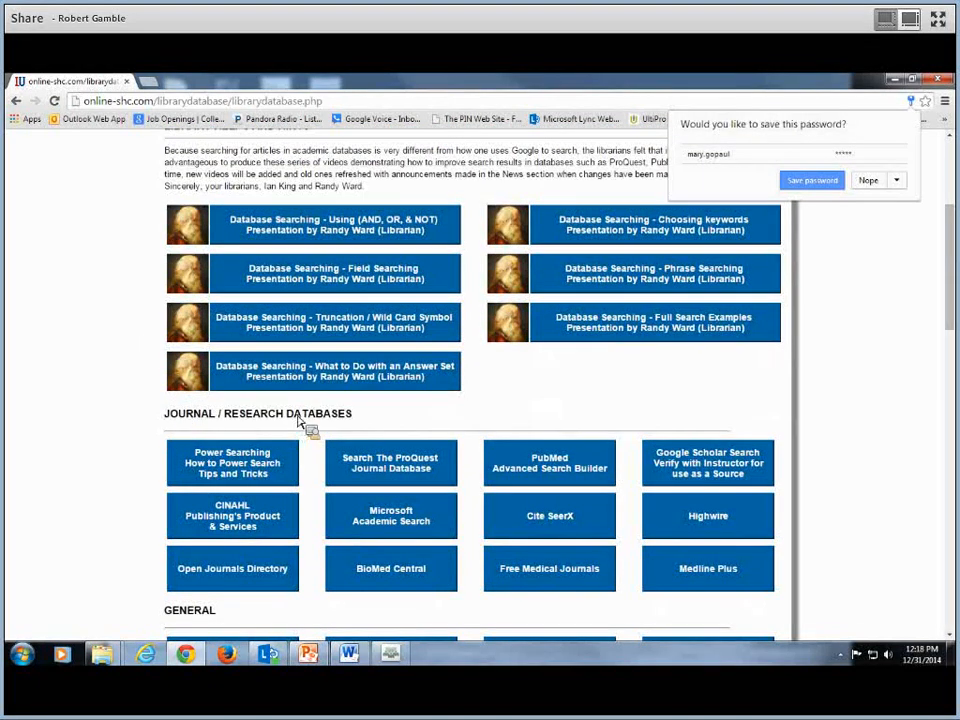
{"action": "mouse_move", "coordinate": [384, 476]}
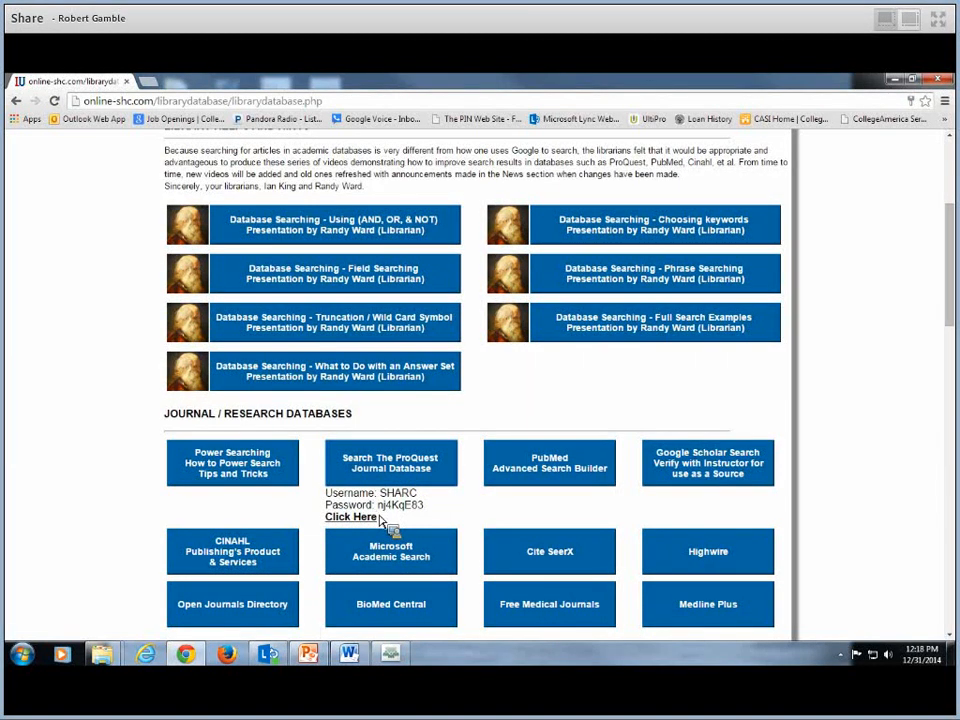
{"action": "left_click", "coordinate": [350, 516]}
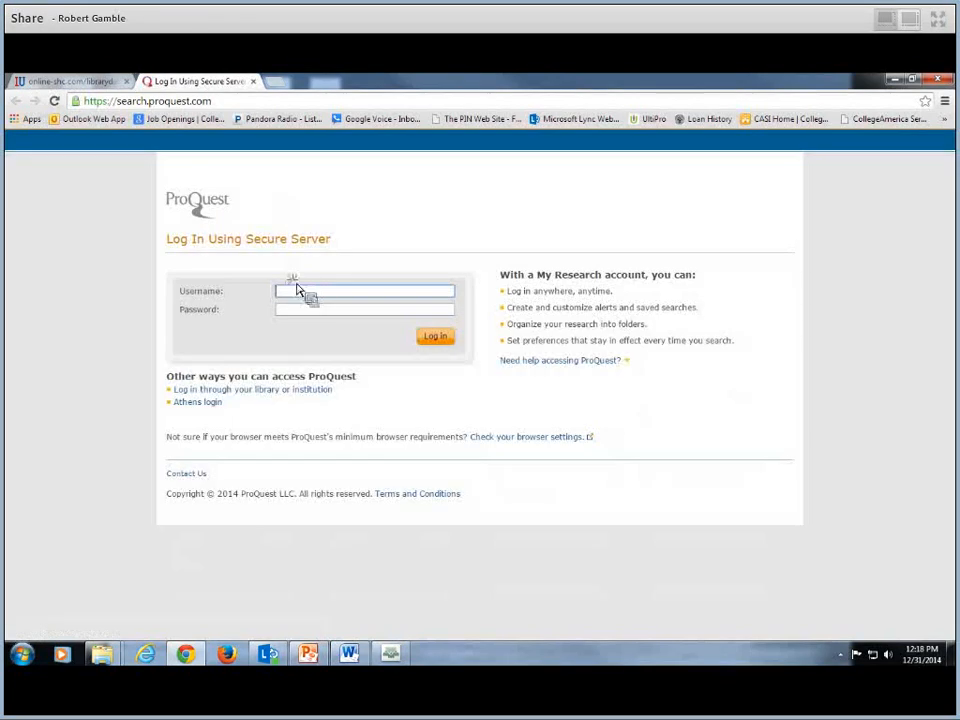
- Sign in to ProQuest with the saved shared library username and password
{"action": "left_click", "coordinate": [364, 292]}
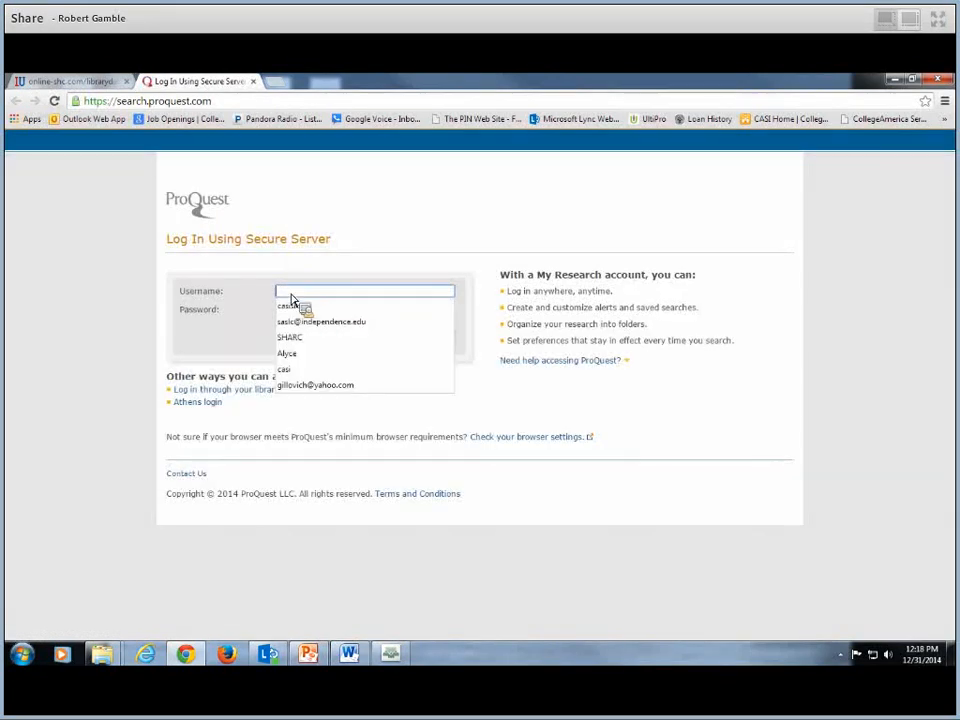
{"action": "left_click", "coordinate": [290, 336]}
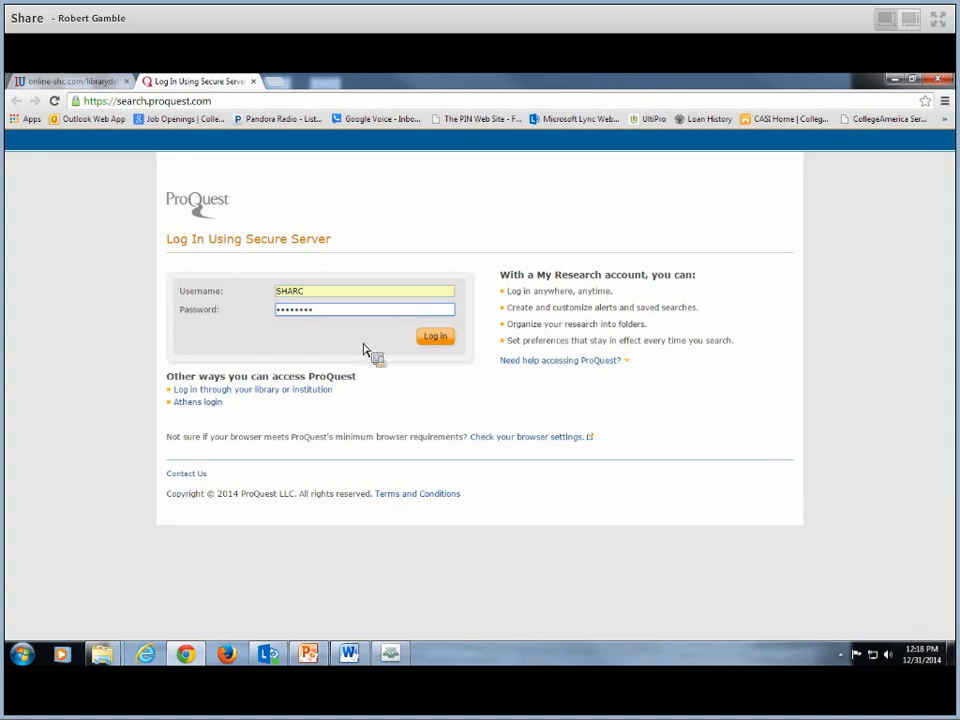
{"action": "left_click", "coordinate": [434, 336]}
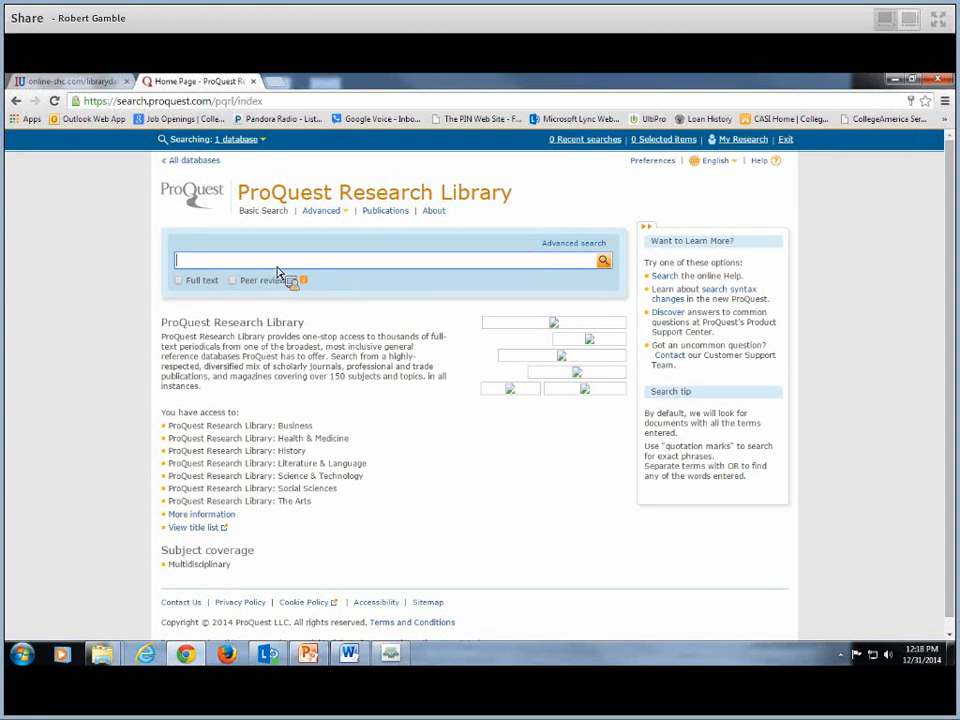
- Run a ProQuest Basic Search for 'time management'
{"action": "type", "text": "time management"}
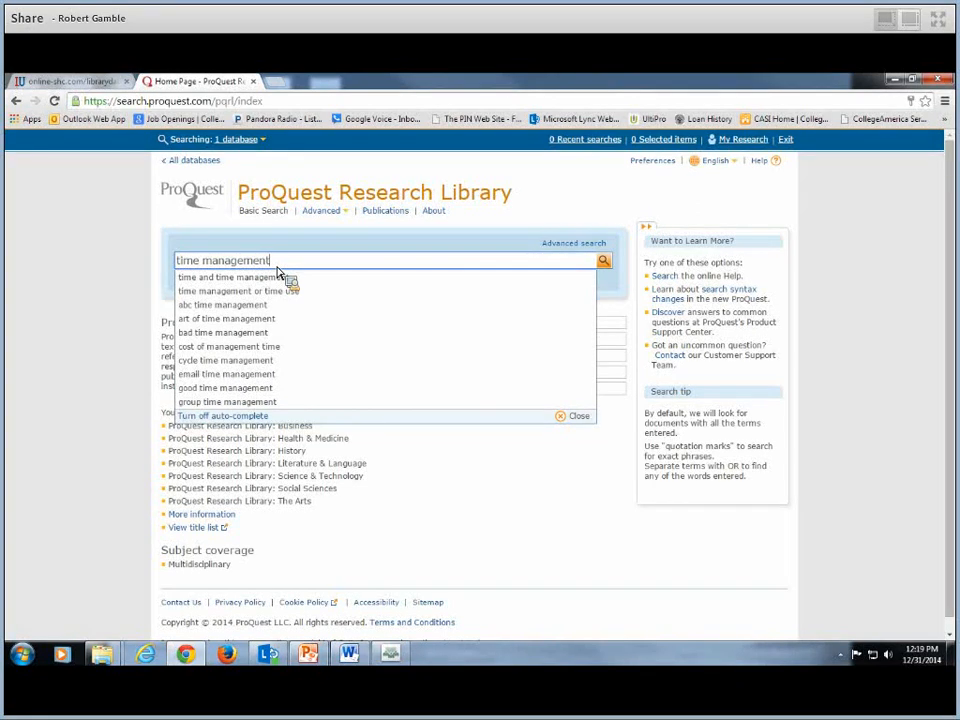
{"action": "mouse_move", "coordinate": [348, 280]}
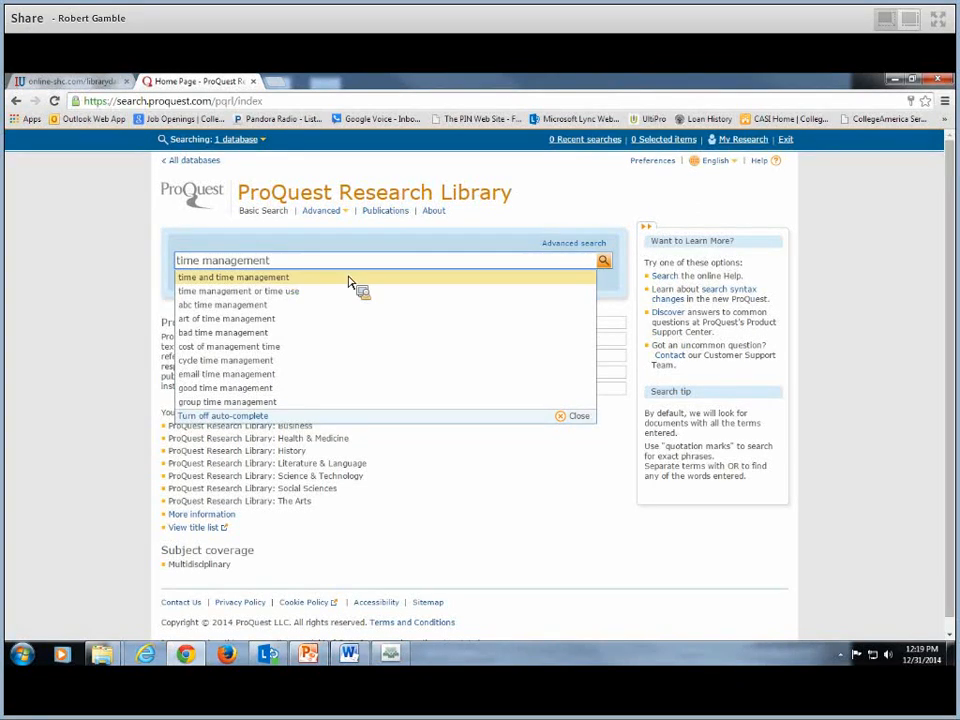
{"action": "left_click", "coordinate": [602, 260]}
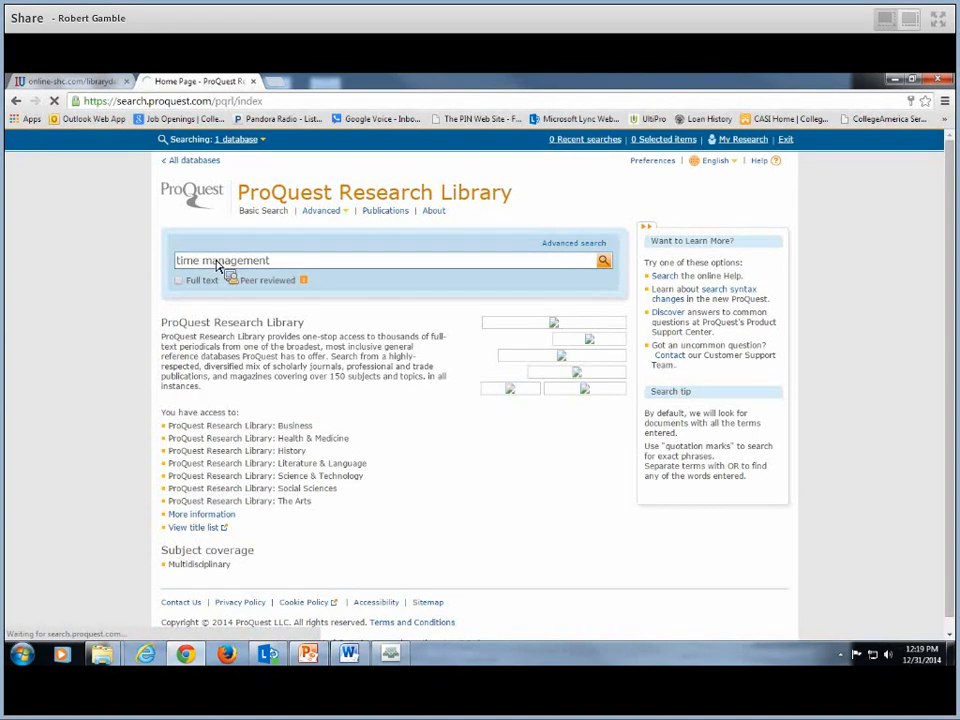
{"action": "left_click", "coordinate": [604, 260]}
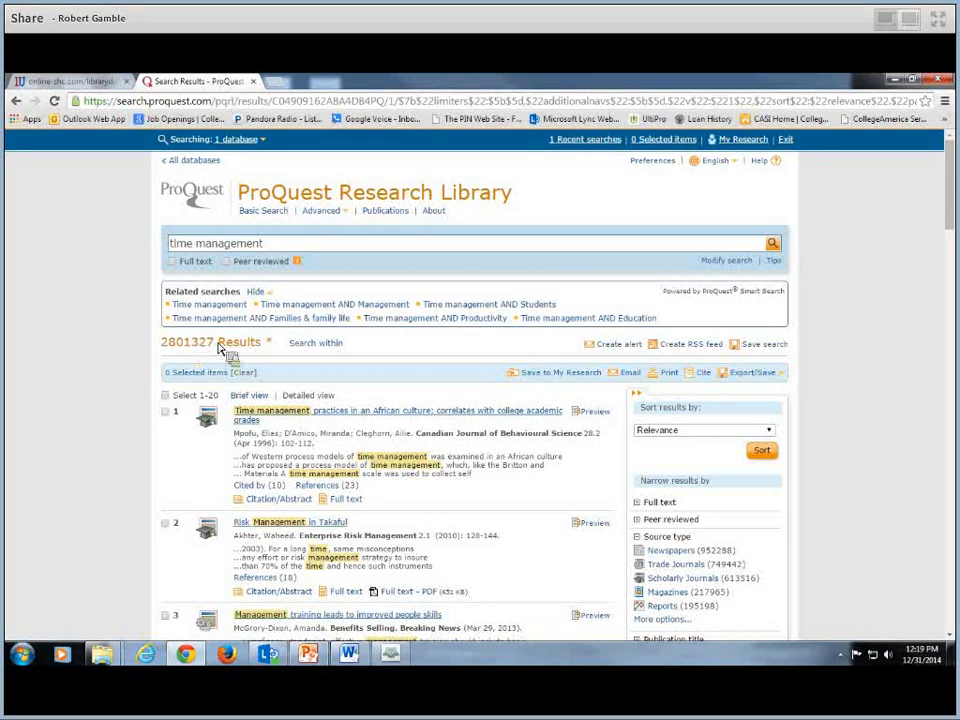
{"action": "mouse_move", "coordinate": [204, 304]}
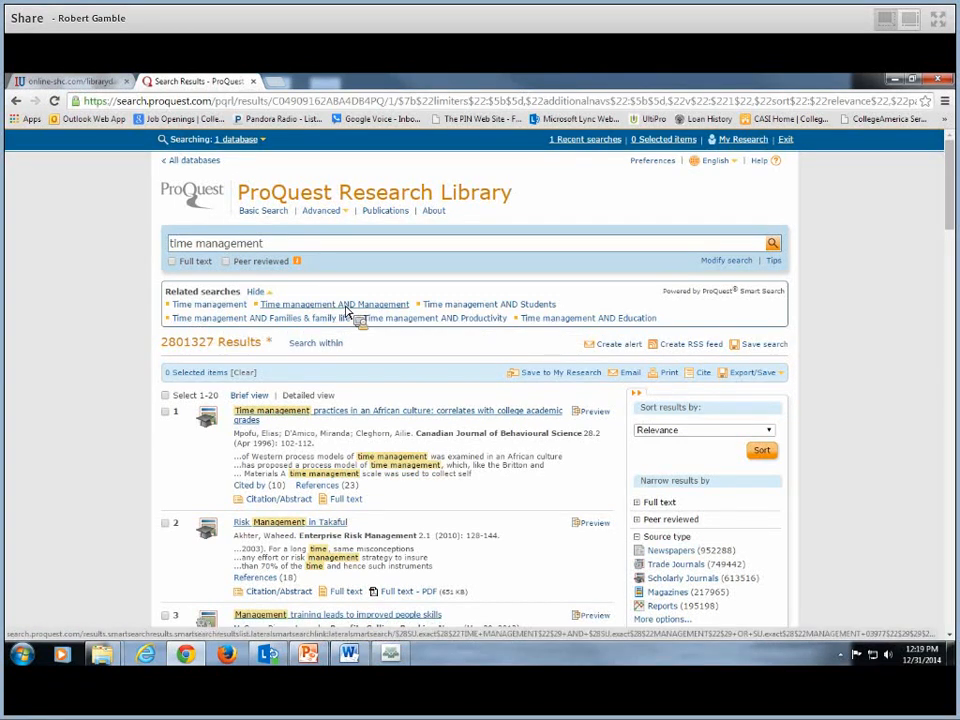
{"action": "mouse_move", "coordinate": [432, 308]}
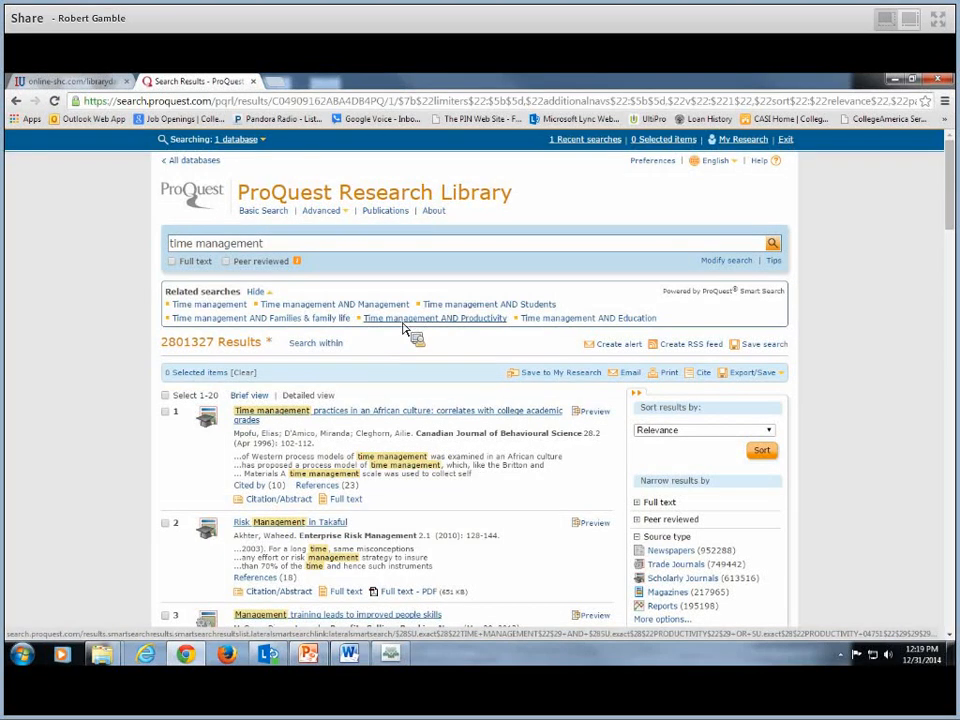
{"action": "mouse_move", "coordinate": [434, 318]}
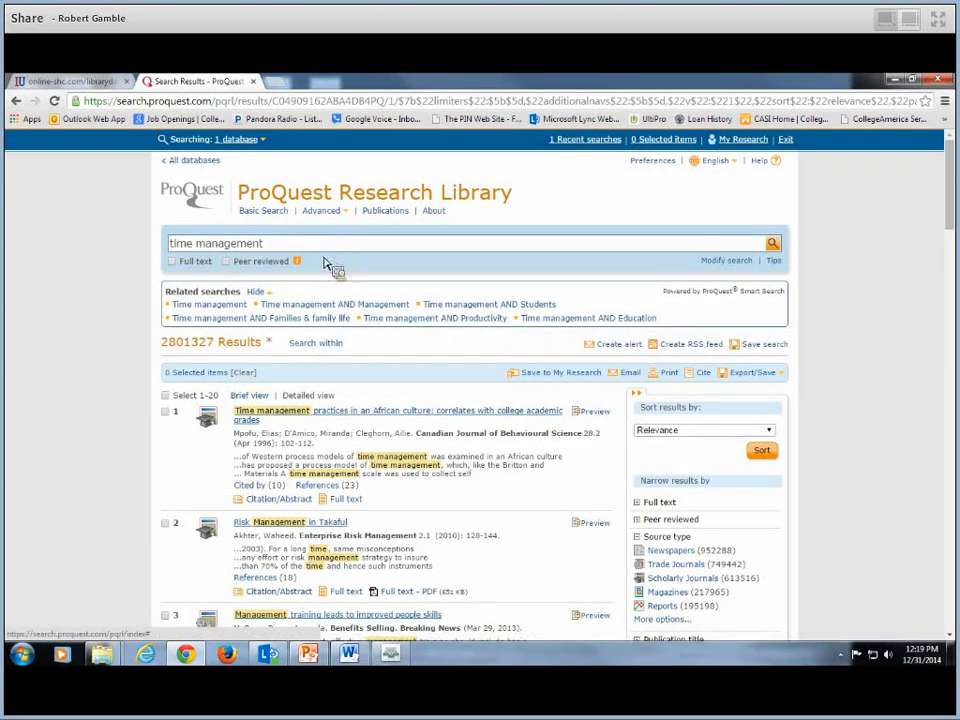
- Extend the search to 'time management and personal development' and rerun it
{"action": "type", "text": "a"}
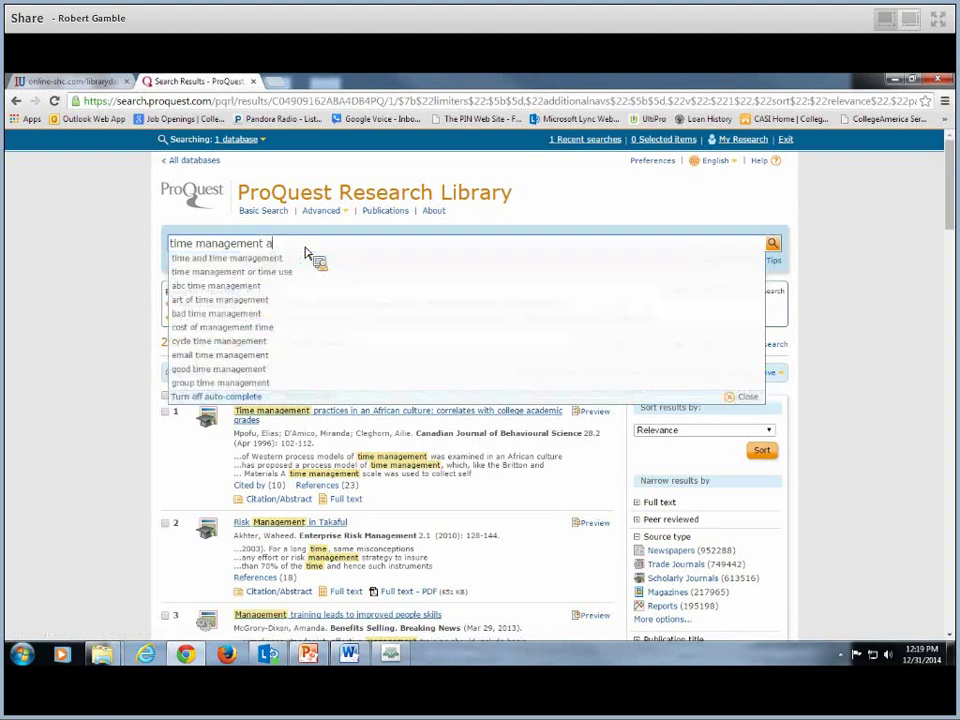
{"action": "type", "text": "nd person"}
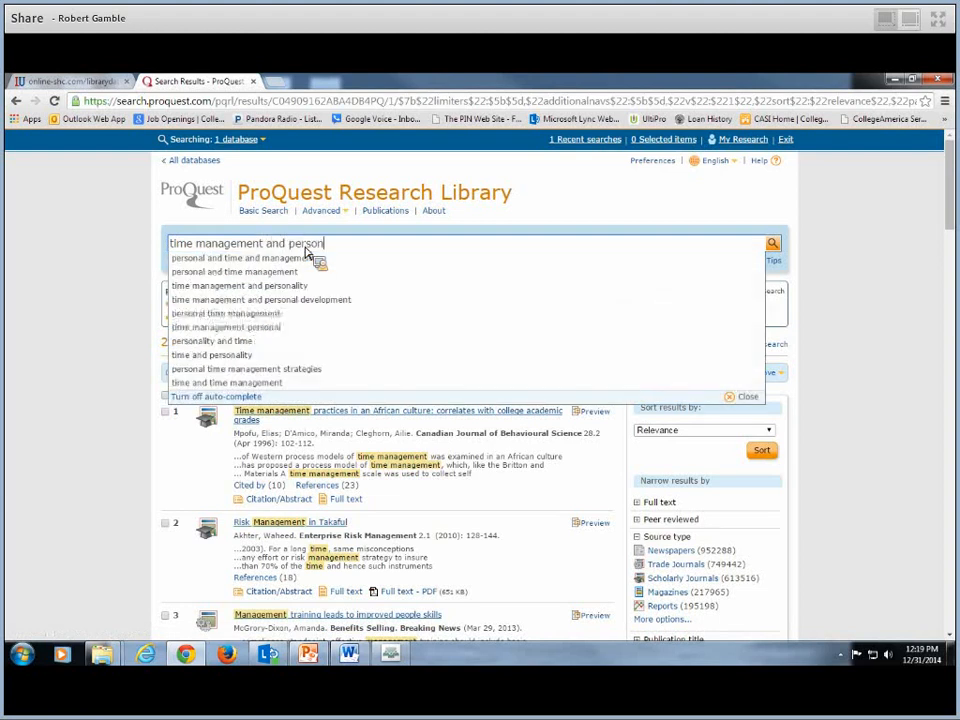
{"action": "type", "text": "al"}
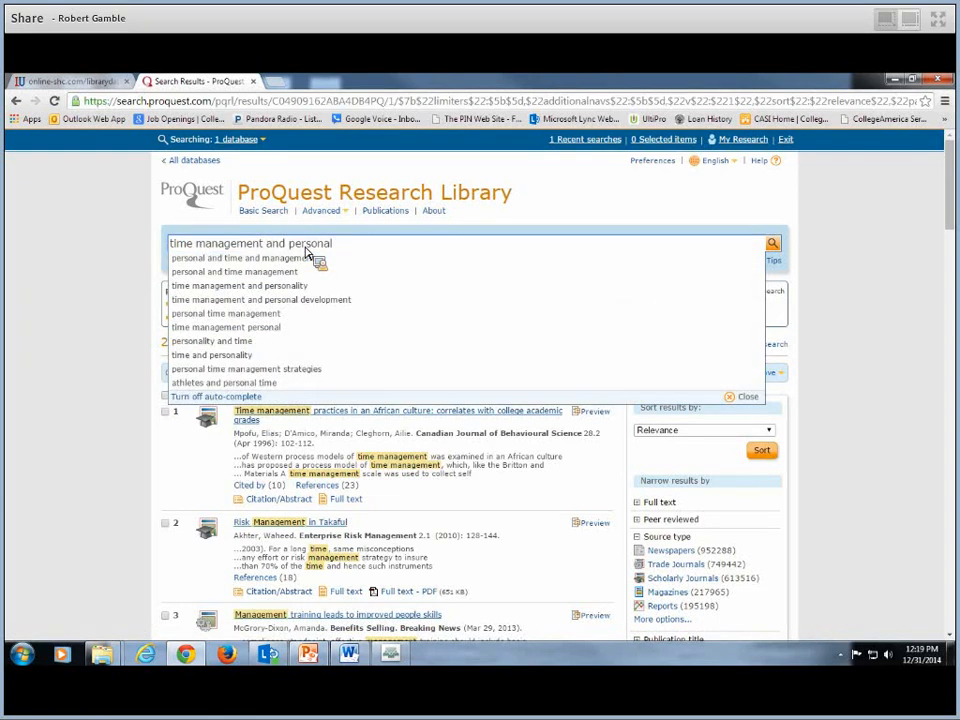
{"action": "left_click", "coordinate": [260, 300]}
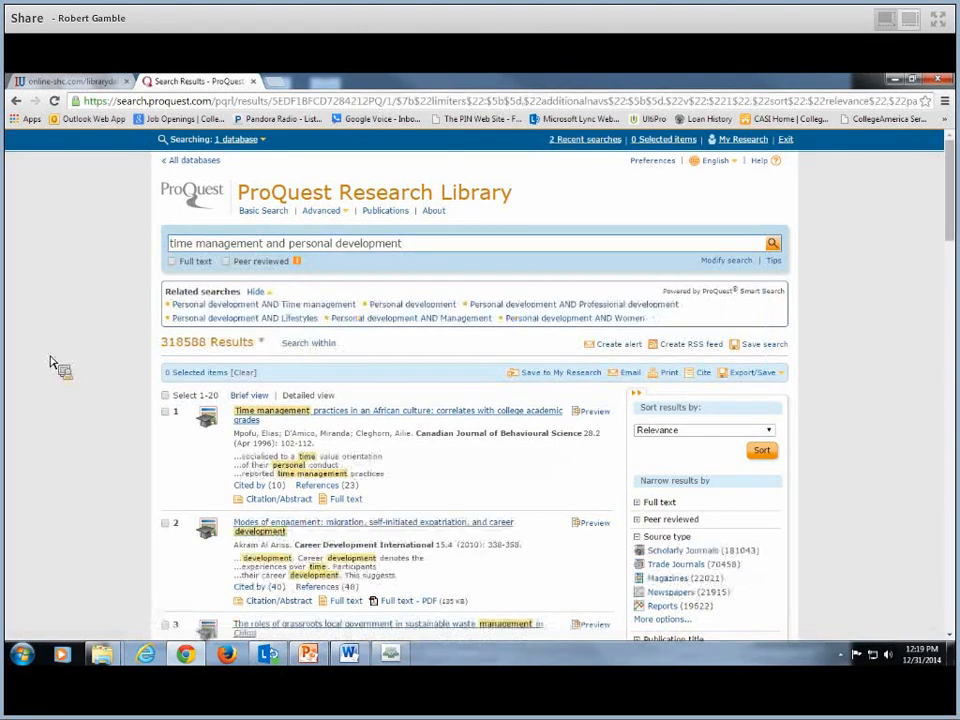
{"action": "mouse_move", "coordinate": [96, 356]}
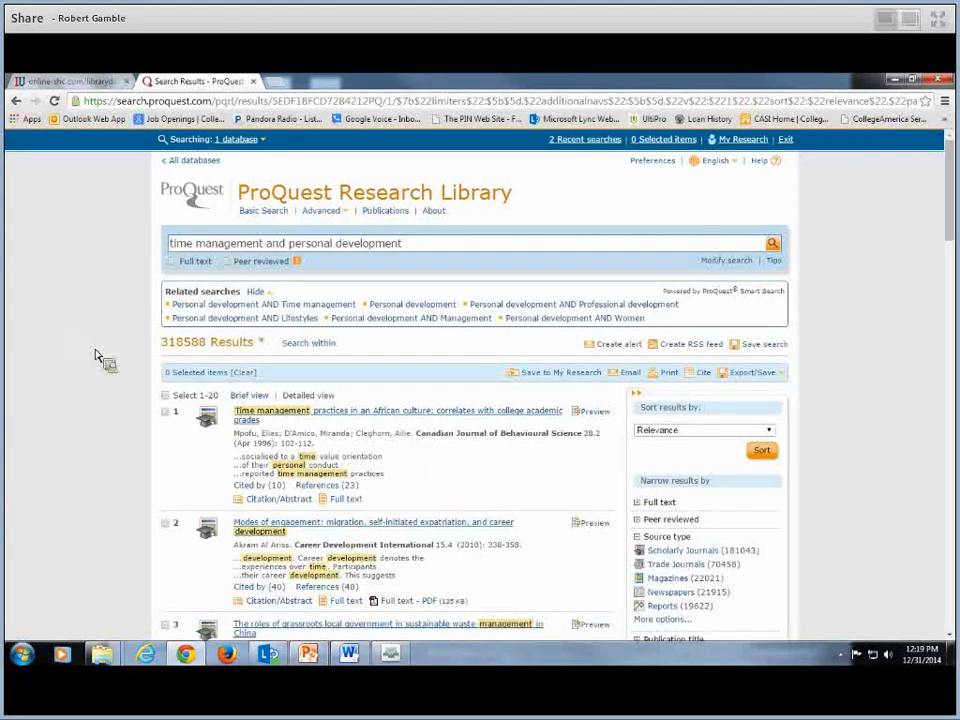
{"action": "mouse_move", "coordinate": [104, 360]}
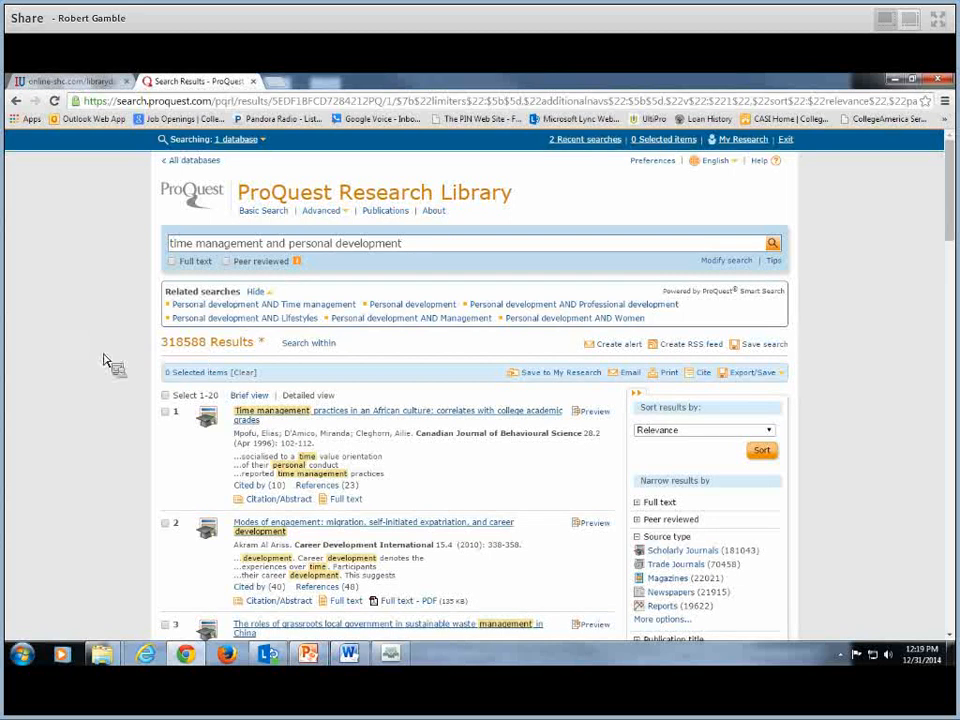
- Browse the results narrowed to the Personal Development and Time Management subjects
{"action": "scroll", "scroll_direction": "down", "scroll_amount": 3}
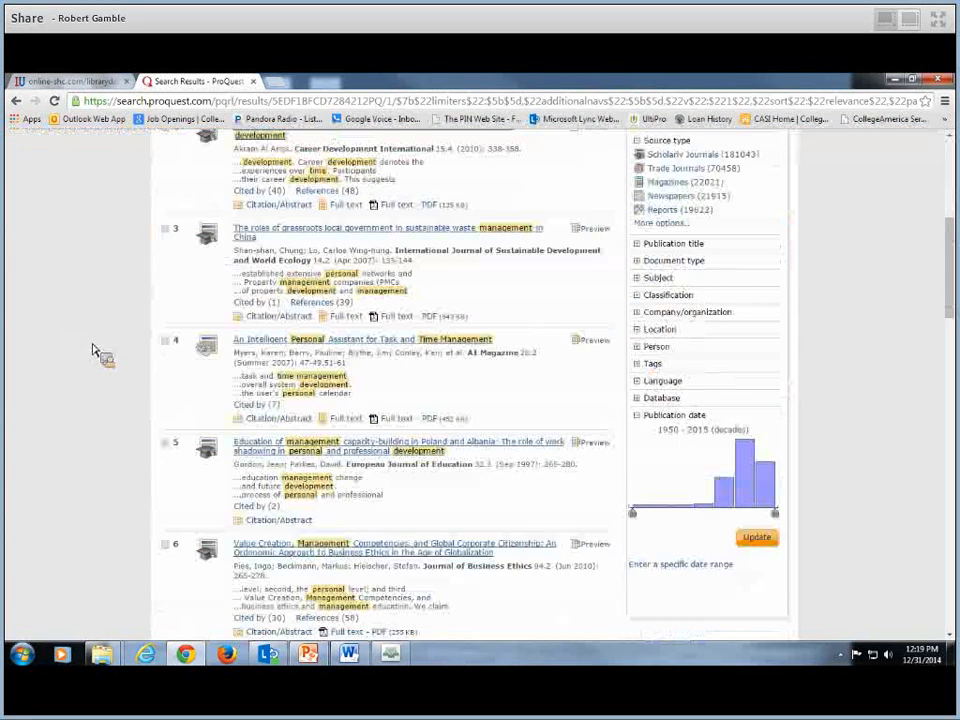
{"action": "scroll", "scroll_direction": "up", "scroll_amount": 3}
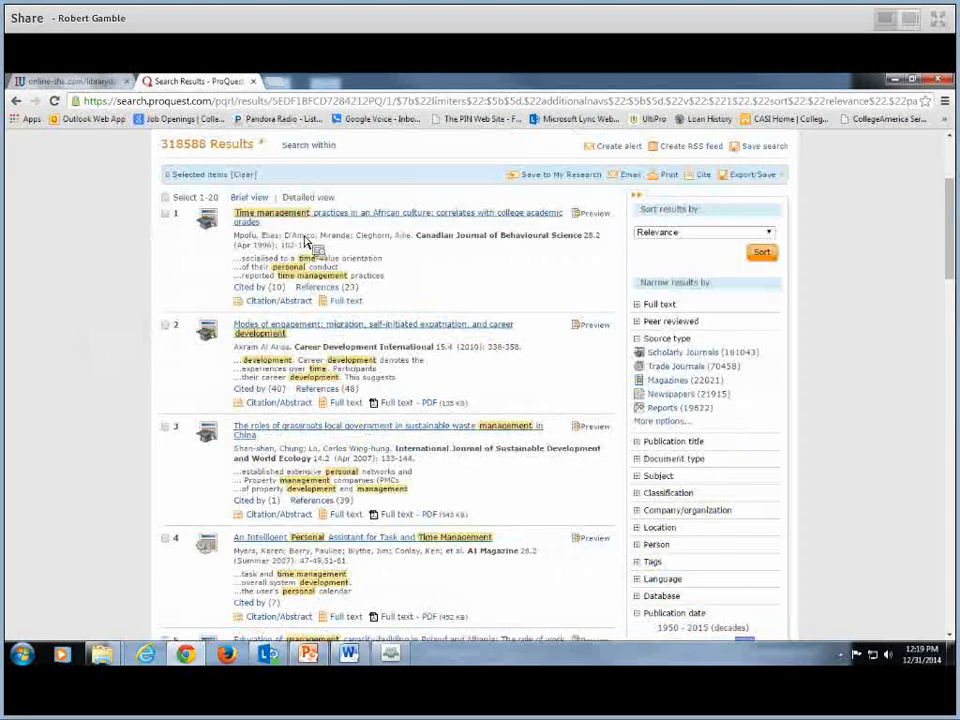
{"action": "mouse_move", "coordinate": [288, 430]}
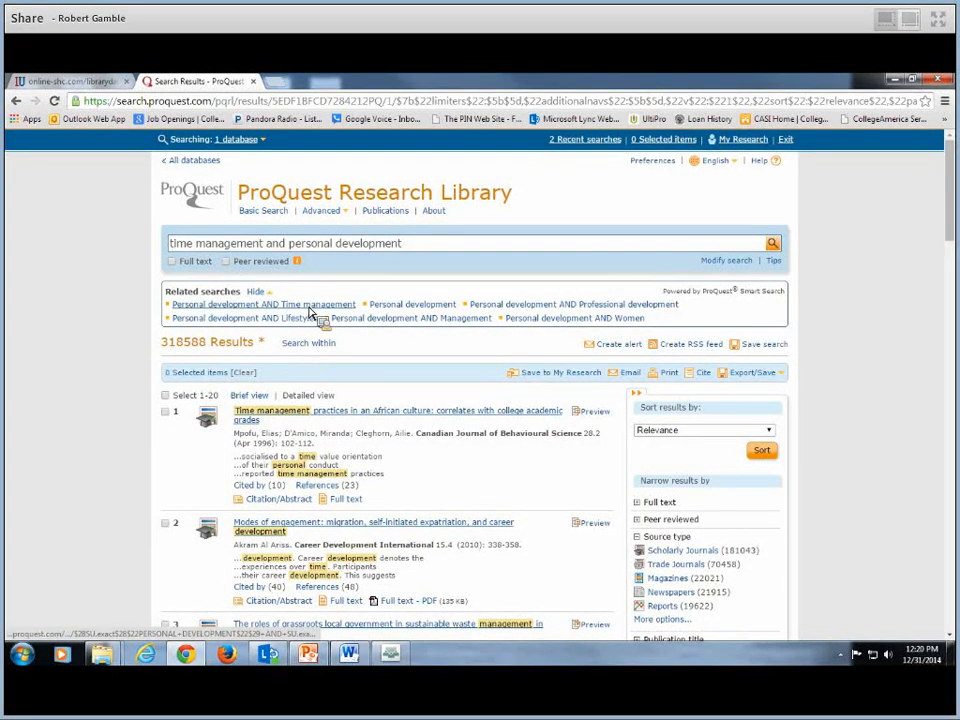
{"action": "mouse_move", "coordinate": [412, 304]}
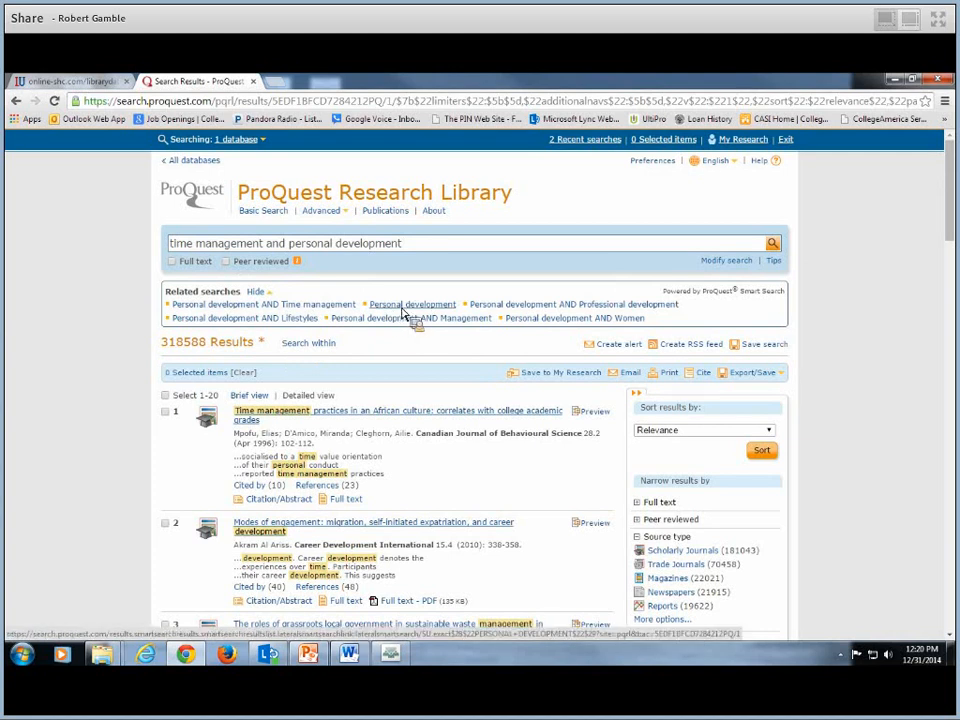
{"action": "scroll", "scroll_direction": "down", "scroll_amount": 3}
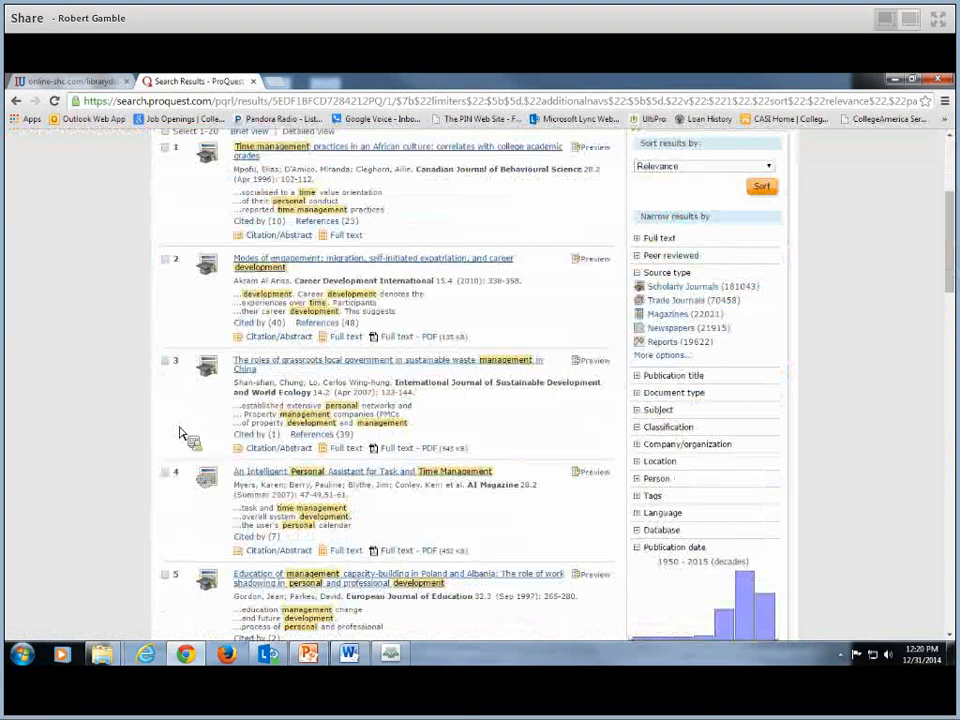
{"action": "scroll", "scroll_direction": "down", "scroll_amount": 3}
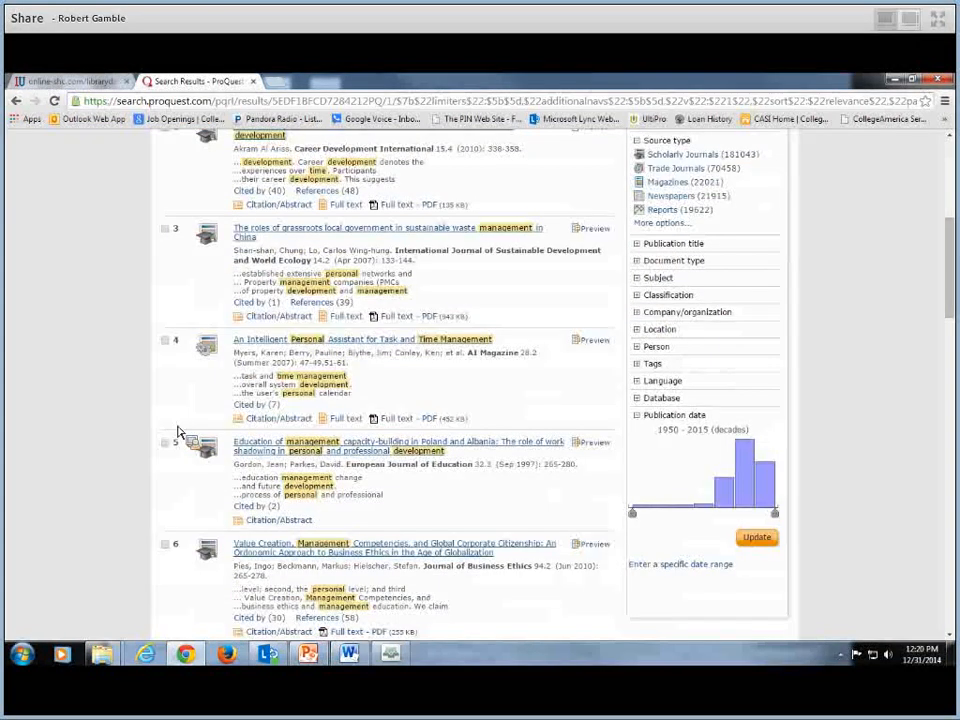
{"action": "mouse_move", "coordinate": [190, 376]}
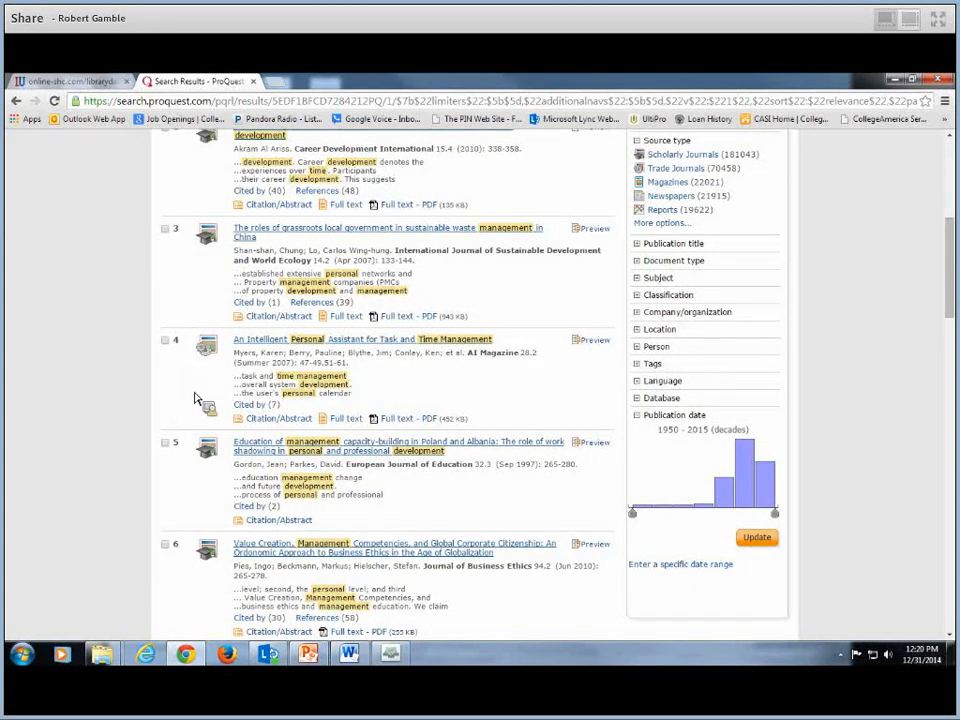
{"action": "scroll", "scroll_direction": "down", "scroll_amount": 3}
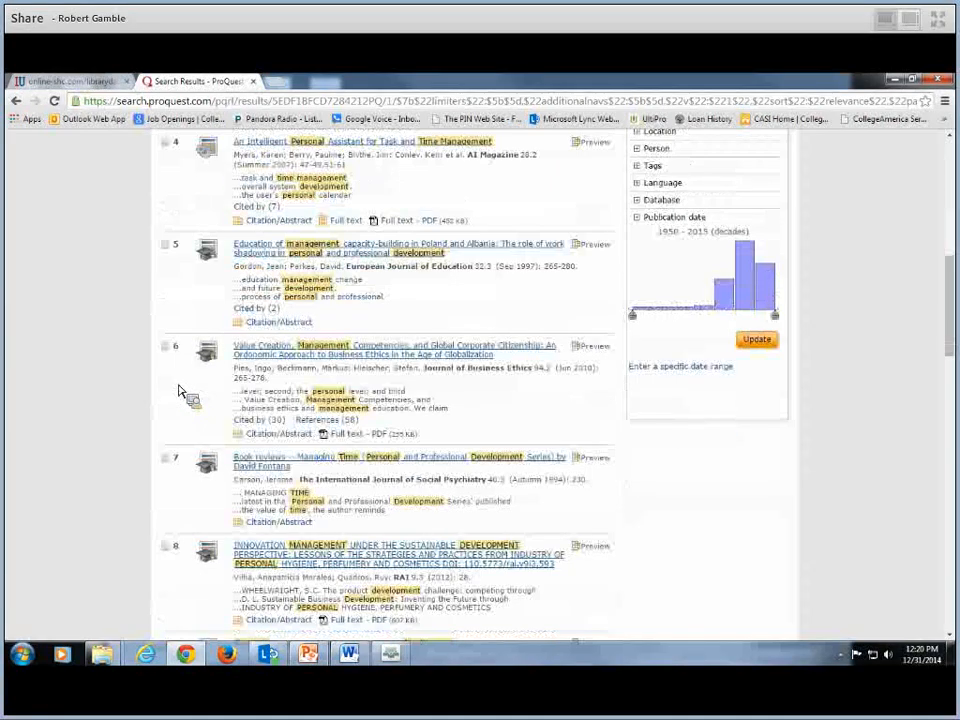
{"action": "scroll", "scroll_direction": "down", "scroll_amount": 3}
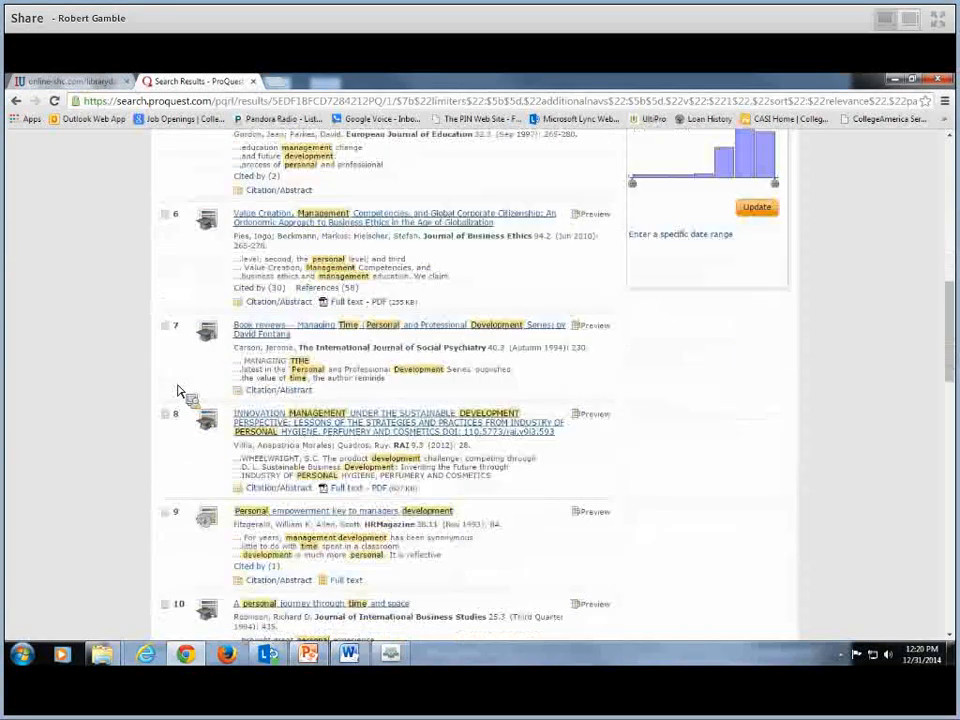
{"action": "scroll", "scroll_direction": "down", "scroll_amount": 3}
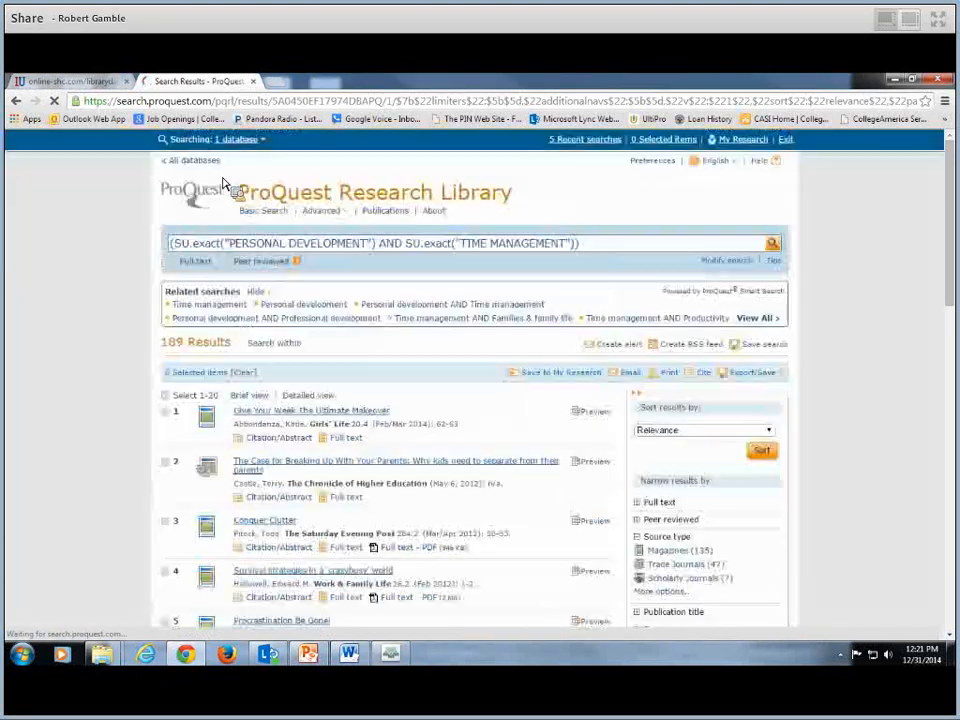
- Scroll the result list toward 'Maximize Your Time: Achieve More with Less'
{"action": "scroll", "scroll_direction": "down", "scroll_amount": 3}
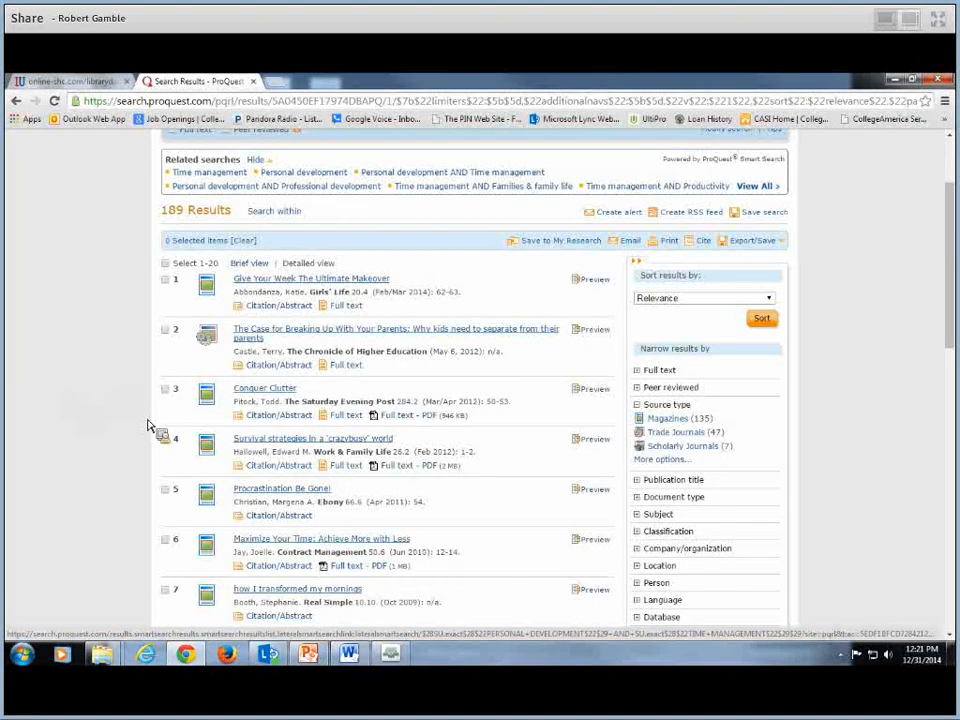
{"action": "mouse_move", "coordinate": [392, 450]}
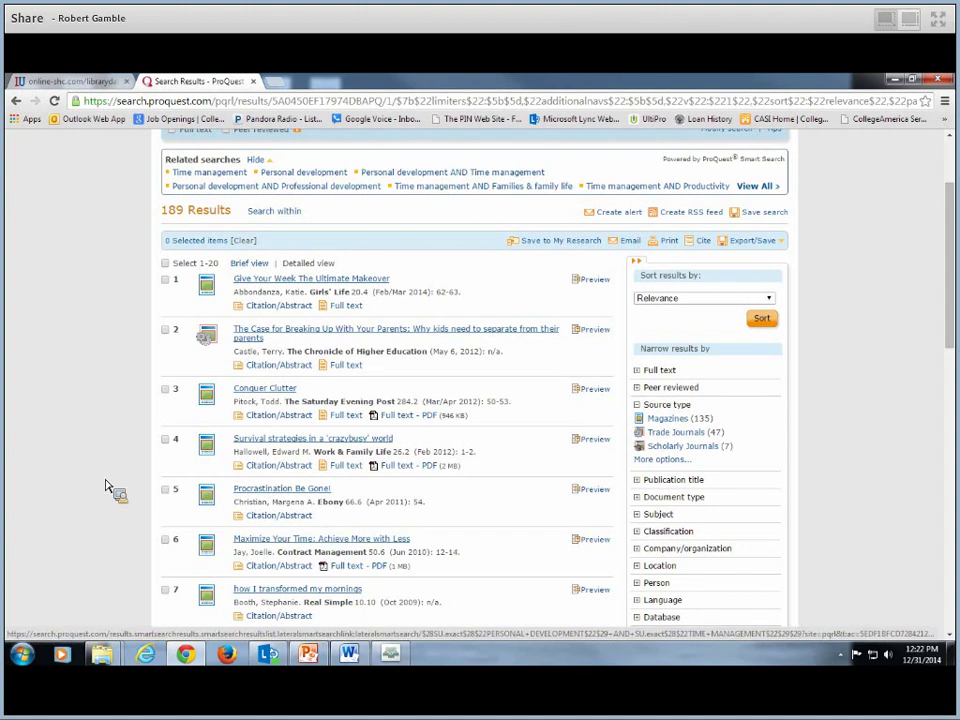
{"action": "mouse_move", "coordinate": [244, 496]}
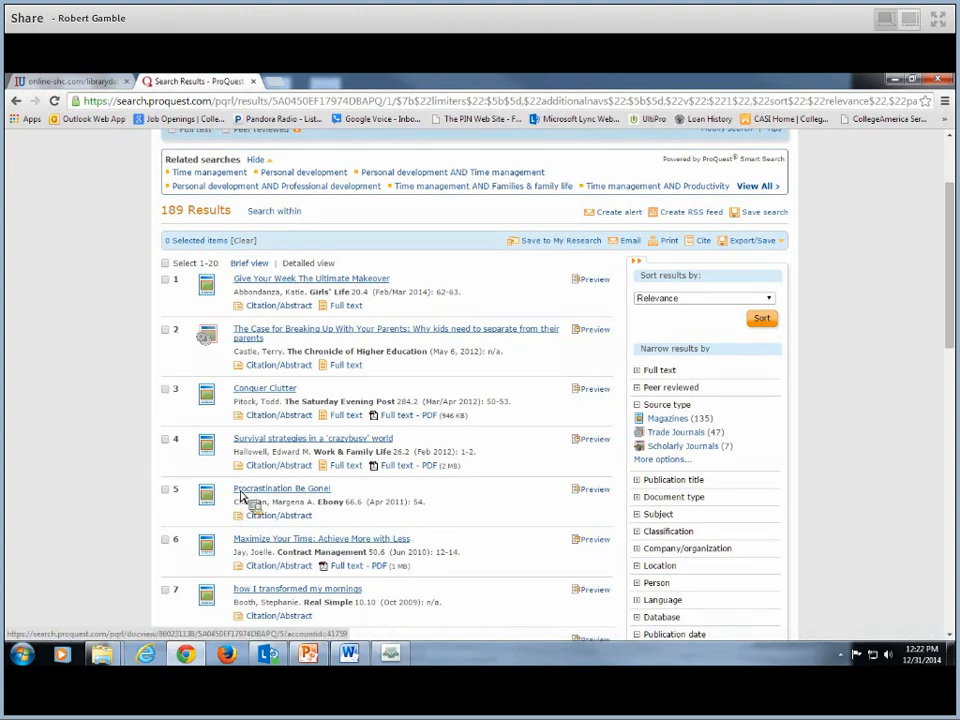
{"action": "mouse_move", "coordinate": [276, 548]}
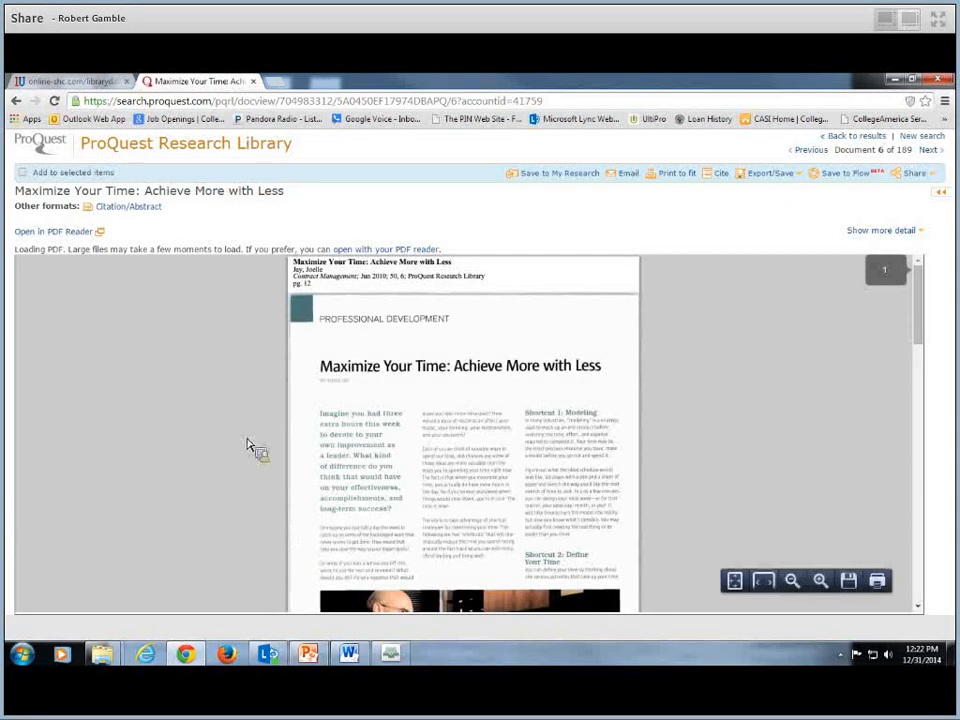
{"action": "mouse_move", "coordinate": [400, 428]}
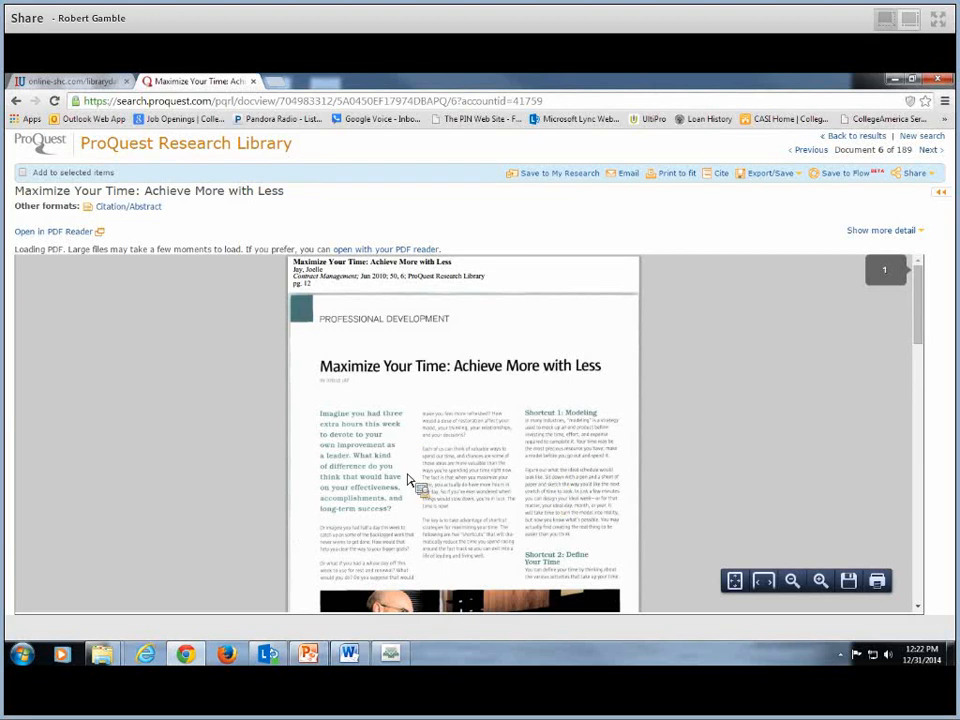
- Read through the Maximize Your Time PDF pages, then return to the Word paper template
{"action": "scroll", "scroll_direction": "down", "scroll_amount": 3}
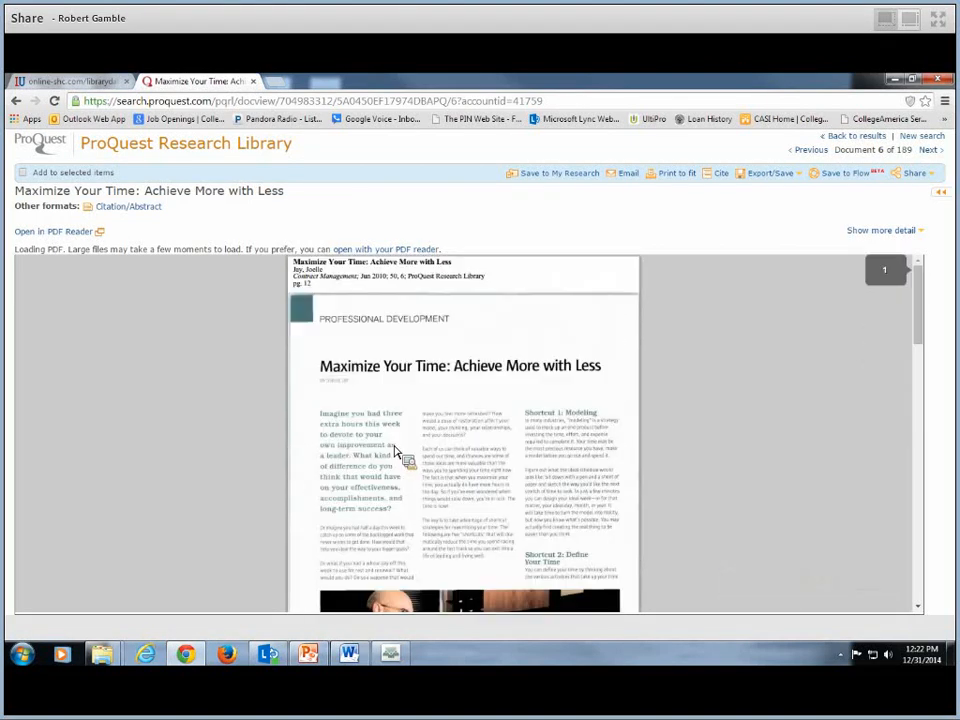
{"action": "mouse_move", "coordinate": [172, 352]}
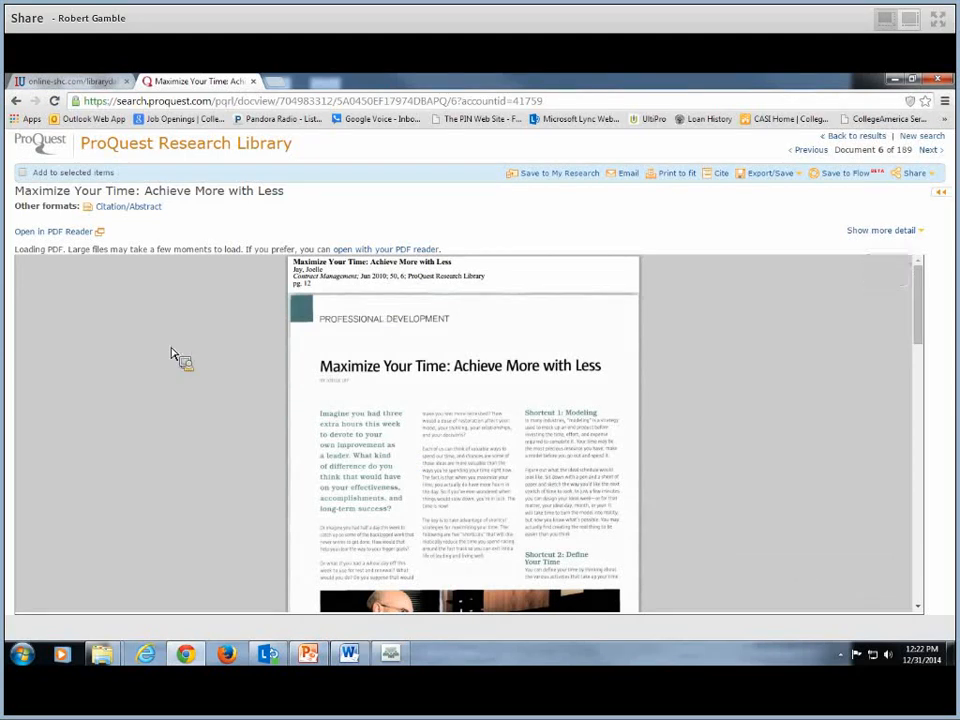
{"action": "mouse_move", "coordinate": [390, 364]}
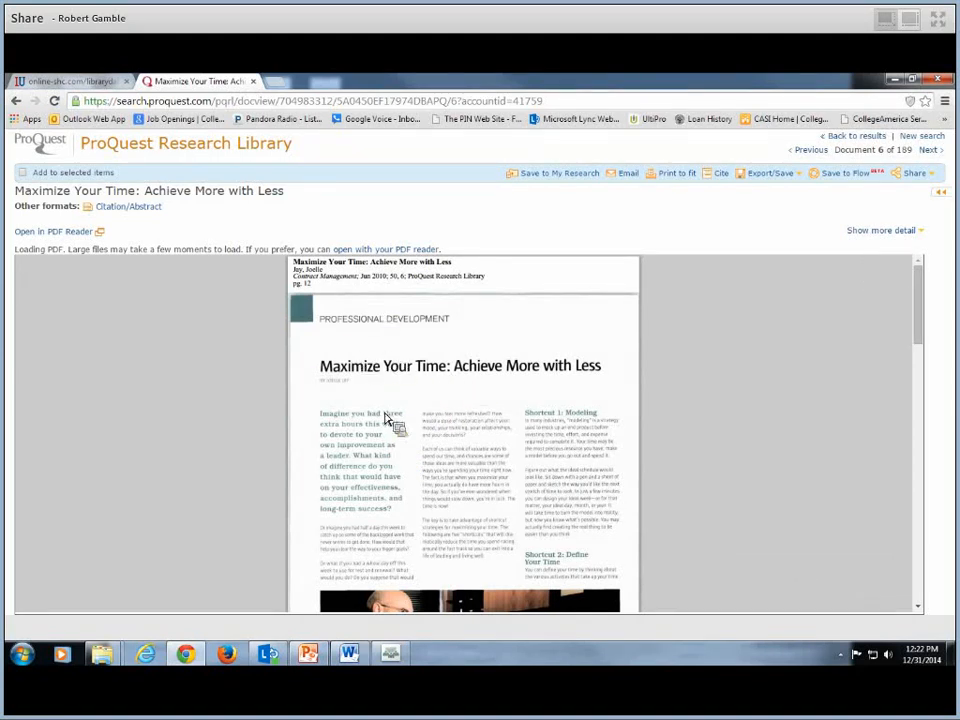
{"action": "scroll", "scroll_direction": "down", "scroll_amount": 3}
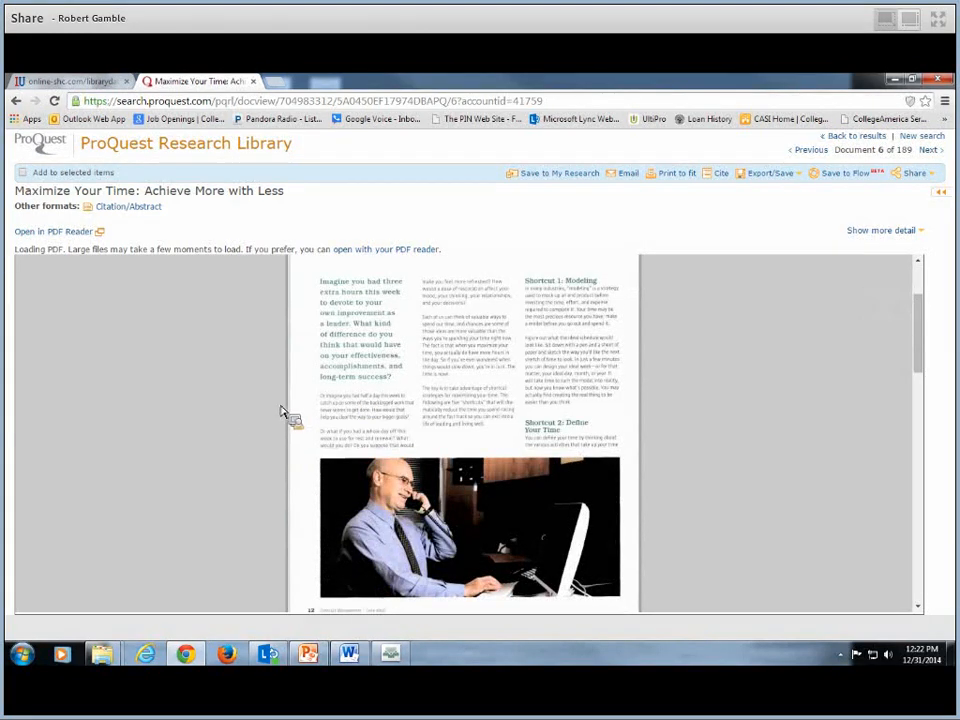
{"action": "mouse_move", "coordinate": [336, 390]}
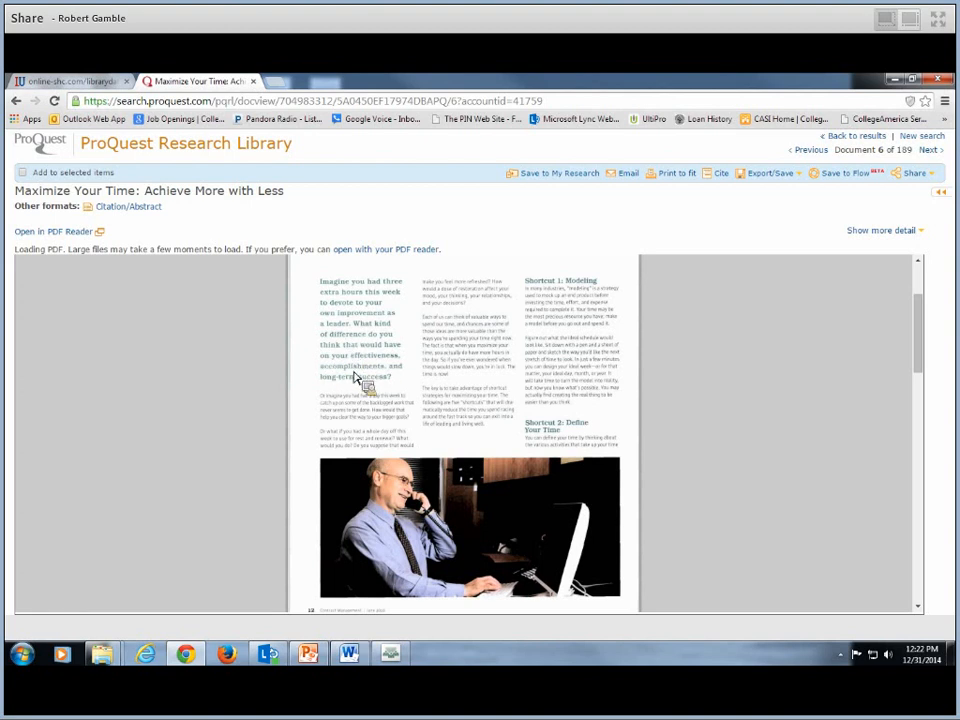
{"action": "mouse_move", "coordinate": [448, 396]}
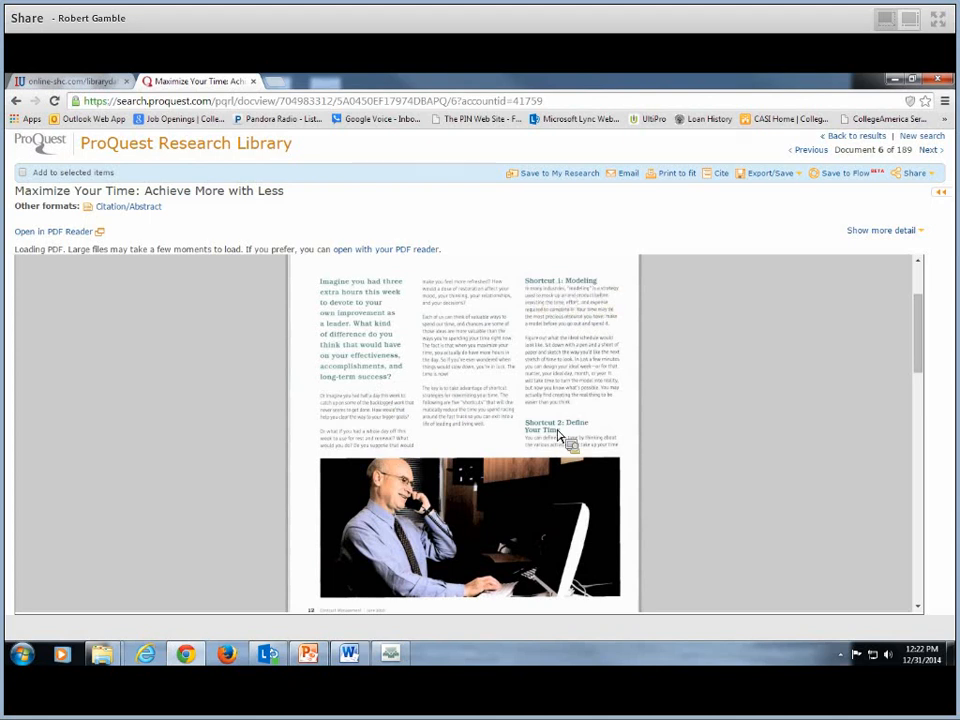
{"action": "scroll", "scroll_direction": "down", "scroll_amount": 3}
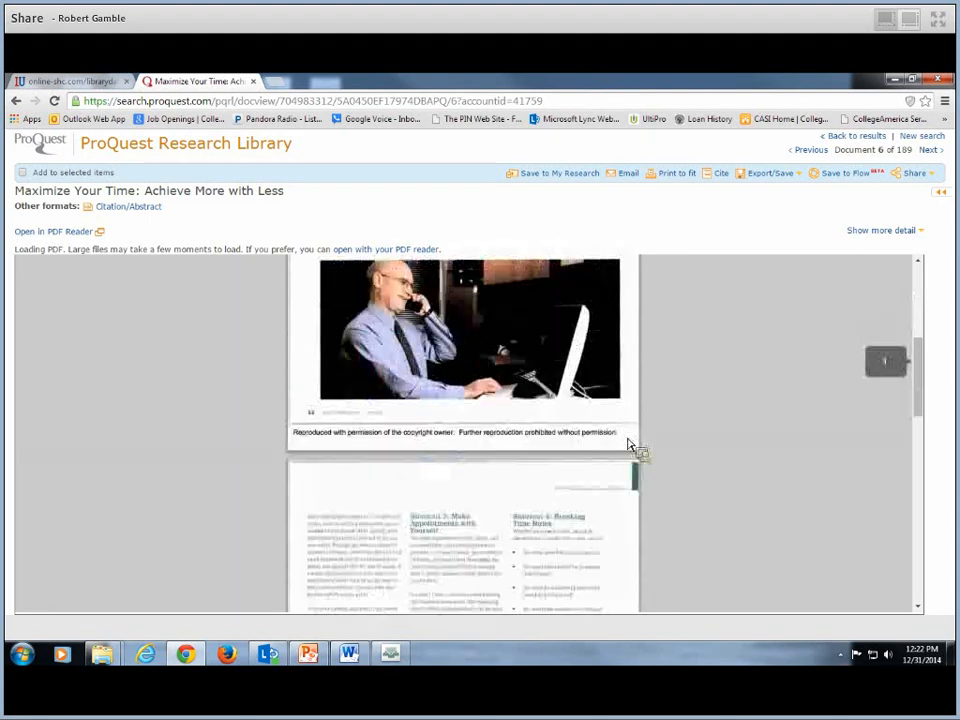
{"action": "scroll", "scroll_direction": "down", "scroll_amount": 3}
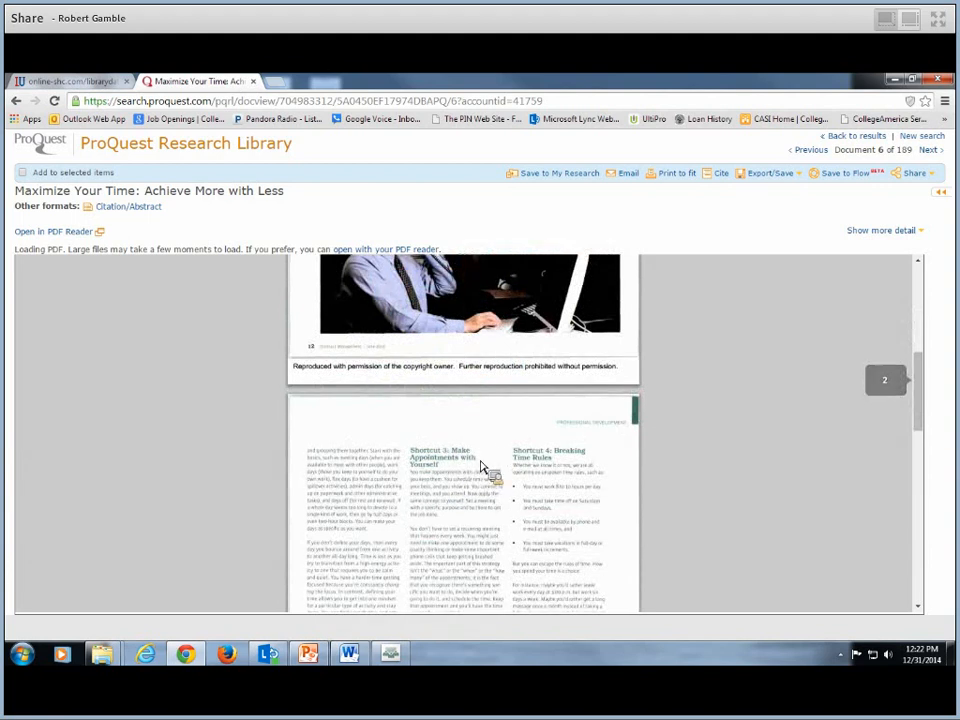
{"action": "scroll", "scroll_direction": "down", "scroll_amount": 3}
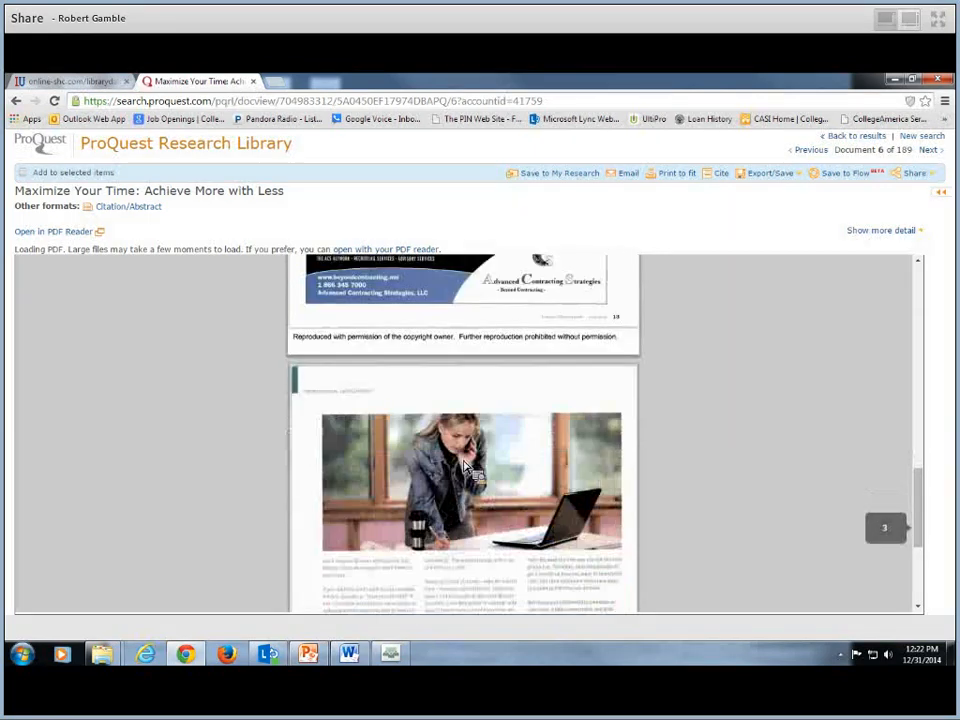
{"action": "scroll", "scroll_direction": "down", "scroll_amount": 3}
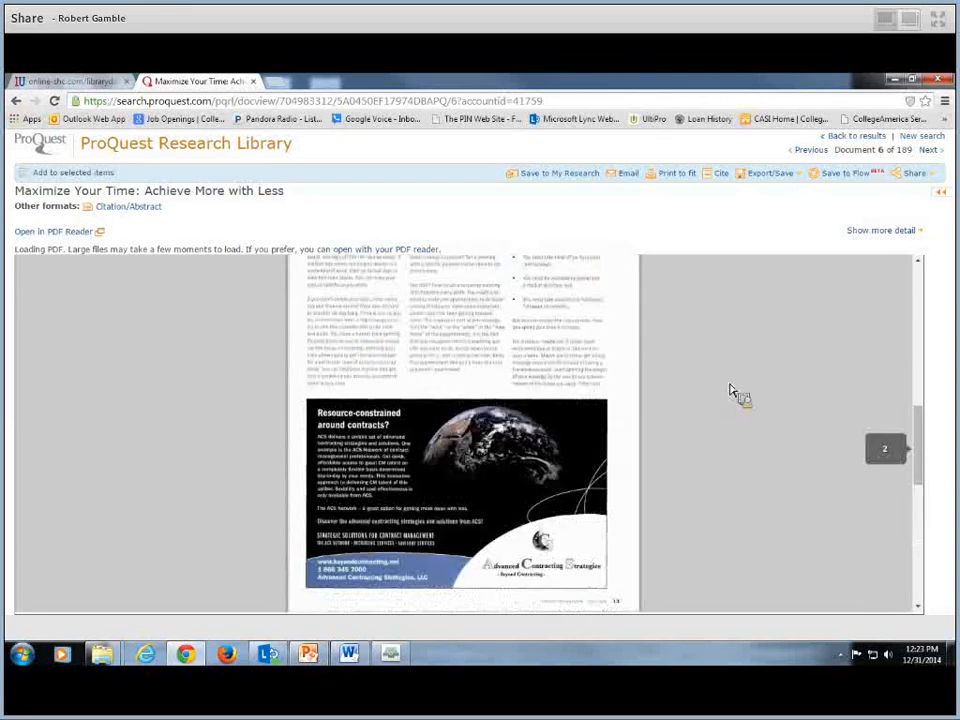
{"action": "scroll", "scroll_direction": "up", "scroll_amount": 3}
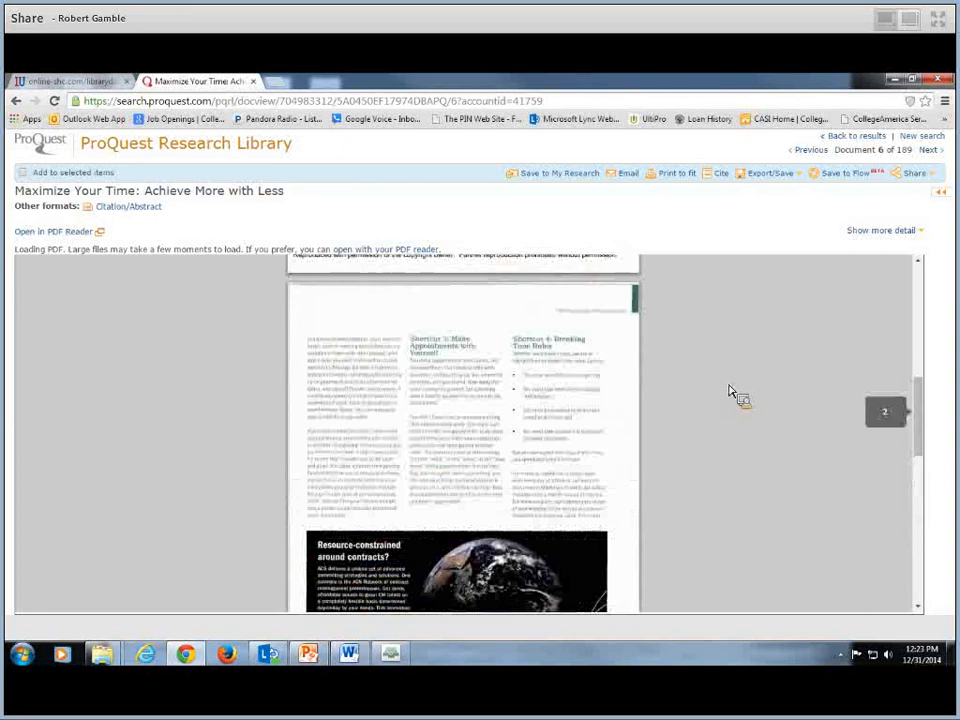
{"action": "scroll", "scroll_direction": "up", "scroll_amount": 3}
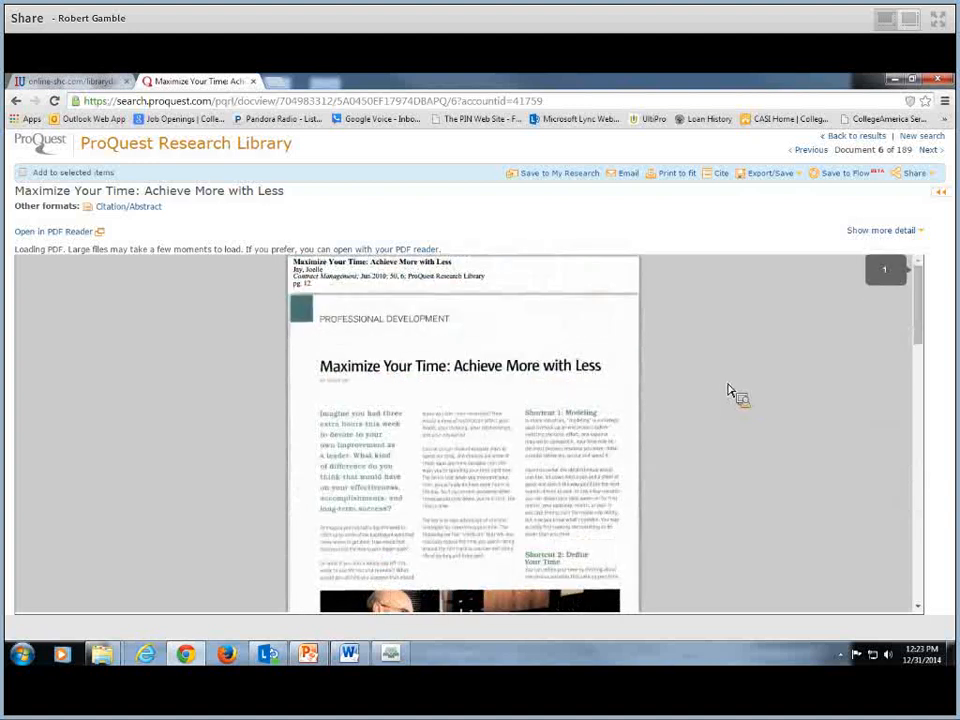
{"action": "left_click", "coordinate": [350, 652]}
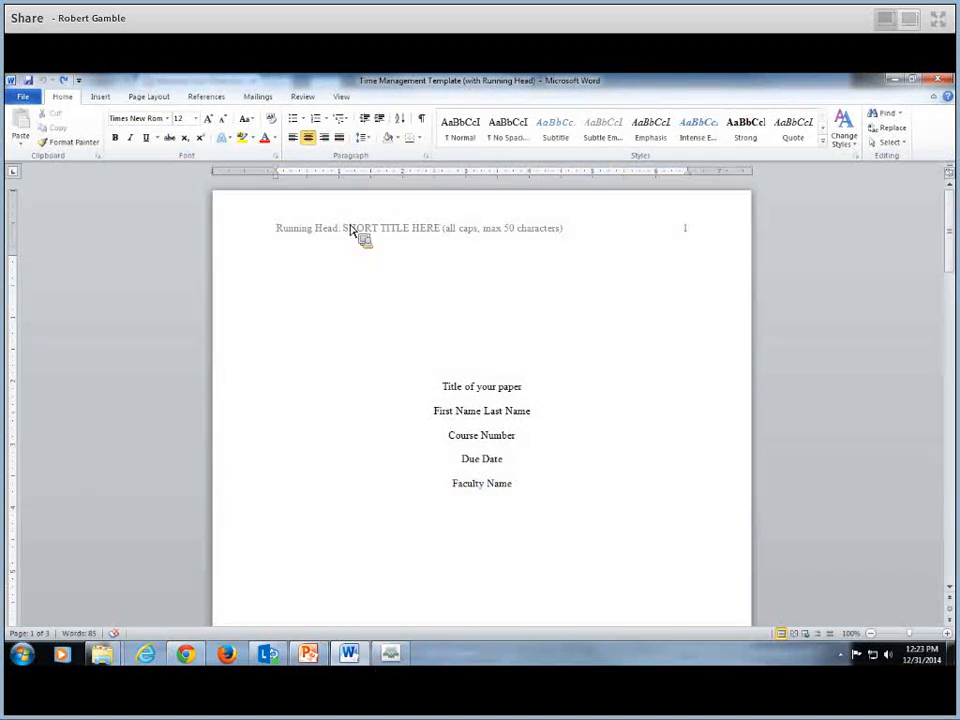
{"action": "mouse_move", "coordinate": [366, 238]}
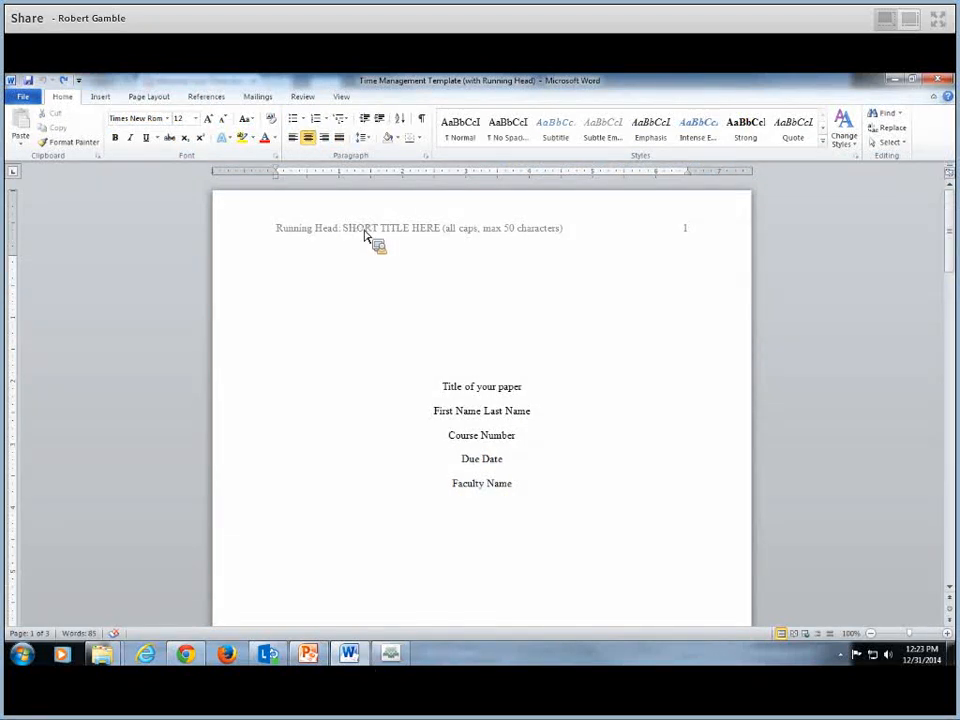
- Replace the header's placeholder short title with 'TIME MANAGEMENT PAPER' after 'Running Head:'
{"action": "double_click", "coordinate": [400, 228]}
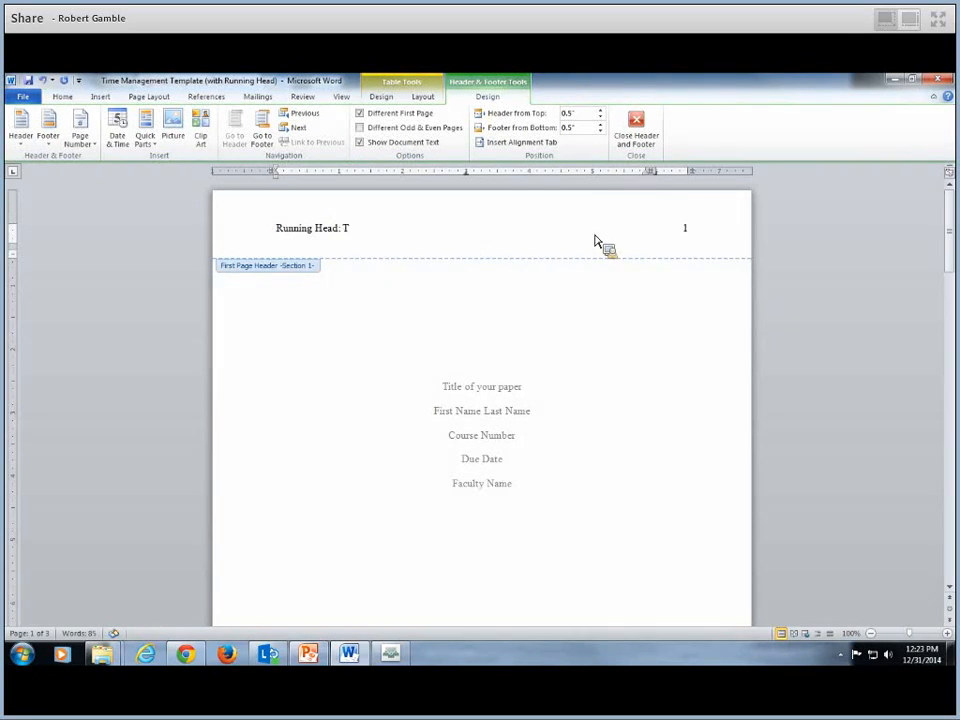
{"action": "type", "text": "IME M"}
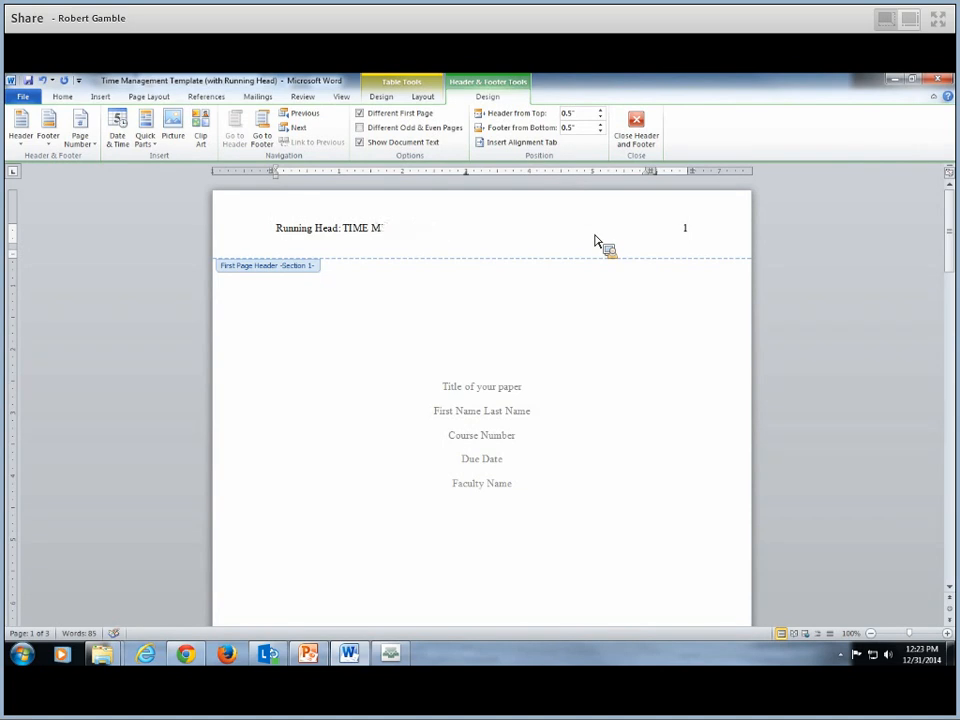
{"action": "type", "text": "ANAGEM"}
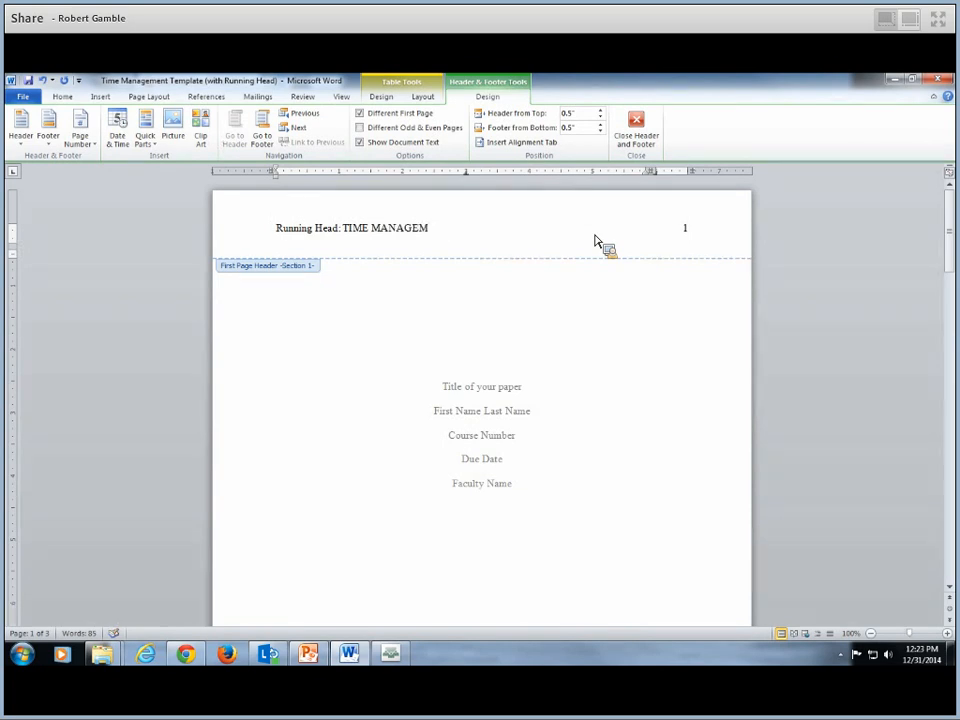
{"action": "type", "text": "ENT"}
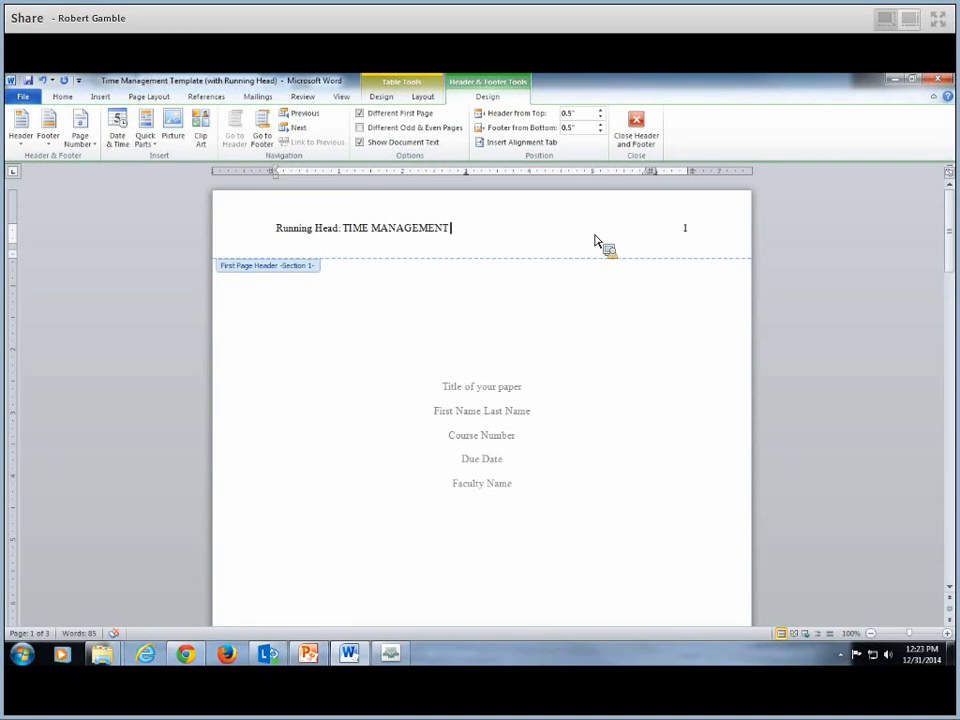
{"action": "type", "text": "PAPER"}
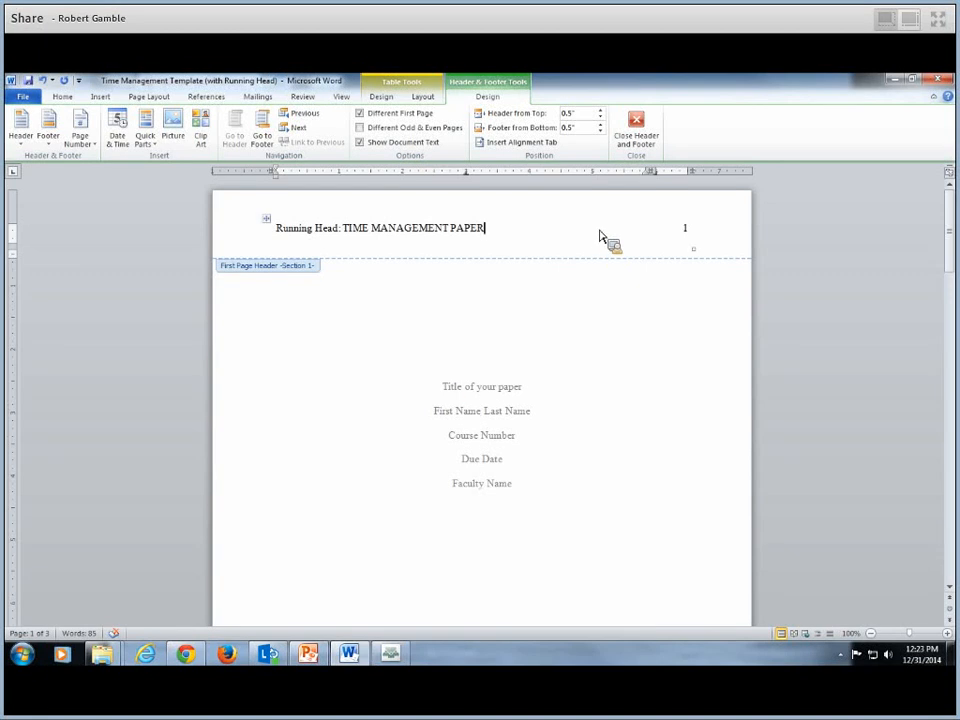
{"action": "mouse_move", "coordinate": [356, 370]}
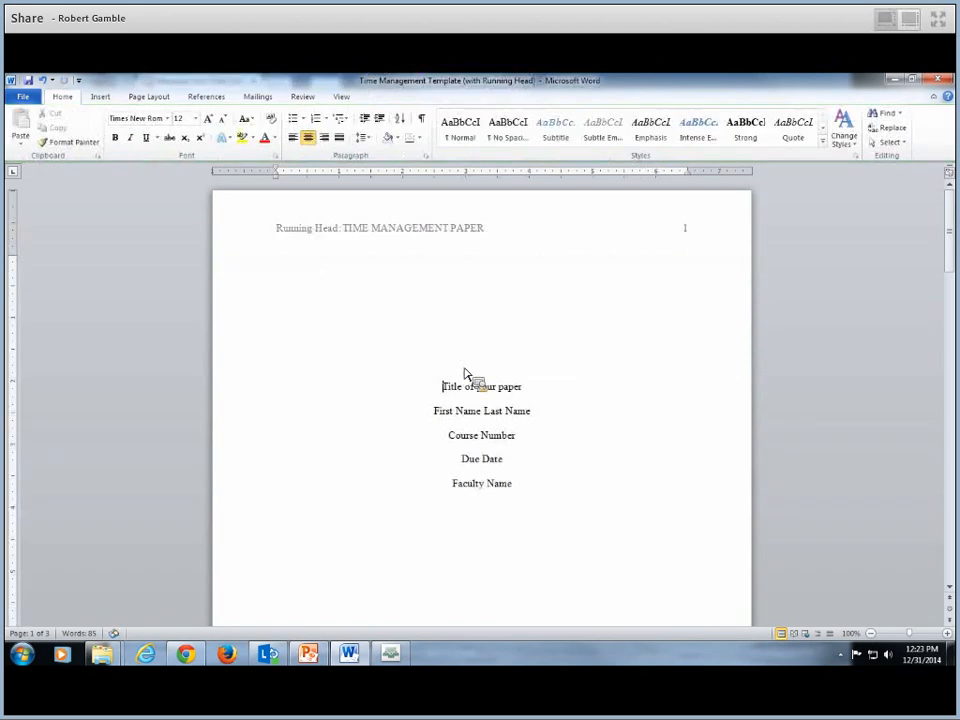
{"action": "double_click", "coordinate": [482, 386]}
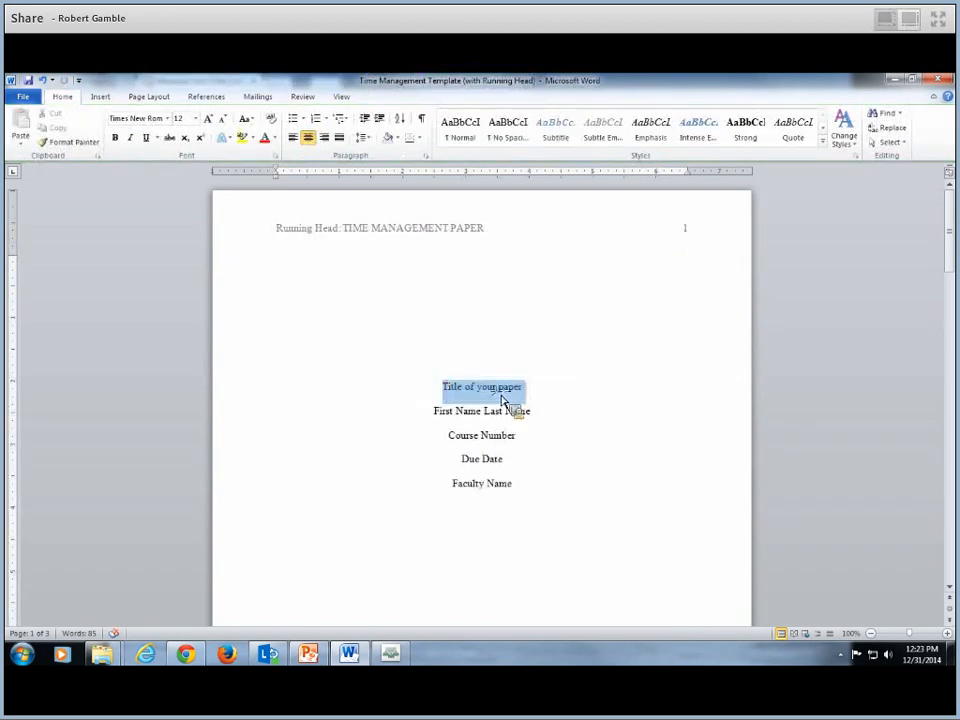
{"action": "type", "text": "T"}
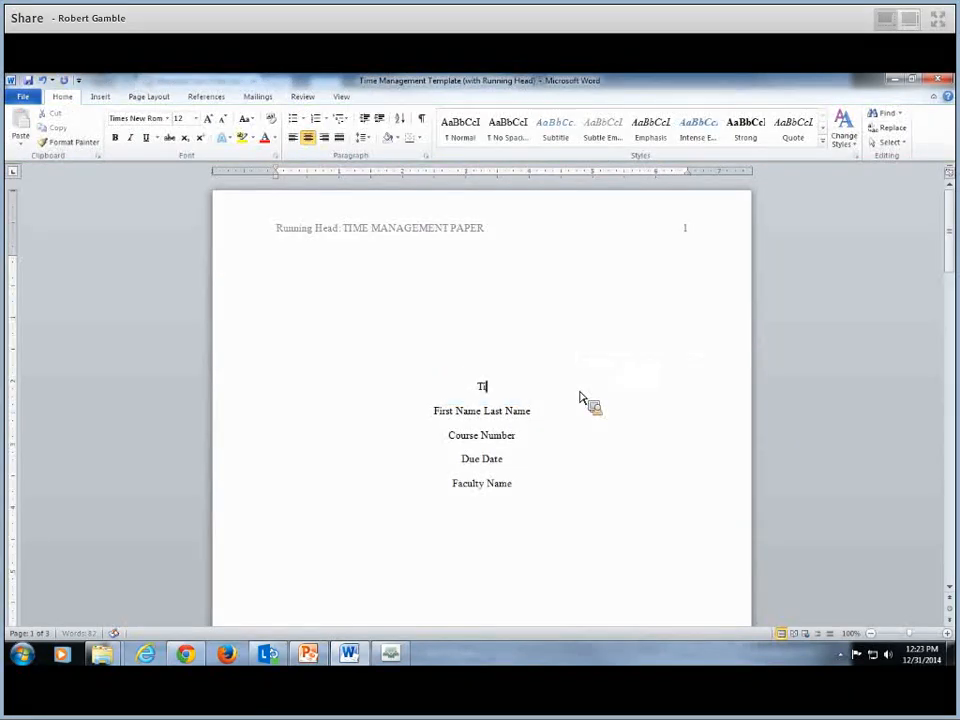
{"action": "type", "text": "ime Man"}
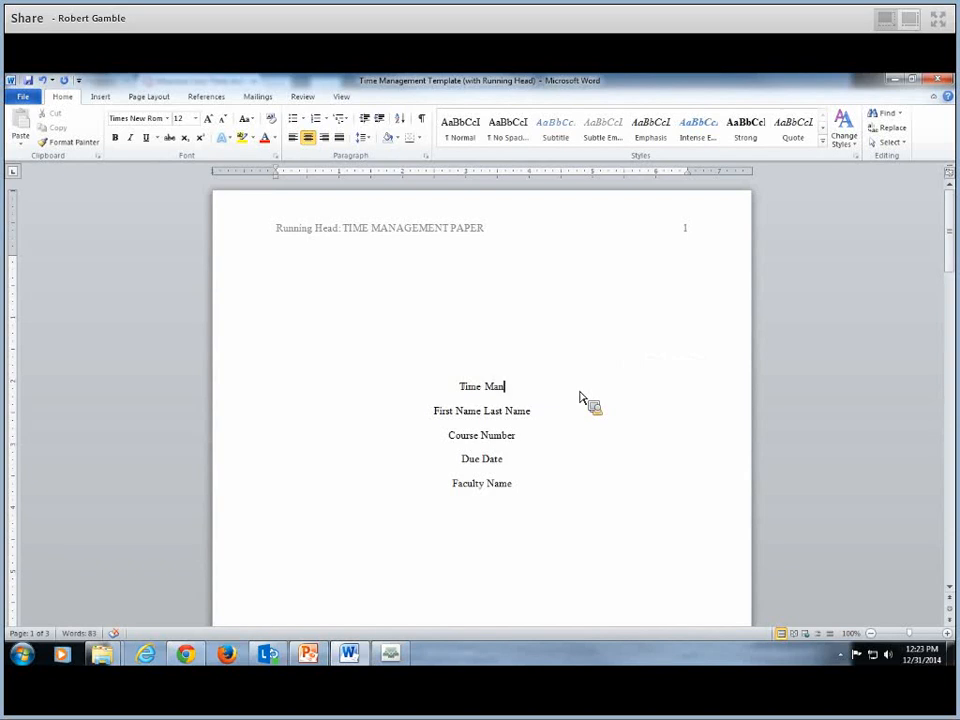
{"action": "type", "text": "agement"}
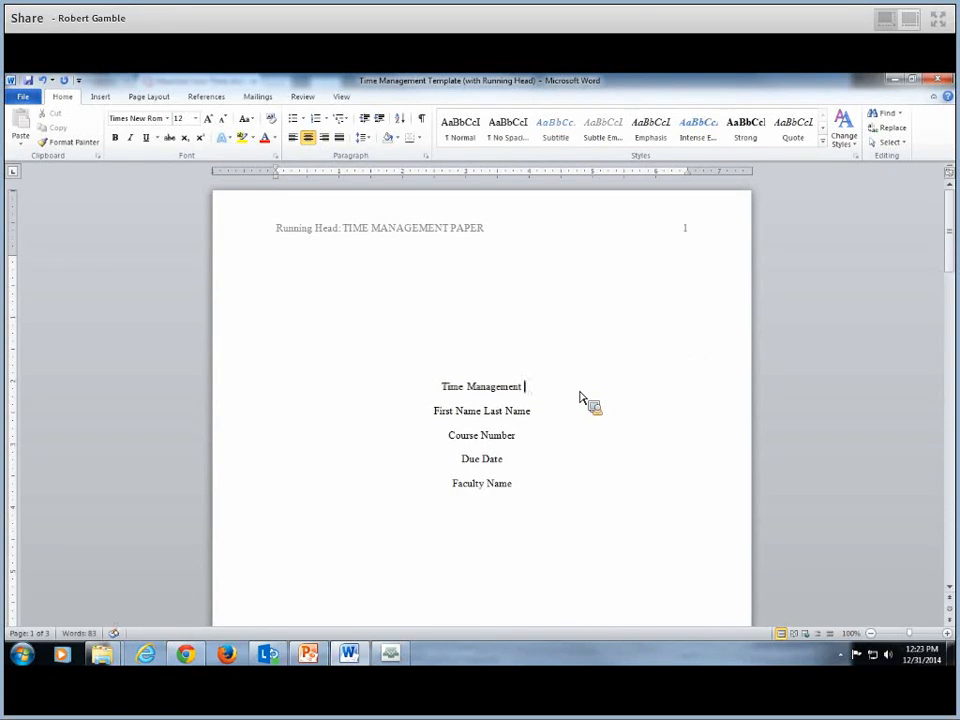
{"action": "type", "text": "Paper"}
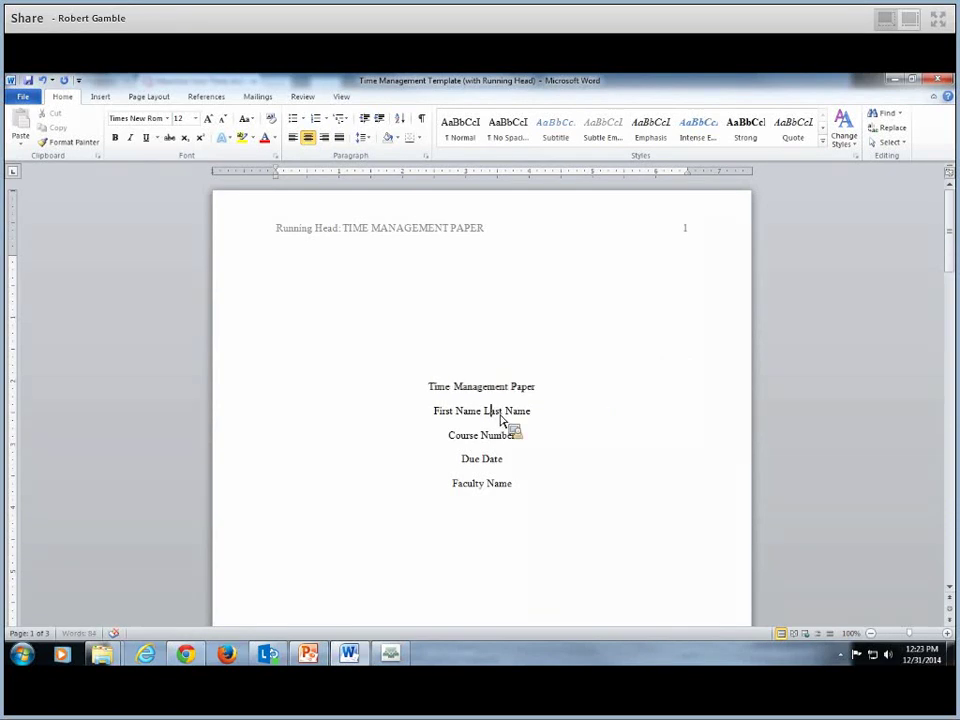
{"action": "type", "text": "A"}
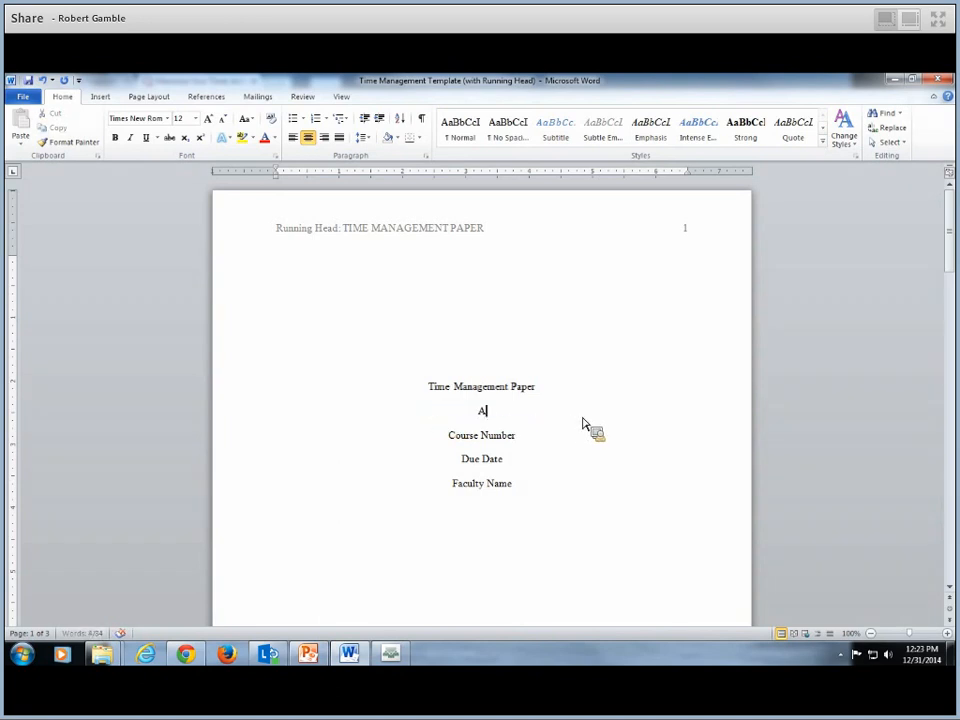
{"action": "type", "text": "lyce Gillett"}
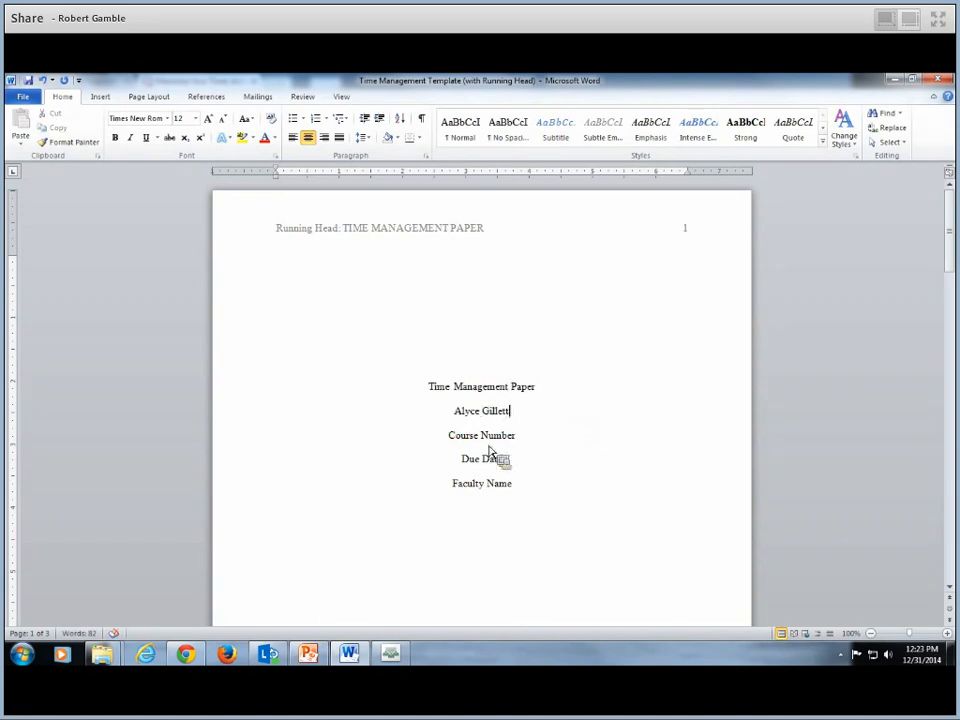
- Enter course number CSS101-5 and the due date December 31, 2014
{"action": "double_click", "coordinate": [482, 436]}
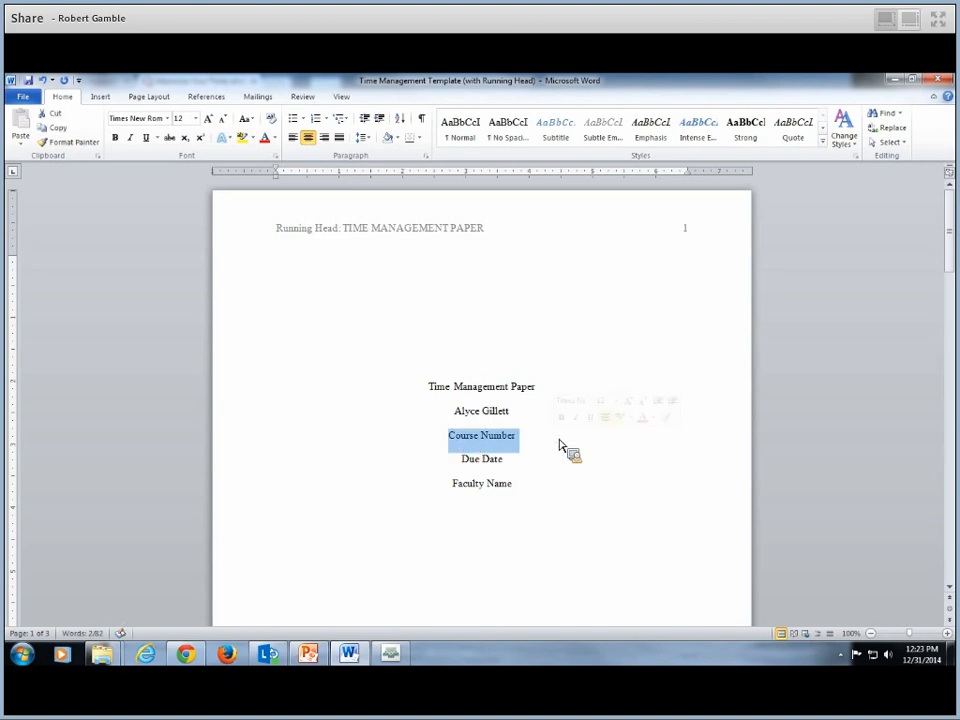
{"action": "type", "text": "CSS101-"}
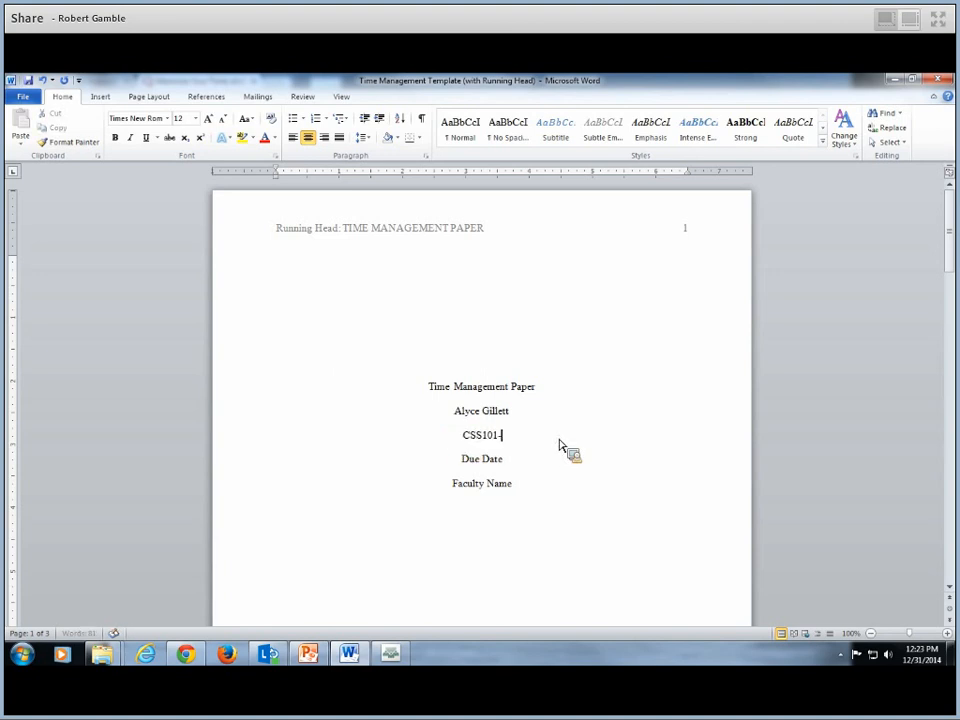
{"action": "type", "text": "5"}
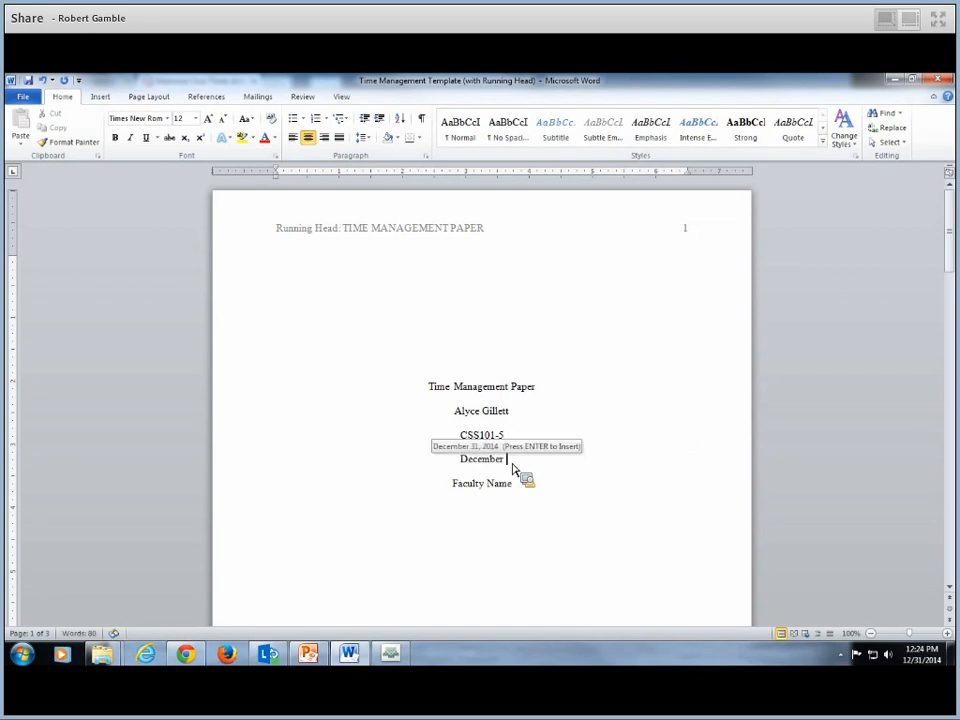
{"action": "type", "text": "31"}
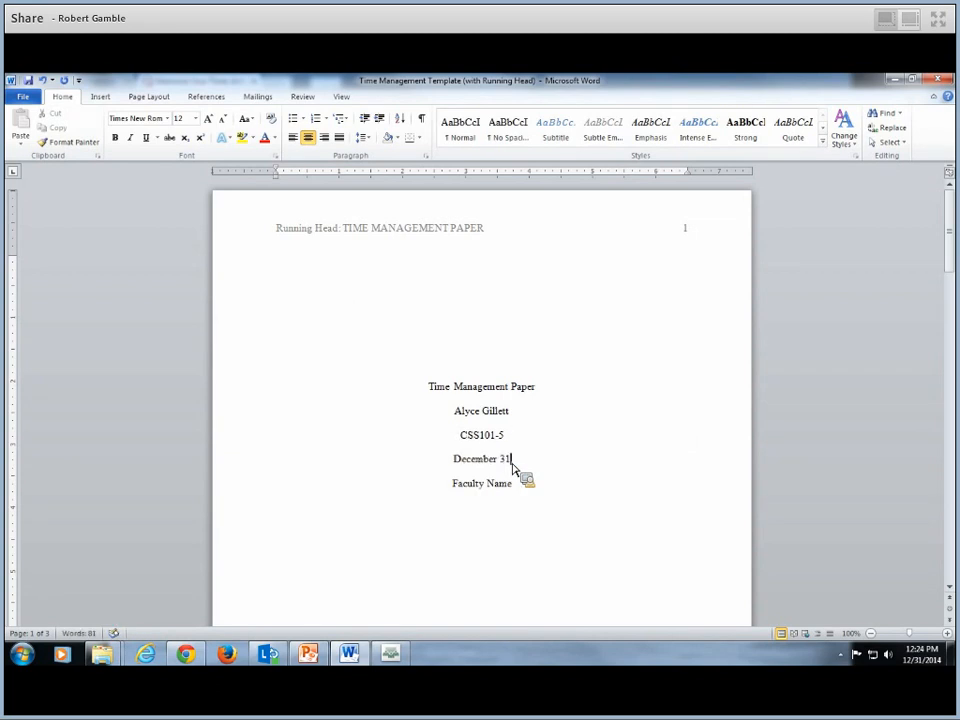
{"action": "type", "text": ",2014"}
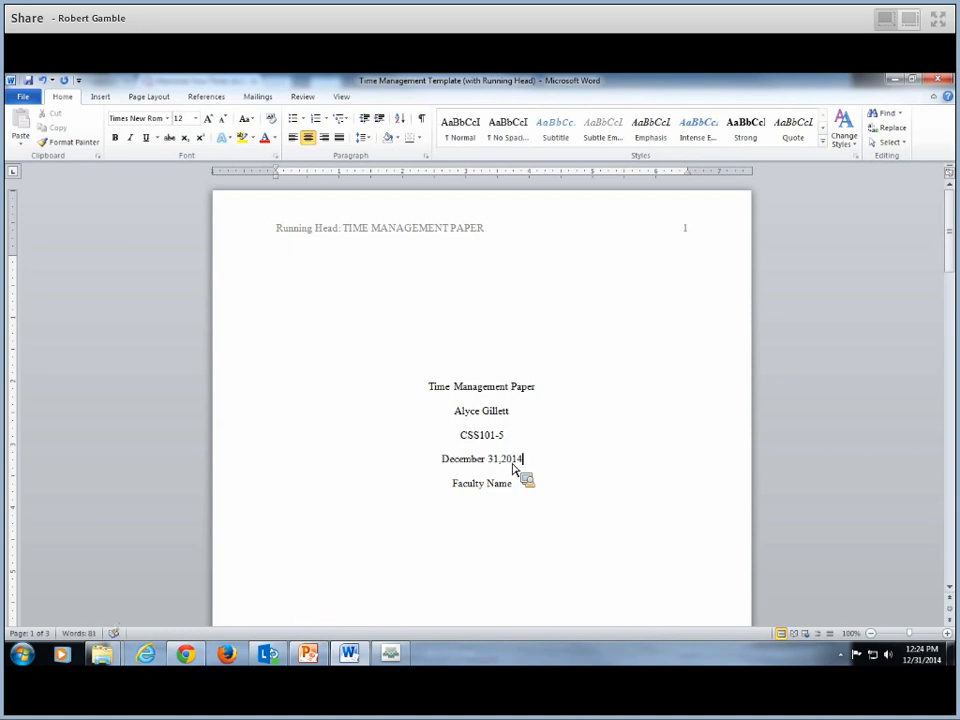
{"action": "double_click", "coordinate": [482, 482]}
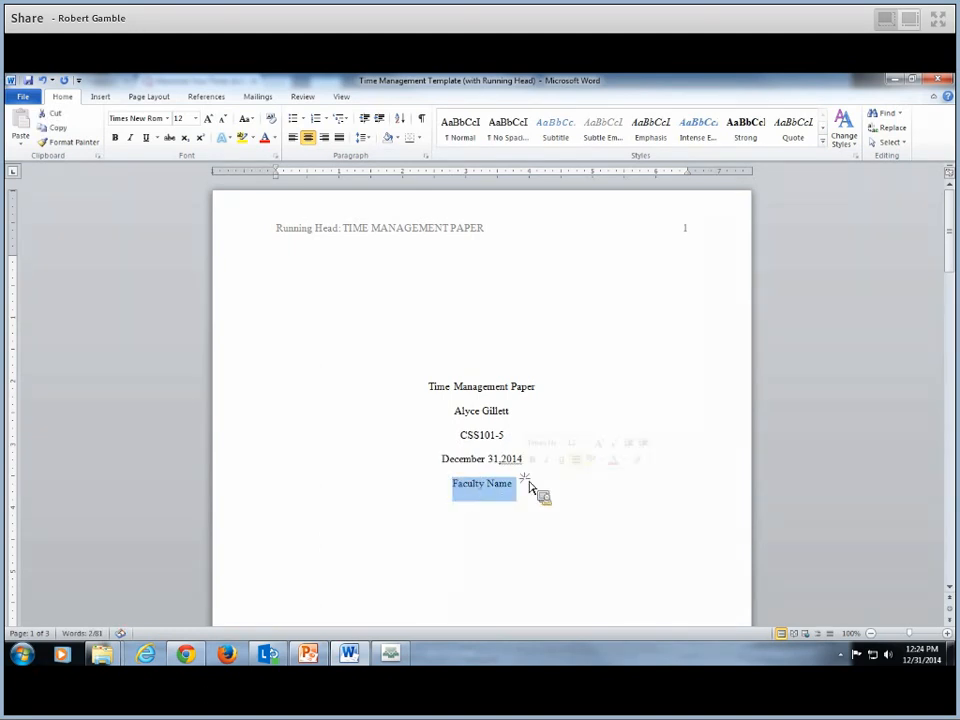
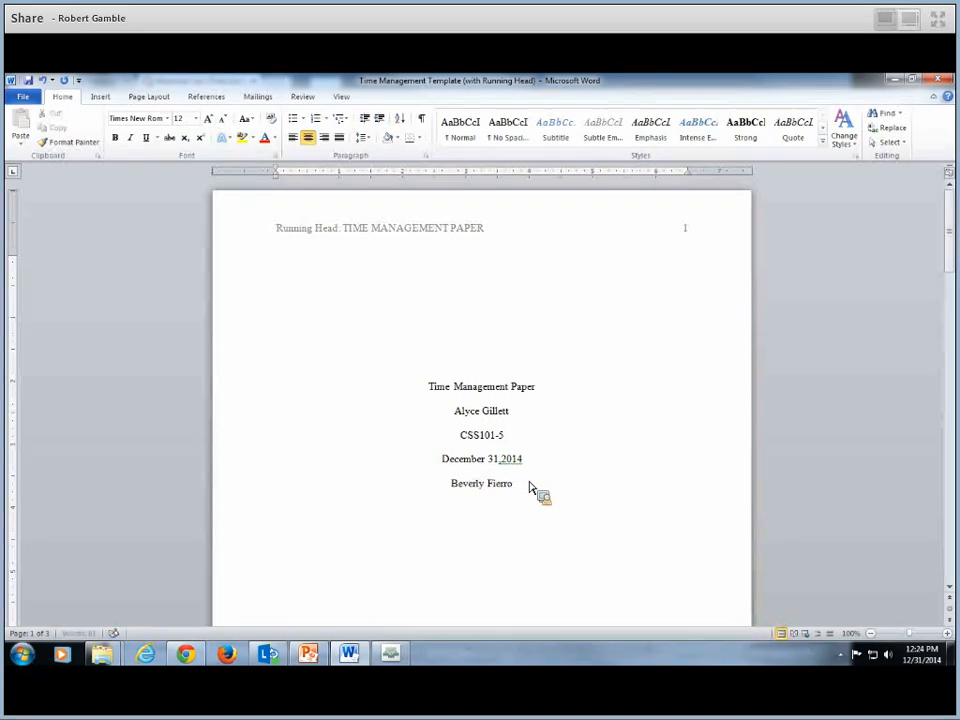
{"action": "mouse_move", "coordinate": [308, 264]}
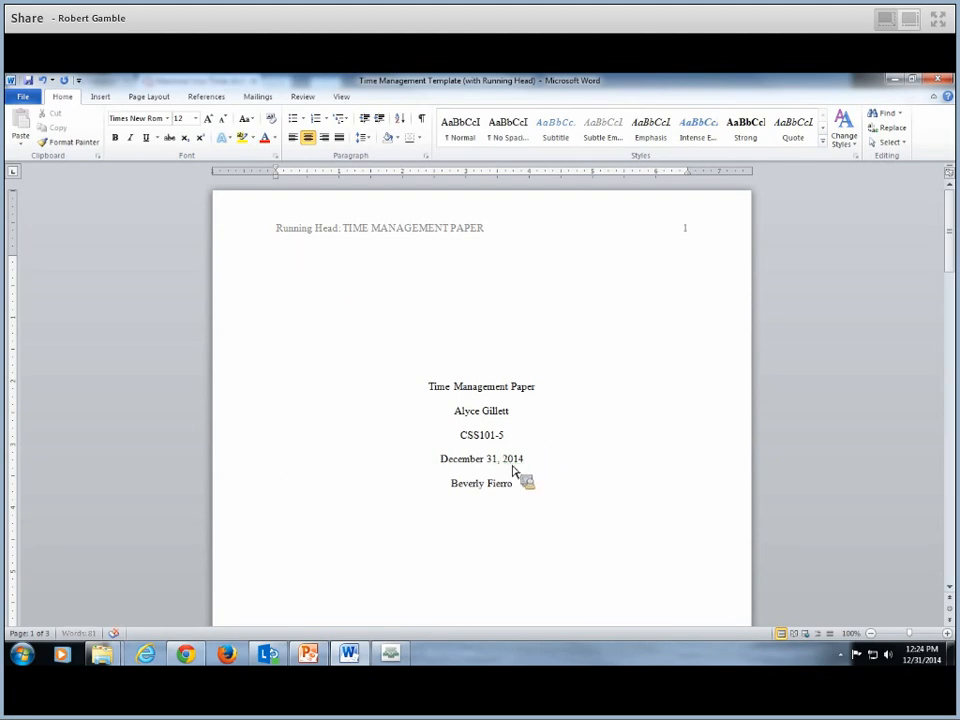
- Save the document under the new name 'Time Management Paper' via Save As
{"action": "left_click", "coordinate": [24, 96]}
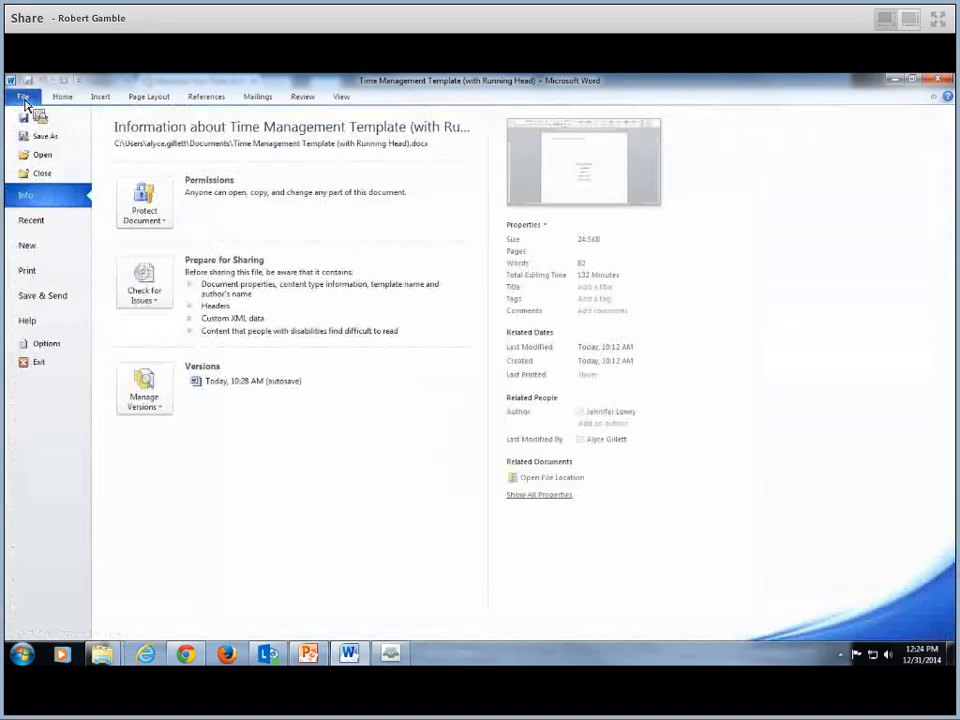
{"action": "left_click", "coordinate": [44, 136]}
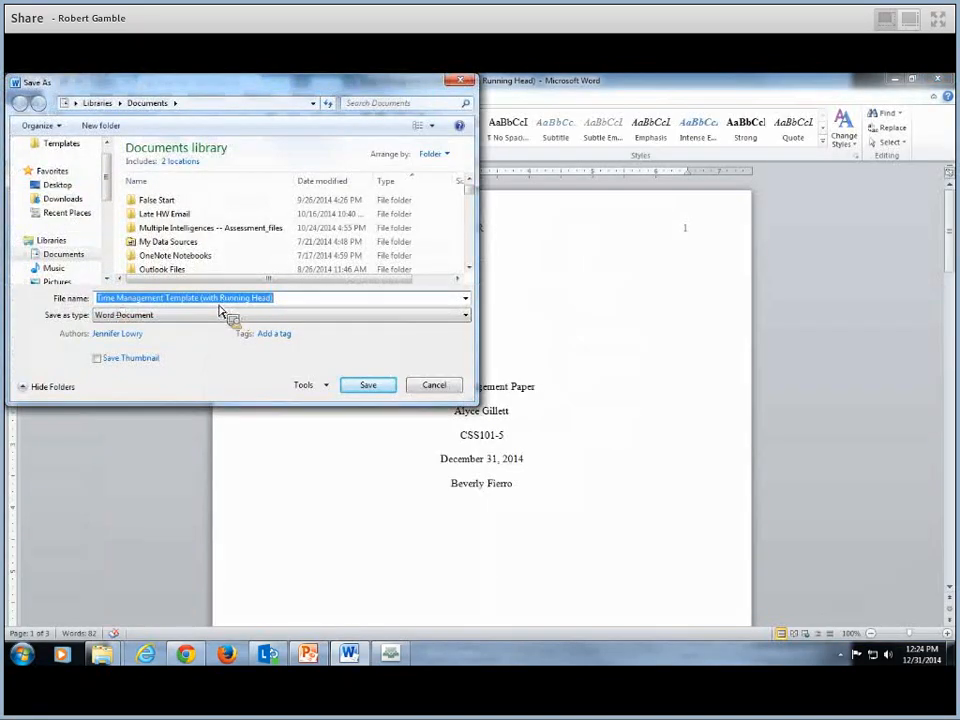
{"action": "mouse_move", "coordinate": [192, 308]}
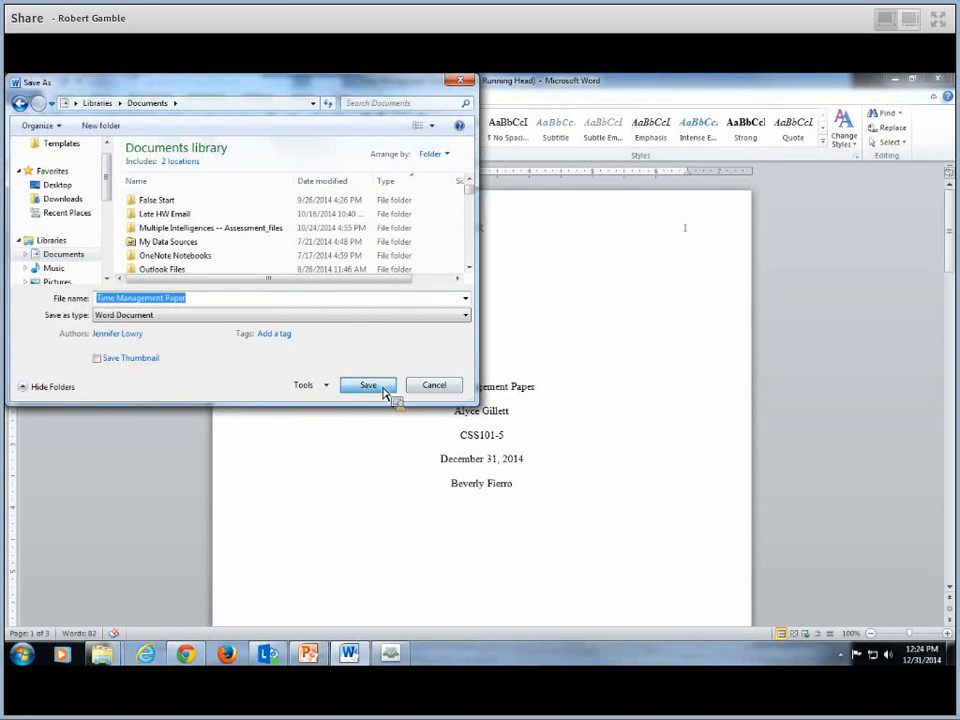
{"action": "left_click", "coordinate": [368, 384]}
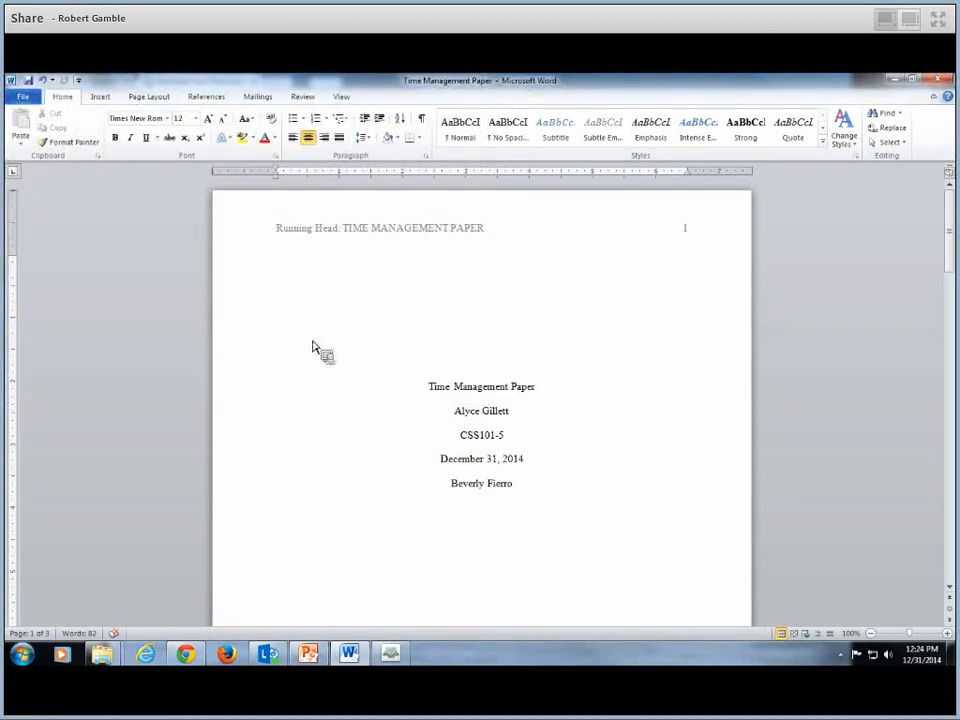
- Edit the page 2 running head to read TIME MANAGEMENT PAPER
{"action": "scroll", "scroll_direction": "up", "scroll_amount": 3}
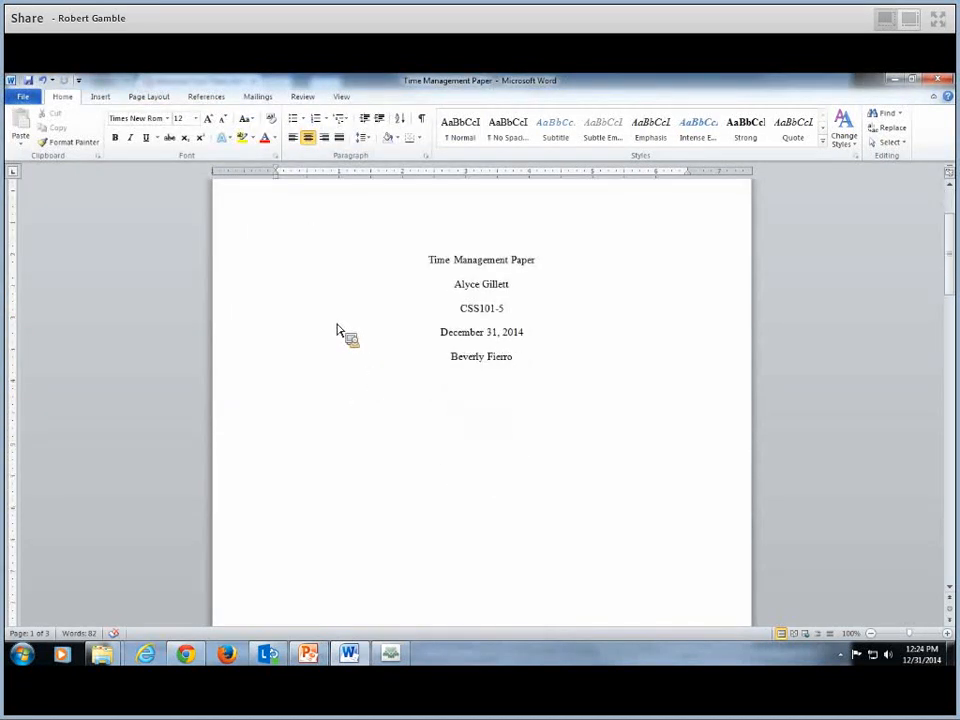
{"action": "scroll", "scroll_direction": "down", "scroll_amount": 3}
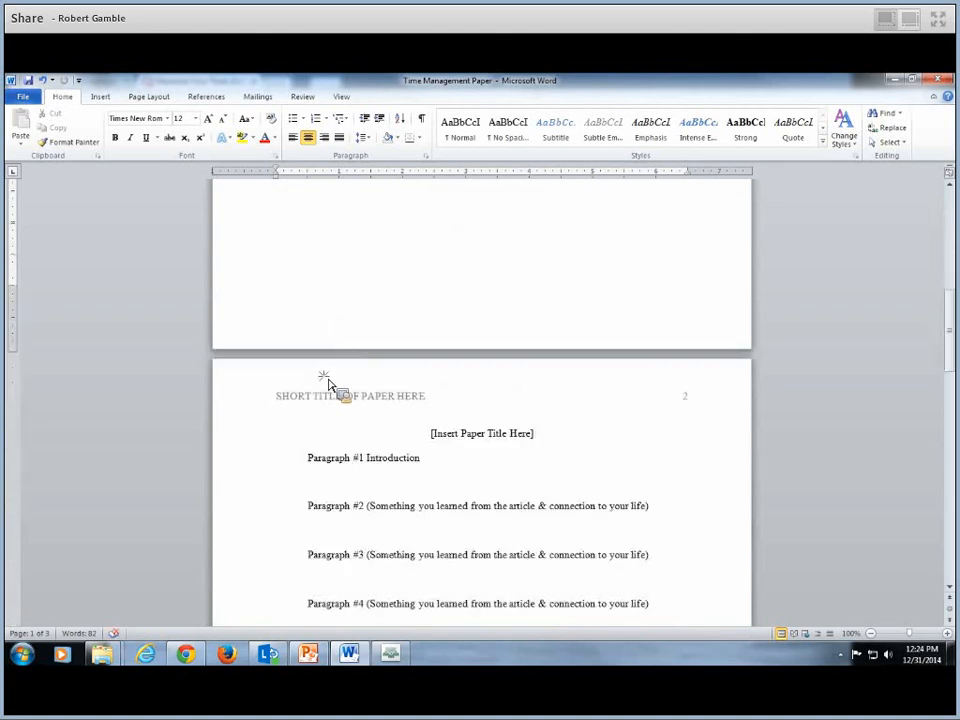
{"action": "double_click", "coordinate": [350, 396]}
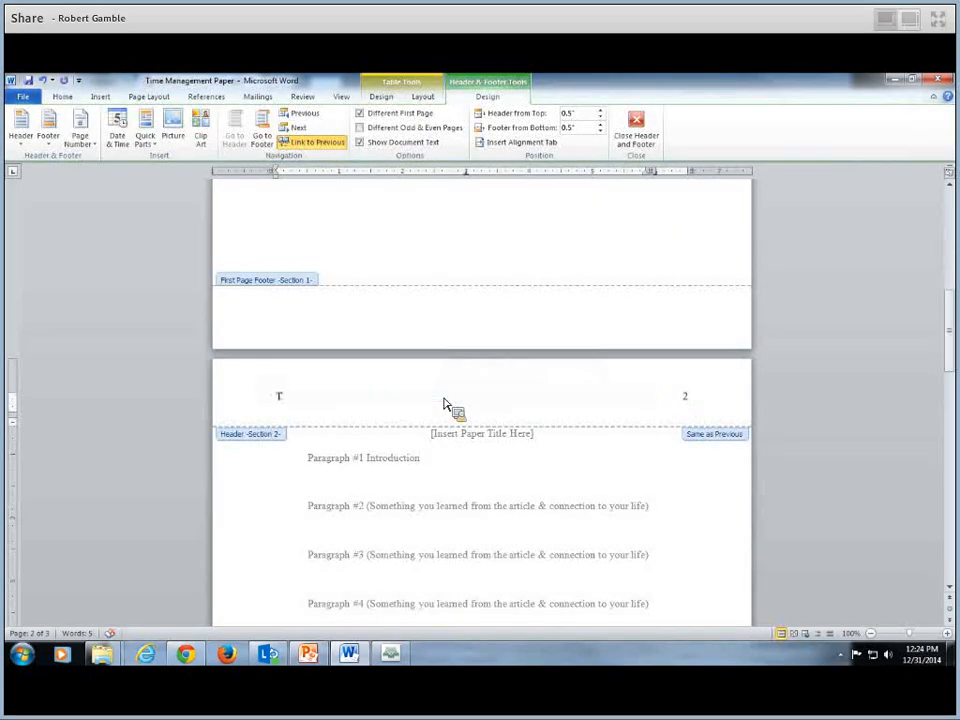
{"action": "type", "text": "IME MANAGE"}
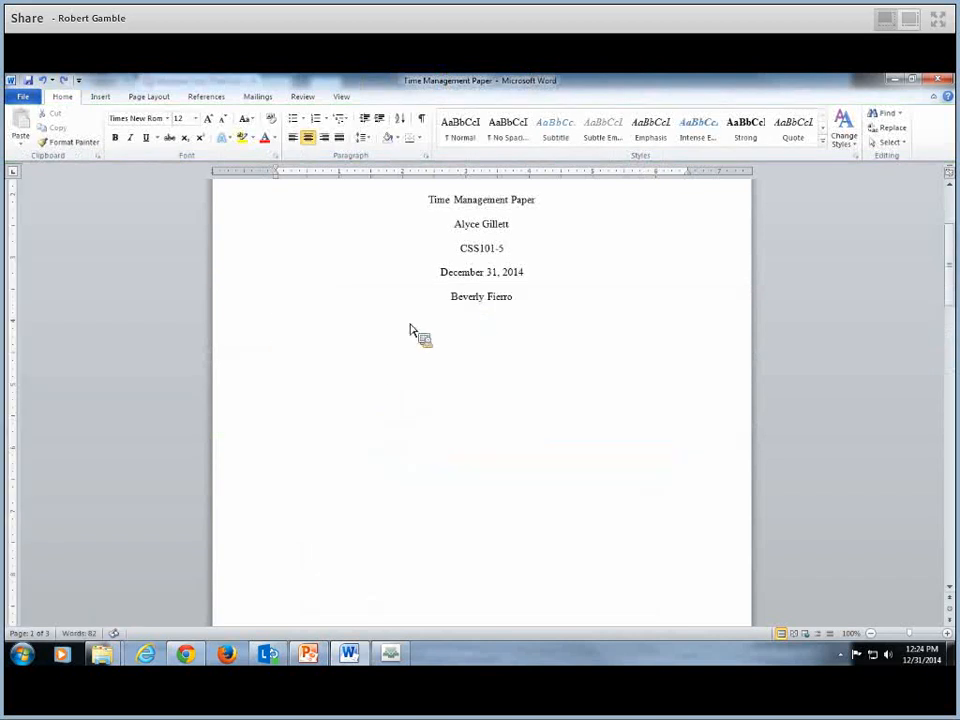
- Scroll through the later pages to check the new header
{"action": "scroll", "scroll_direction": "down", "scroll_amount": 3}
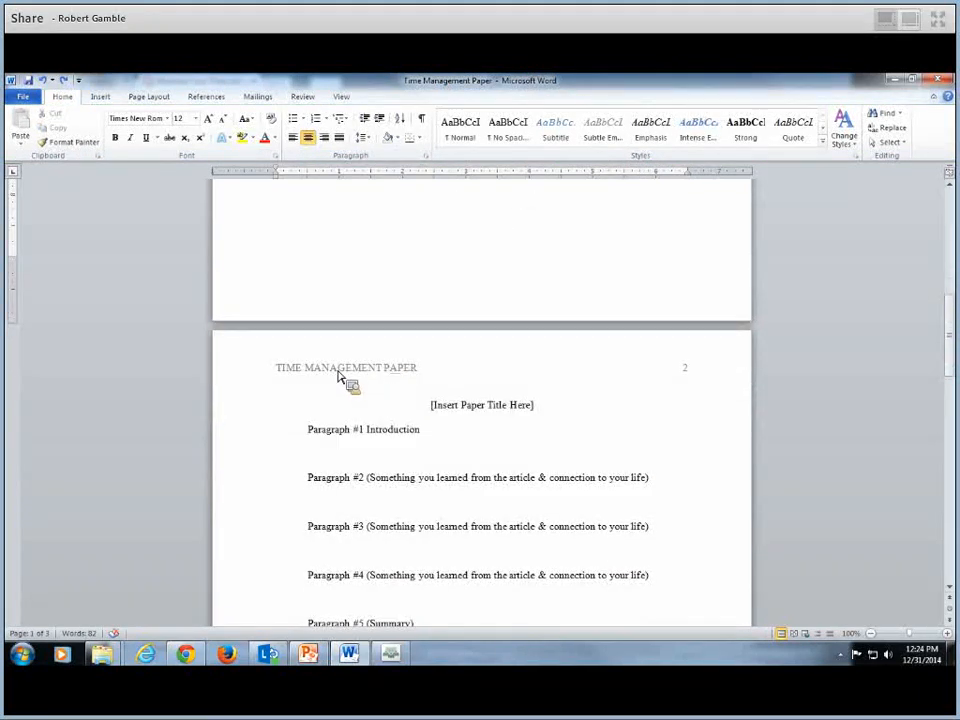
{"action": "scroll", "scroll_direction": "down", "scroll_amount": 3}
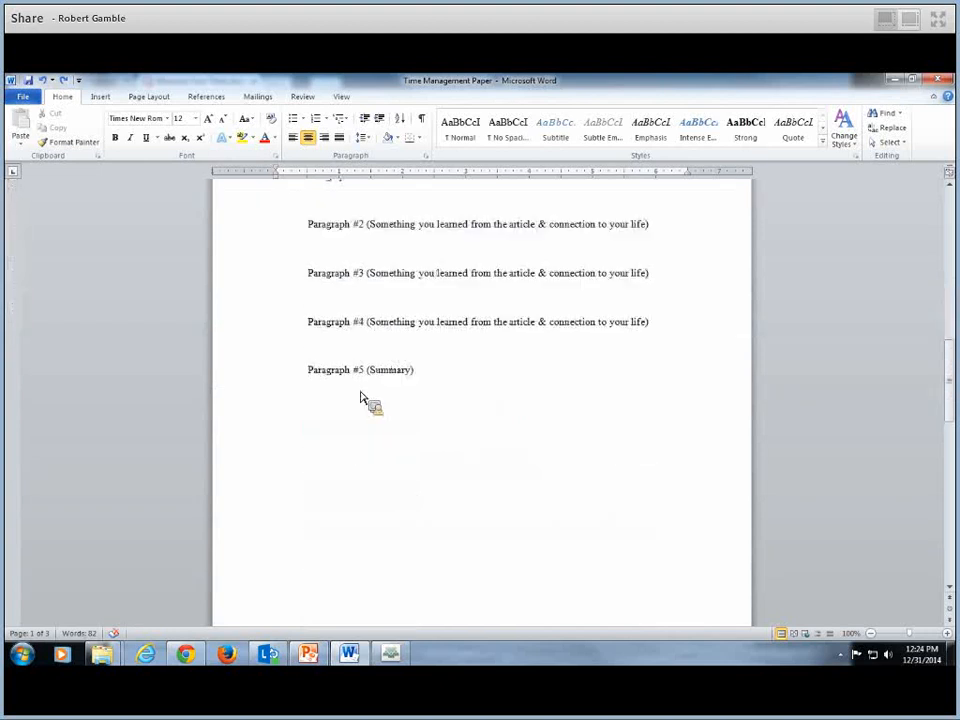
{"action": "scroll", "scroll_direction": "down", "scroll_amount": 3}
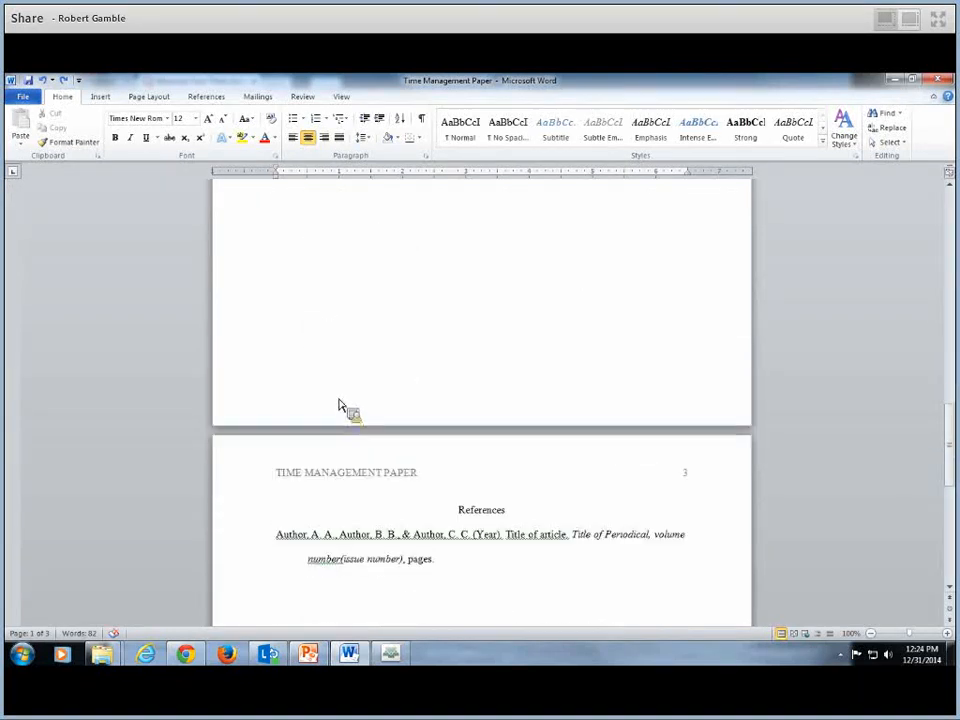
{"action": "mouse_move", "coordinate": [330, 486]}
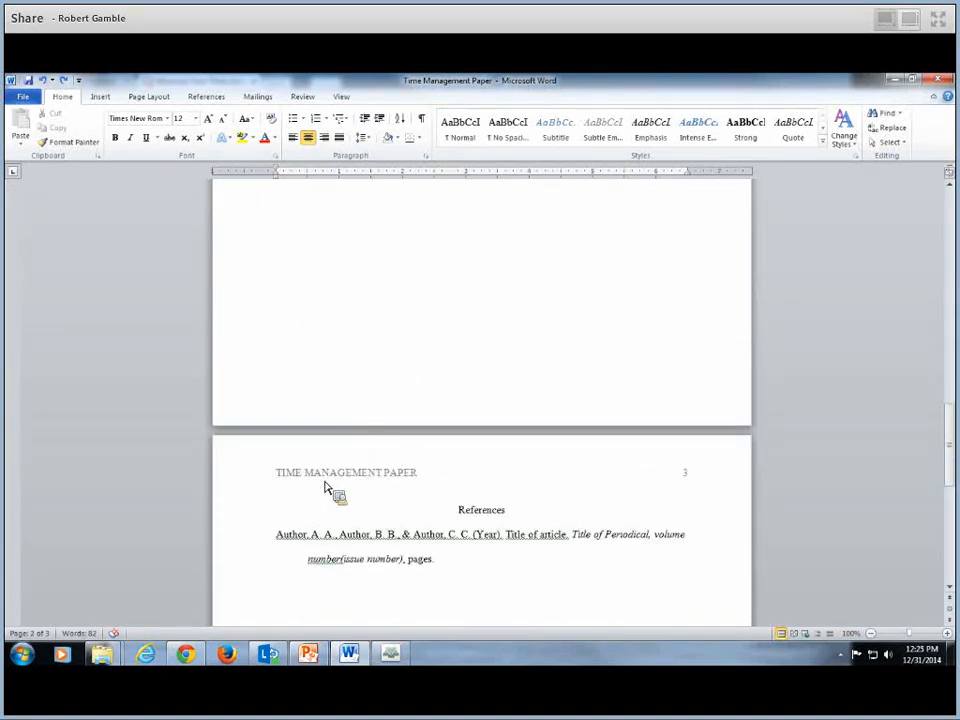
{"action": "scroll", "scroll_direction": "up", "scroll_amount": 3}
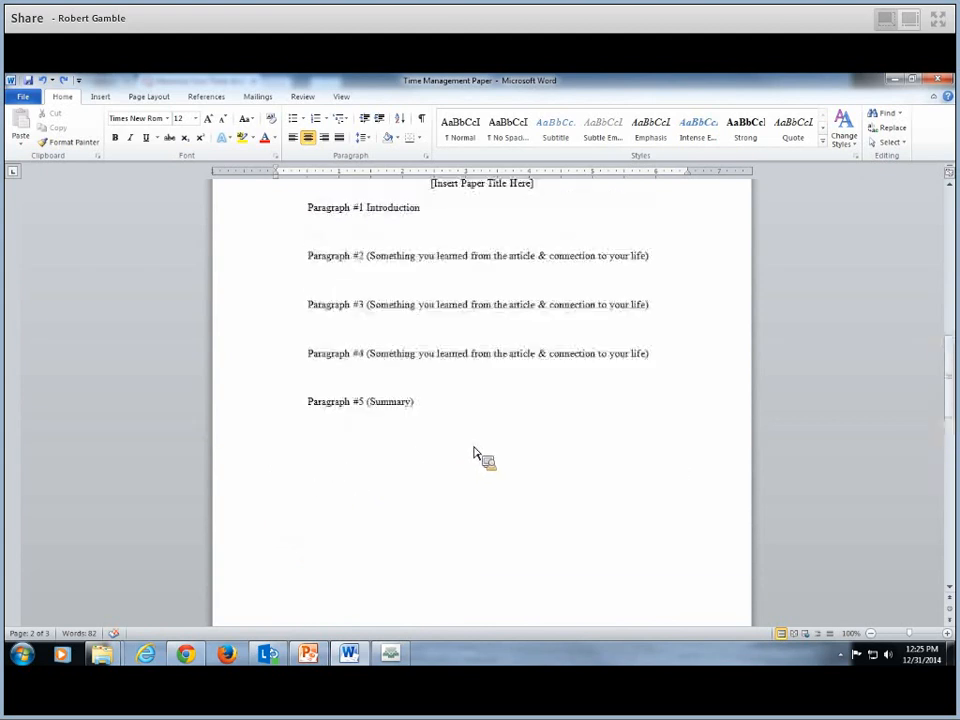
- Replace the page 2 title placeholder with 'Time Management Paper'
{"action": "scroll", "scroll_direction": "up", "scroll_amount": 3}
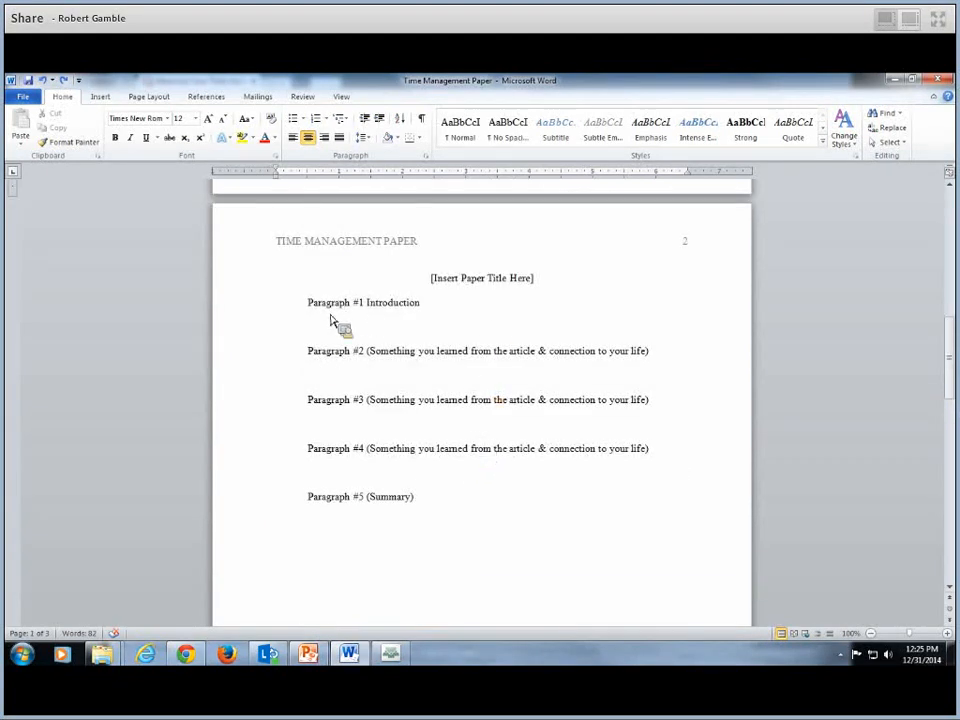
{"action": "mouse_move", "coordinate": [378, 312]}
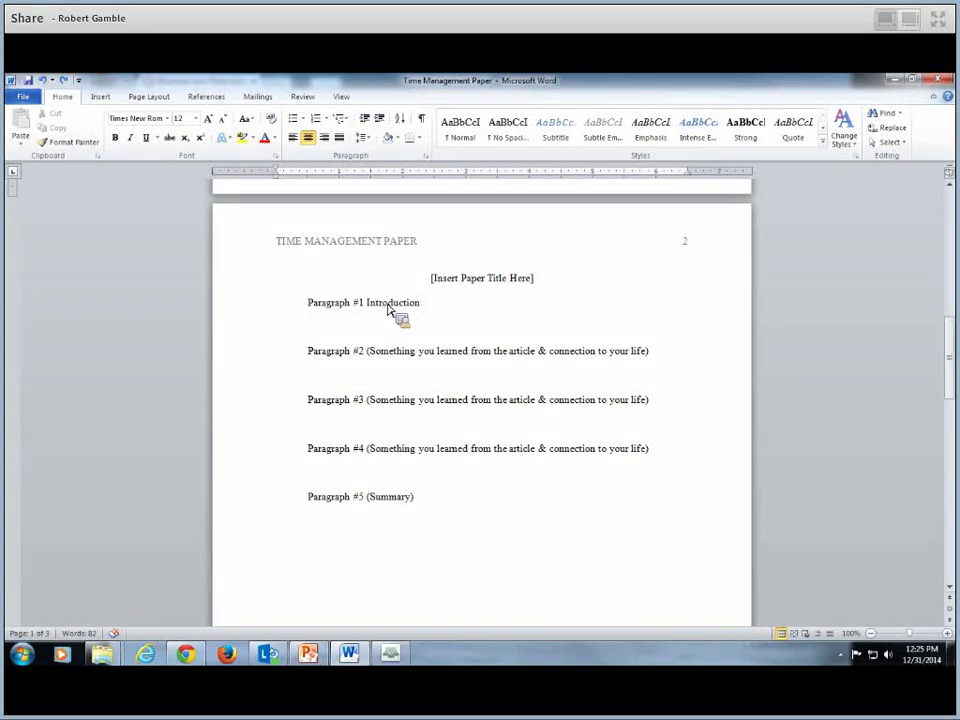
{"action": "mouse_move", "coordinate": [390, 316]}
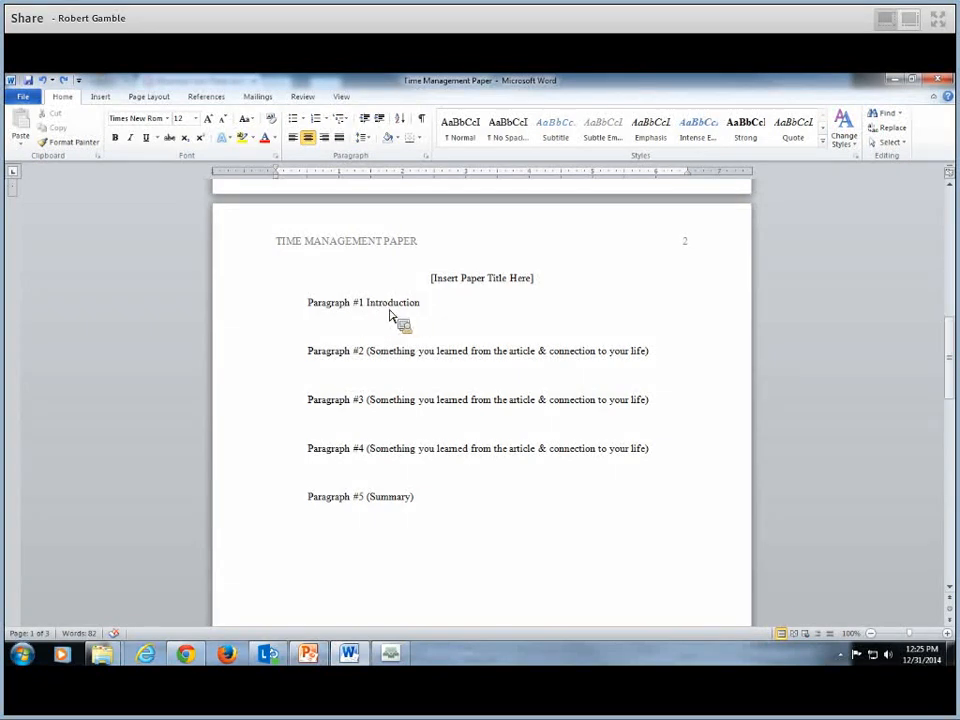
{"action": "mouse_move", "coordinate": [516, 360]}
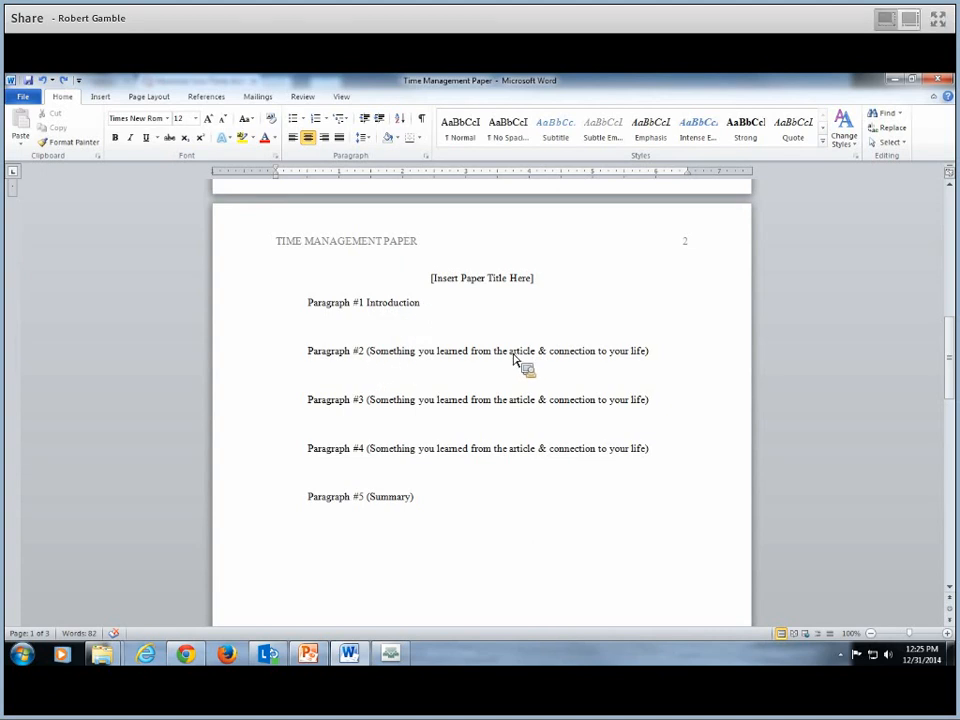
{"action": "mouse_move", "coordinate": [618, 358]}
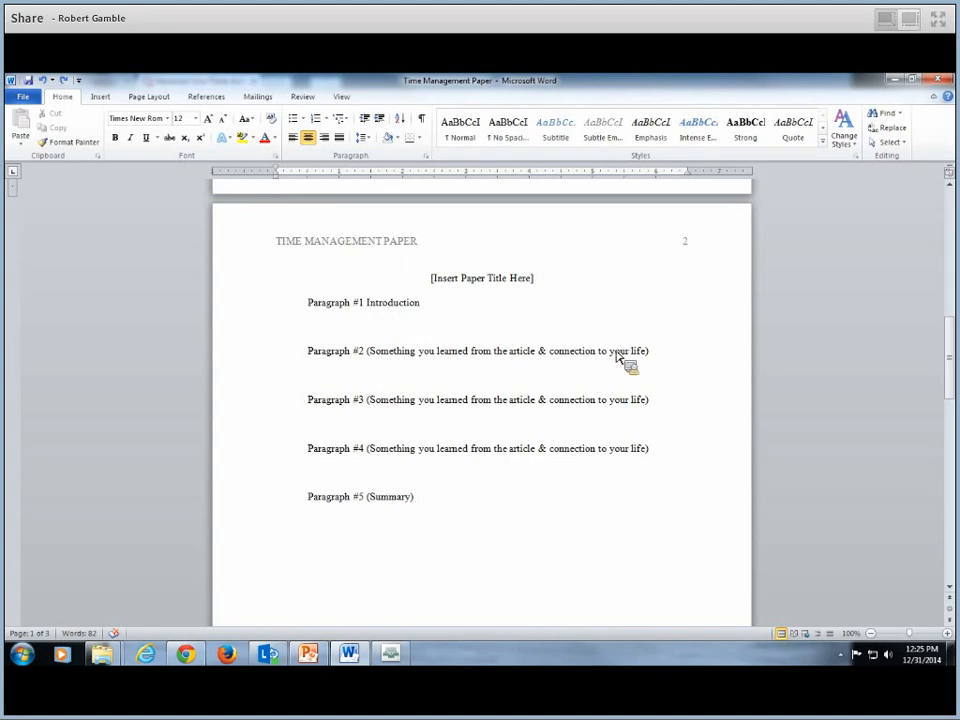
{"action": "mouse_move", "coordinate": [378, 504]}
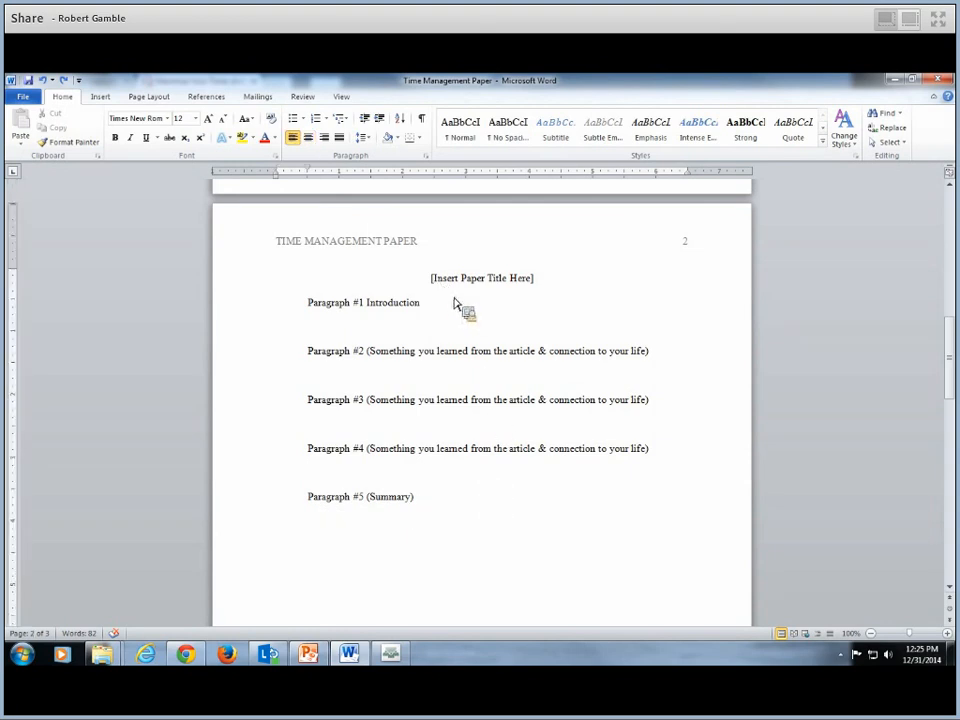
{"action": "double_click", "coordinate": [482, 278]}
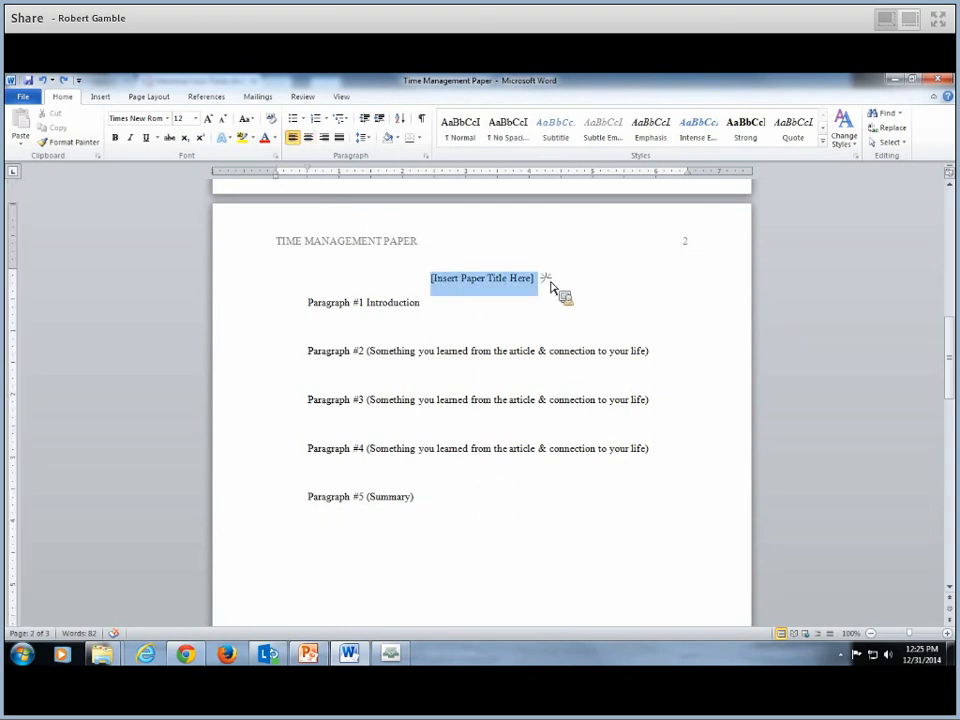
{"action": "type", "text": "Time Manage"}
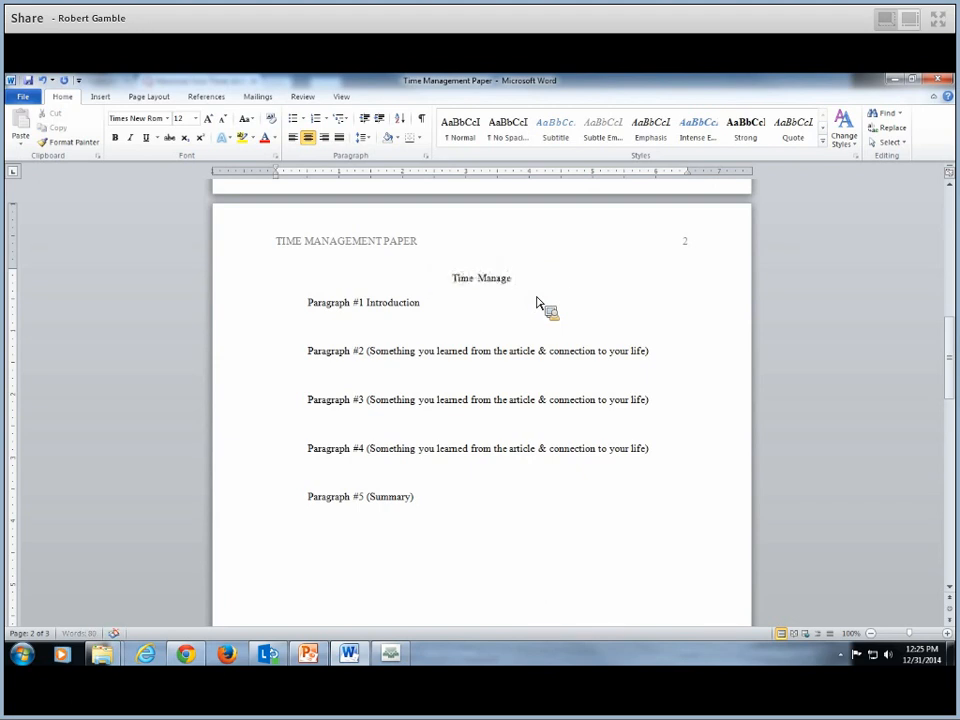
{"action": "type", "text": "ment Paper"}
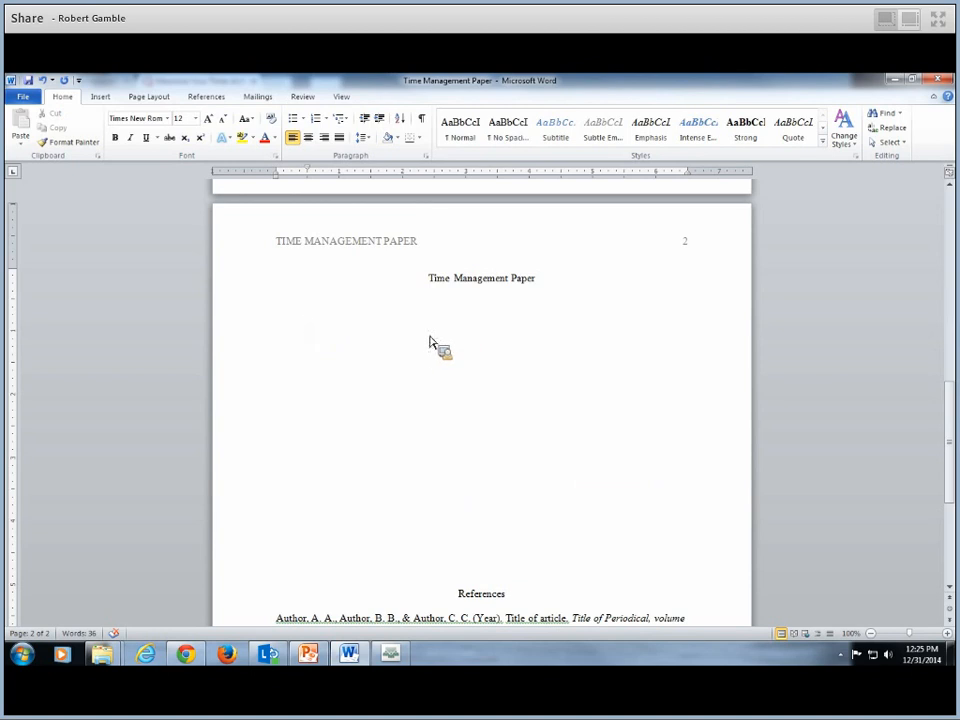
{"action": "mouse_move", "coordinate": [412, 338]}
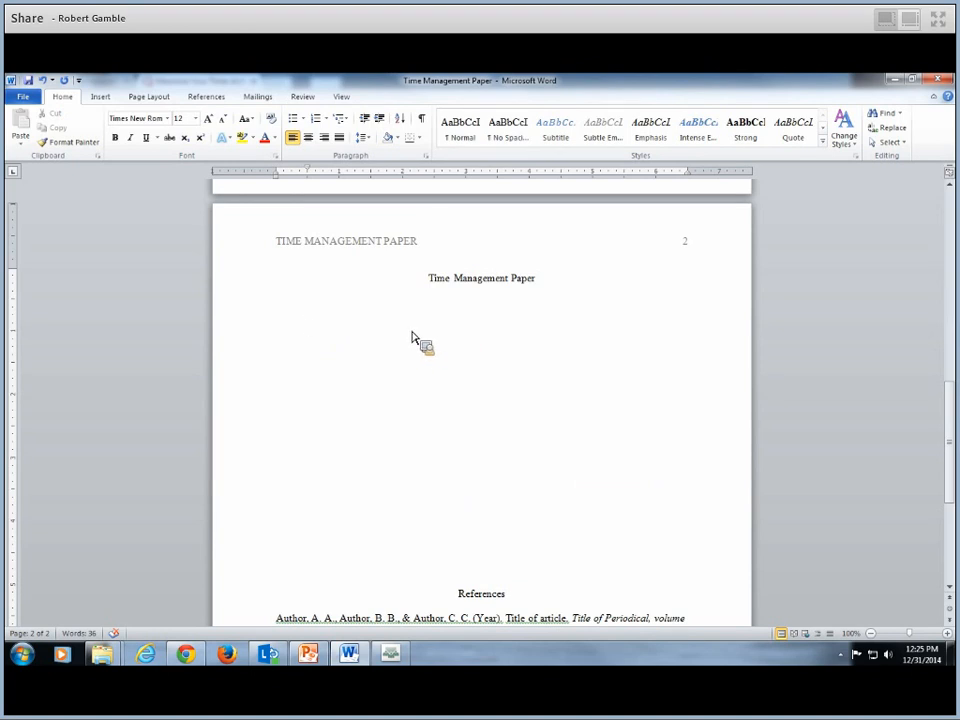
- Type filler body paragraphs beneath the page 2 title
{"action": "left_click", "coordinate": [308, 328]}
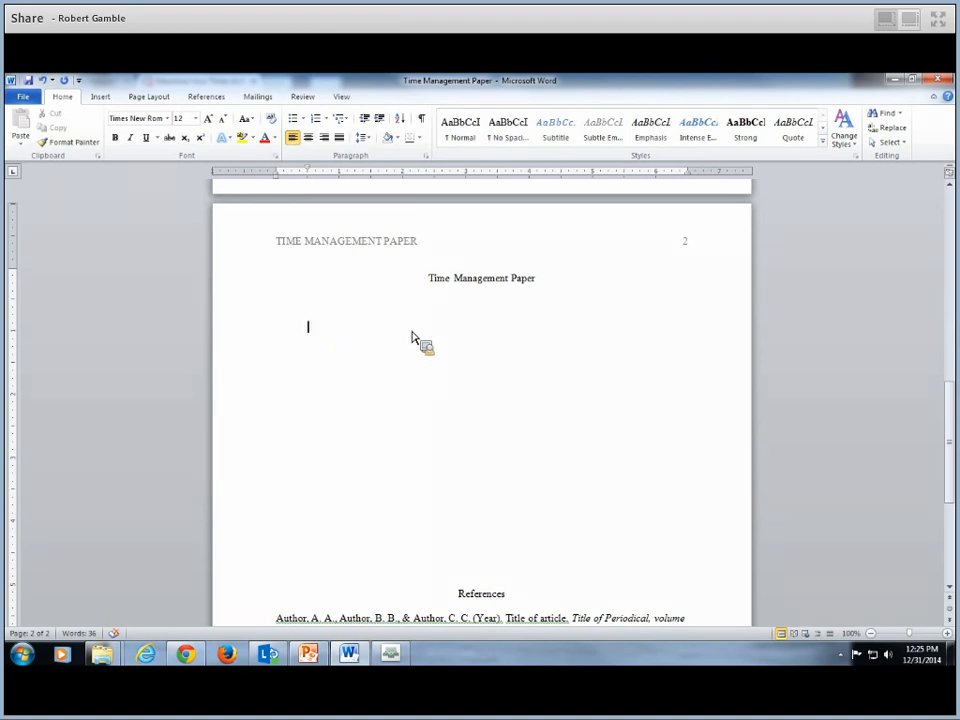
{"action": "type", "text": "fsjfhdsjhfrwehrfwerhwepiorhpkjenkjbfpisbhfiwehf"}
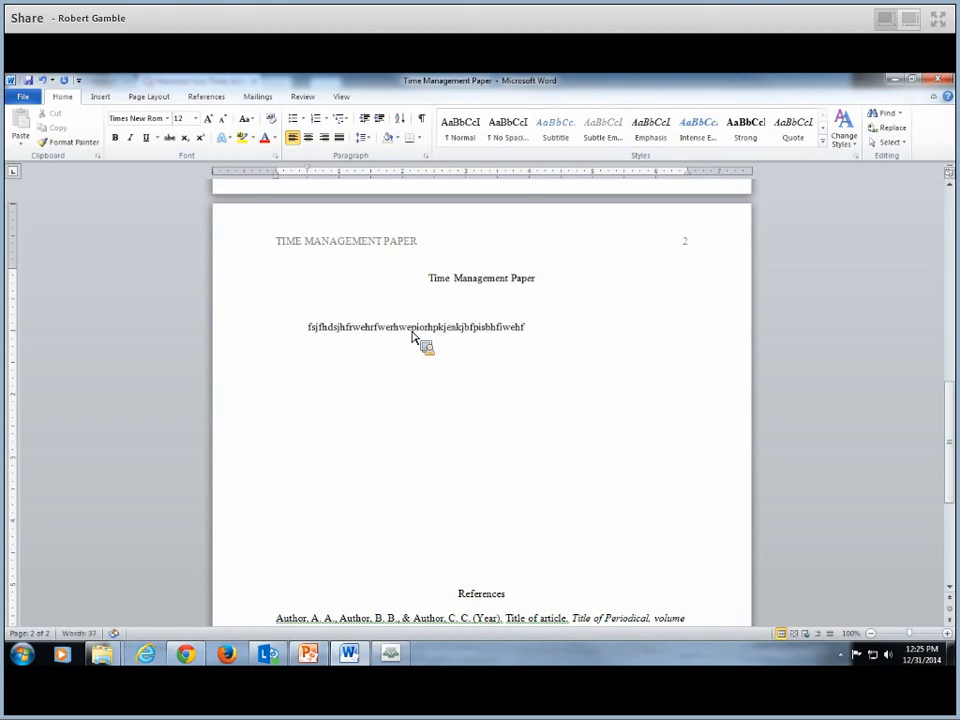
{"action": "type", "text": "Hfshfsfsdohfjojisdf"}
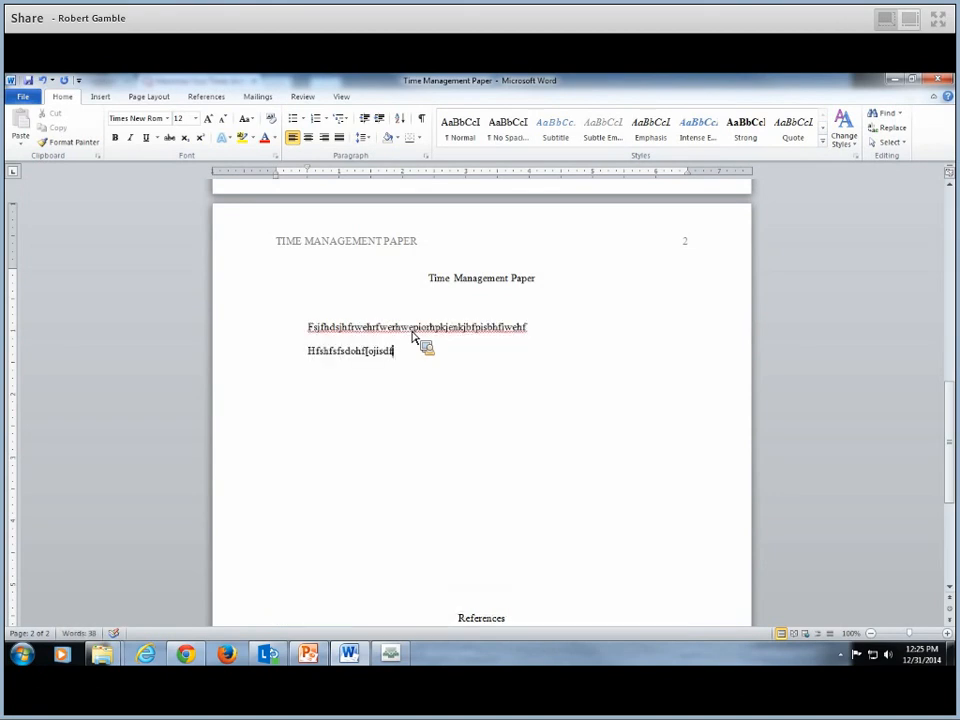
{"action": "type", "text": "asfkhefhseohrweoihfrfweo"}
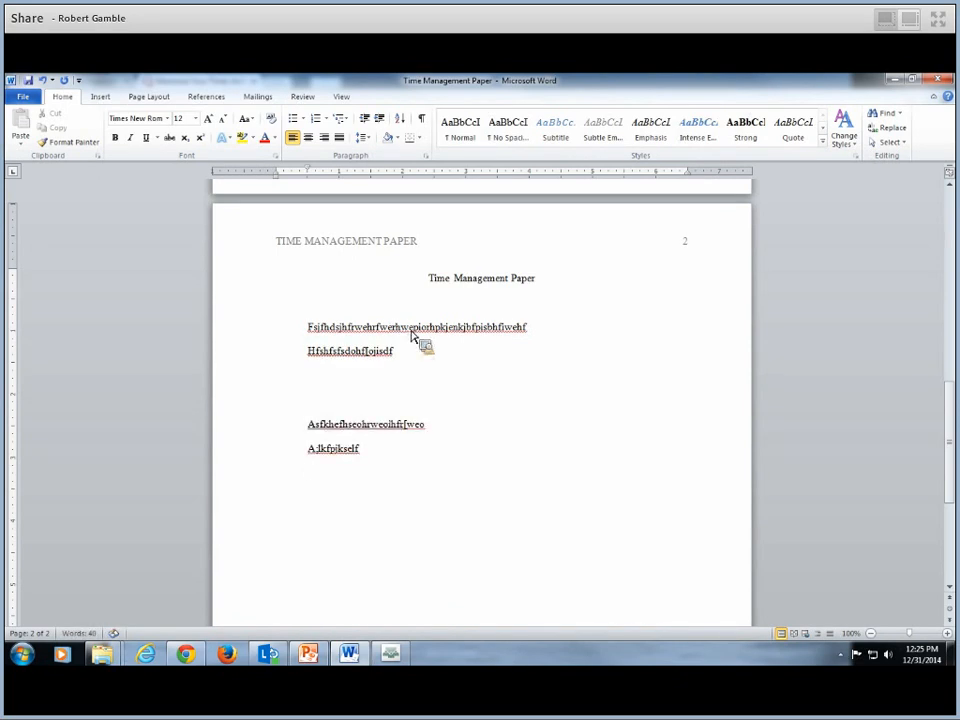
- Scroll down to check that References starts on its own page
{"action": "scroll", "scroll_direction": "down", "scroll_amount": 3}
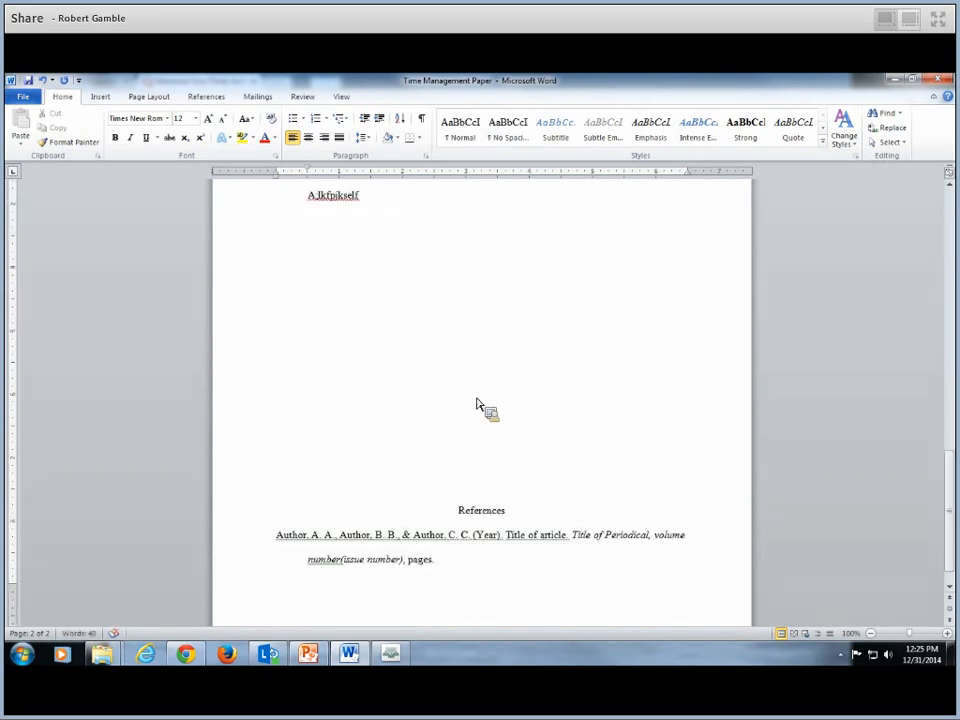
{"action": "scroll", "scroll_direction": "down", "scroll_amount": 3}
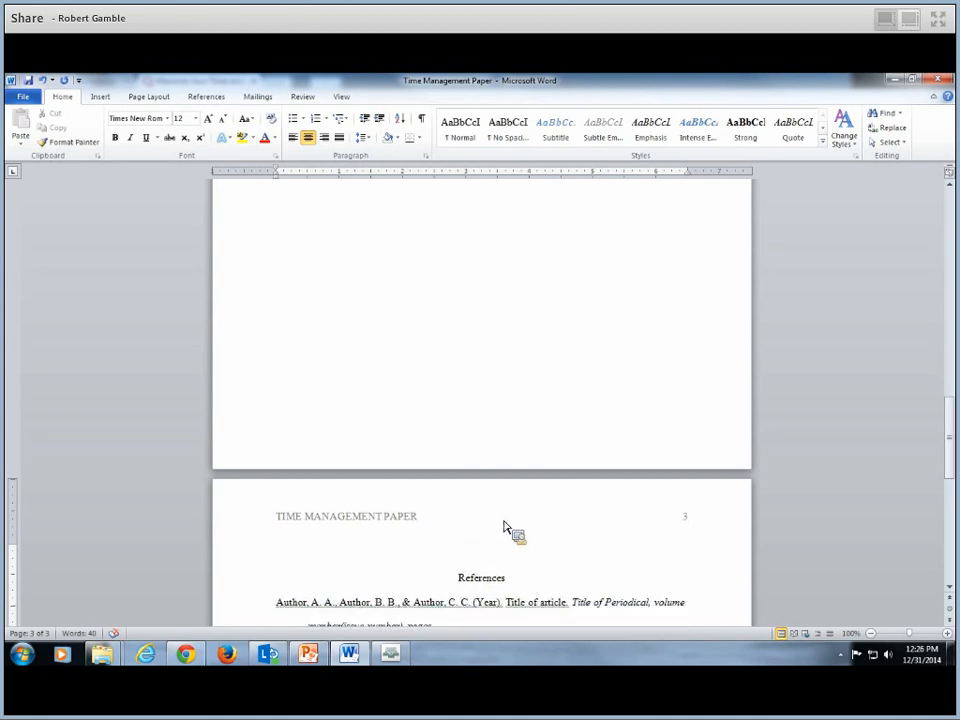
{"action": "scroll", "scroll_direction": "up", "scroll_amount": 3}
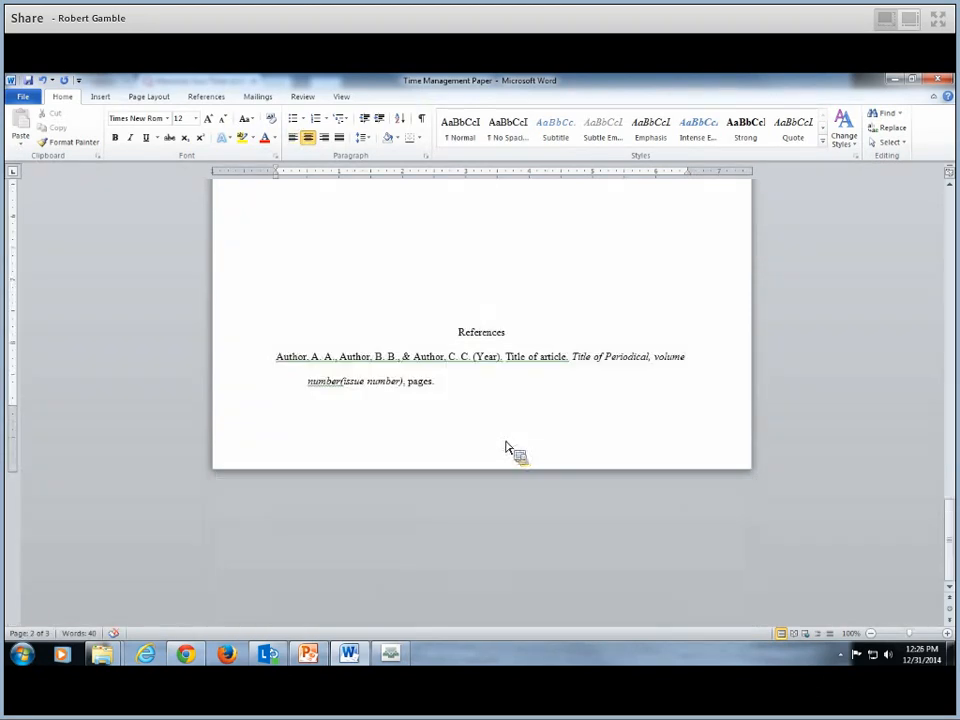
{"action": "scroll", "scroll_direction": "down", "scroll_amount": 3}
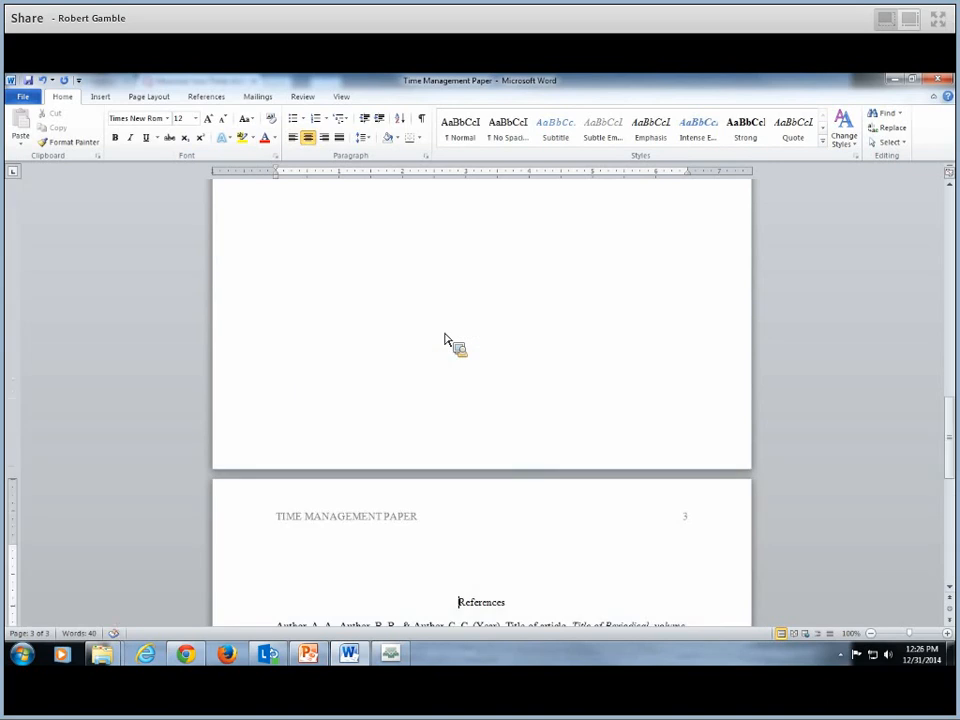
{"action": "scroll", "scroll_direction": "down", "scroll_amount": 3}
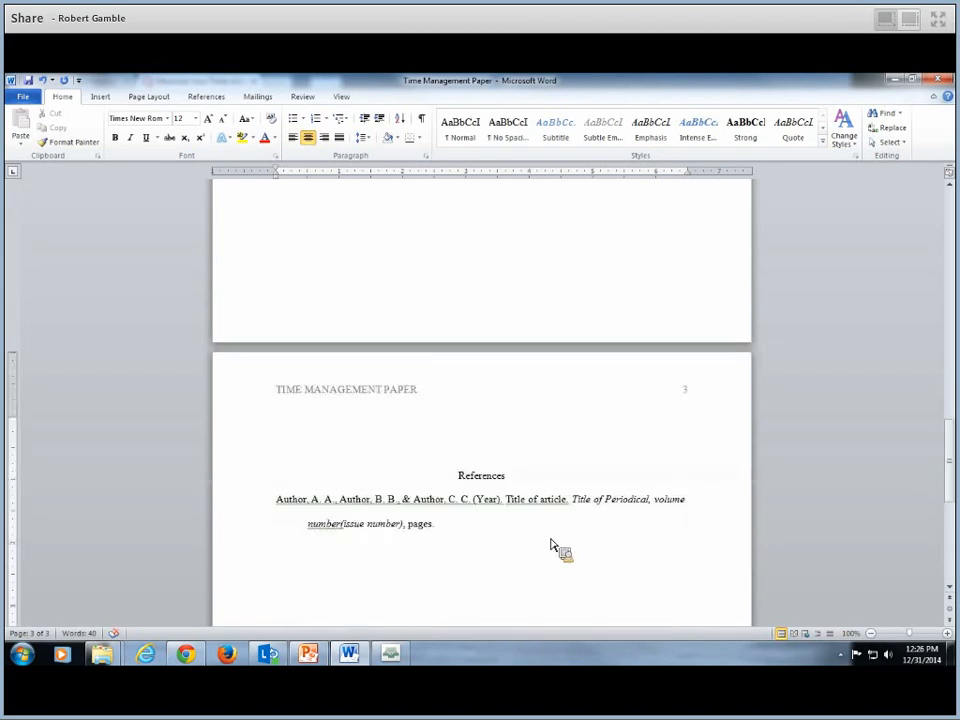
{"action": "mouse_move", "coordinate": [284, 508]}
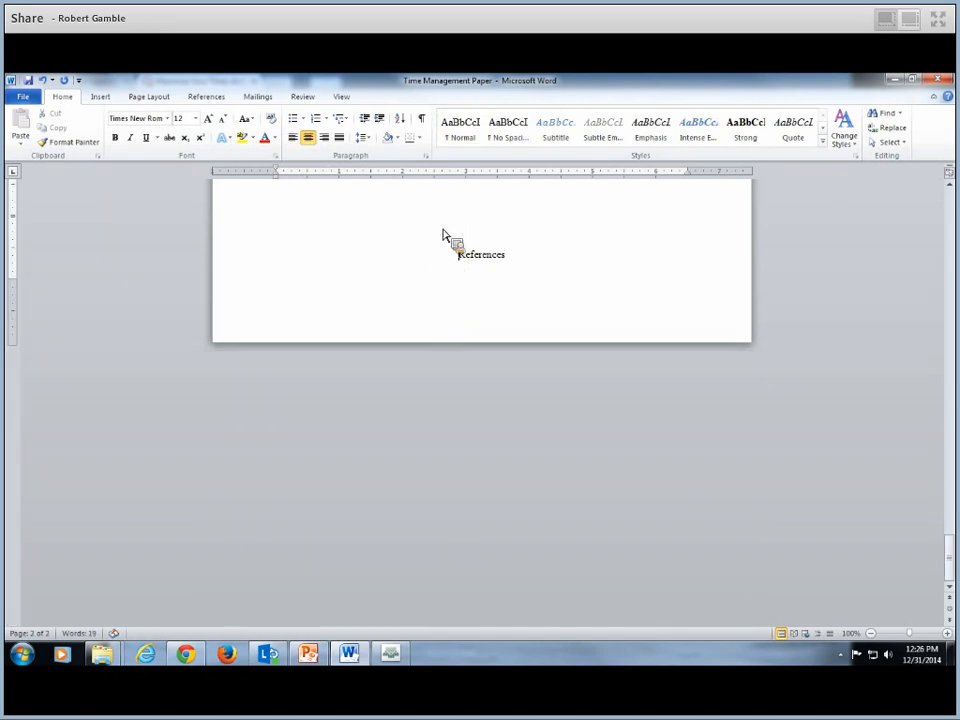
{"action": "scroll", "scroll_direction": "down", "scroll_amount": 3}
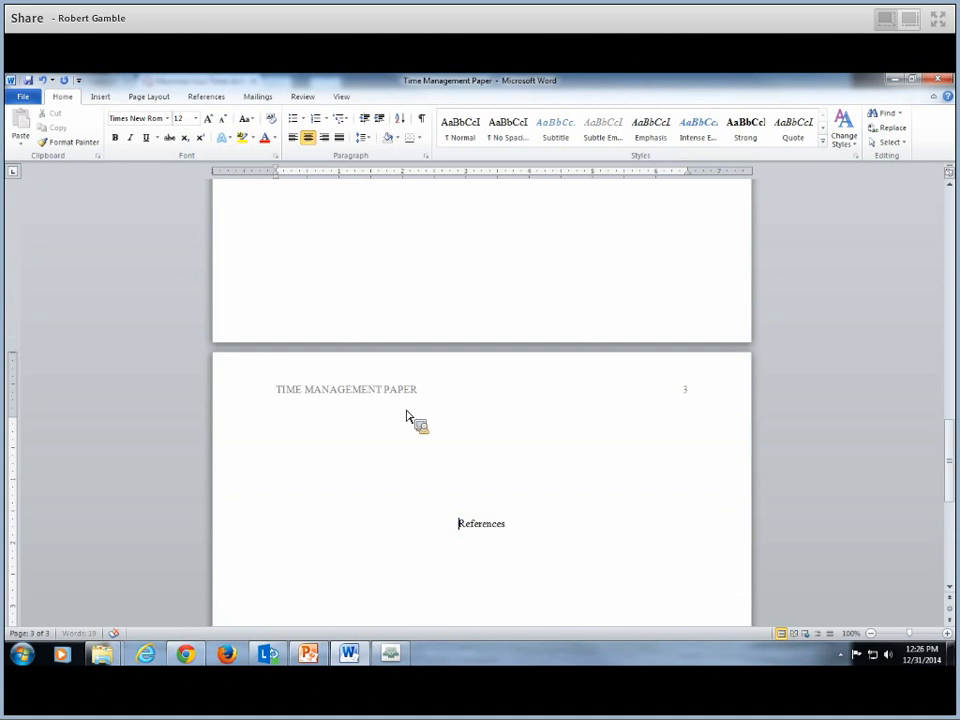
{"action": "mouse_move", "coordinate": [470, 436]}
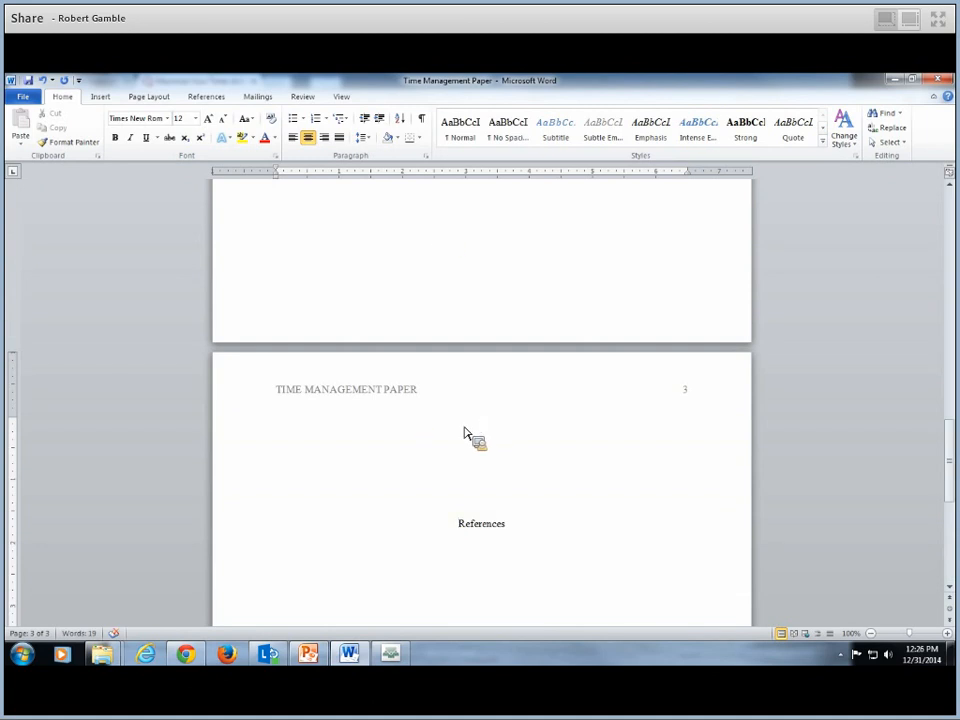
{"action": "scroll", "scroll_direction": "up", "scroll_amount": 3}
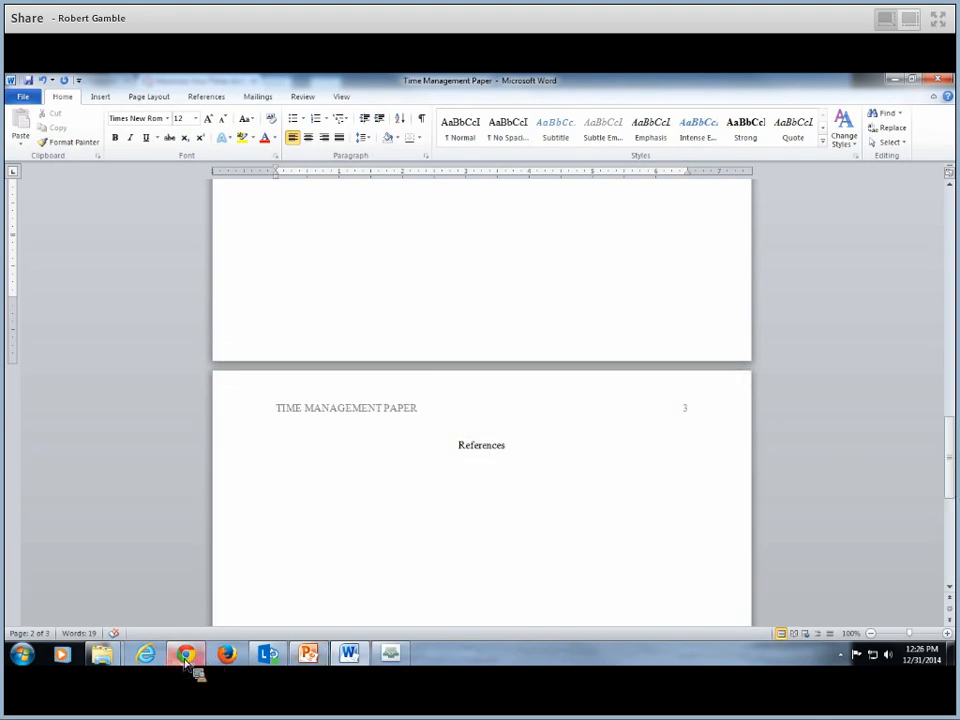
- Switch to the ProQuest 'Maximize Your Time' article in Chrome
{"action": "left_click", "coordinate": [184, 654]}
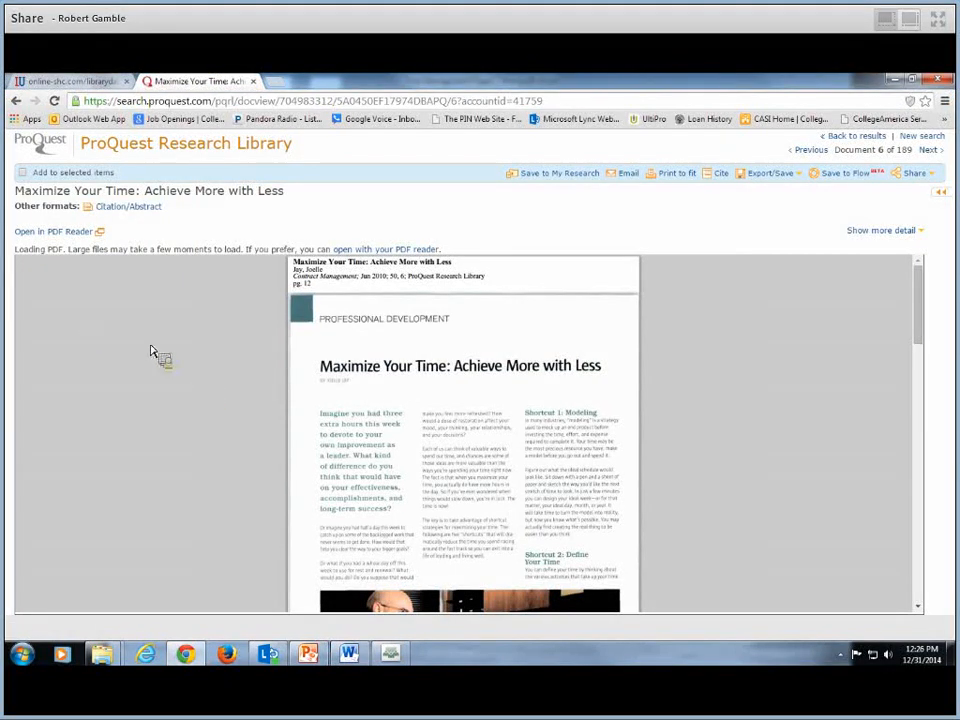
{"action": "mouse_move", "coordinate": [176, 200]}
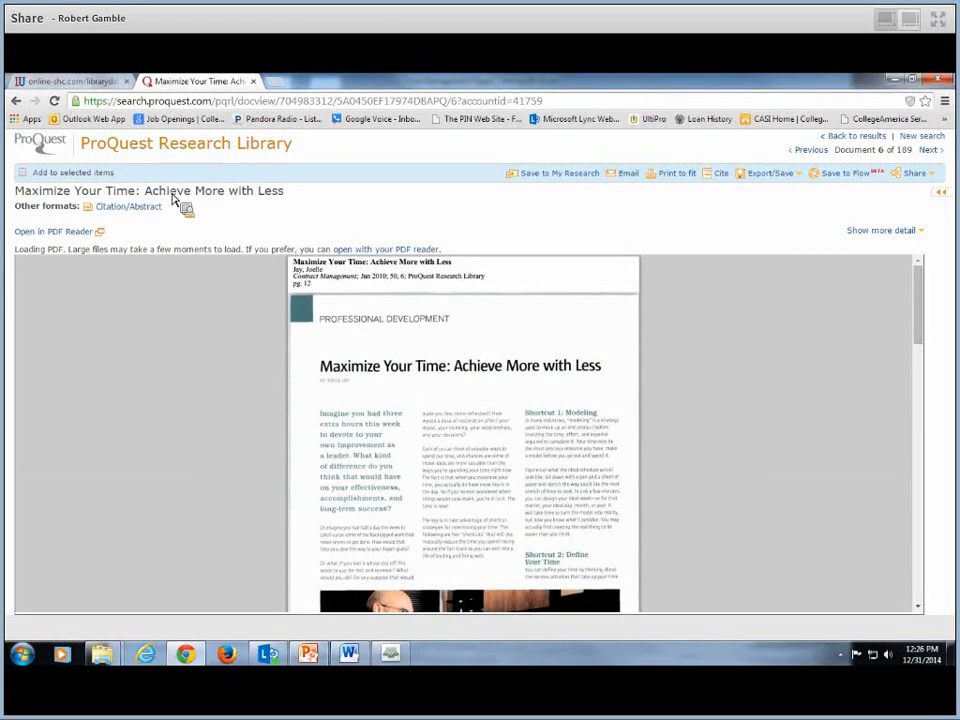
{"action": "mouse_move", "coordinate": [530, 206]}
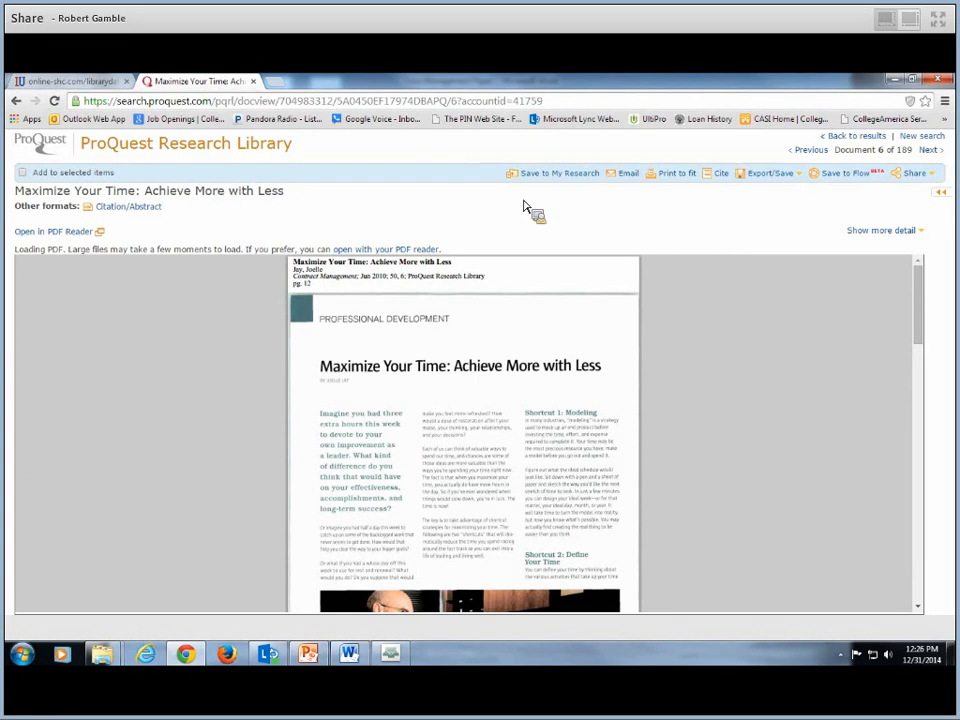
{"action": "mouse_move", "coordinate": [354, 284]}
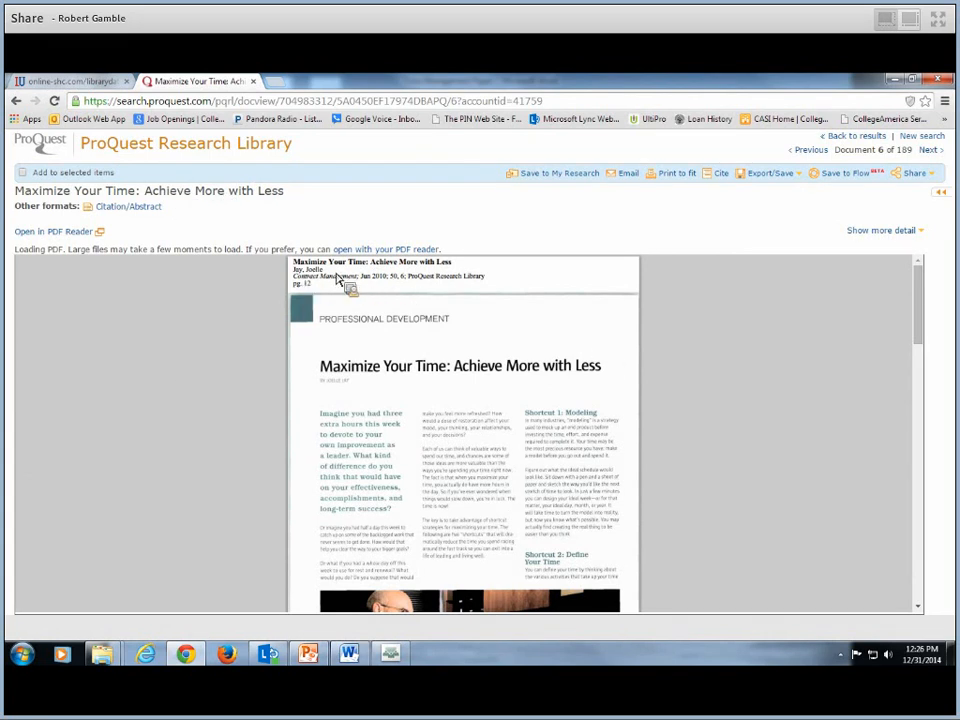
{"action": "mouse_move", "coordinate": [298, 282]}
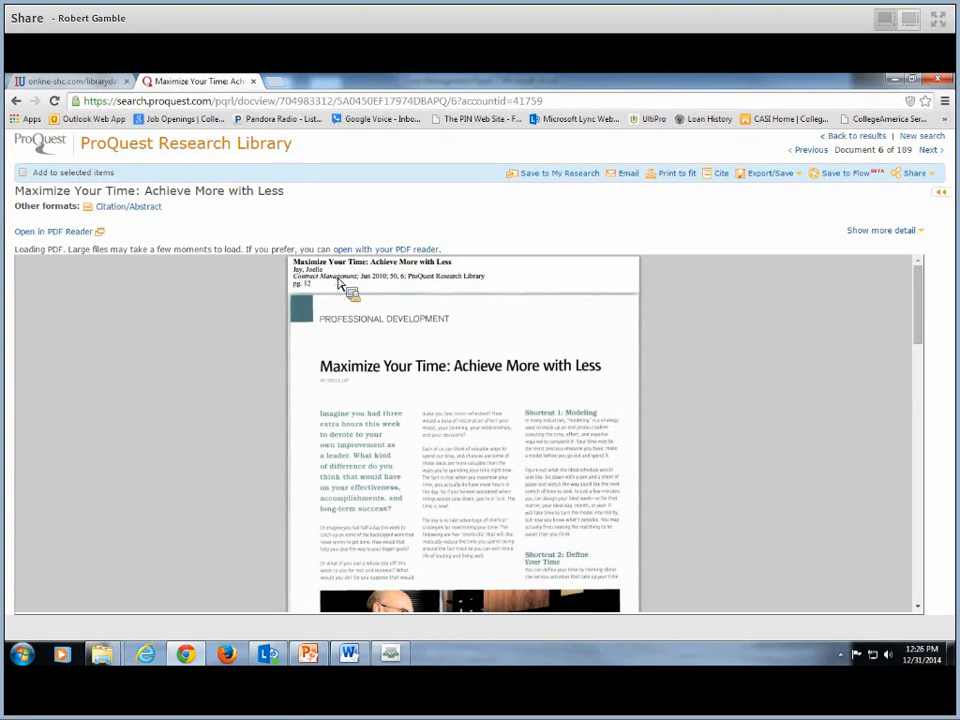
{"action": "mouse_move", "coordinate": [418, 284]}
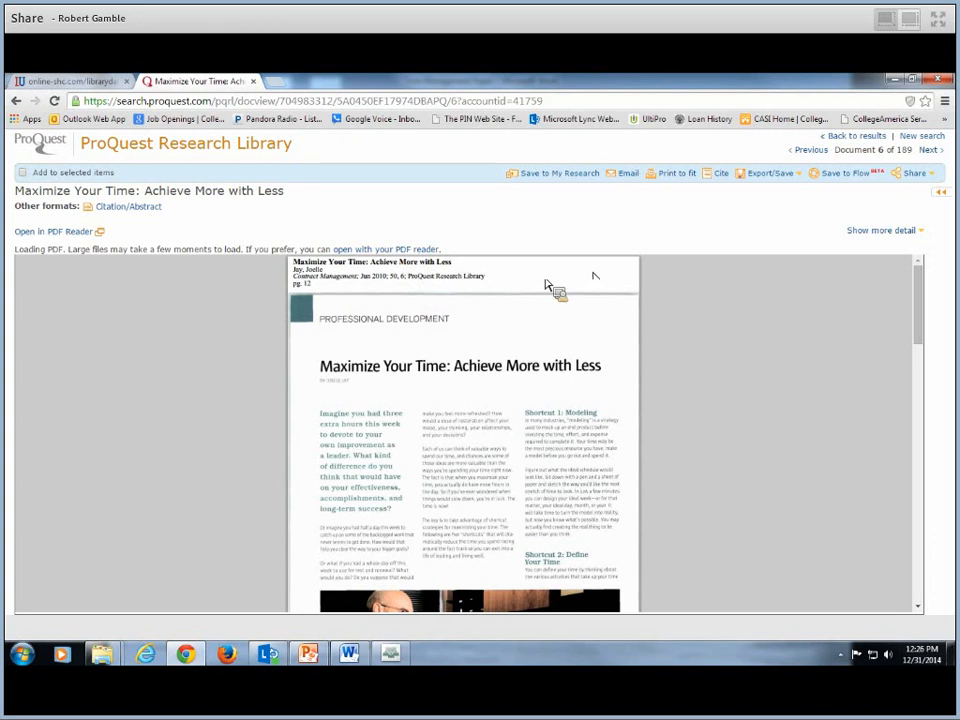
{"action": "mouse_move", "coordinate": [120, 184]}
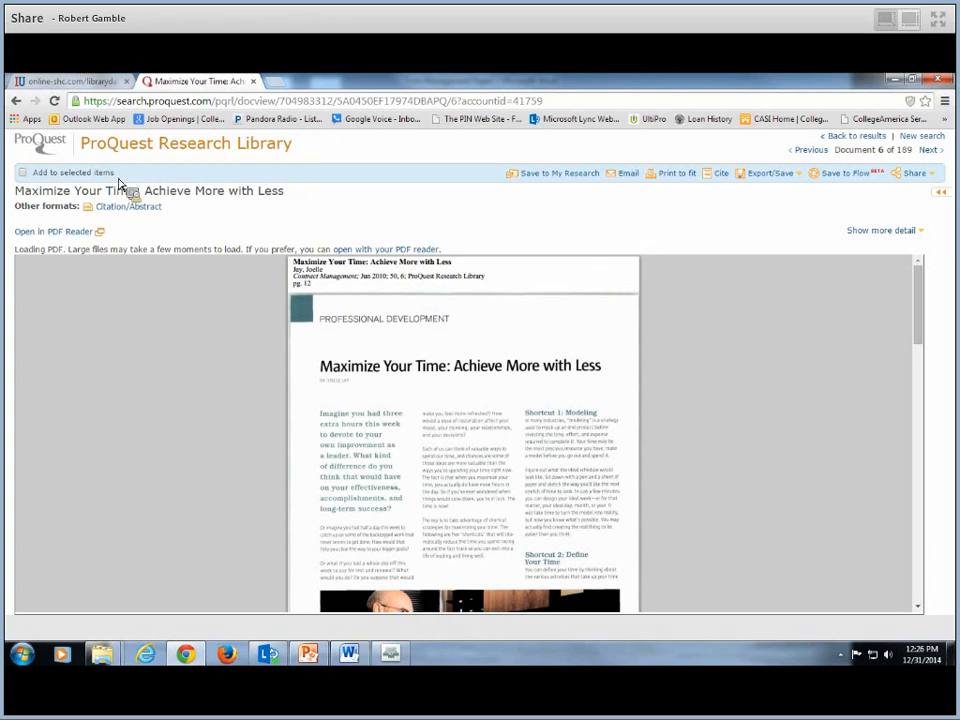
{"action": "mouse_move", "coordinate": [248, 178]}
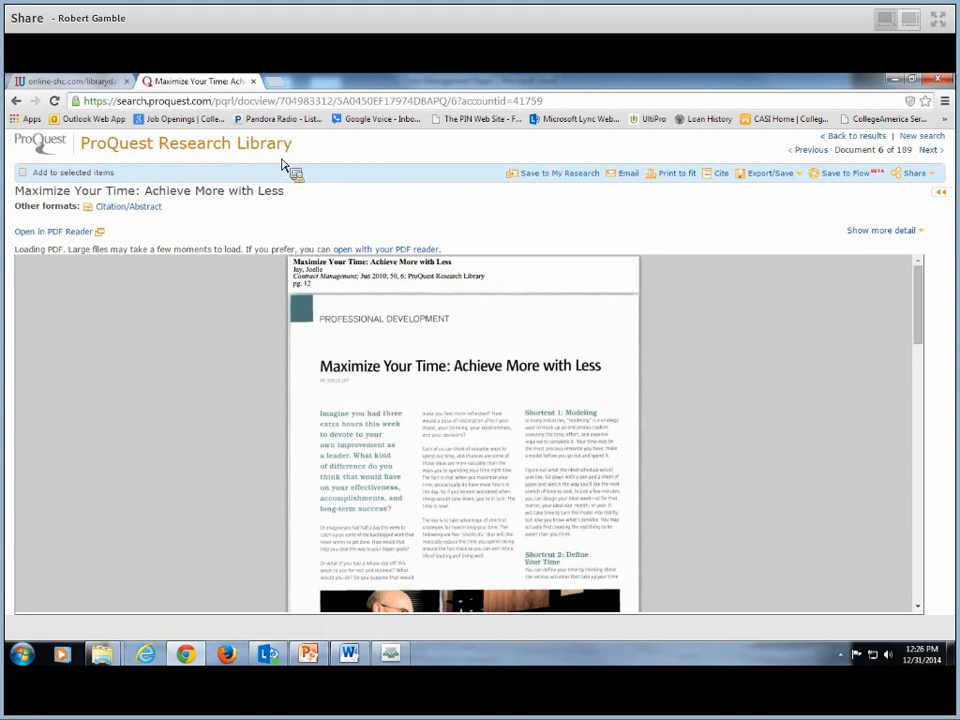
{"action": "mouse_move", "coordinate": [720, 172]}
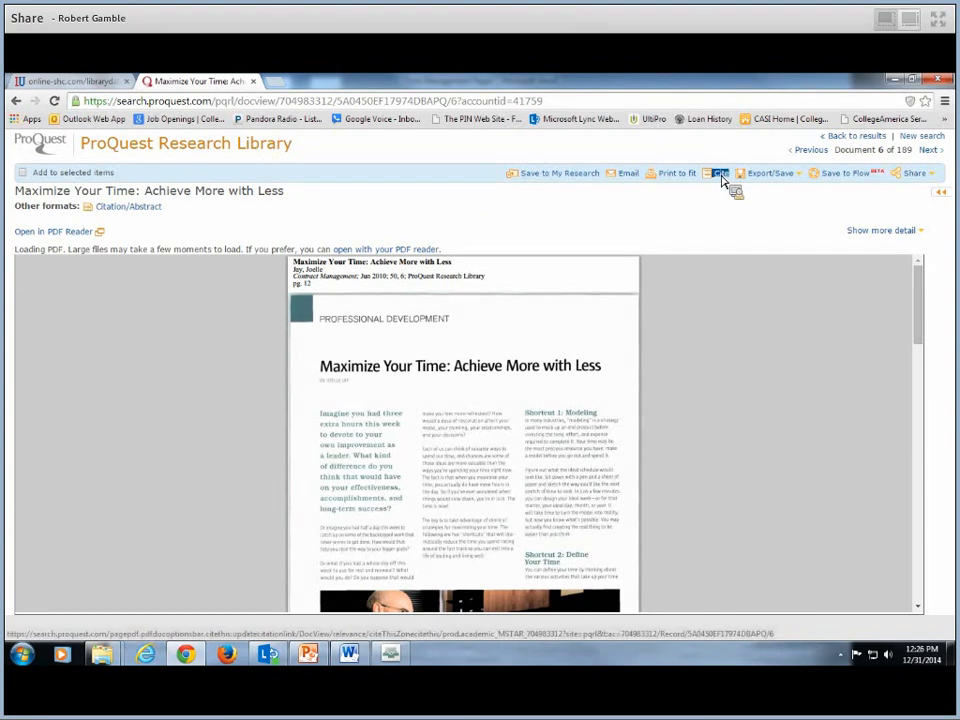
- Bring up the APA 6th citation in the Cite dialog and copy its text
{"action": "left_click", "coordinate": [716, 172]}
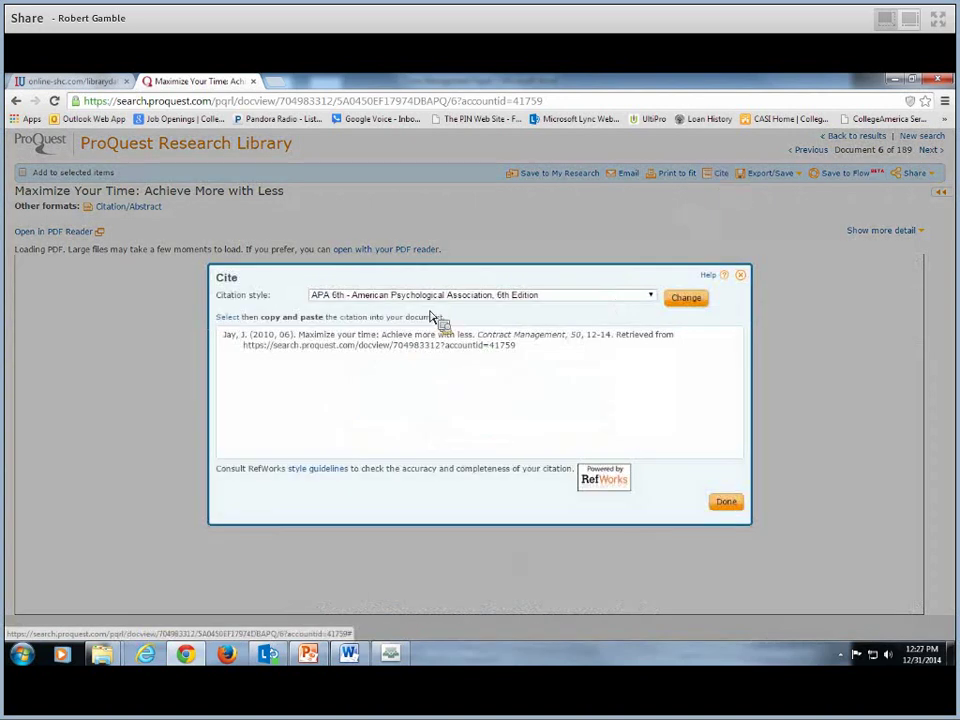
{"action": "mouse_move", "coordinate": [324, 304]}
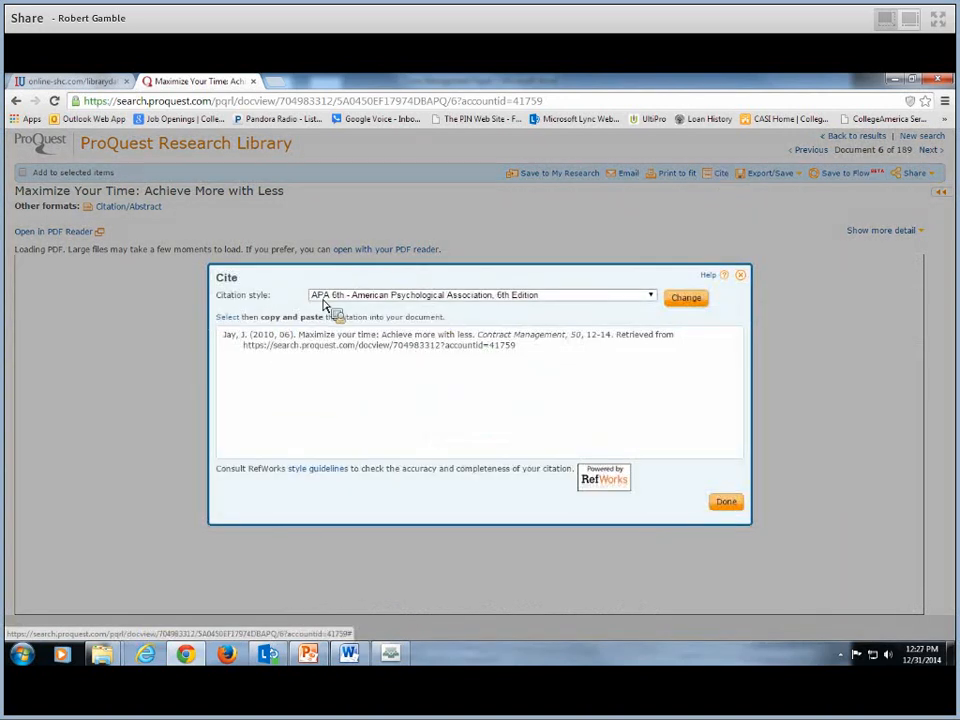
{"action": "mouse_move", "coordinate": [292, 364]}
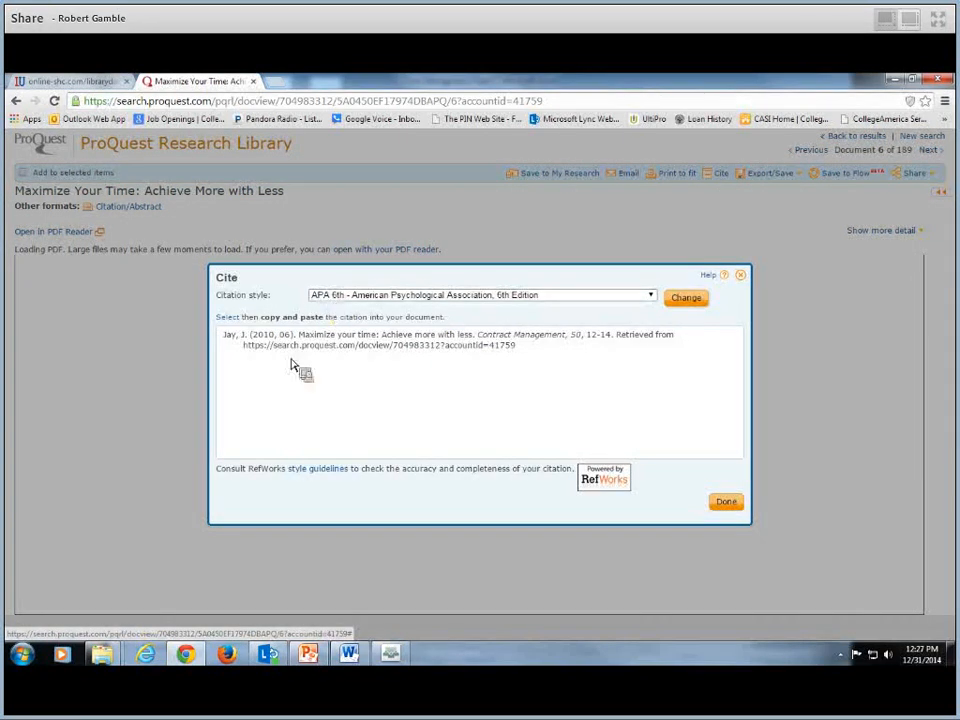
{"action": "mouse_move", "coordinate": [284, 368]}
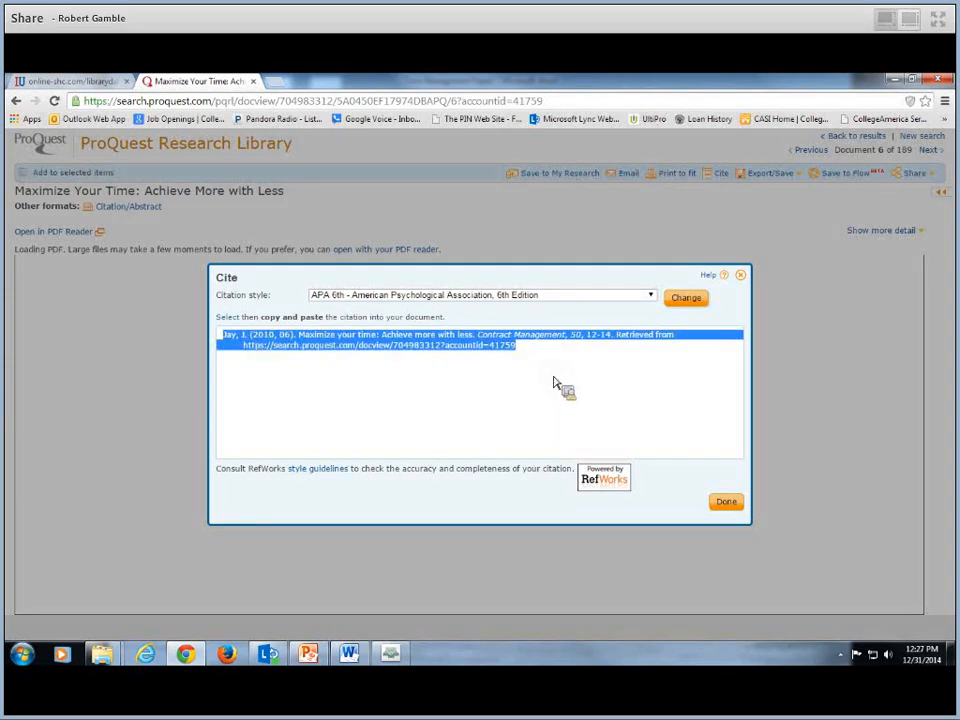
{"action": "mouse_move", "coordinate": [564, 388]}
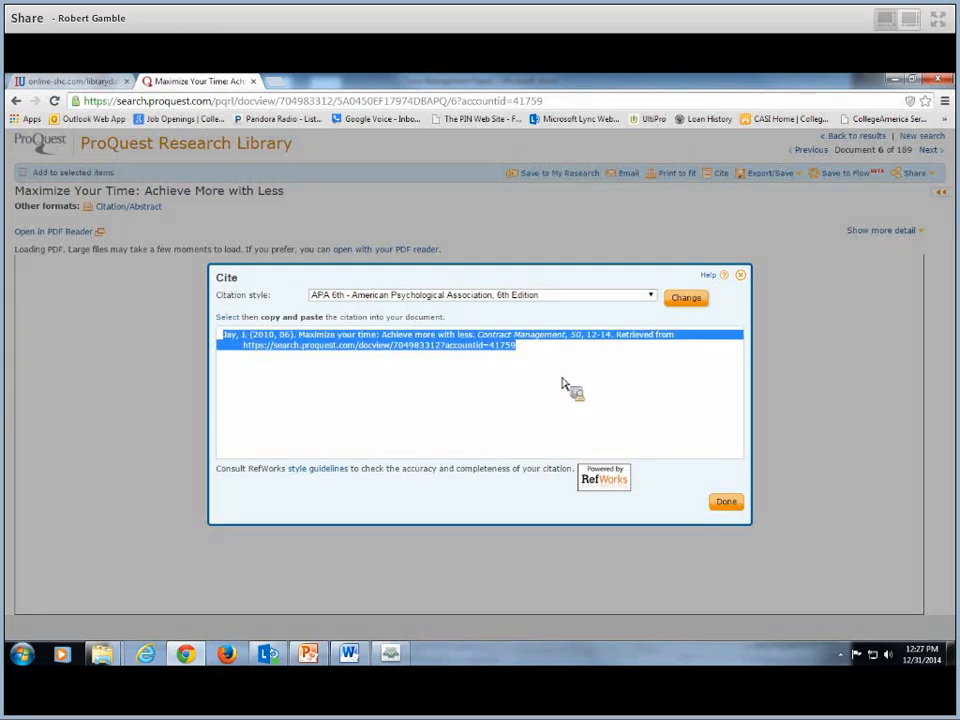
{"action": "right_click", "coordinate": [560, 384]}
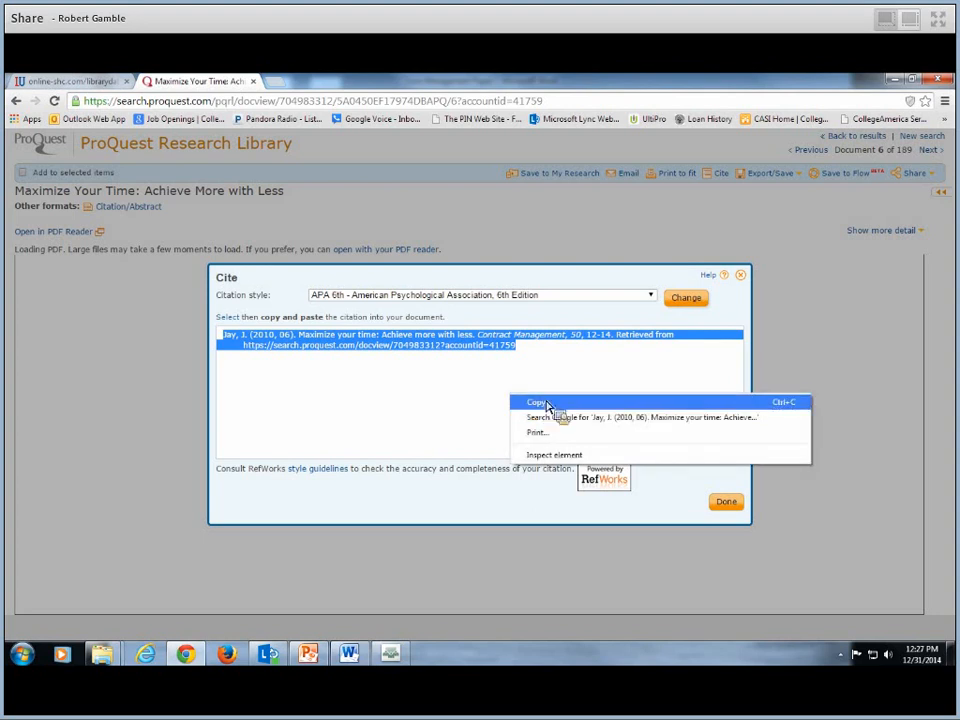
{"action": "mouse_move", "coordinate": [318, 478]}
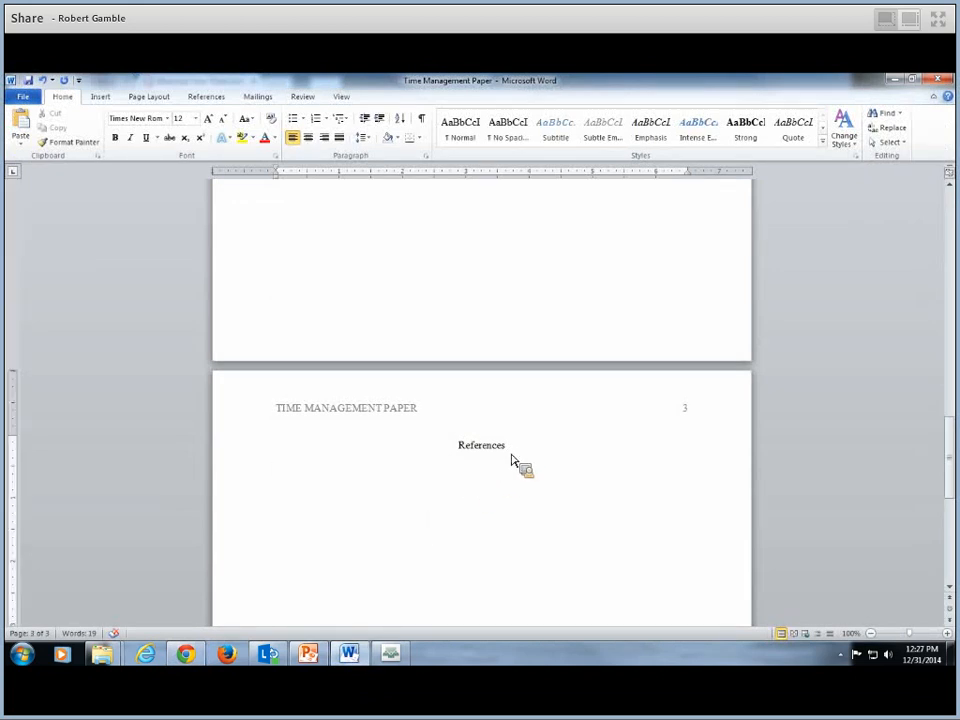
{"action": "mouse_move", "coordinate": [288, 480]}
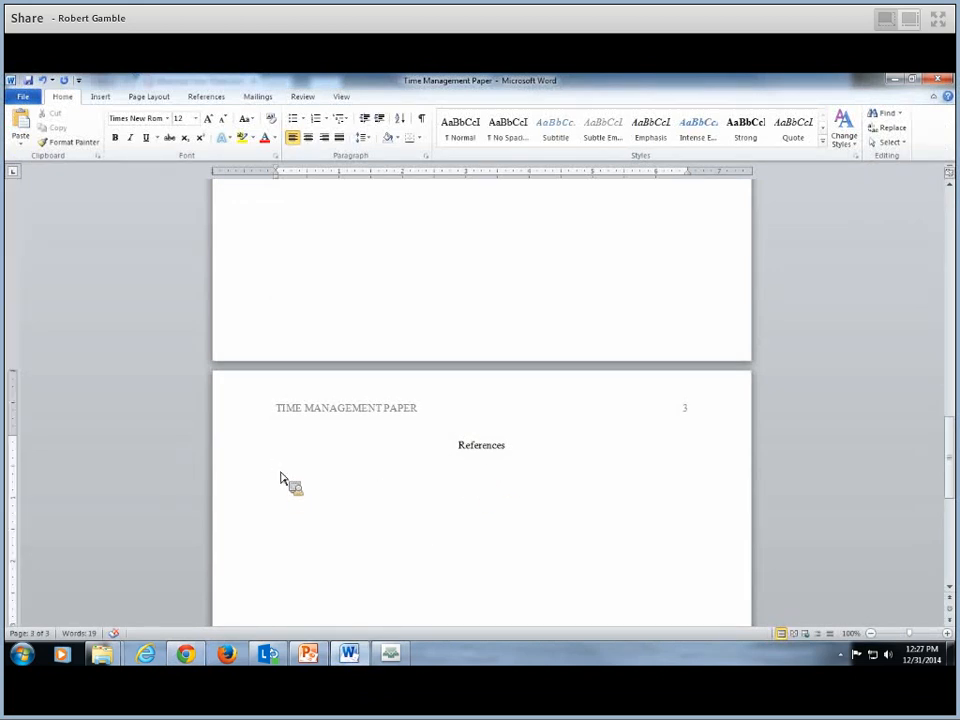
- Paste the citation under the References heading using Keep Text Only
{"action": "left_click", "coordinate": [276, 468]}
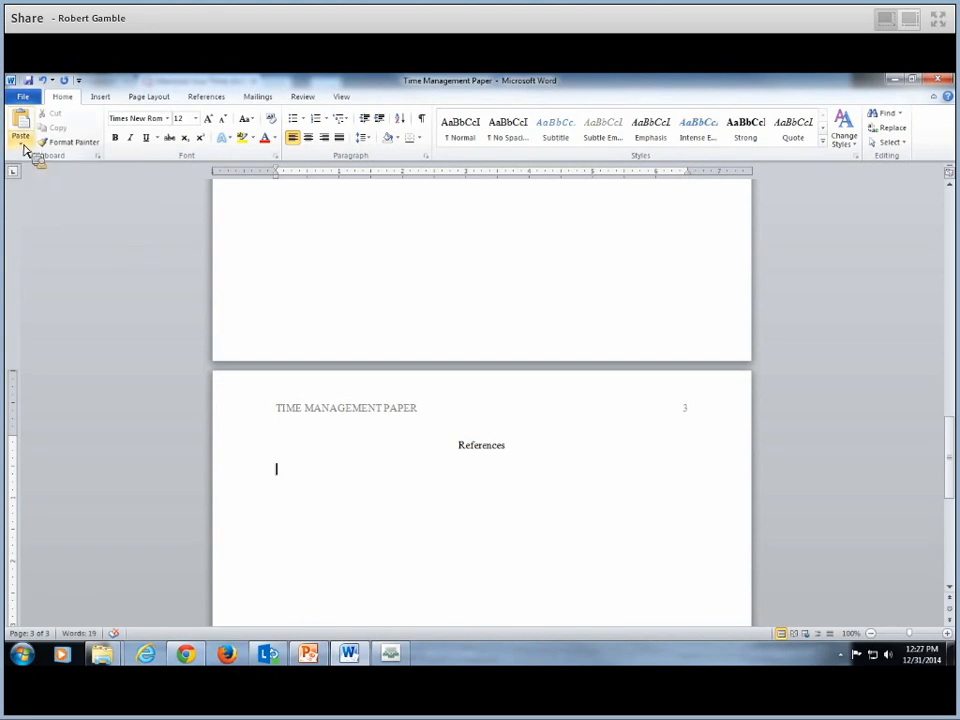
{"action": "left_click", "coordinate": [20, 136]}
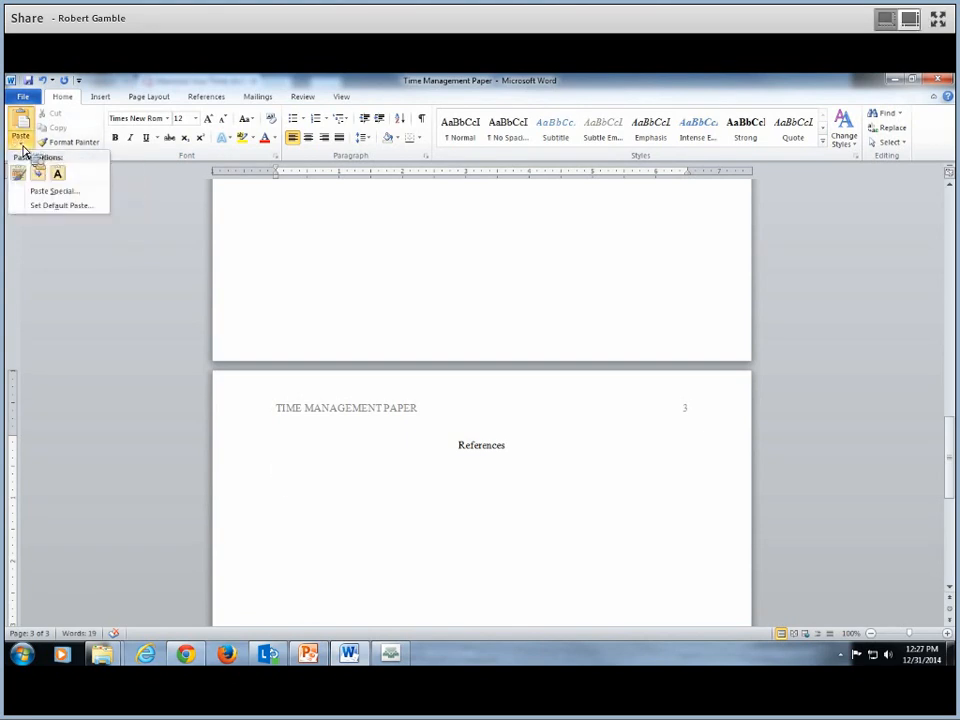
{"action": "mouse_move", "coordinate": [56, 174]}
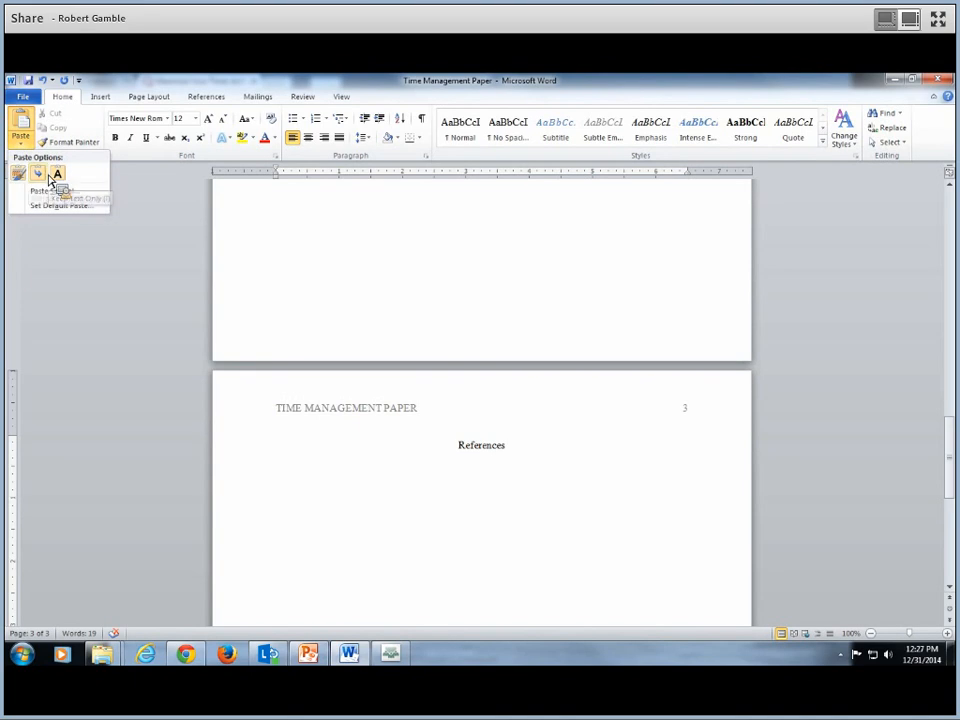
{"action": "left_click", "coordinate": [36, 174]}
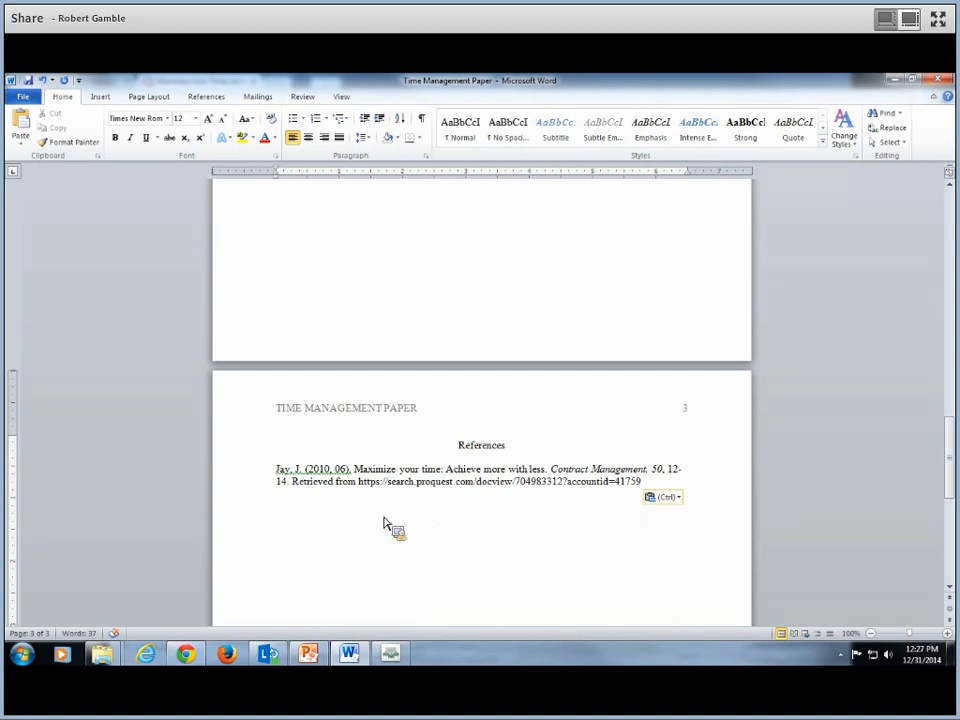
{"action": "mouse_move", "coordinate": [284, 480]}
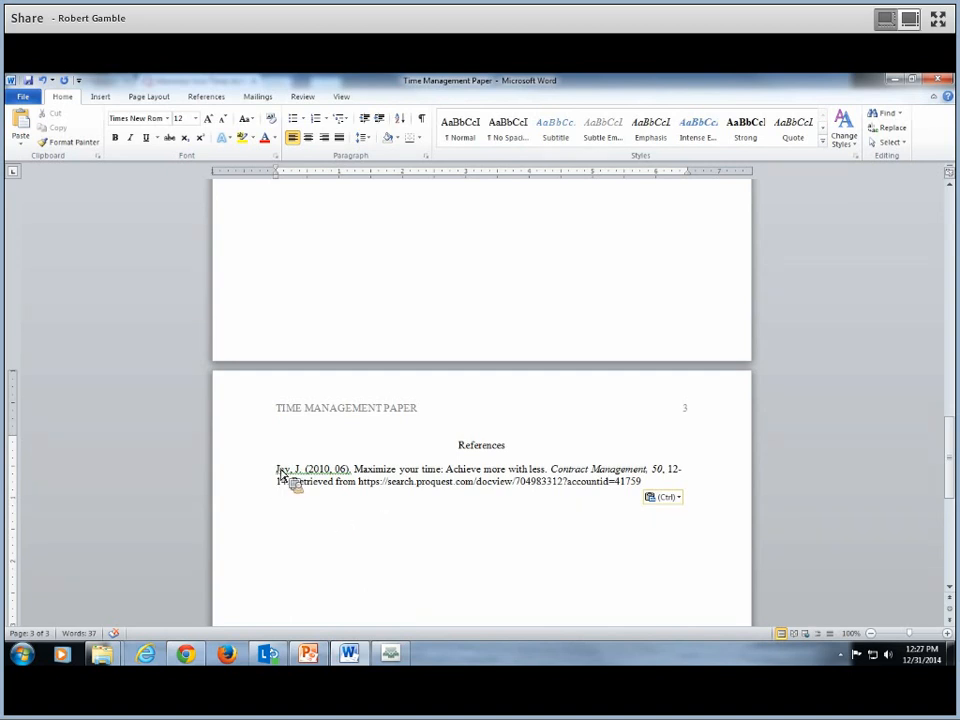
{"action": "mouse_move", "coordinate": [216, 504]}
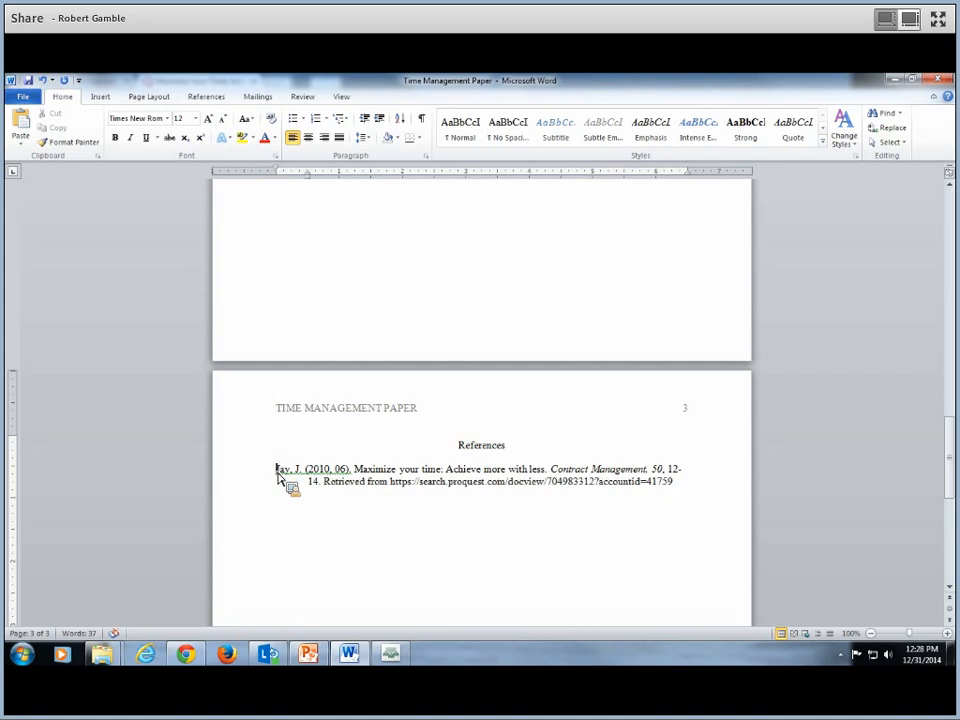
{"action": "mouse_move", "coordinate": [294, 500]}
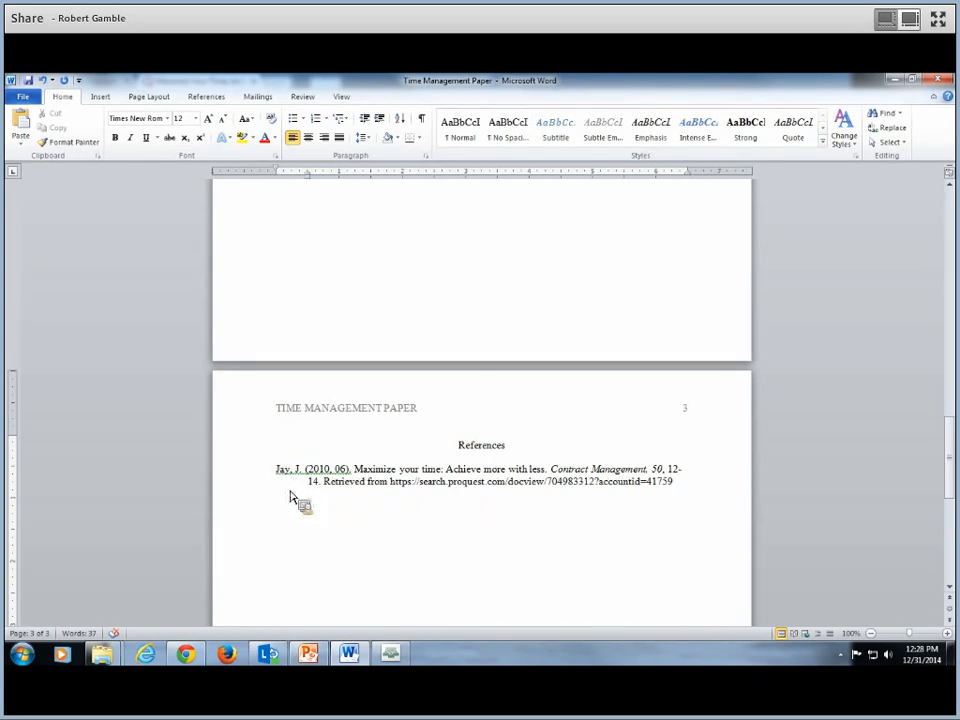
{"action": "mouse_move", "coordinate": [308, 500]}
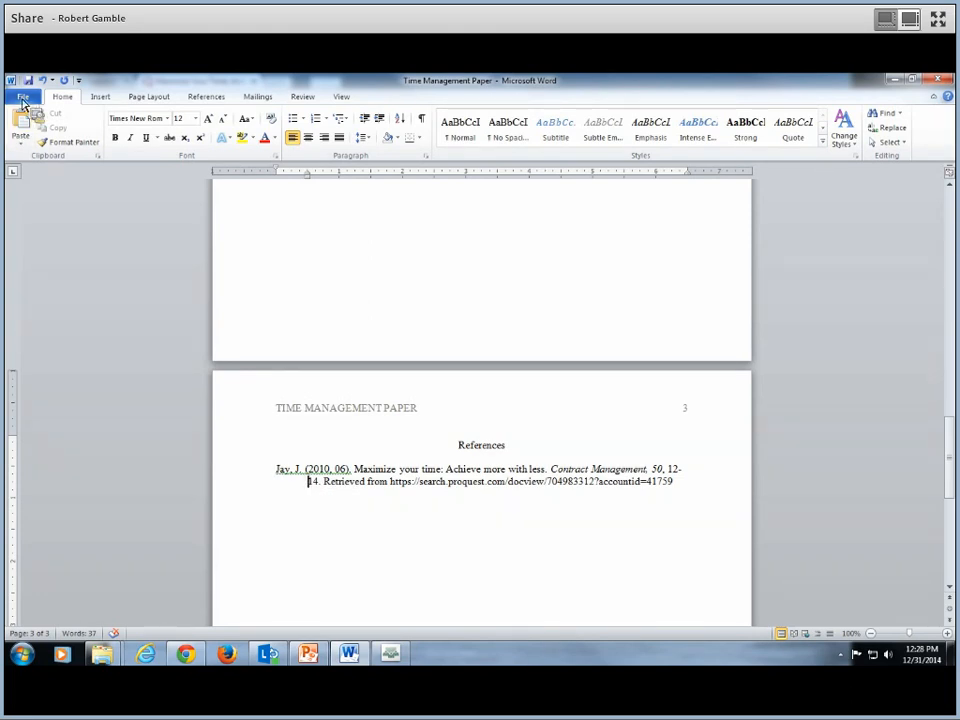
- Apply a hanging indent to the reference entry
{"action": "left_click", "coordinate": [28, 80]}
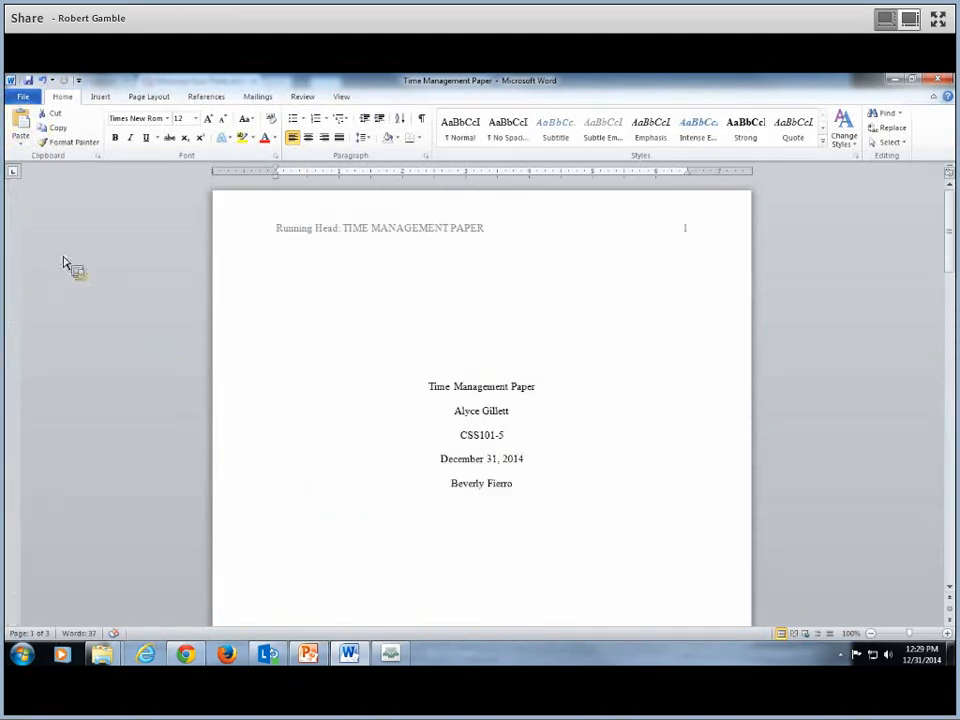
- Close the ProQuest Cite dialog and move from the SHARC portal to the Canvas course site
{"action": "left_click", "coordinate": [184, 654]}
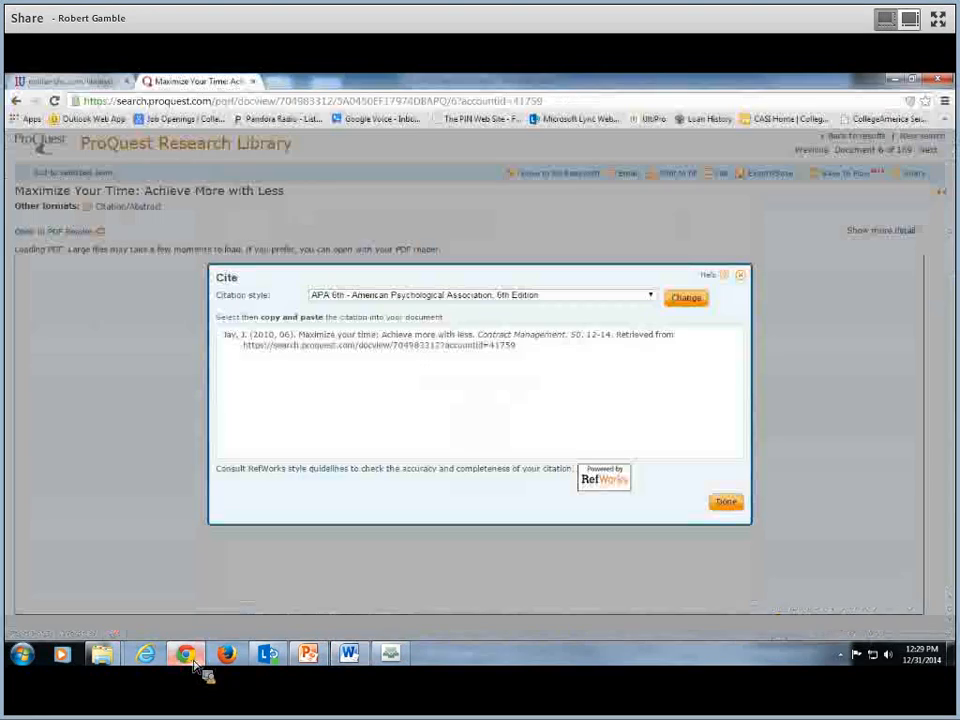
{"action": "left_click", "coordinate": [724, 500]}
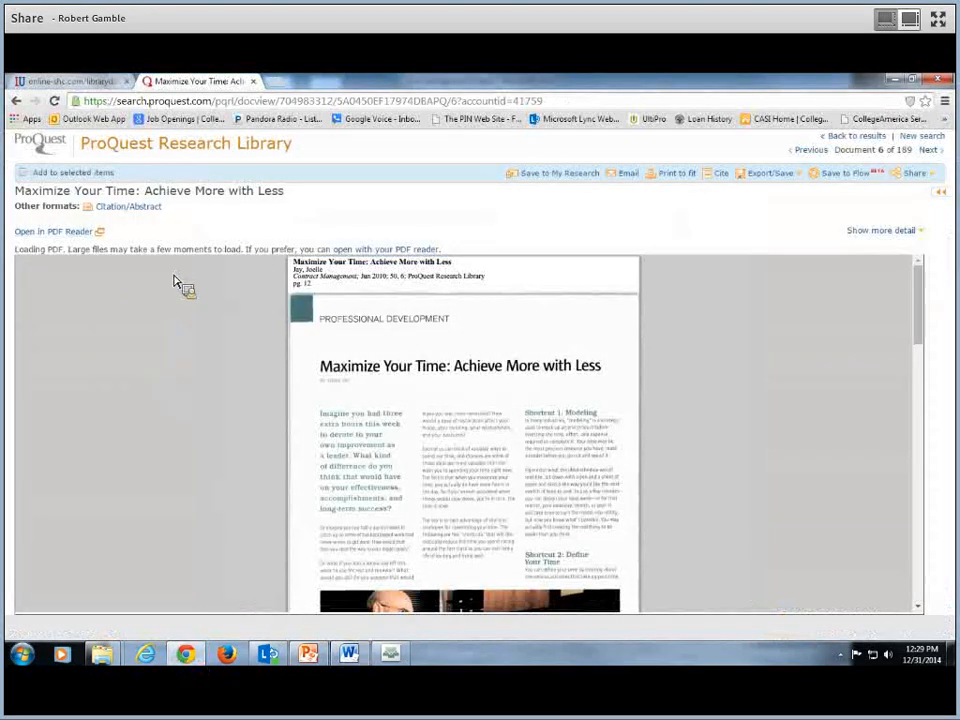
{"action": "left_click", "coordinate": [68, 80]}
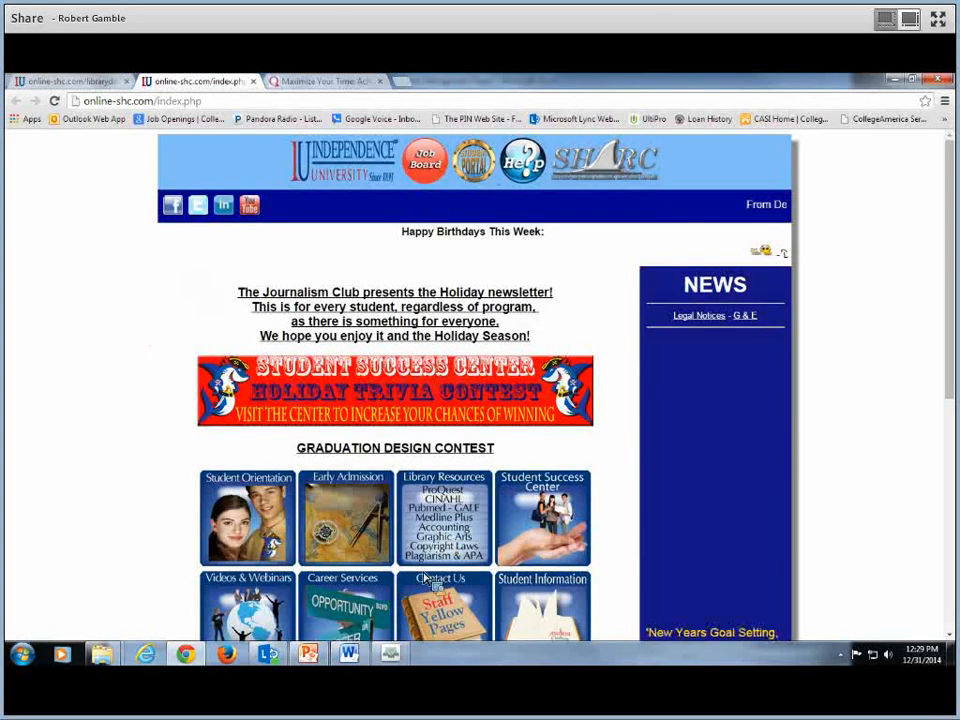
{"action": "mouse_move", "coordinate": [444, 536]}
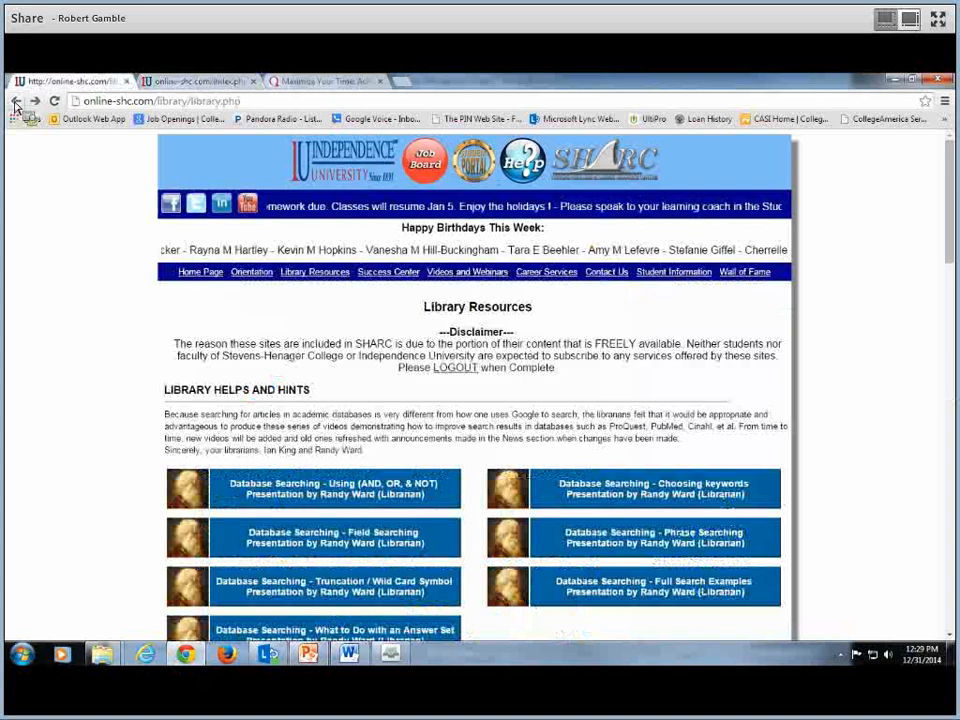
{"action": "left_click", "coordinate": [16, 100]}
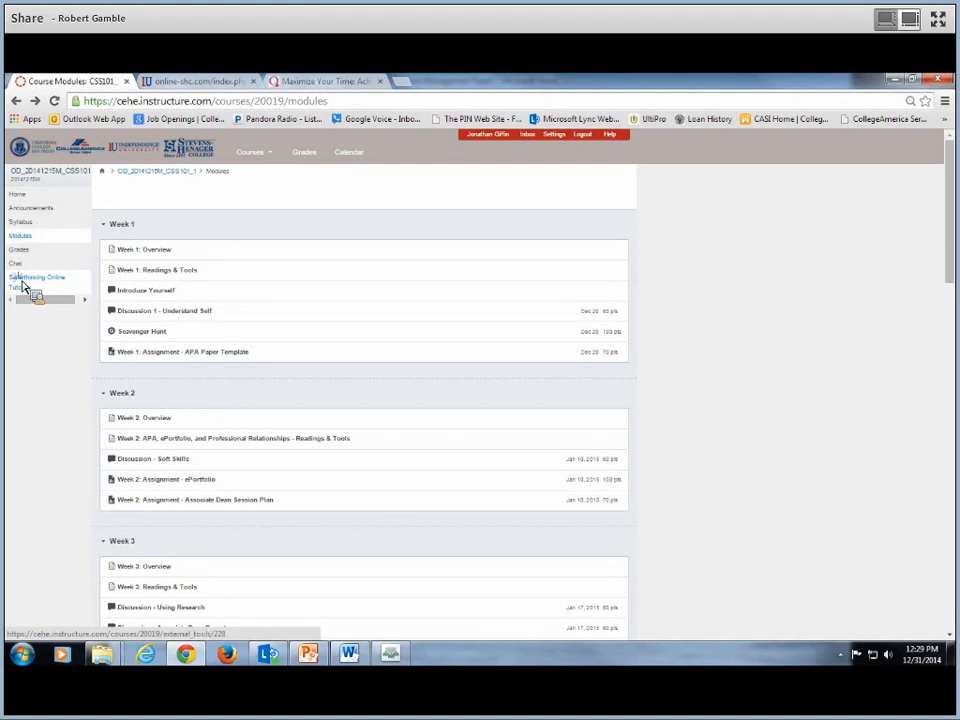
- Enter Smarthinking Online Tutoring from the course navigation and continue past the holiday notice
{"action": "left_click", "coordinate": [36, 280]}
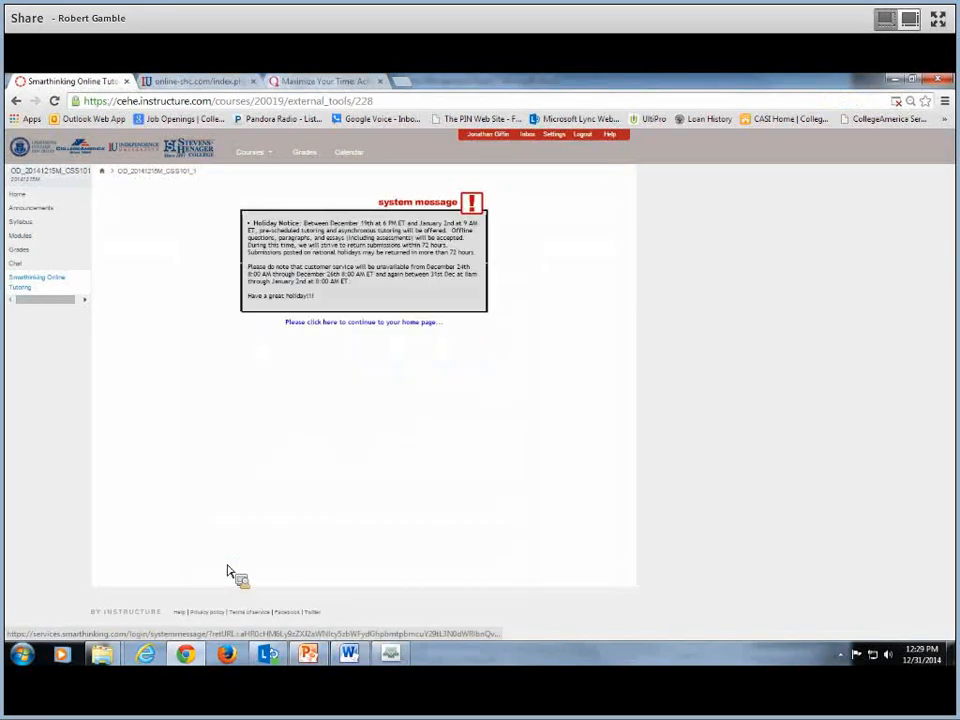
{"action": "mouse_move", "coordinate": [264, 414]}
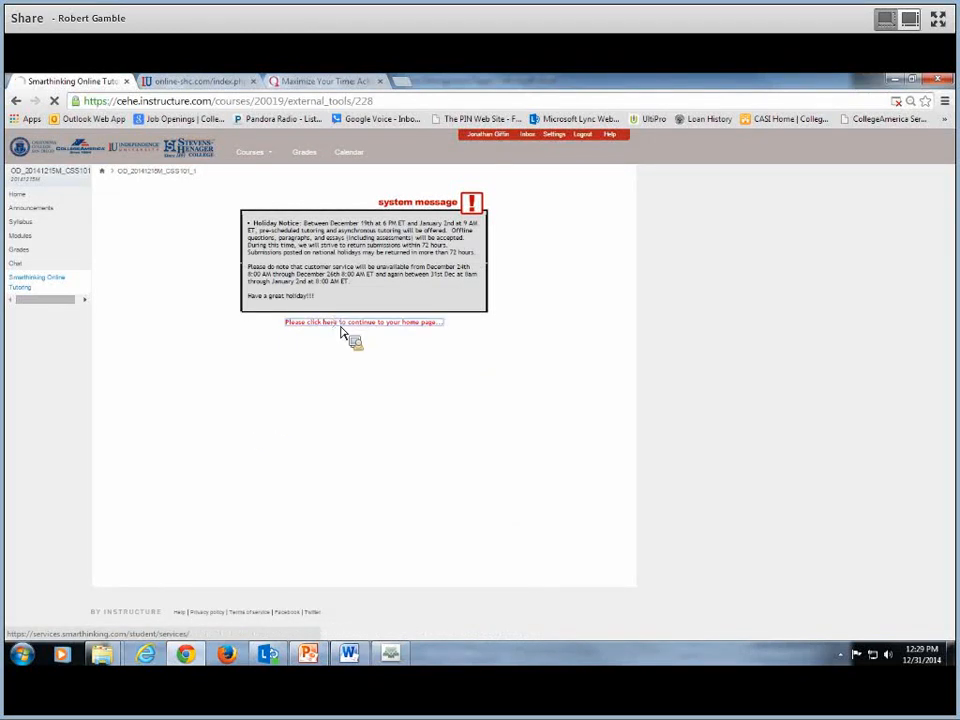
{"action": "left_click", "coordinate": [364, 322]}
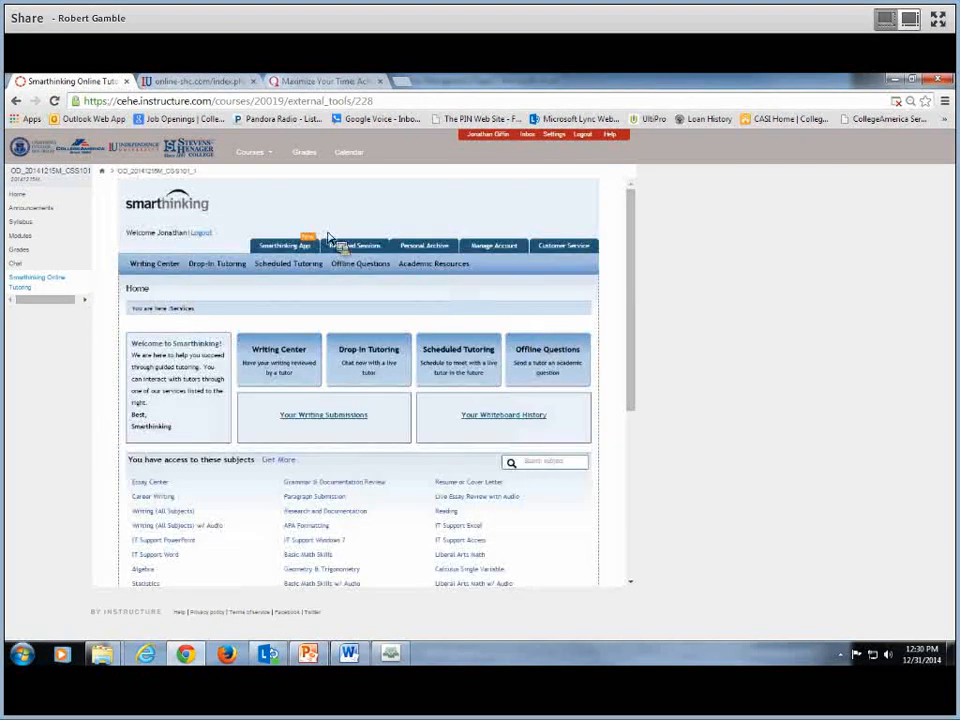
{"action": "mouse_move", "coordinate": [200, 198]}
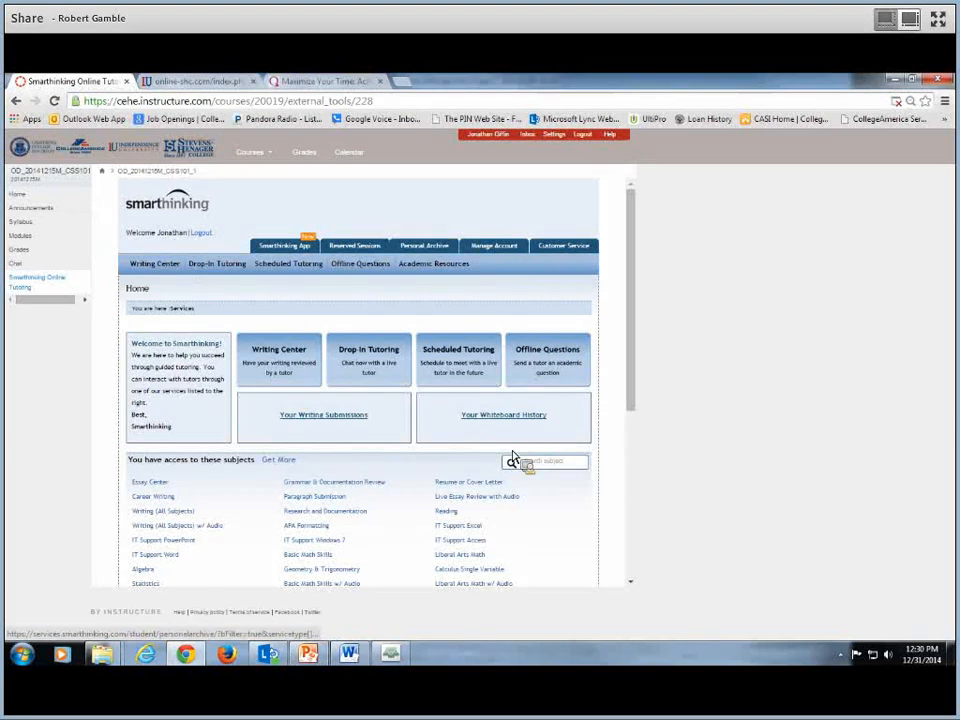
{"action": "mouse_move", "coordinate": [792, 340]}
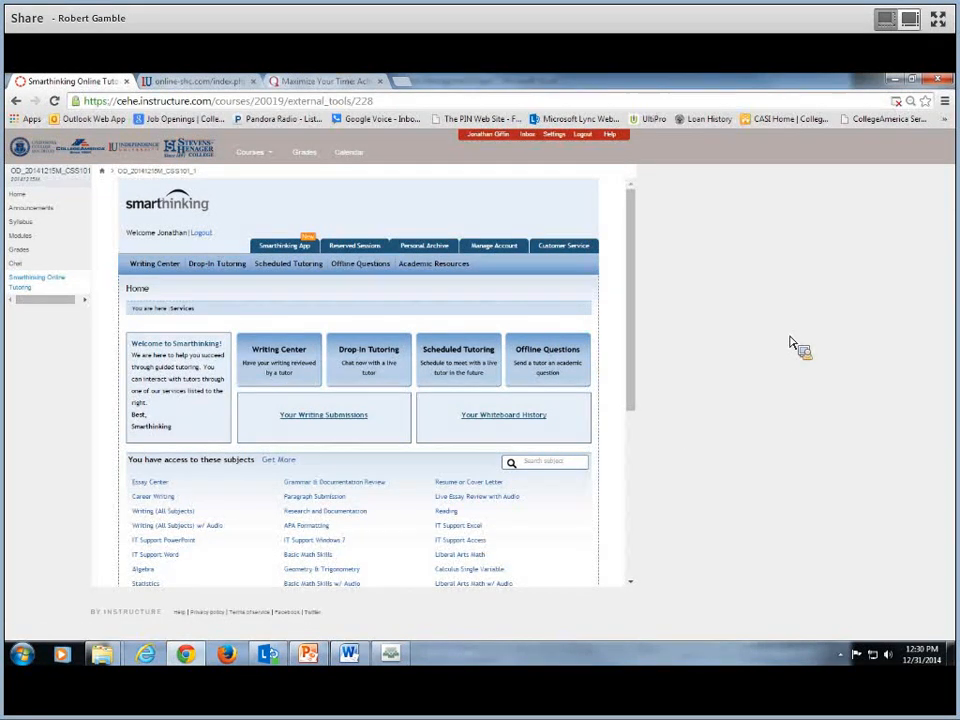
{"action": "mouse_move", "coordinate": [280, 362]}
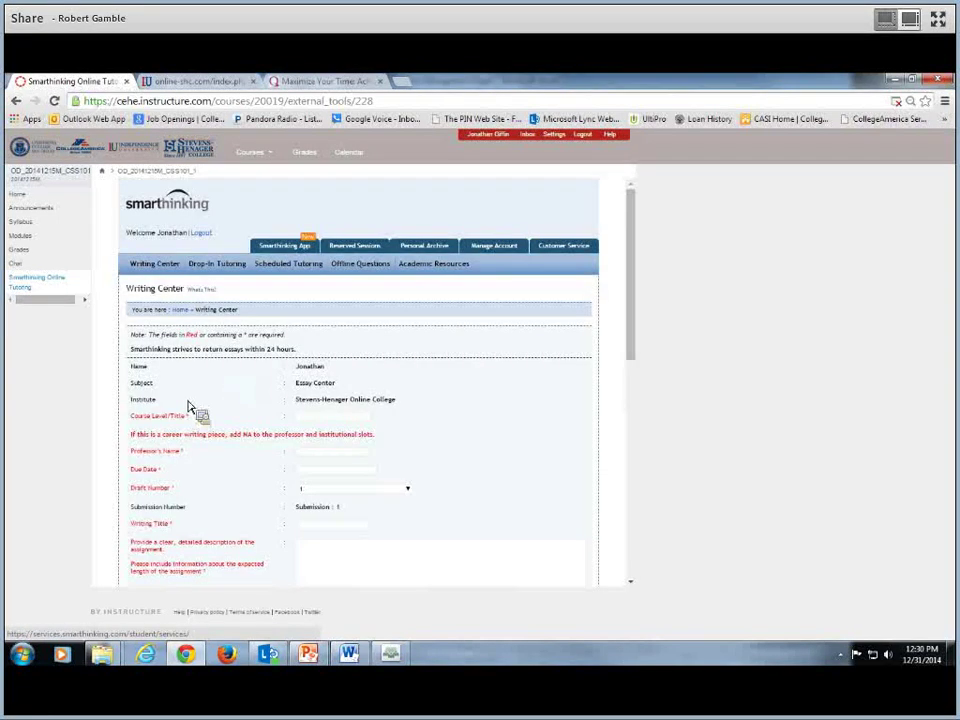
{"action": "mouse_move", "coordinate": [212, 424]}
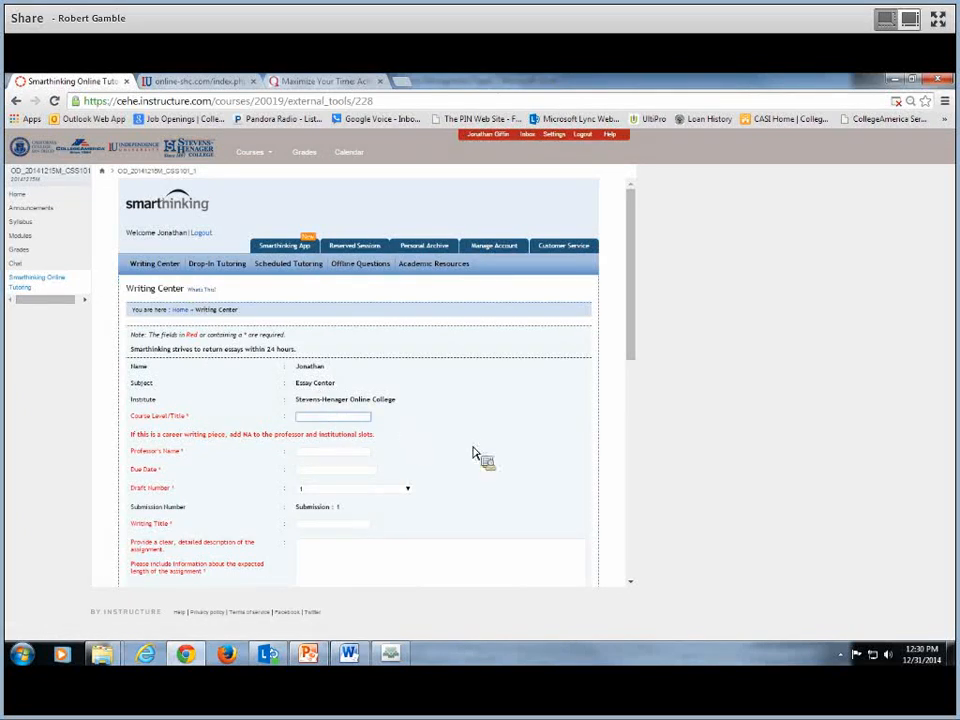
{"action": "mouse_move", "coordinate": [364, 452]}
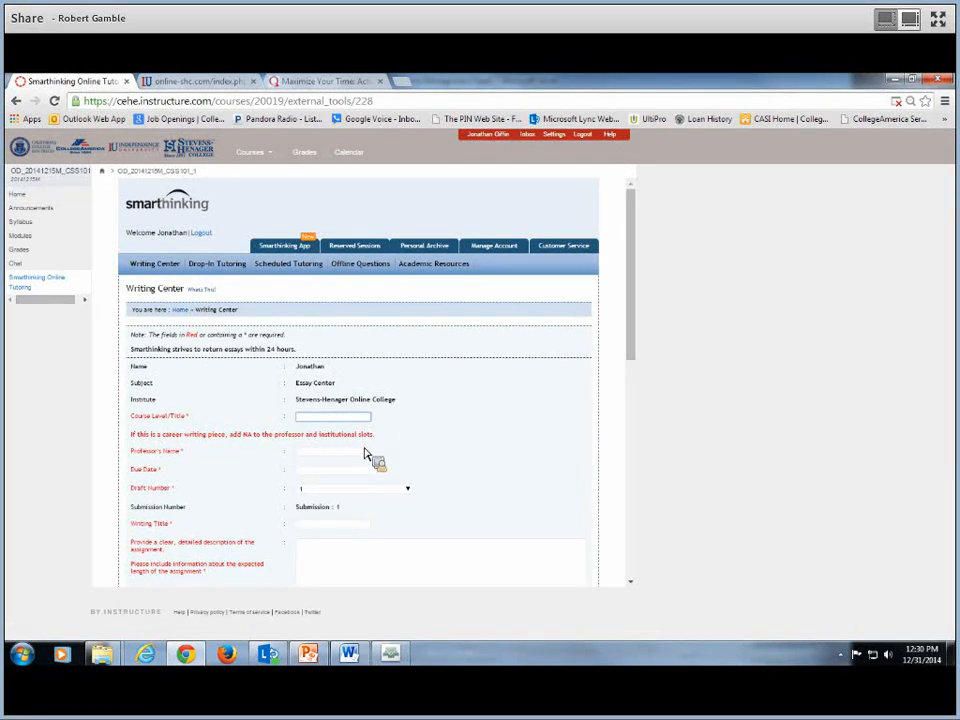
{"action": "type", "text": "CSS"}
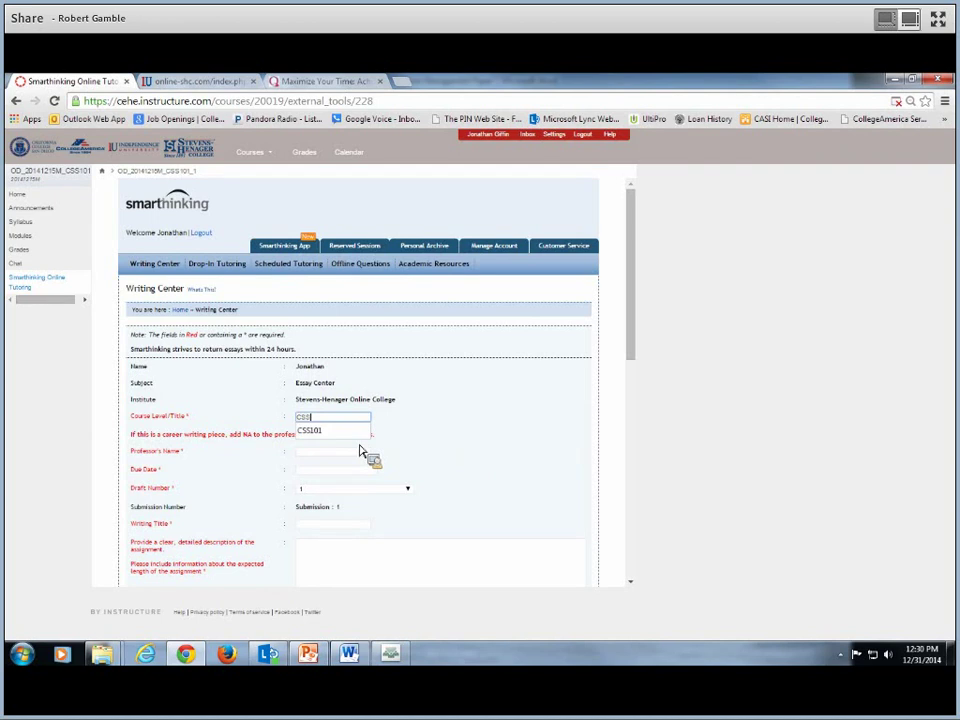
{"action": "left_click", "coordinate": [332, 430]}
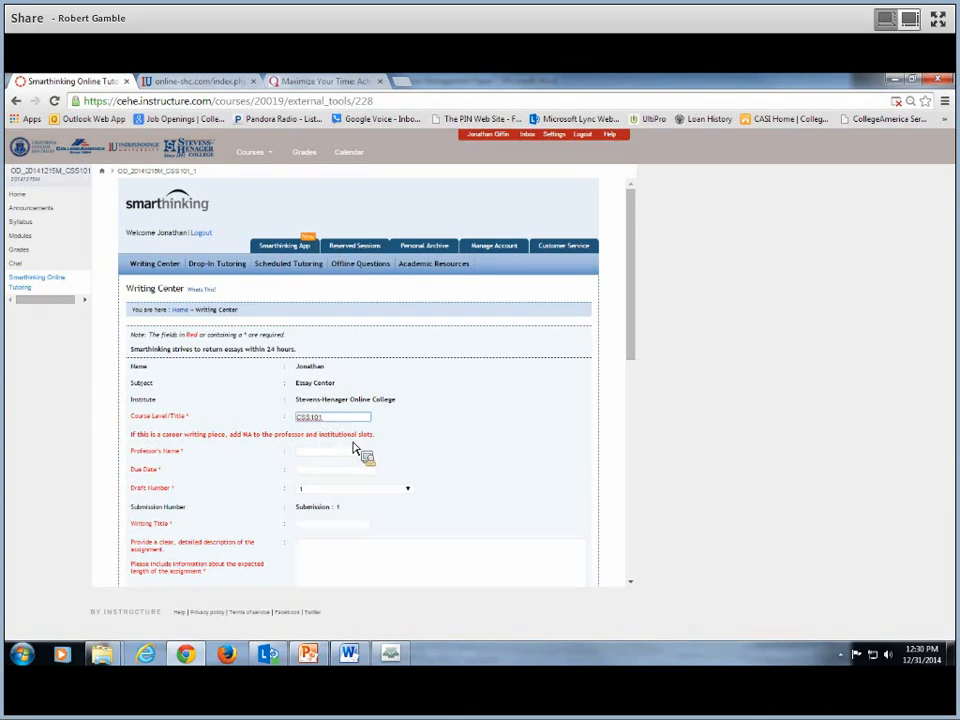
{"action": "left_click", "coordinate": [332, 452]}
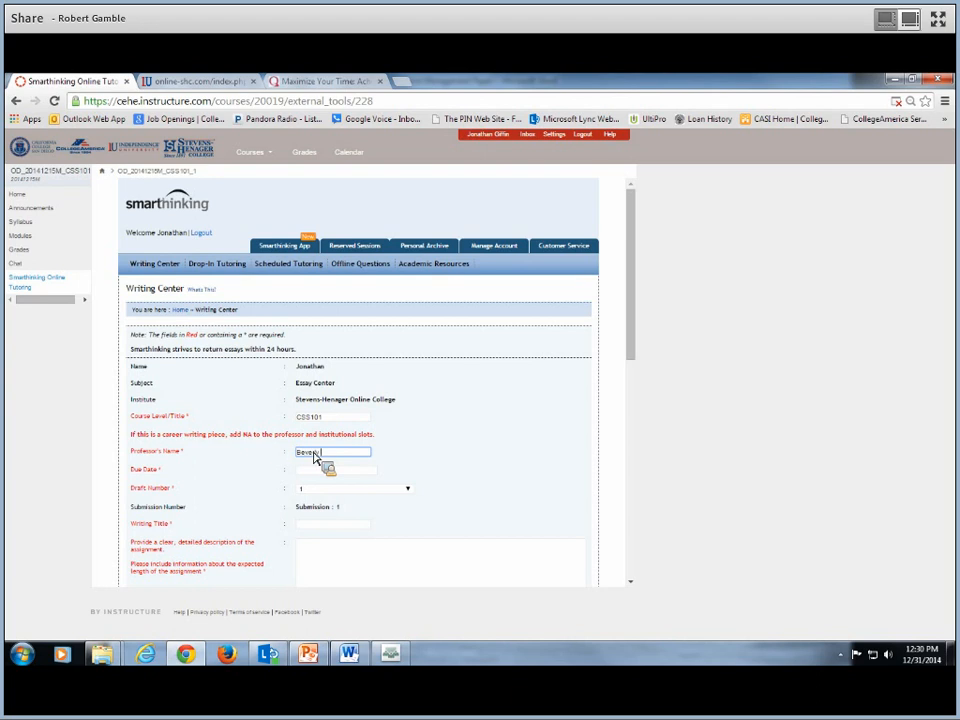
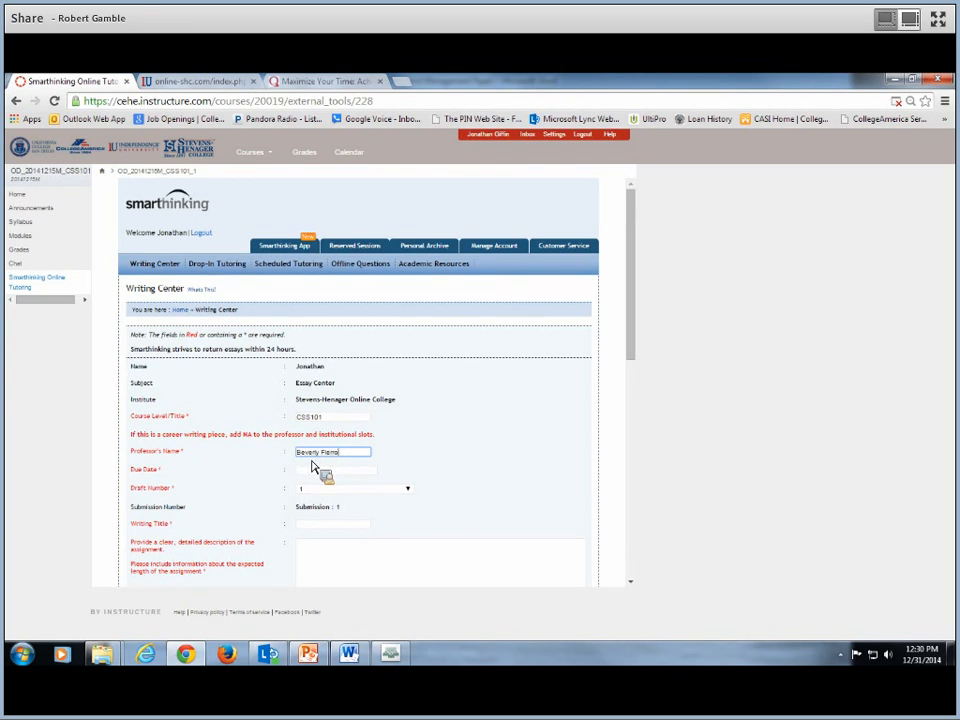
{"action": "left_click", "coordinate": [336, 468]}
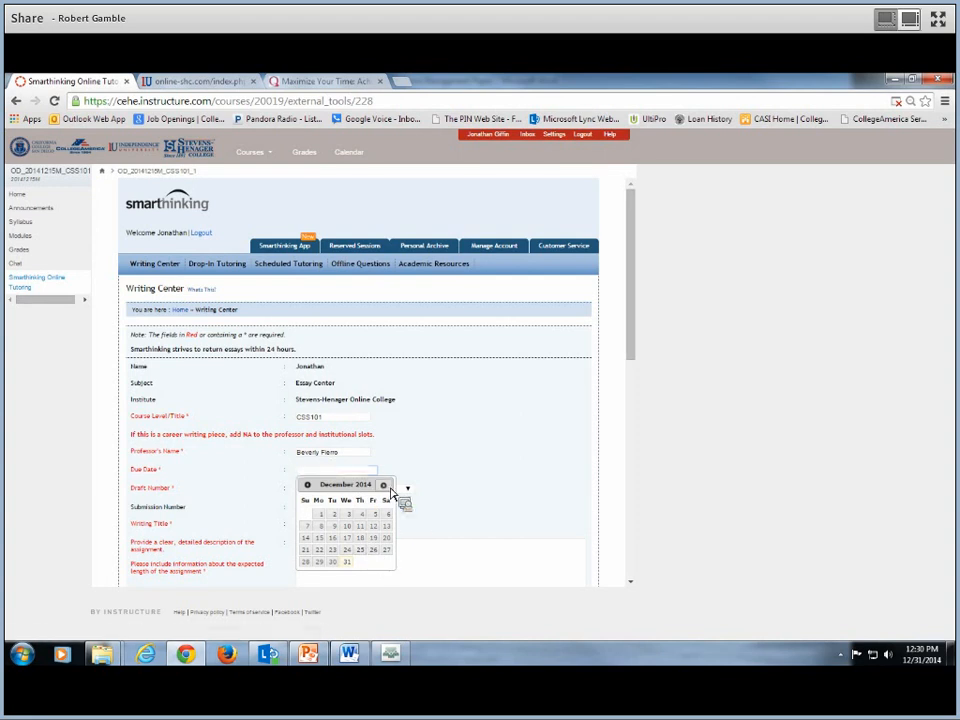
- Pick the 01/03/2015 due date and begin the writing title 'Time Management'
{"action": "left_click", "coordinate": [408, 488]}
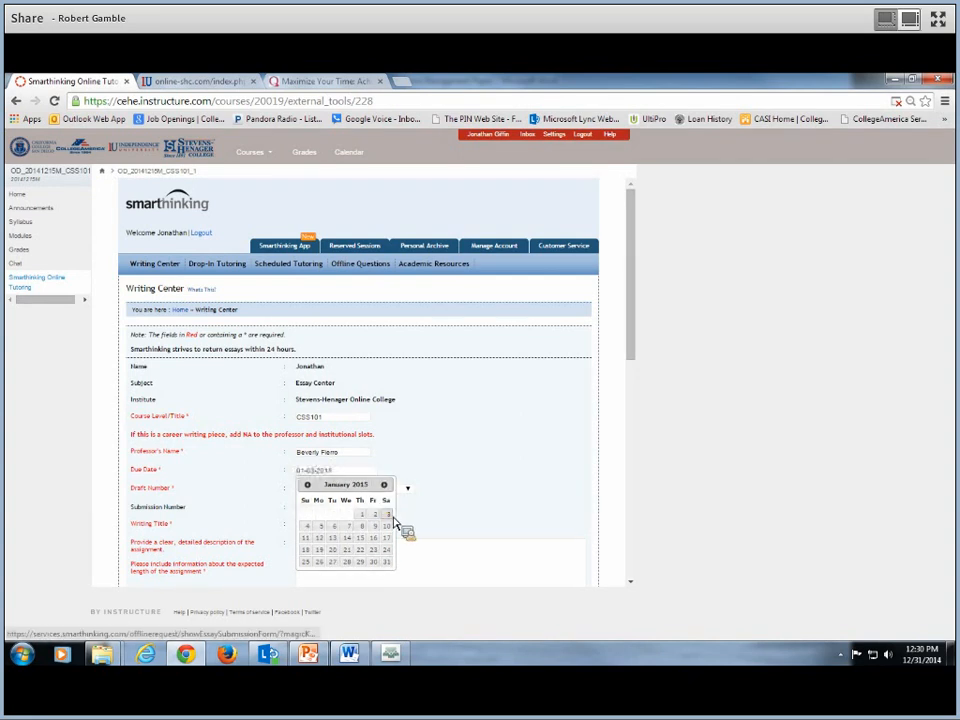
{"action": "left_click", "coordinate": [388, 514]}
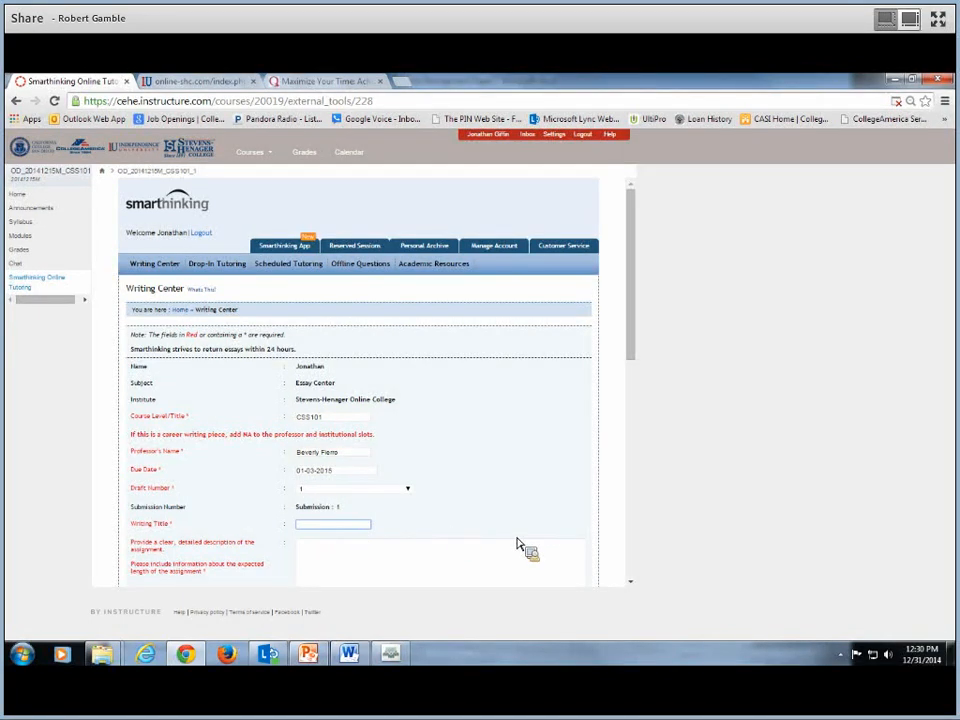
{"action": "type", "text": "Time Ma"}
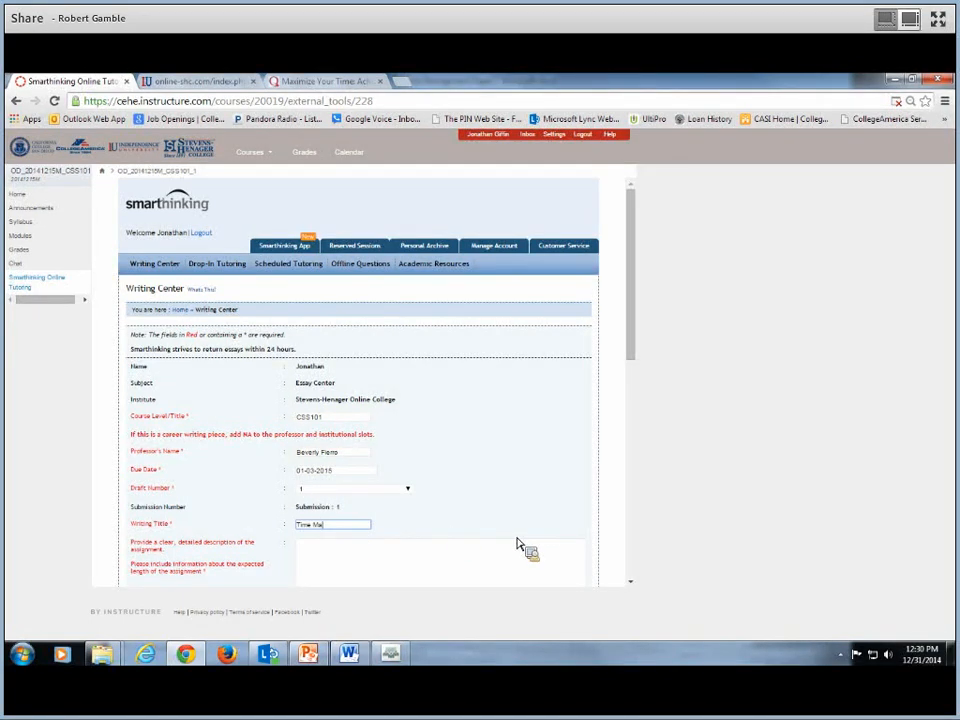
- Finish the title and start the description with the 300-500 word paper requirement
{"action": "type", "text": "nagement"}
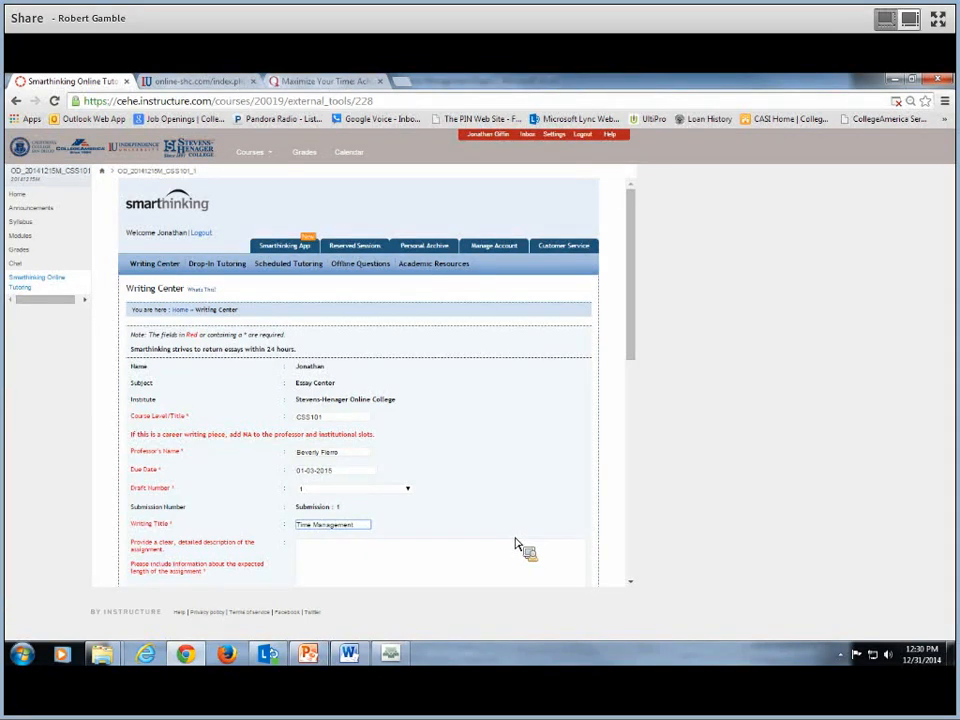
{"action": "scroll", "scroll_direction": "down", "scroll_amount": 3}
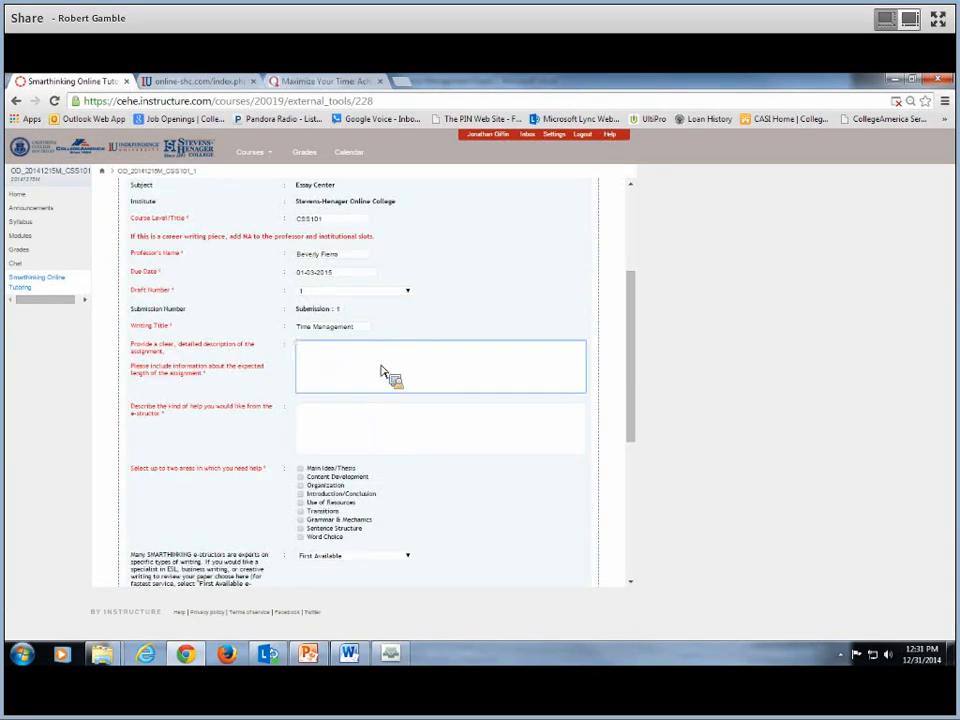
{"action": "mouse_move", "coordinate": [380, 380]}
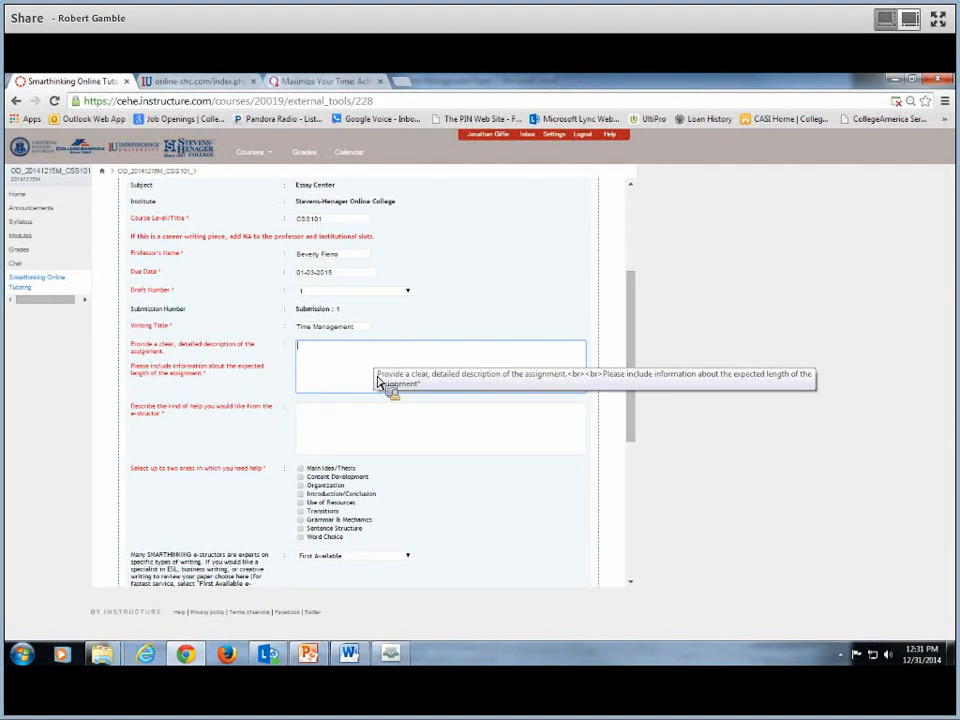
{"action": "type", "text": "300-500 wo"}
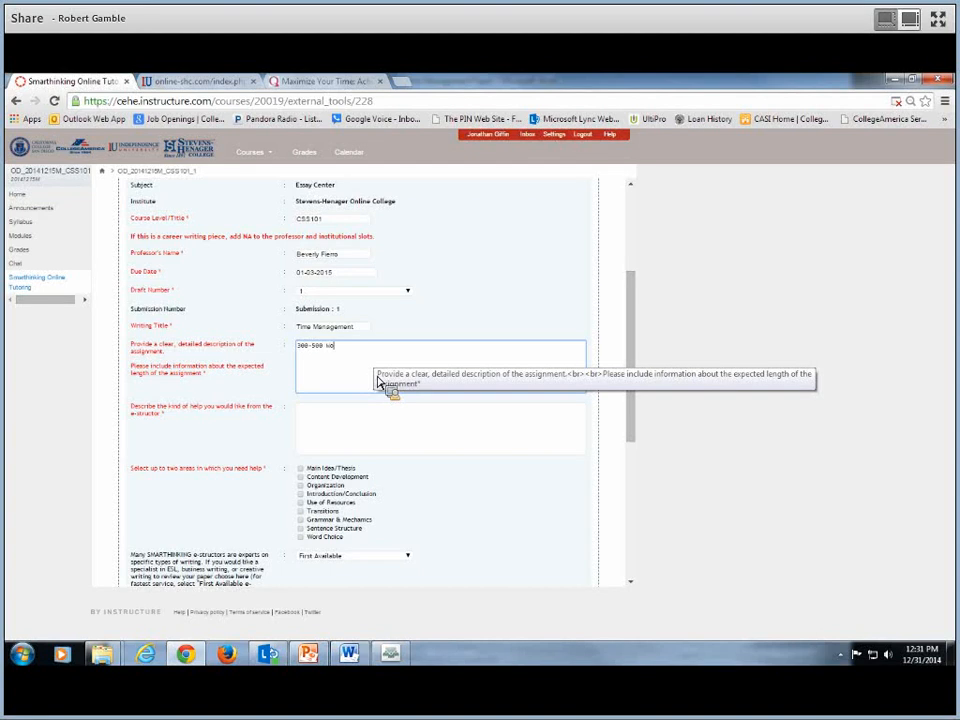
{"action": "type", "text": "rd paper on Time Management"}
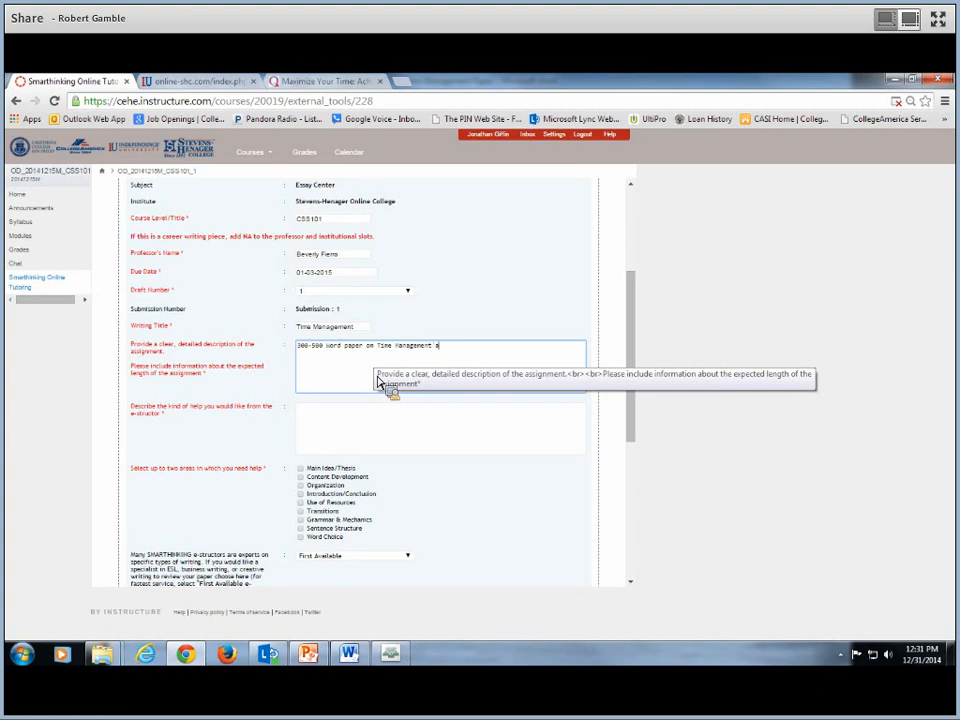
- Complete the description: 'on Time management and how it effects your life.'
{"action": "type", "text": "and how"}
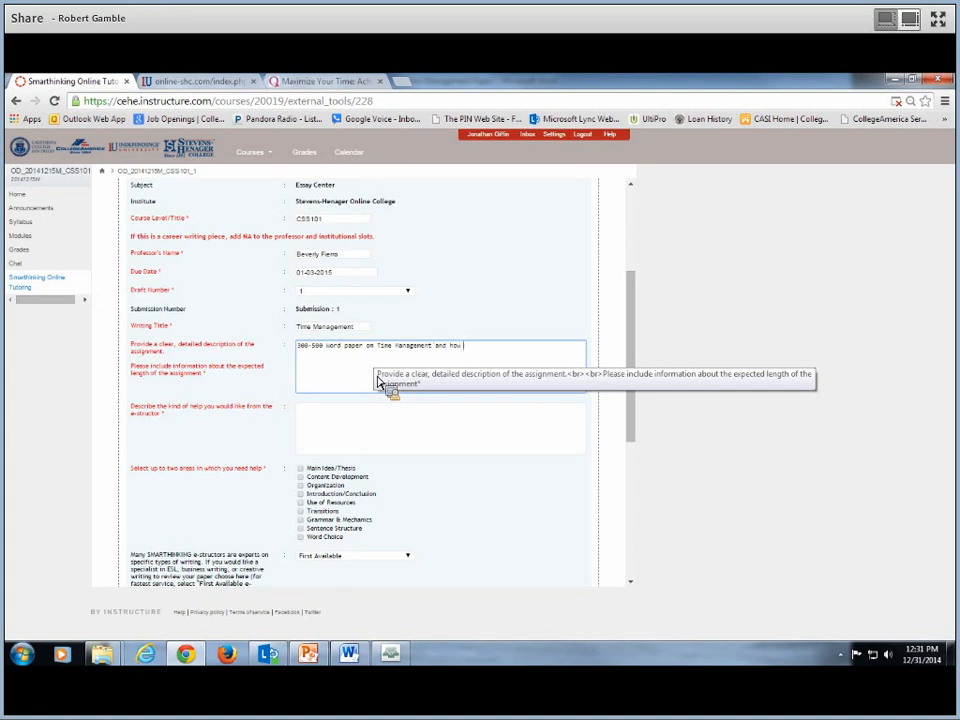
{"action": "type", "text": "how it a"}
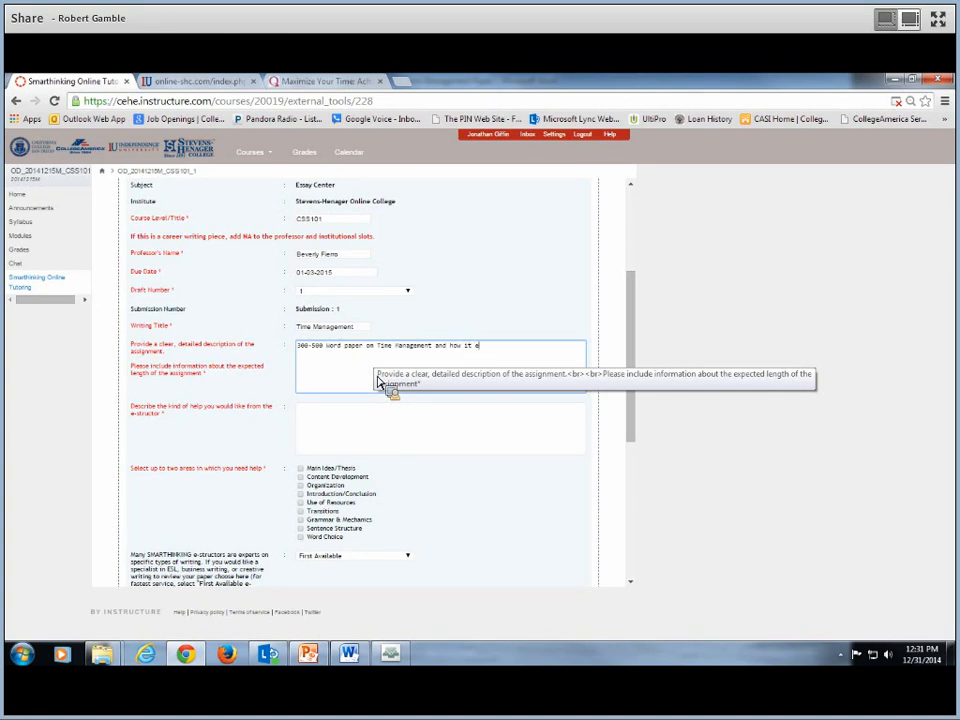
{"action": "type", "text": "effects yo"}
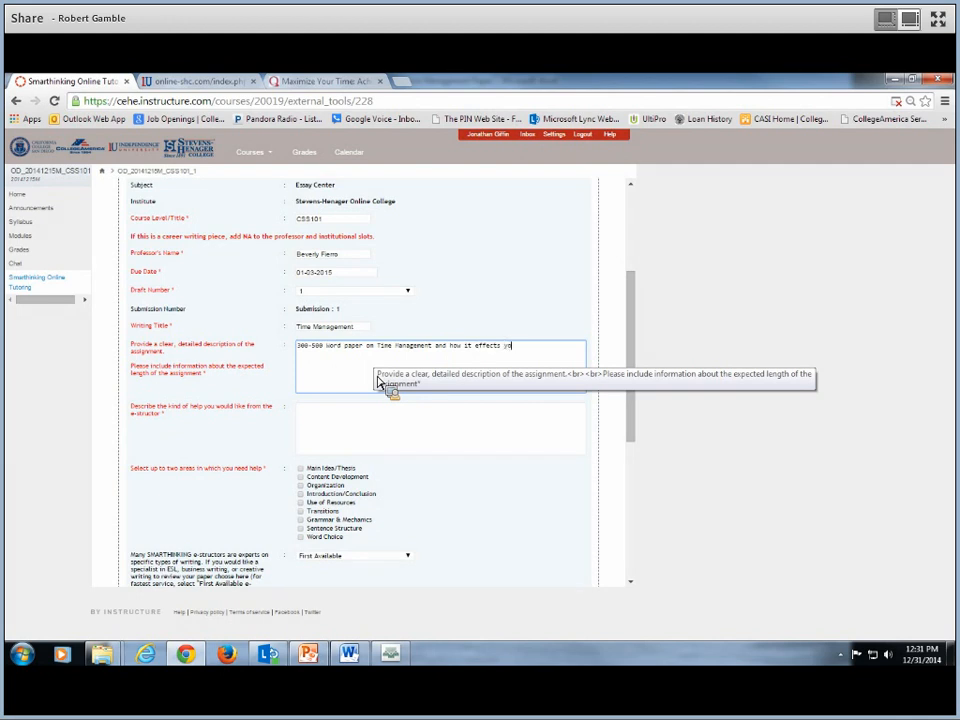
{"action": "type", "text": "our life."}
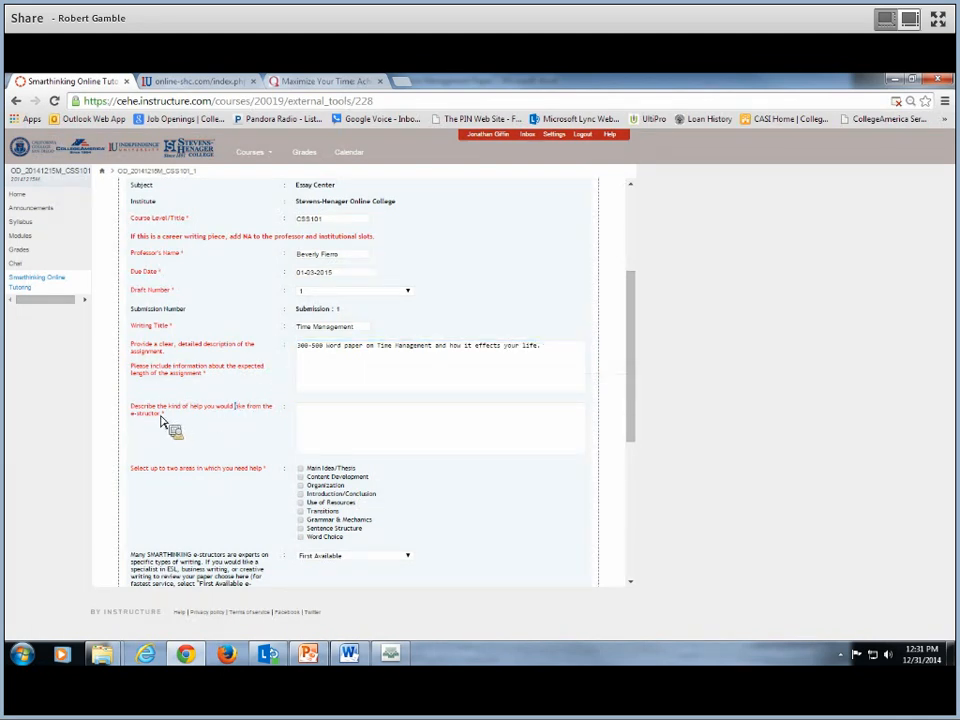
{"action": "mouse_move", "coordinate": [308, 424]}
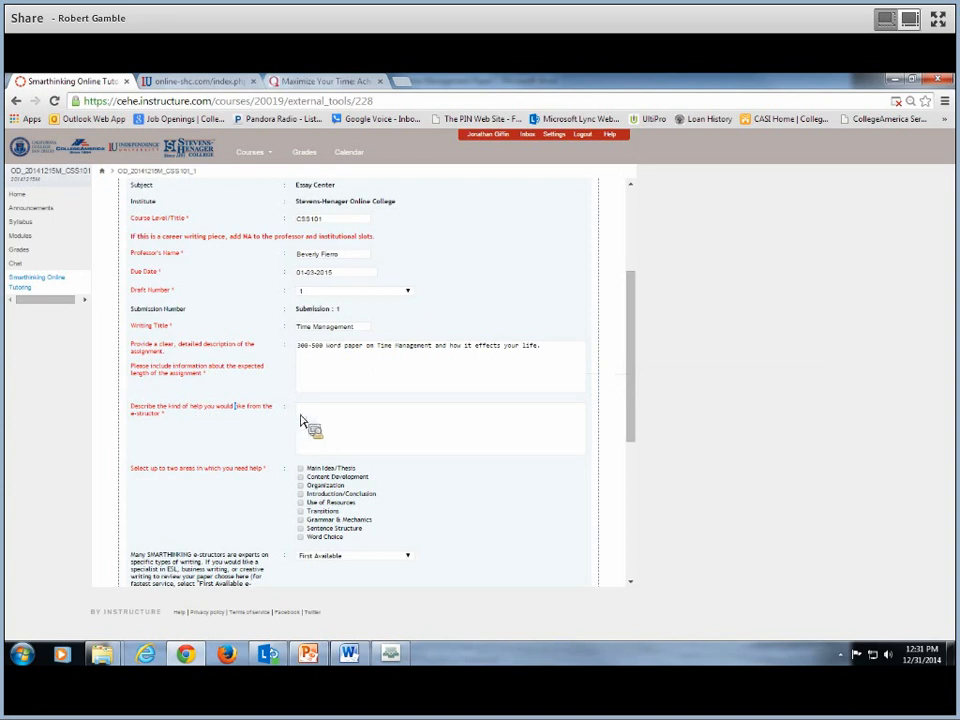
{"action": "mouse_move", "coordinate": [256, 420]}
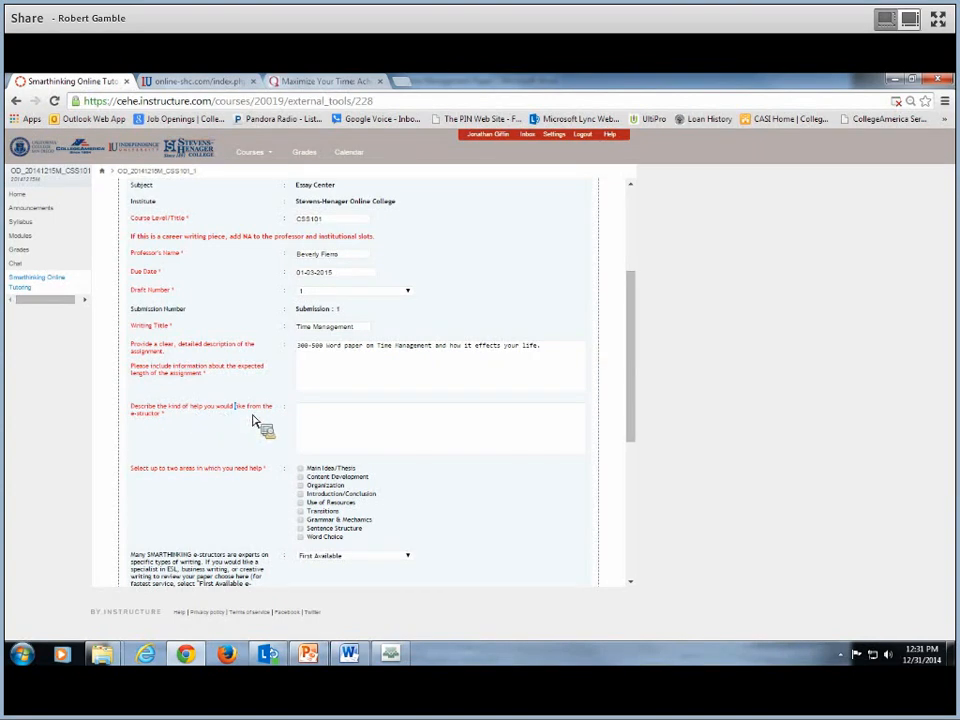
- Request feedback starting with 'correct sentence structure,'
{"action": "left_click", "coordinate": [440, 428]}
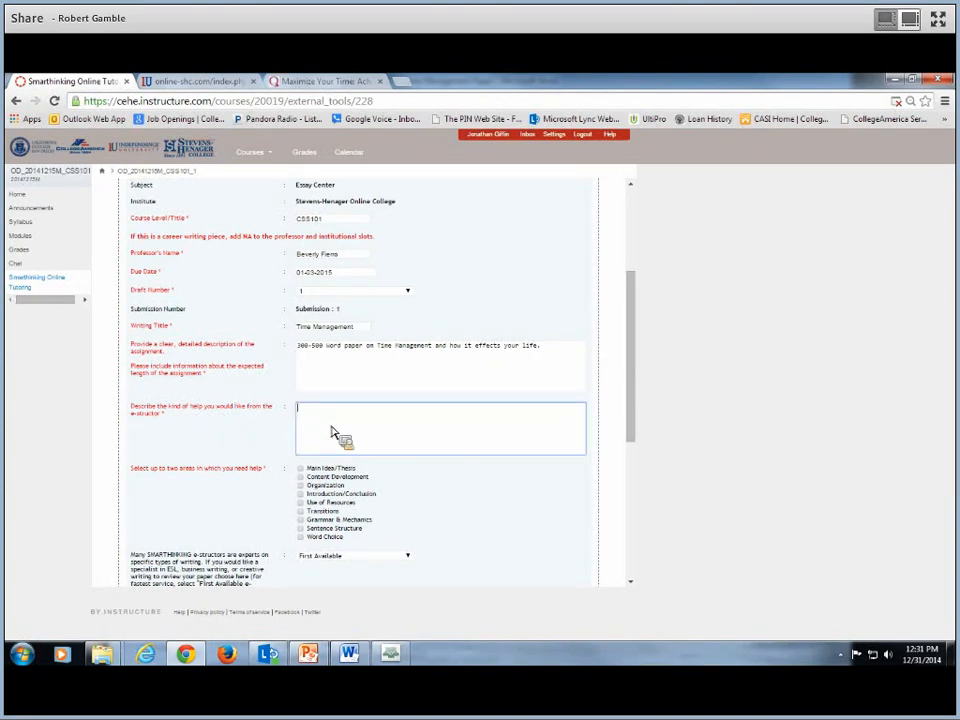
{"action": "mouse_move", "coordinate": [376, 458]}
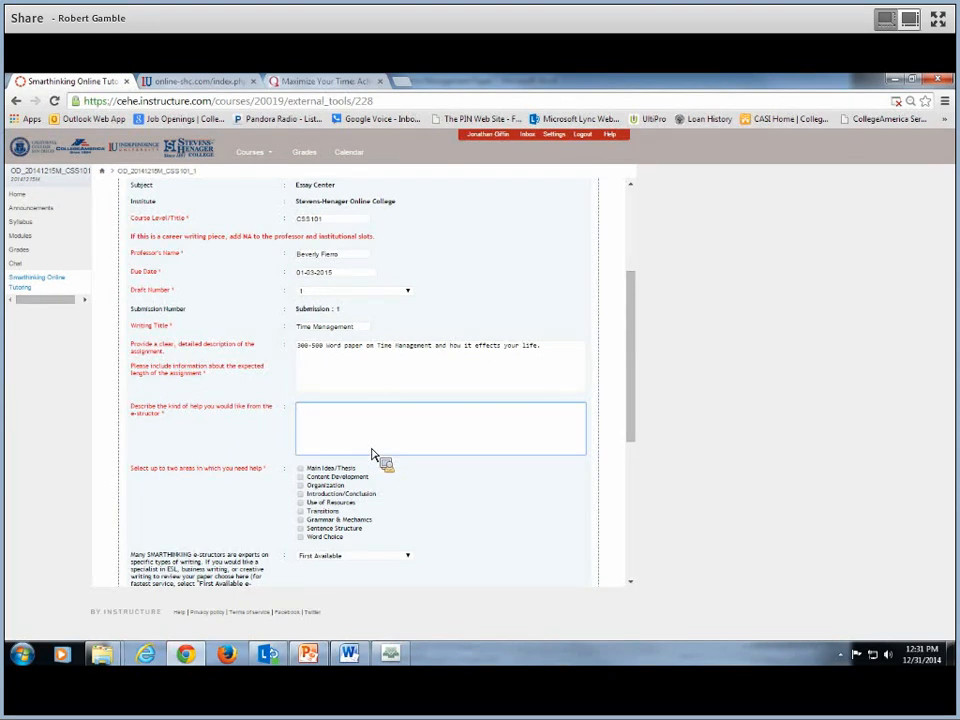
{"action": "type", "text": "correct"}
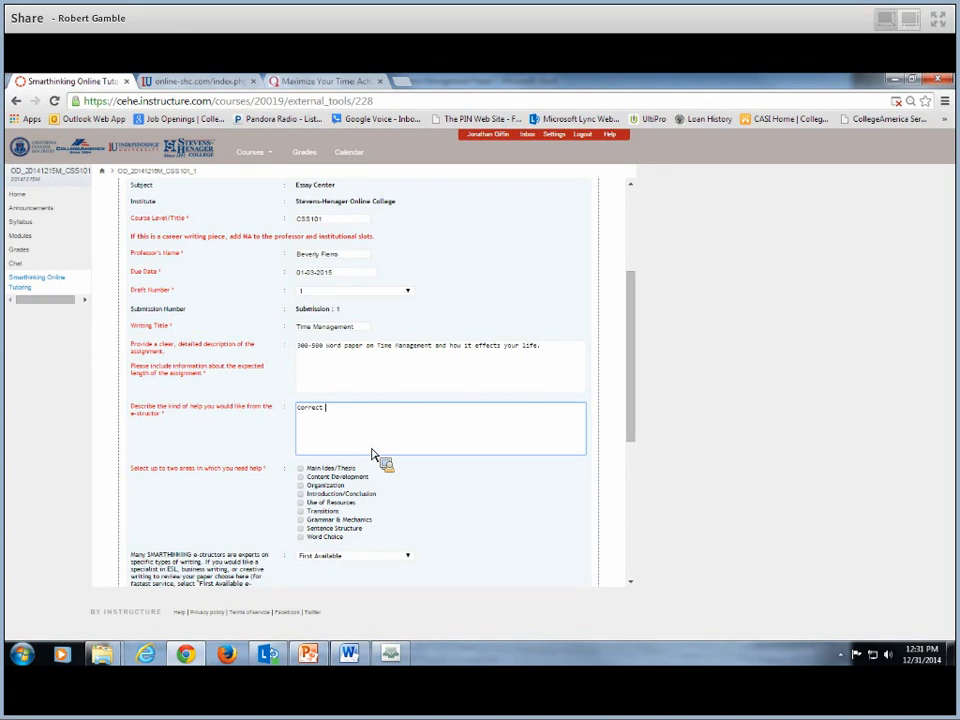
{"action": "type", "text": "sentence"}
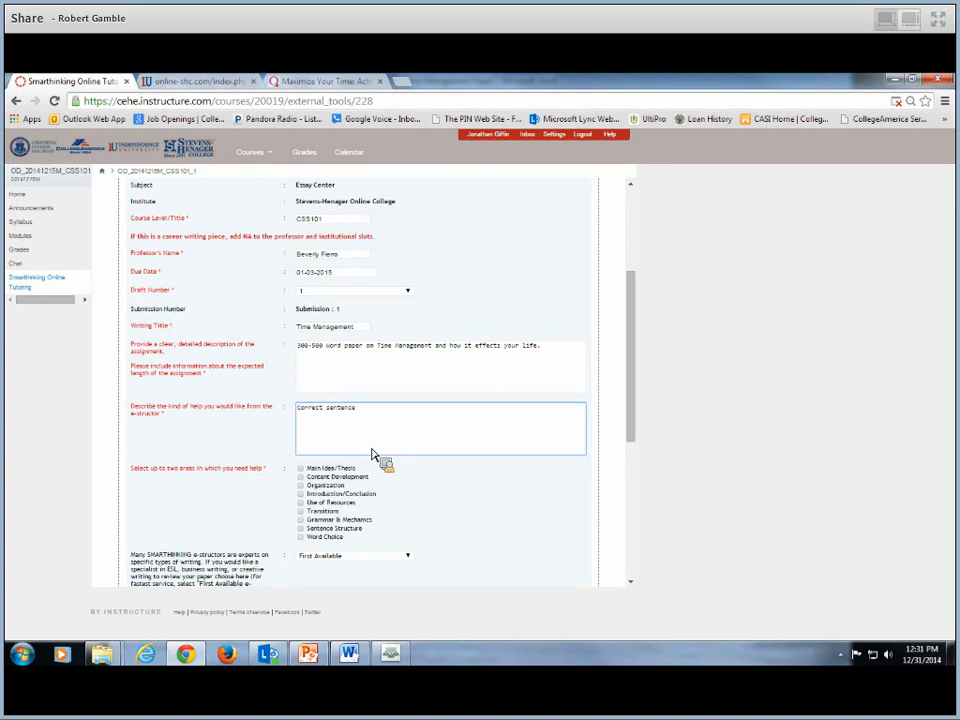
{"action": "type", "text": "struct"}
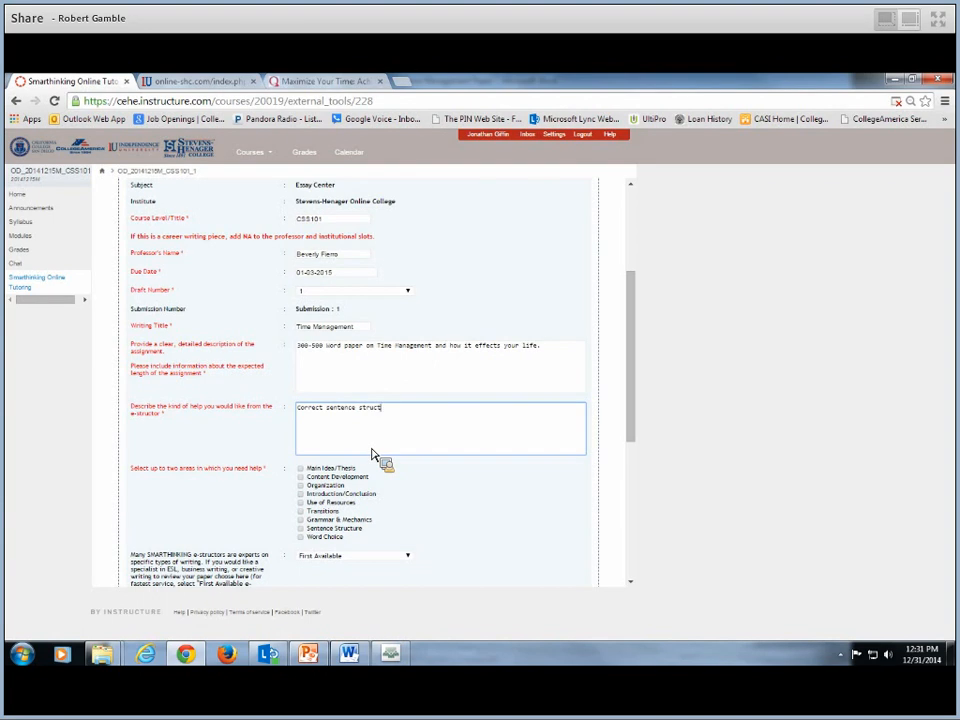
{"action": "type", "text": "ure,"}
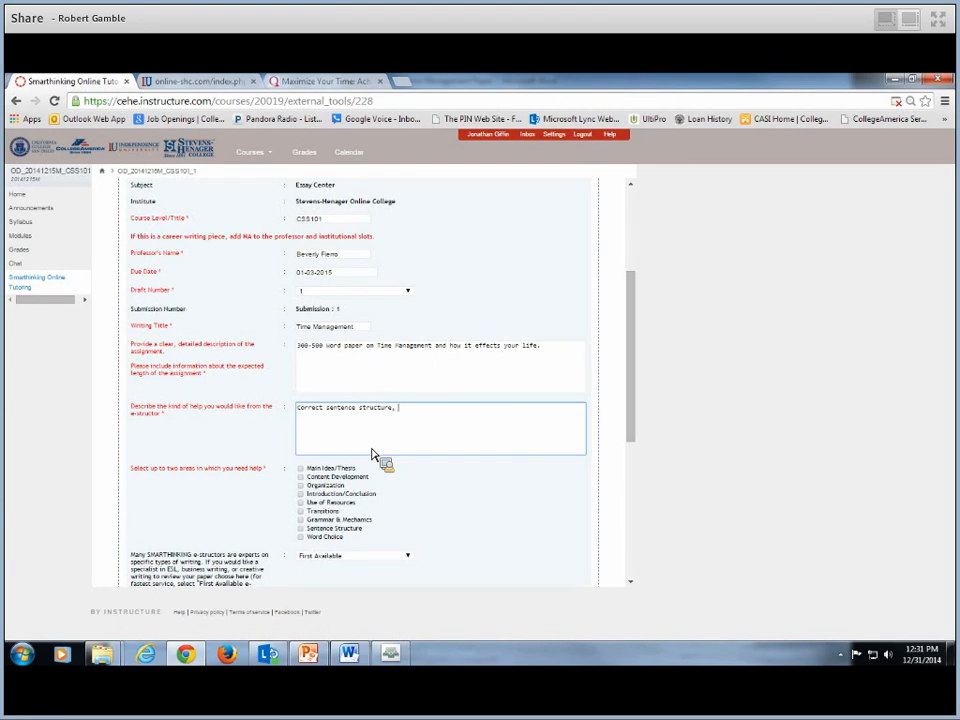
- Add 'make sure thoughts are clear' and move down to the focus-area checkboxes
{"action": "type", "text": "make sure"}
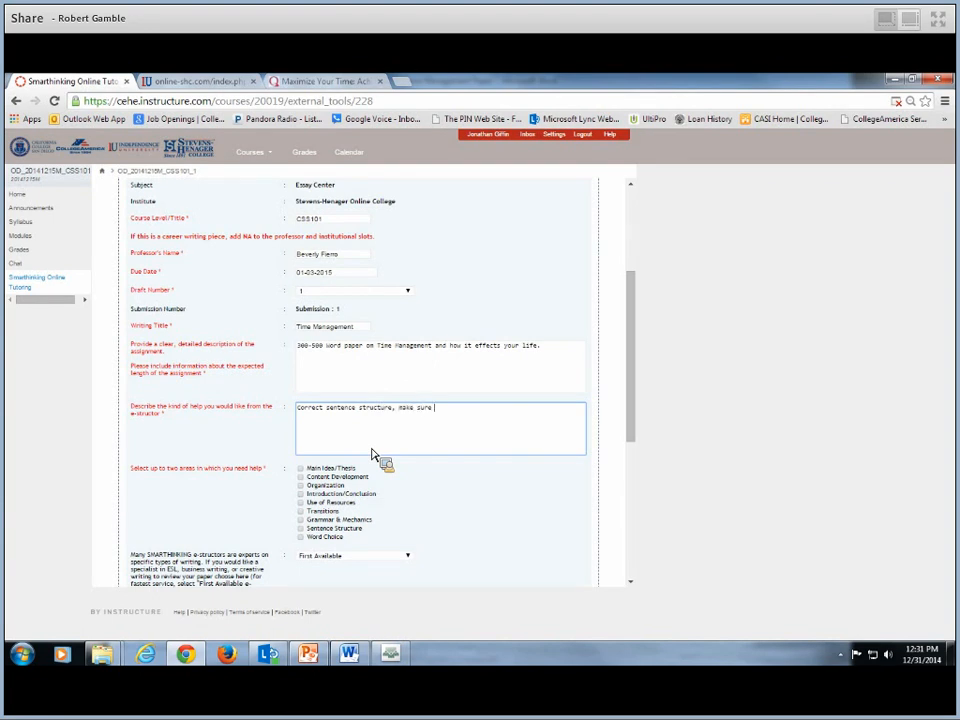
{"action": "type", "text": "thoughts"}
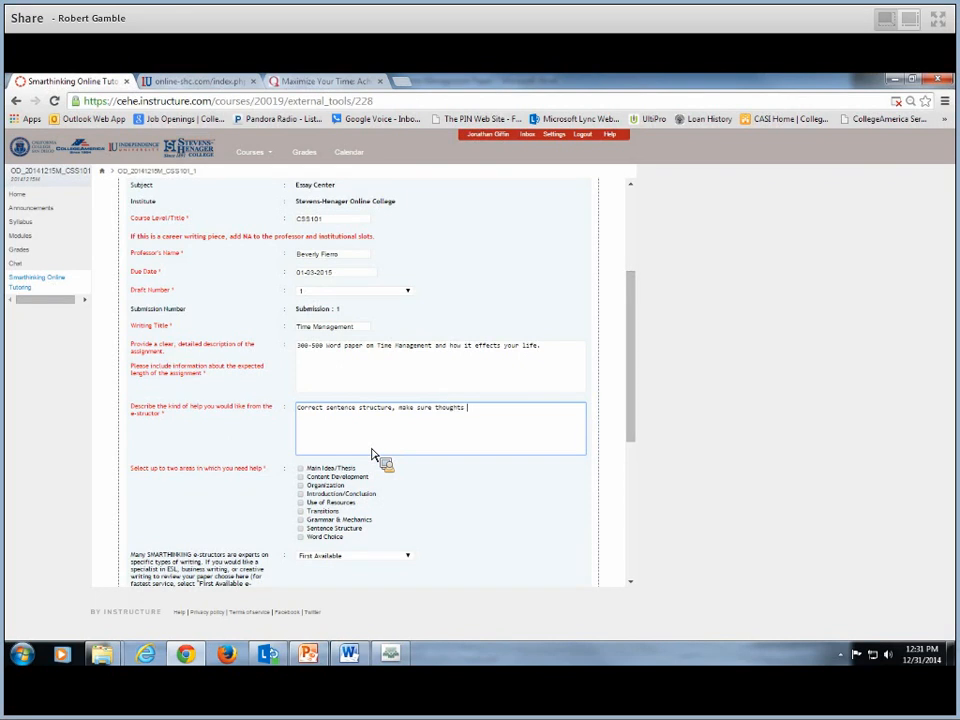
{"action": "type", "text": "are clear."}
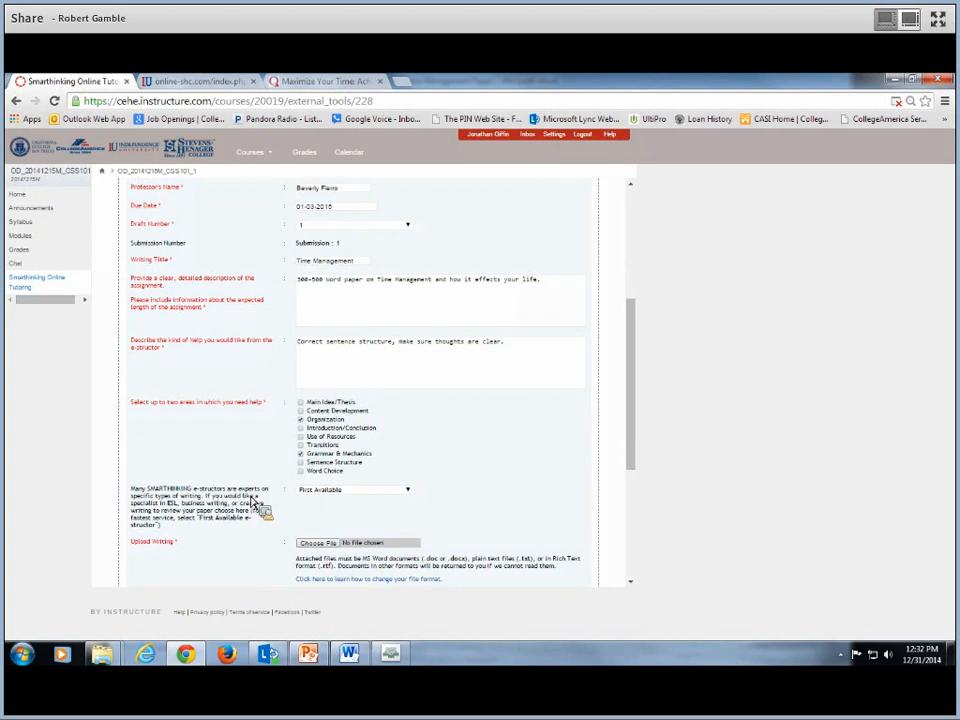
{"action": "mouse_move", "coordinate": [330, 508]}
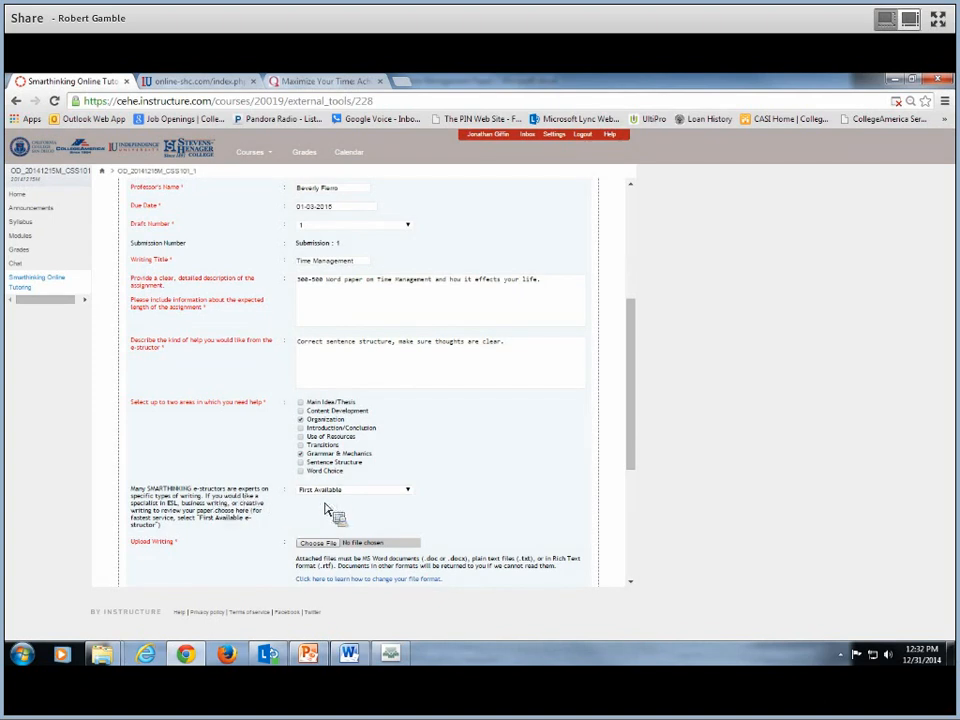
{"action": "scroll", "scroll_direction": "down", "scroll_amount": 3}
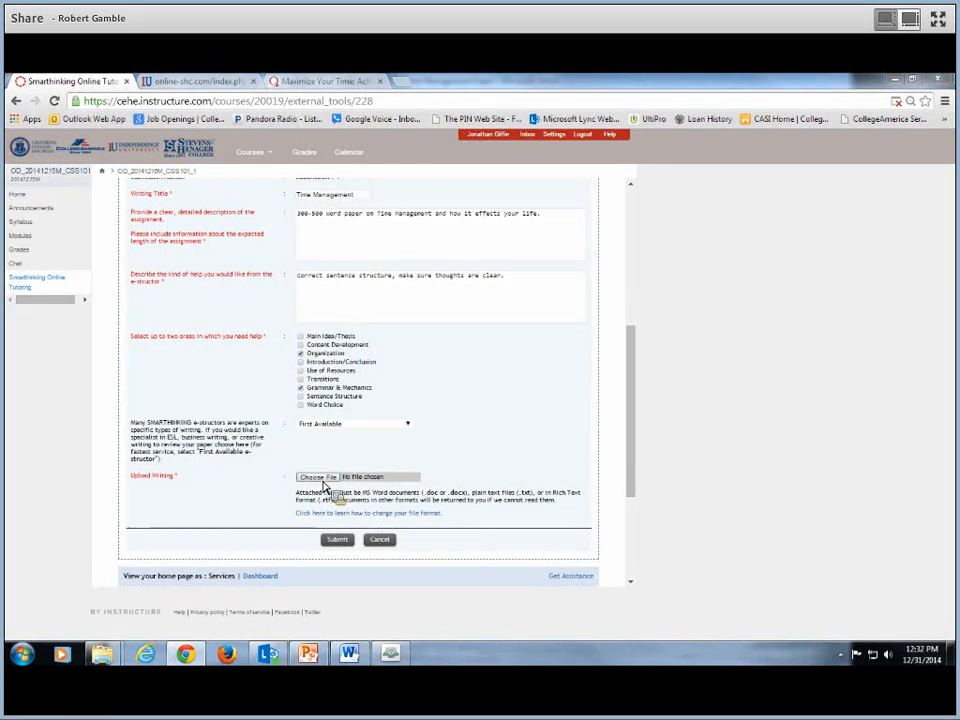
- Browse the Documents library and choose the Time Management Paper file to attach
{"action": "left_click", "coordinate": [318, 476]}
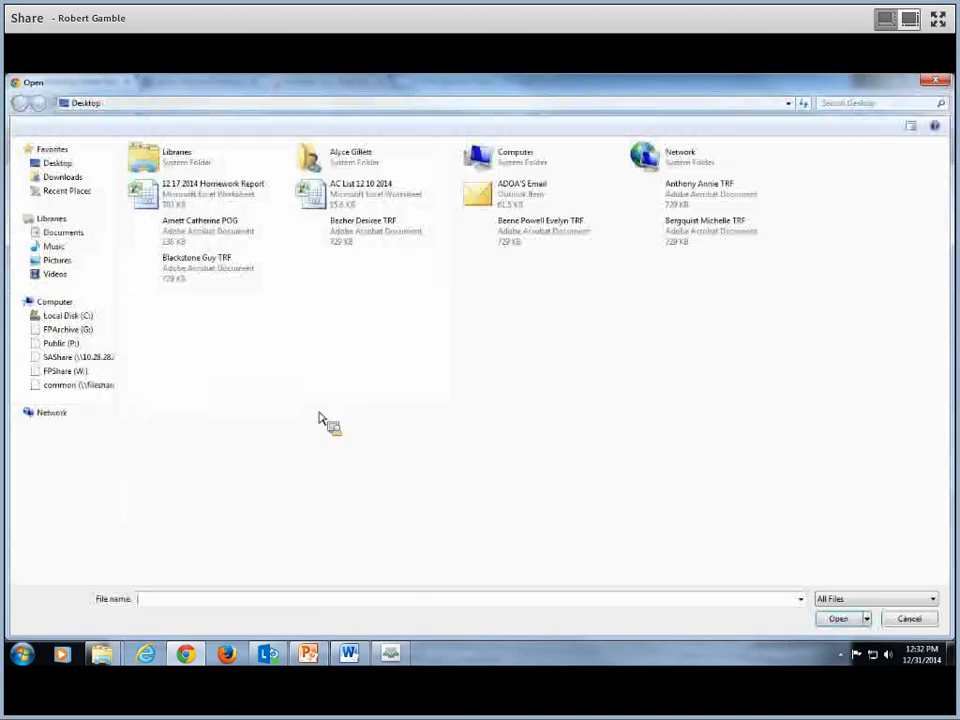
{"action": "left_click", "coordinate": [64, 232]}
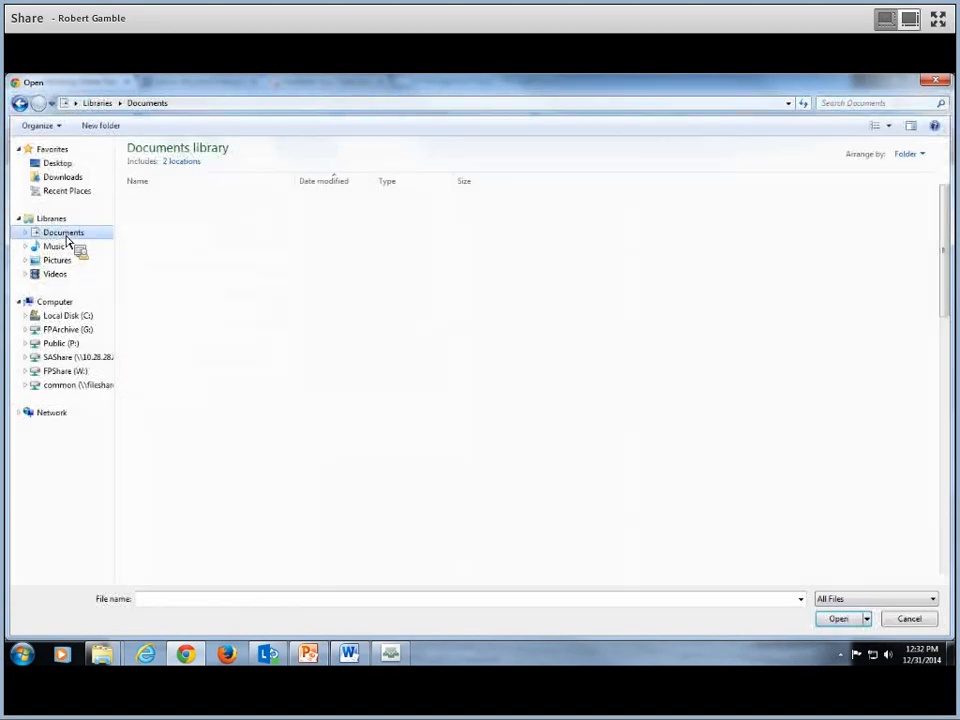
{"action": "left_click", "coordinate": [64, 232]}
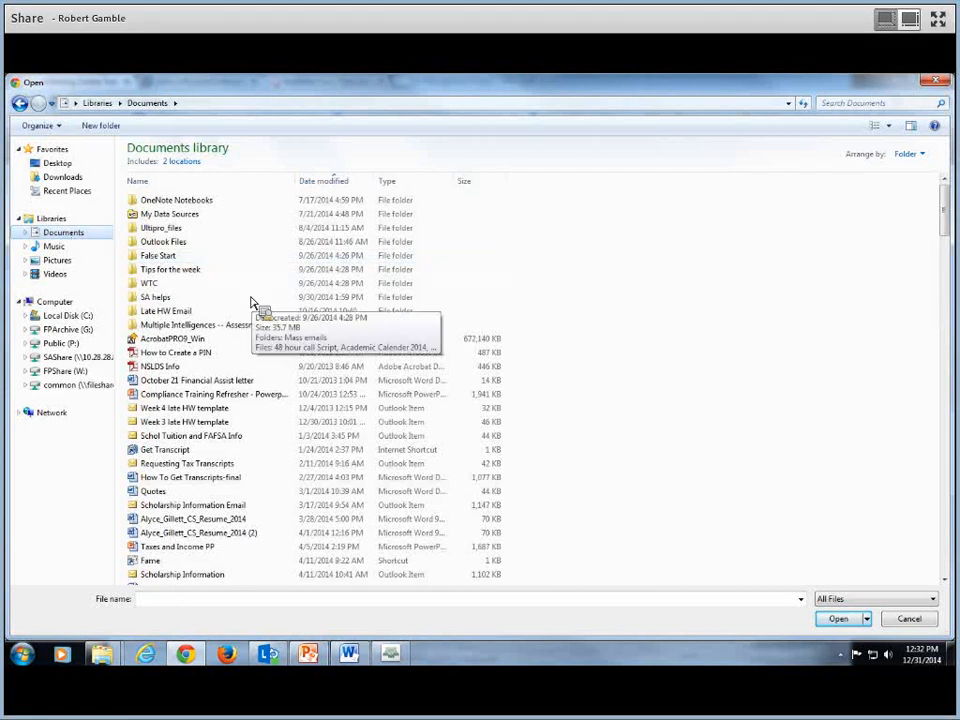
{"action": "scroll", "scroll_direction": "down", "scroll_amount": 3}
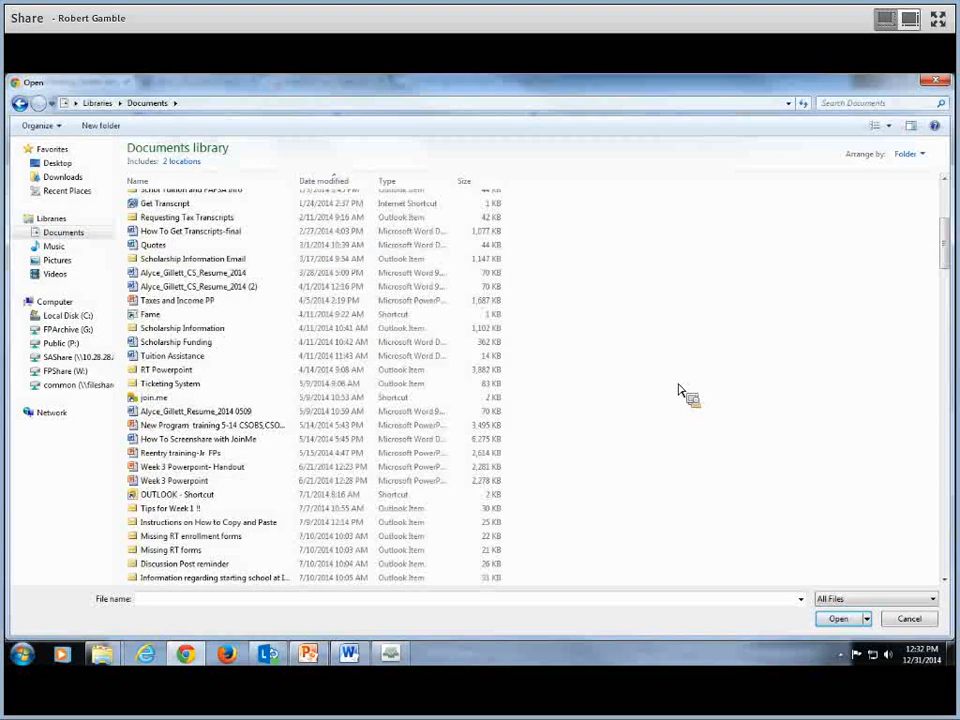
{"action": "left_click", "coordinate": [324, 180]}
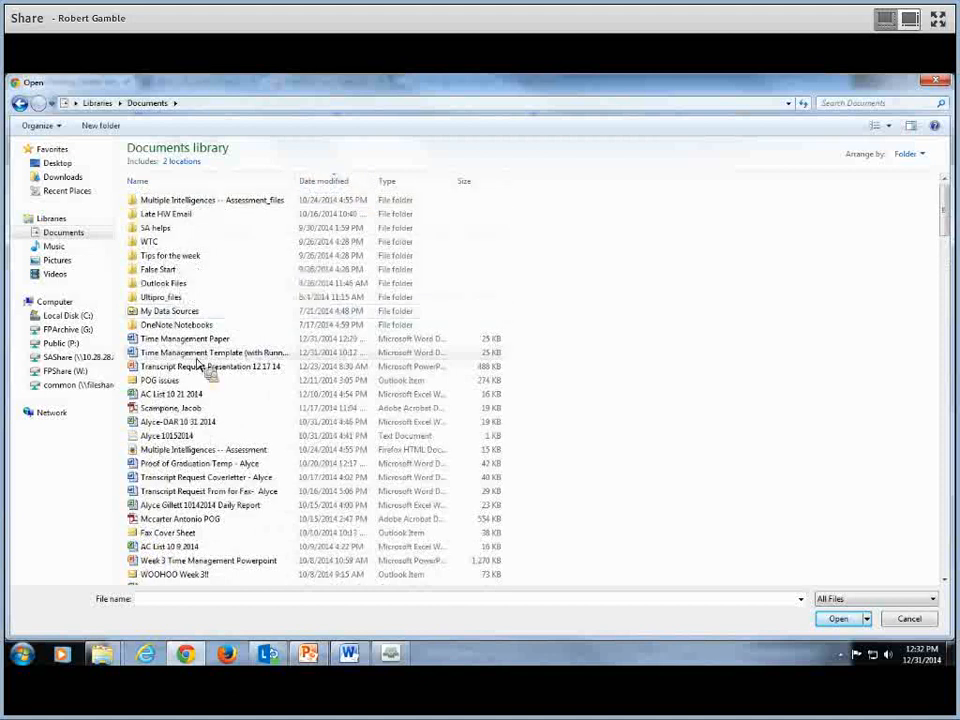
{"action": "mouse_move", "coordinate": [184, 340]}
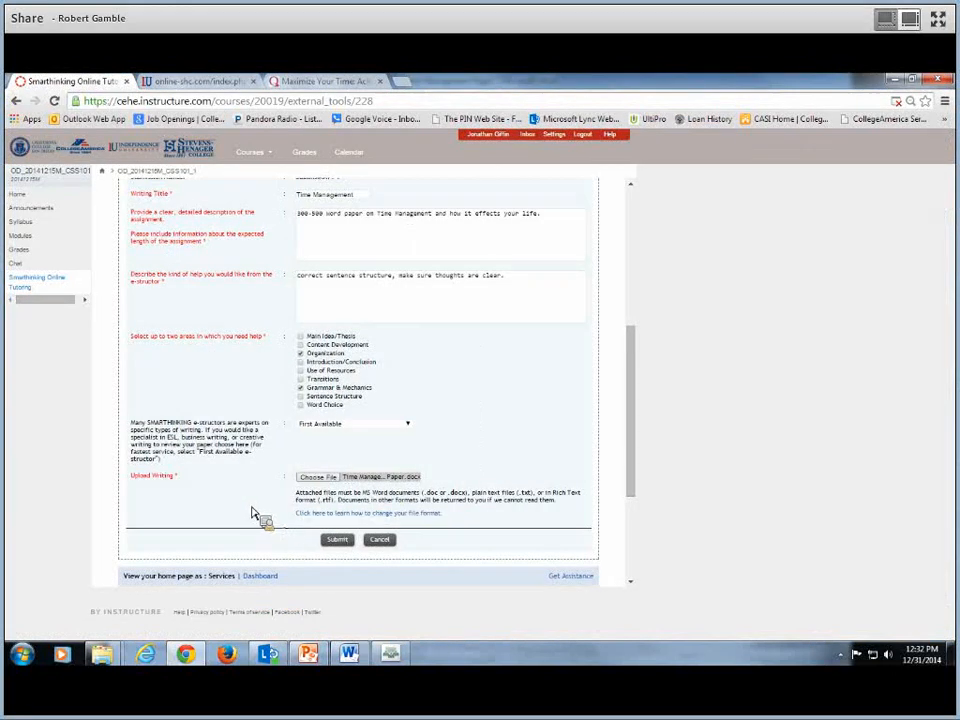
- Submit the writing request with the attached paper and confirm the submission to the tutors
{"action": "scroll", "scroll_direction": "down", "scroll_amount": 3}
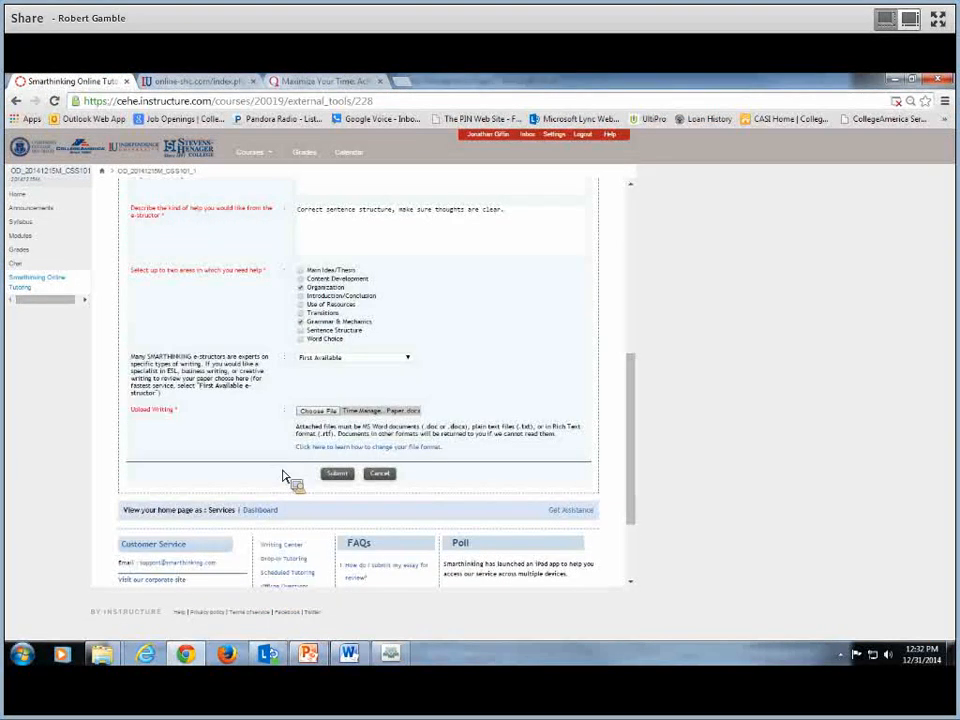
{"action": "left_click", "coordinate": [336, 472]}
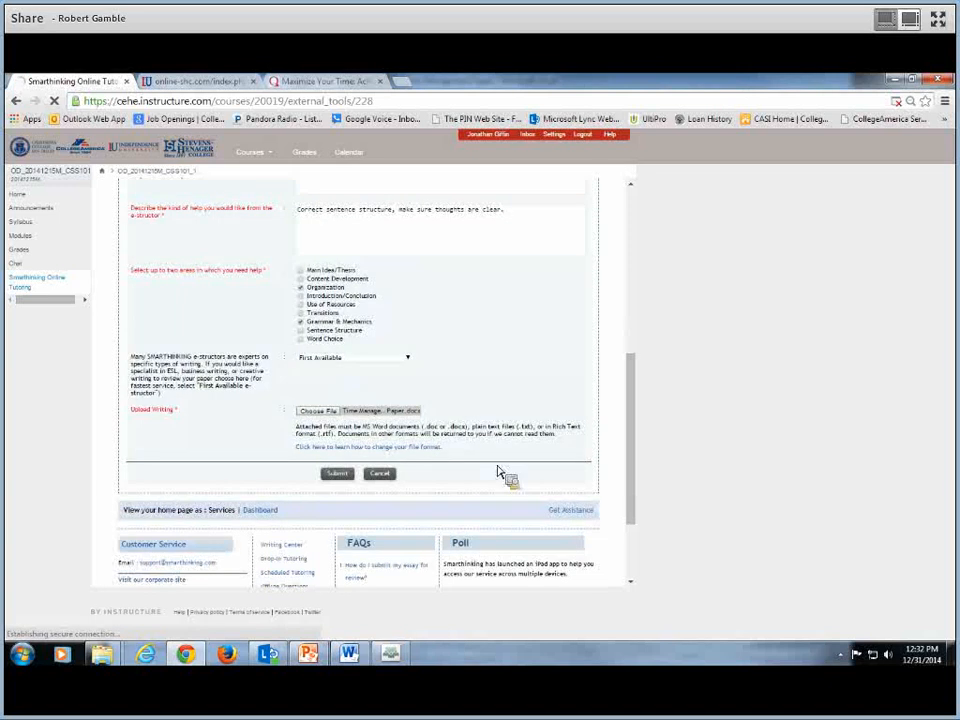
{"action": "left_click", "coordinate": [336, 472]}
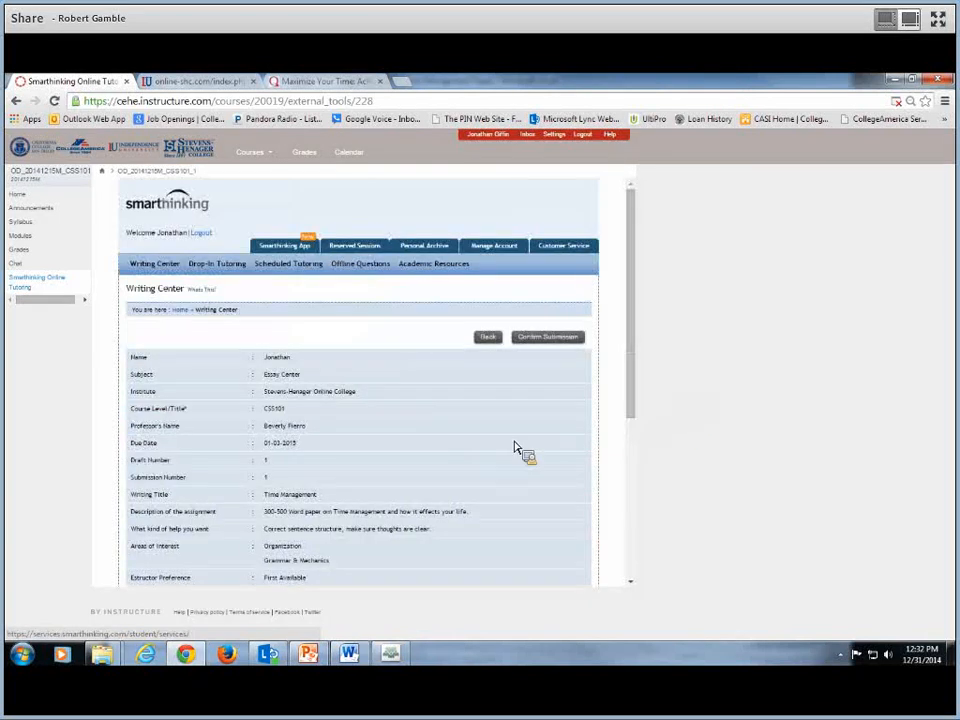
{"action": "scroll", "scroll_direction": "down", "scroll_amount": 3}
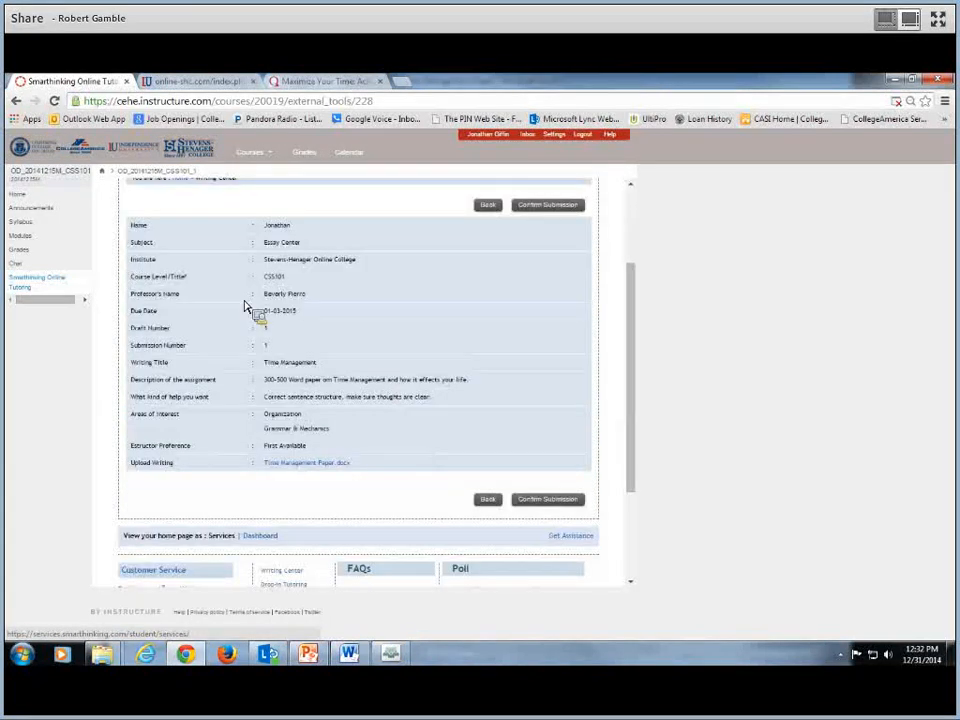
{"action": "mouse_move", "coordinate": [320, 444]}
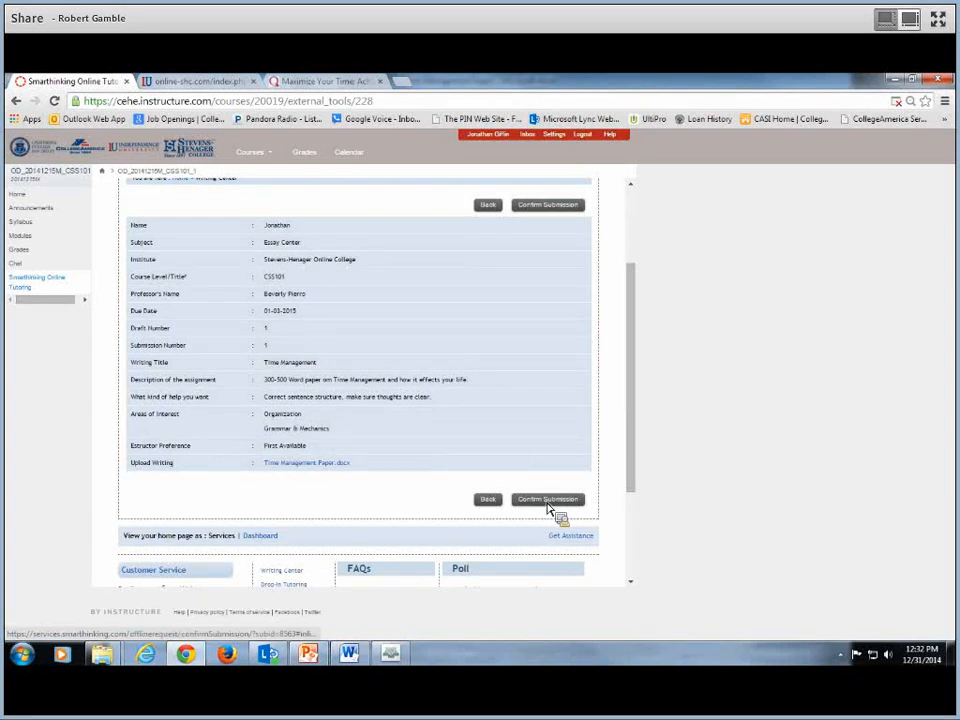
{"action": "left_click", "coordinate": [548, 500]}
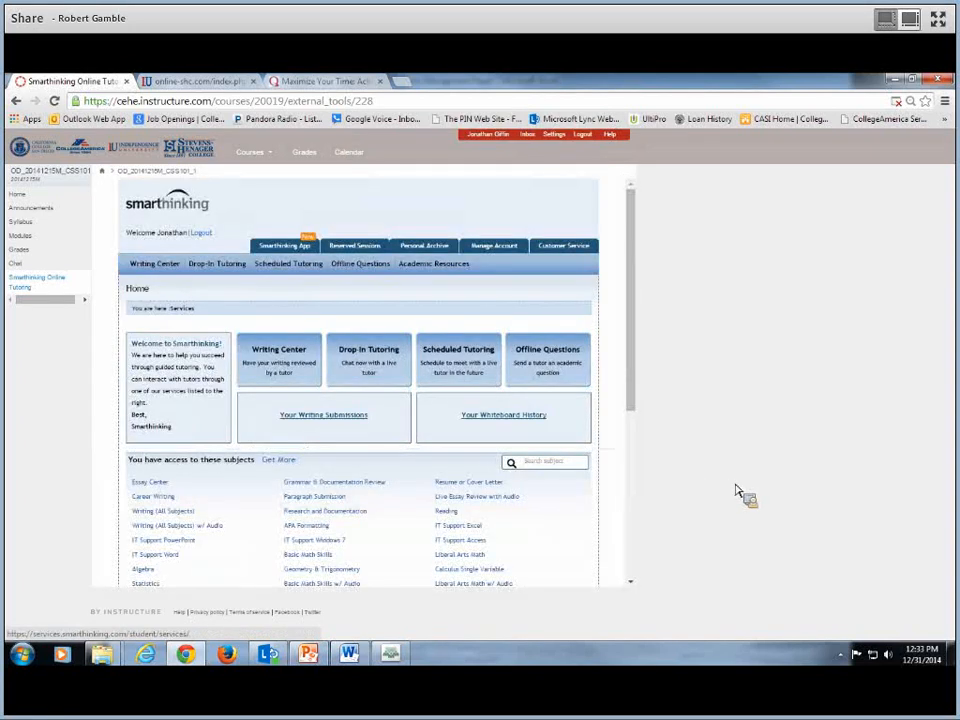
{"action": "mouse_move", "coordinate": [760, 488]}
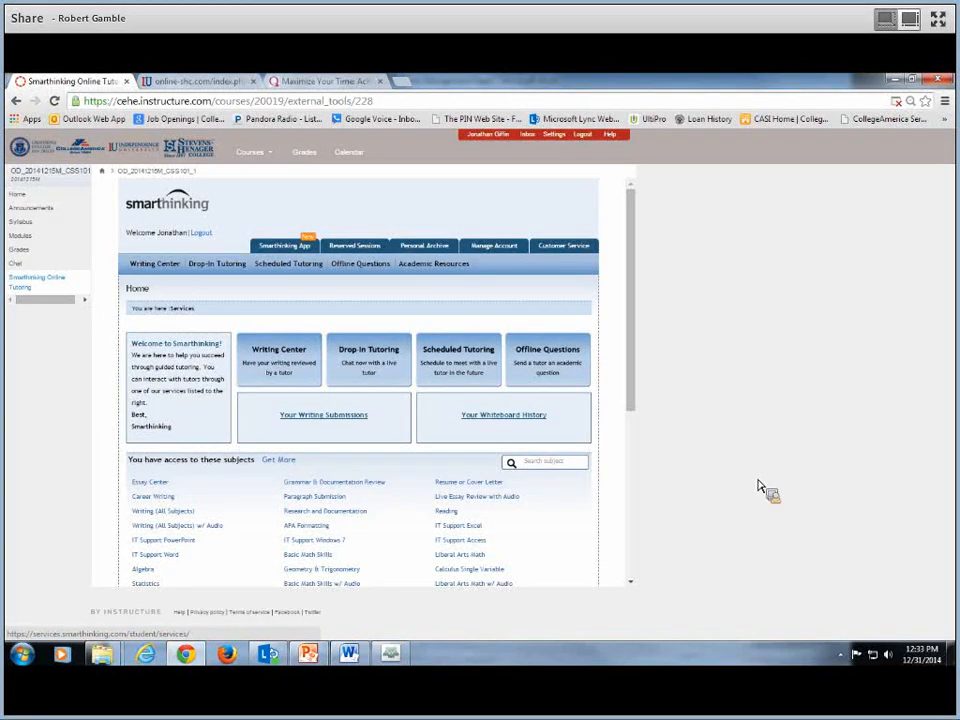
{"action": "mouse_move", "coordinate": [412, 304]}
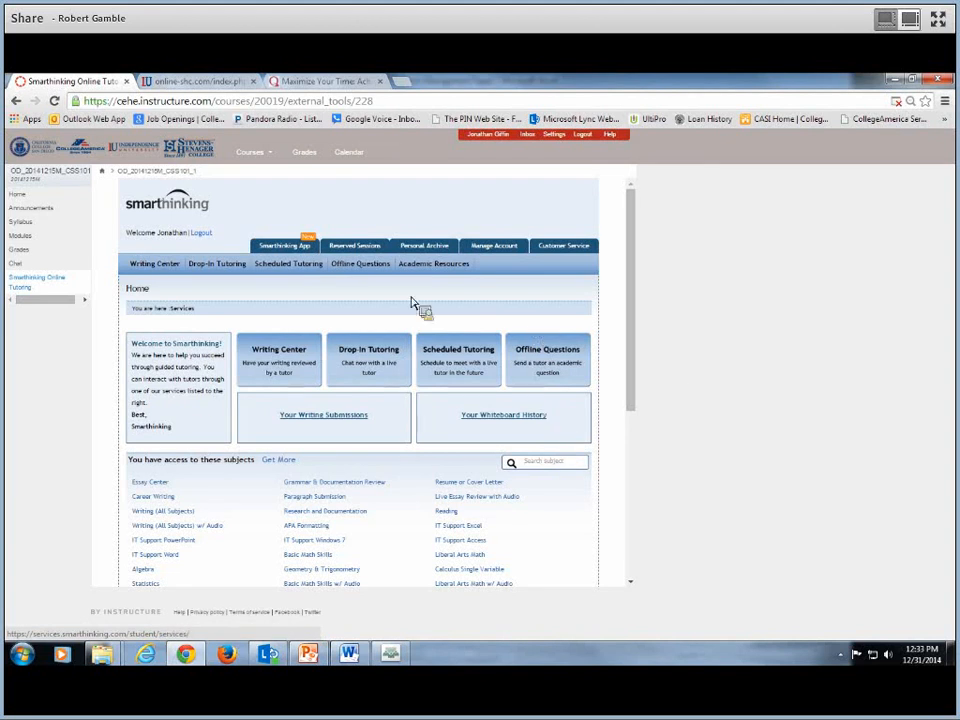
{"action": "mouse_move", "coordinate": [658, 424]}
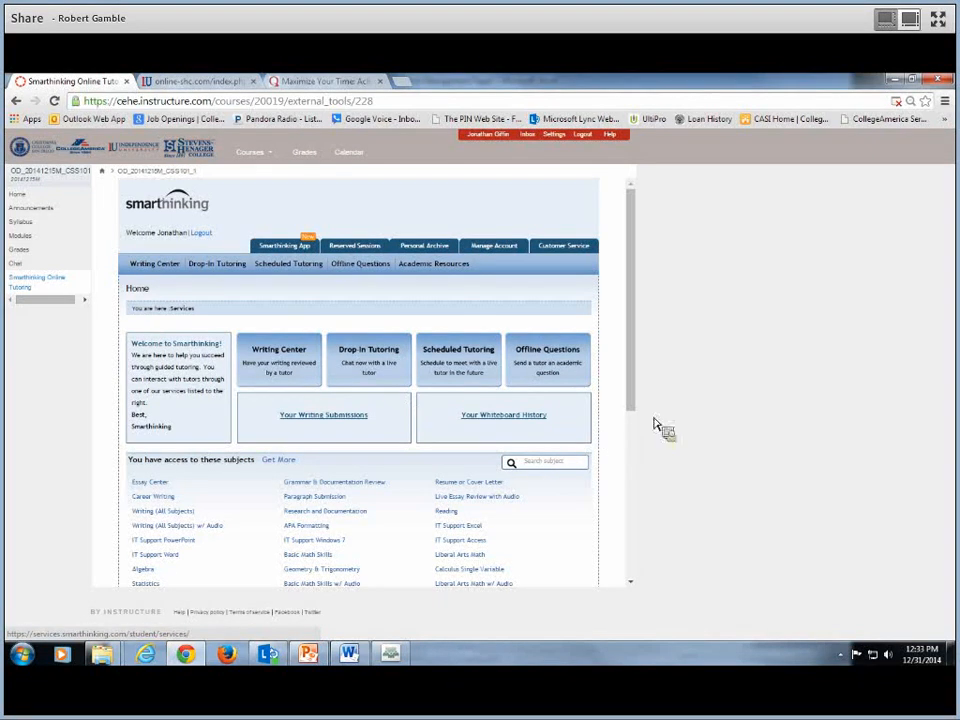
{"action": "left_click", "coordinate": [324, 414]}
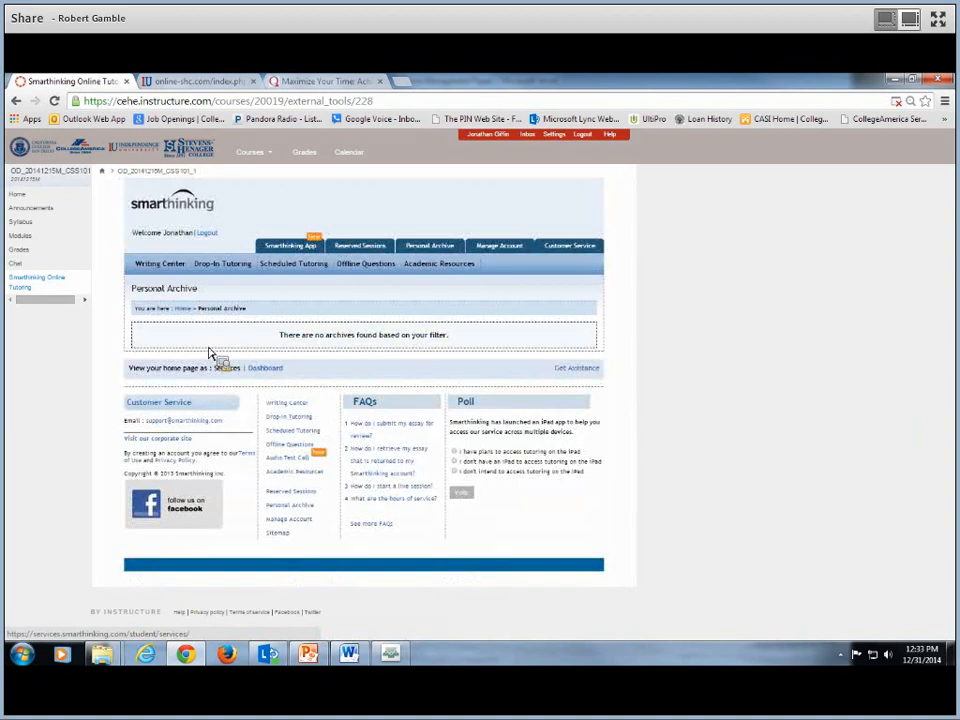
{"action": "mouse_move", "coordinate": [184, 340]}
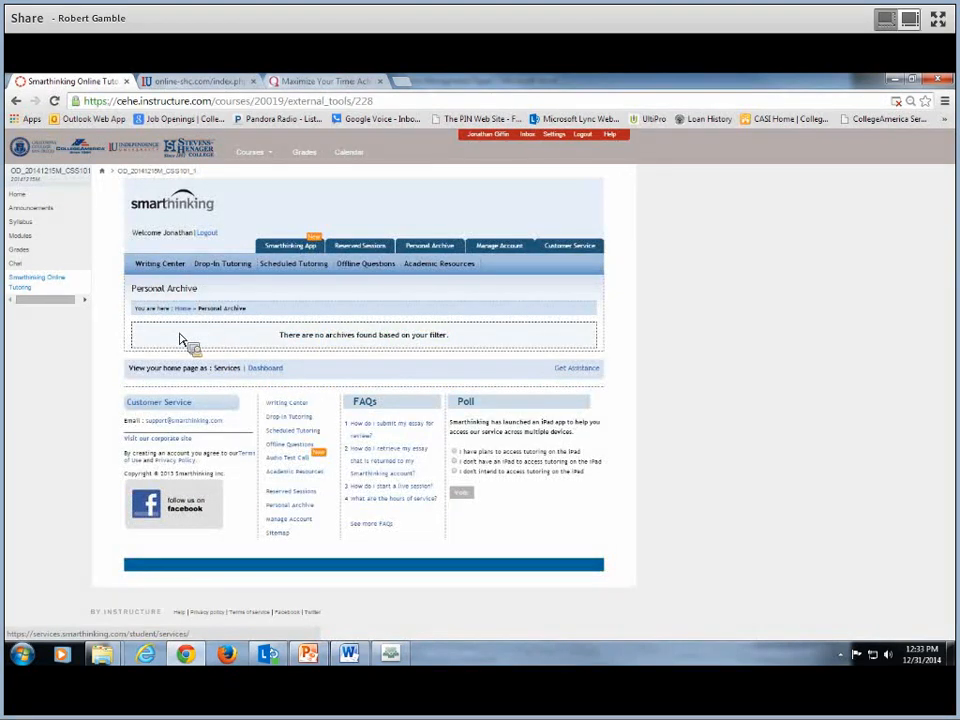
{"action": "mouse_move", "coordinate": [336, 344]}
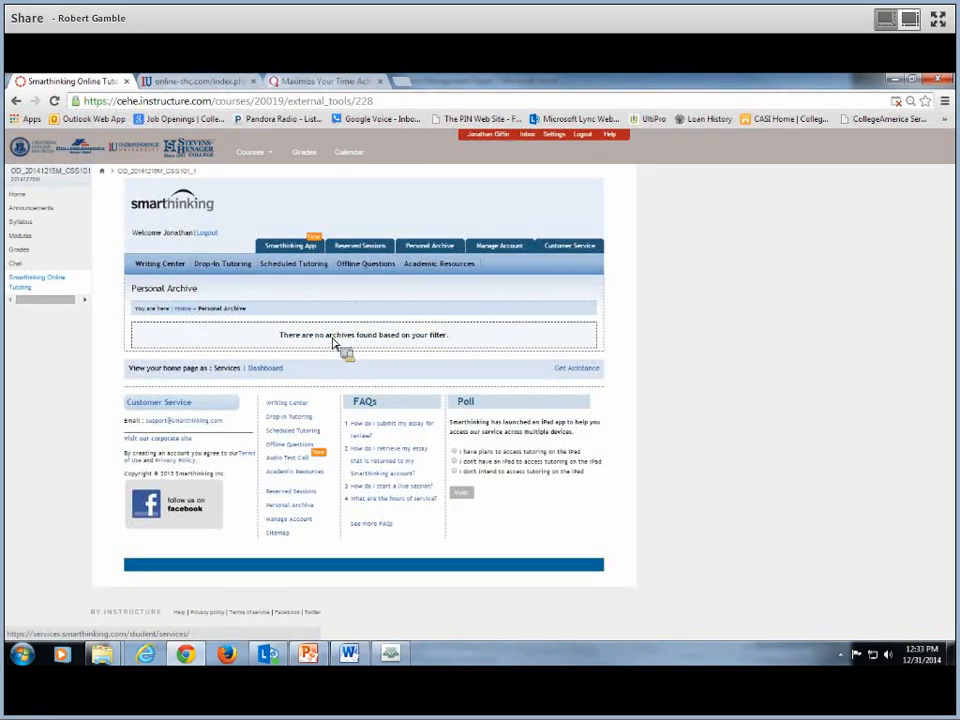
{"action": "mouse_move", "coordinate": [390, 350]}
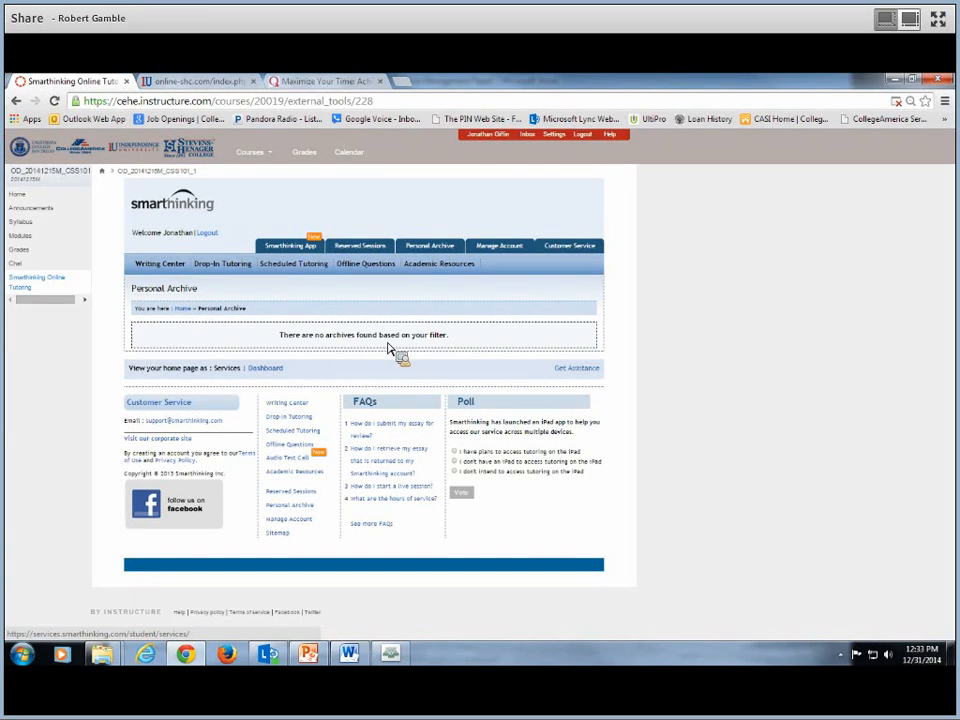
{"action": "mouse_move", "coordinate": [208, 428]}
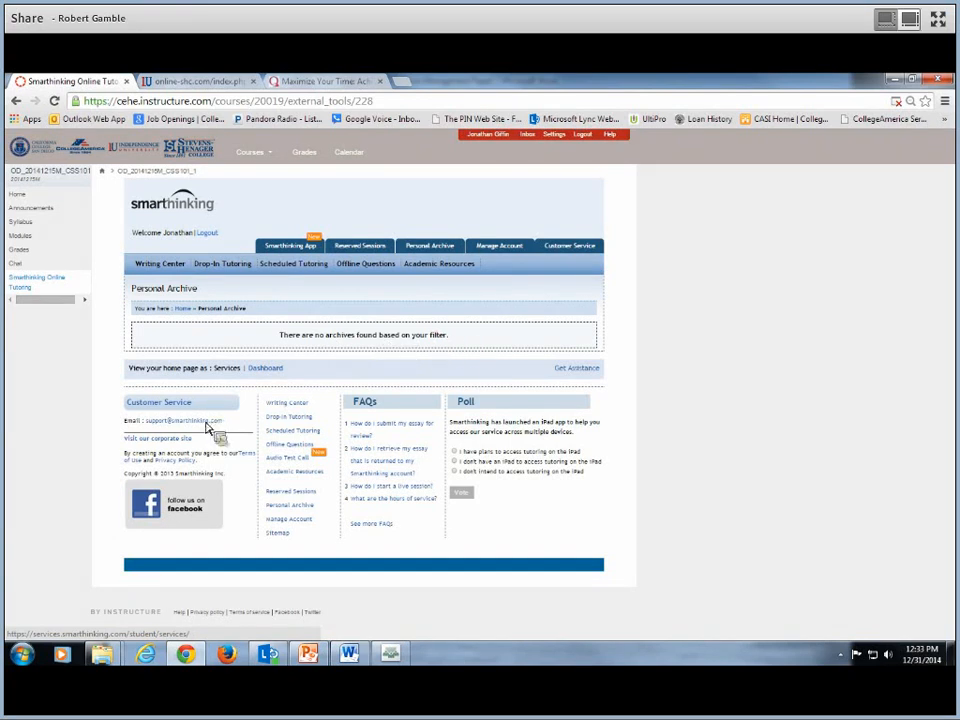
{"action": "mouse_move", "coordinate": [204, 448]}
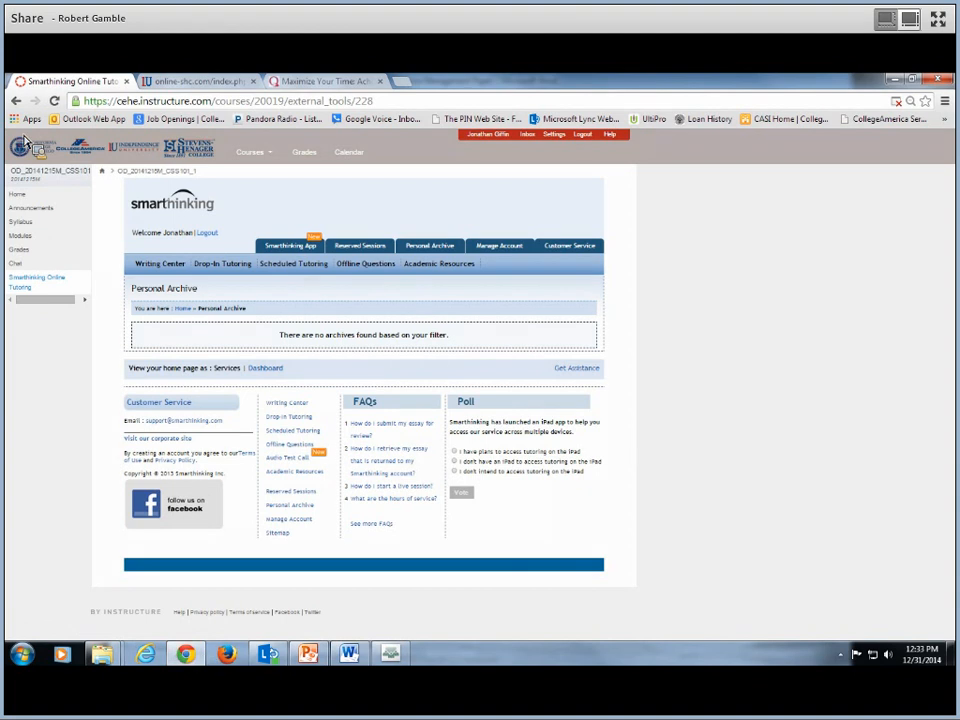
{"action": "left_click", "coordinate": [250, 152]}
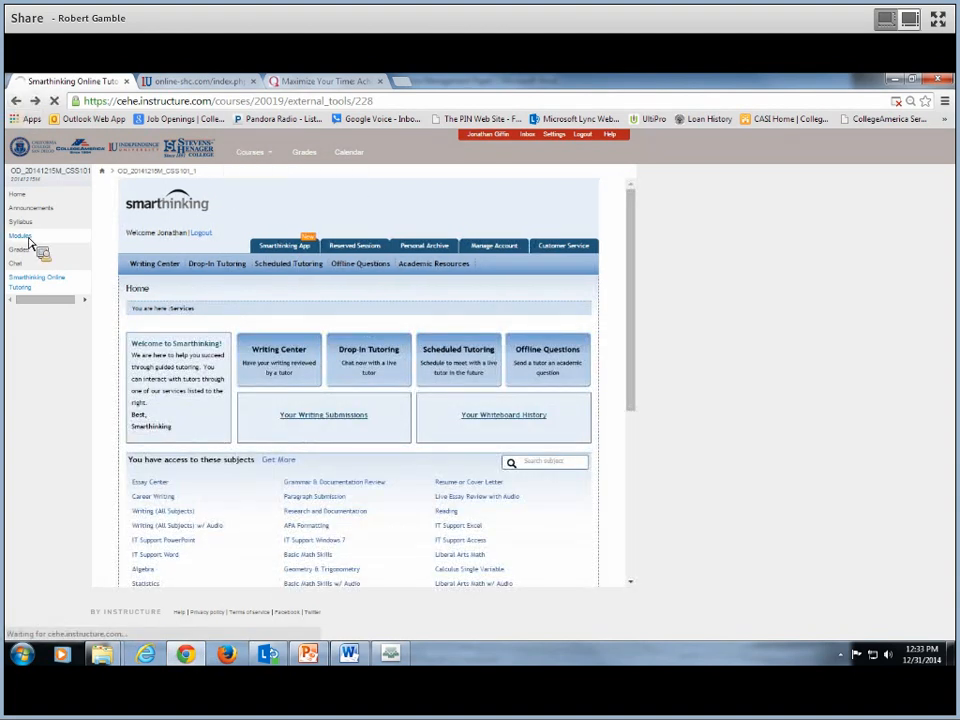
- From Modules, go to Assignment 3 - Time Management and start a new submission
{"action": "left_click", "coordinate": [20, 236]}
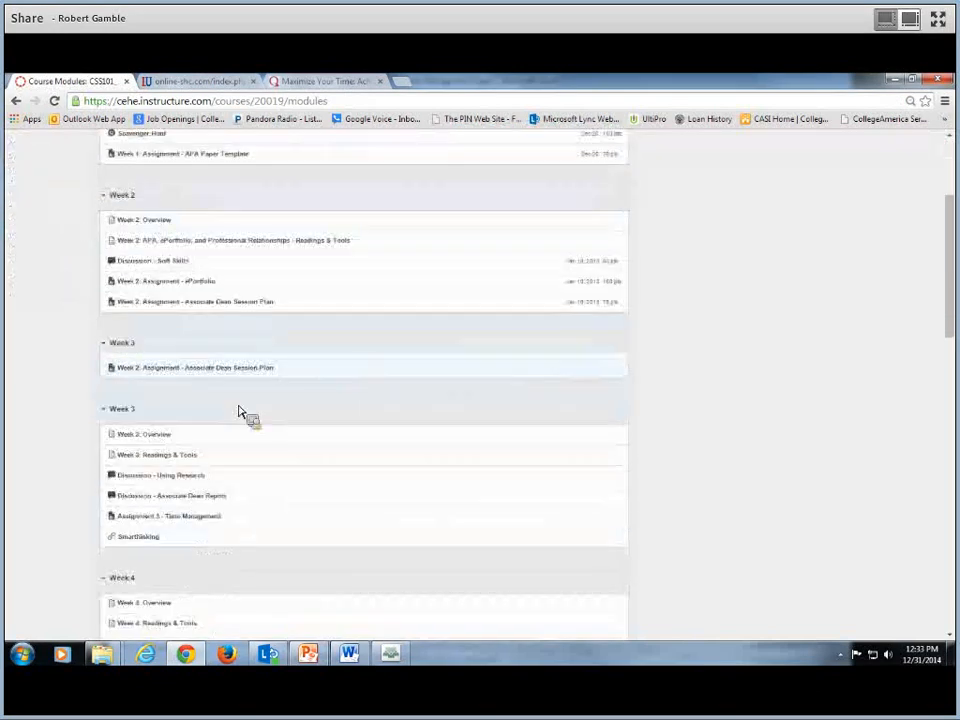
{"action": "left_click", "coordinate": [168, 450]}
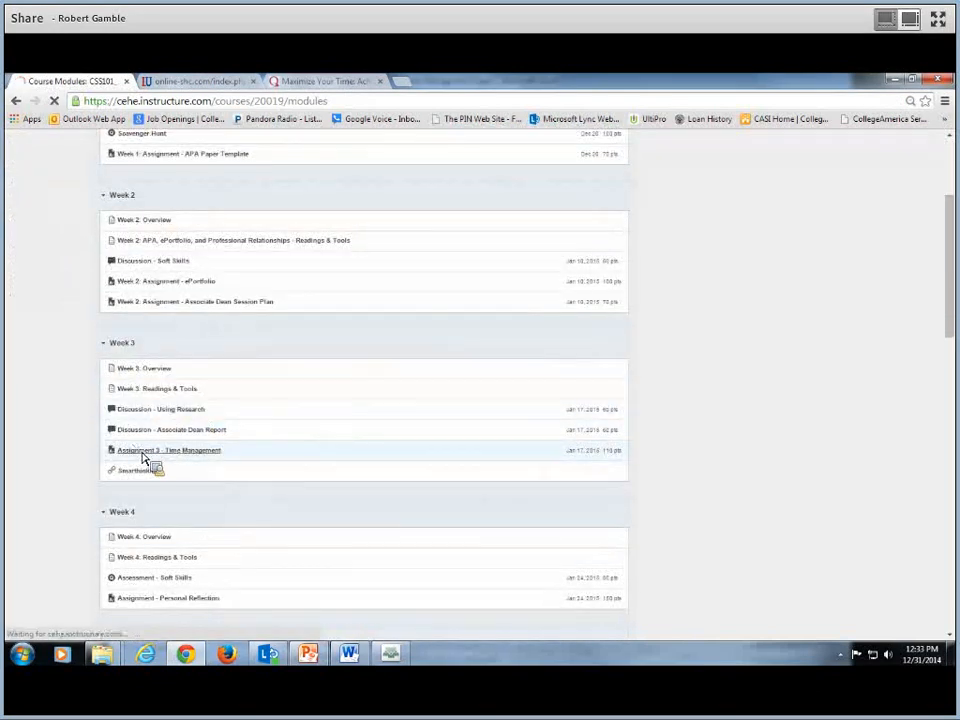
{"action": "left_click", "coordinate": [168, 448]}
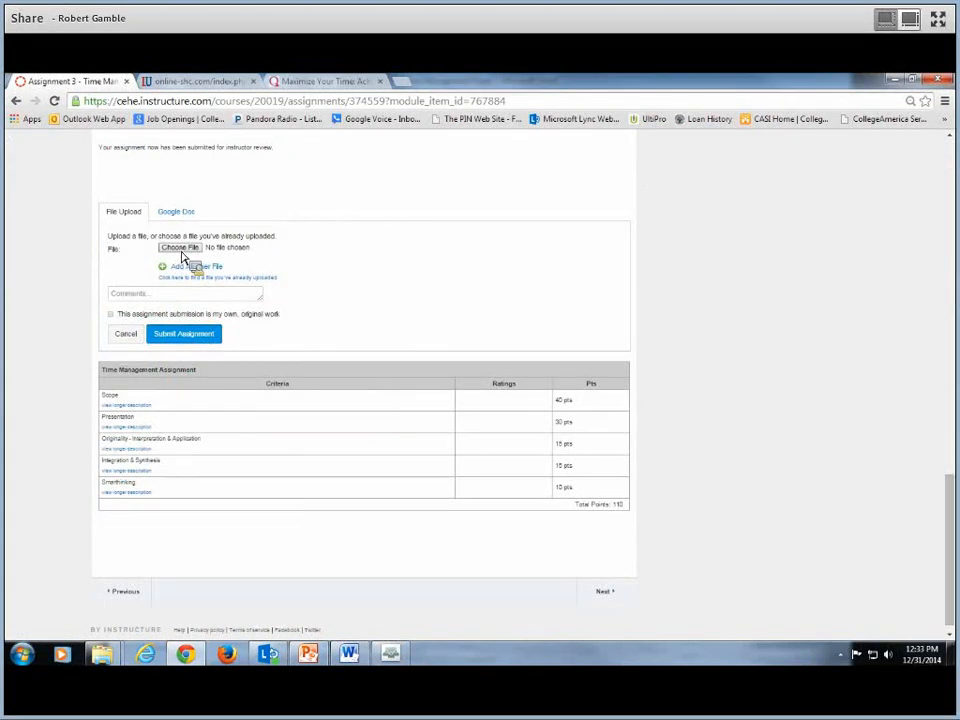
{"action": "mouse_move", "coordinate": [184, 258]}
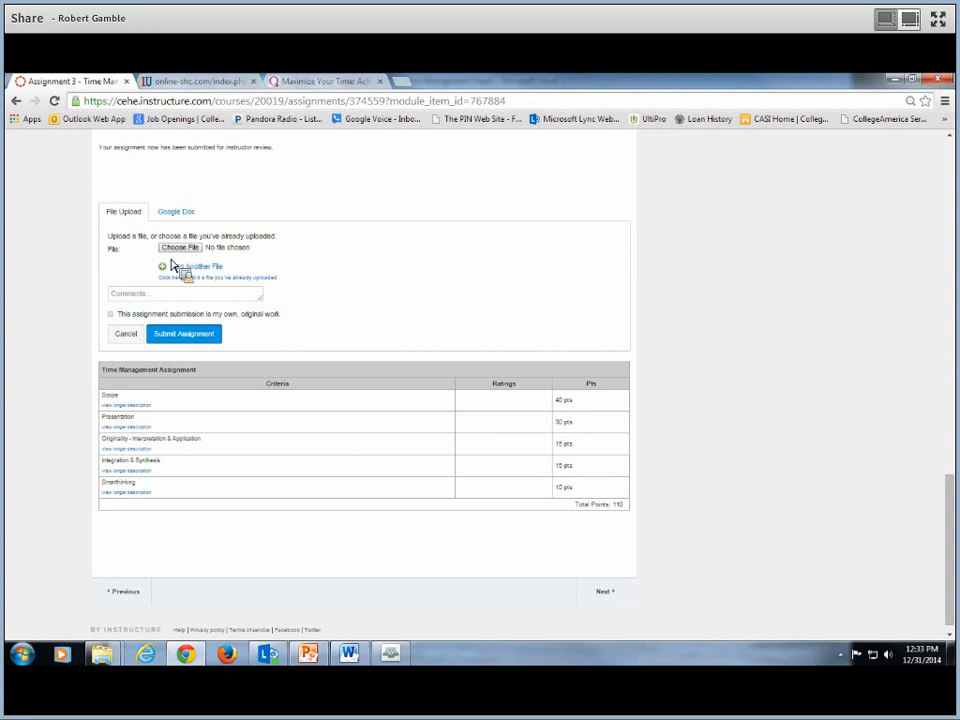
{"action": "mouse_move", "coordinate": [292, 240]}
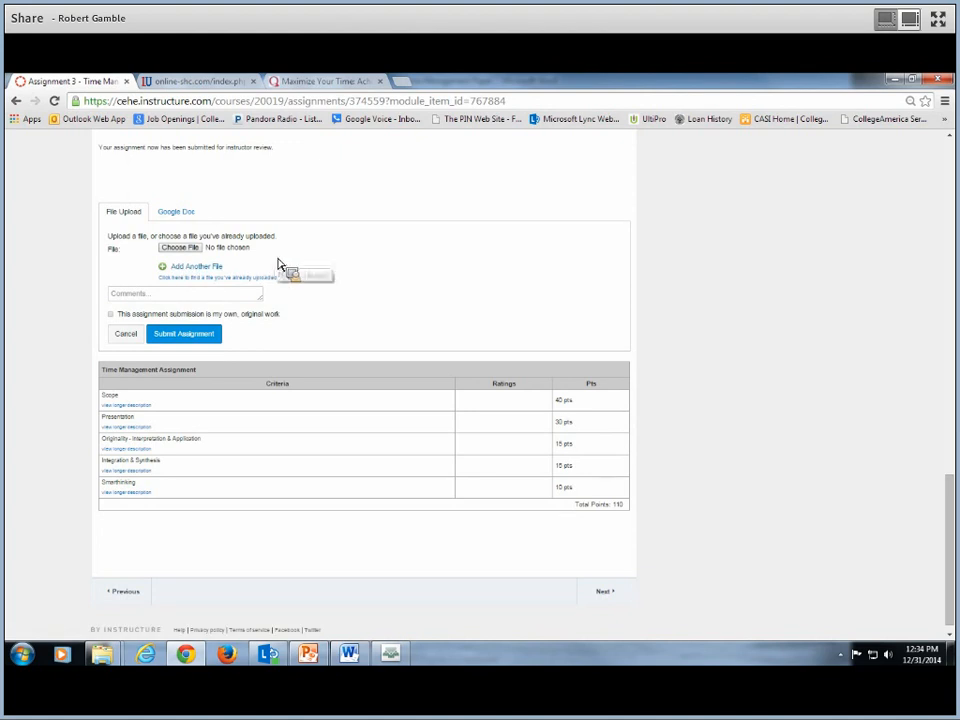
{"action": "mouse_move", "coordinate": [316, 260]}
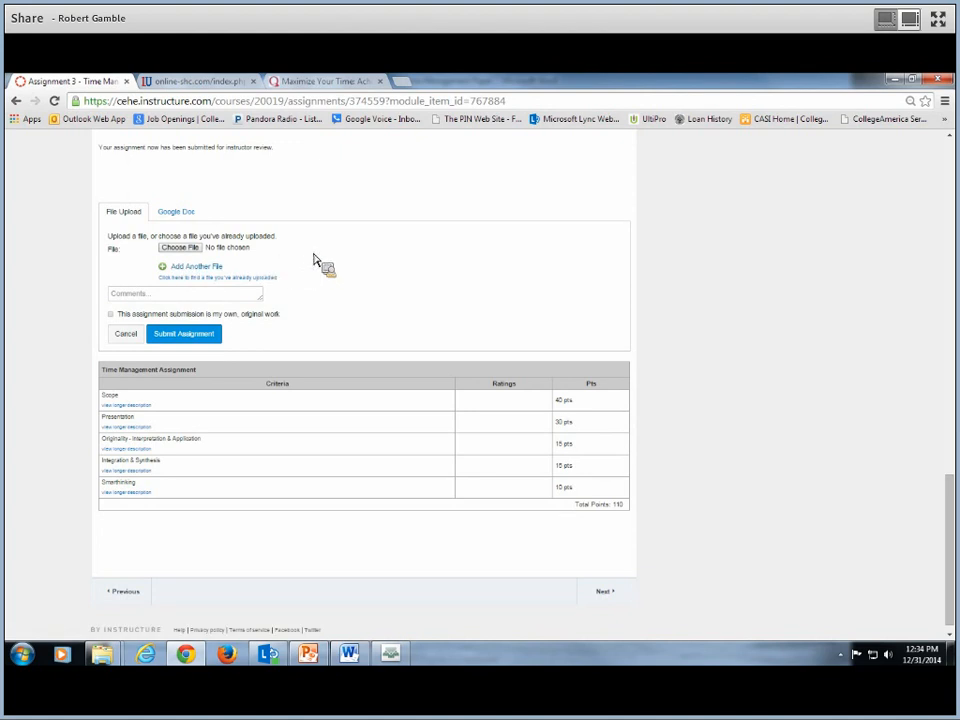
{"action": "mouse_move", "coordinate": [756, 384]}
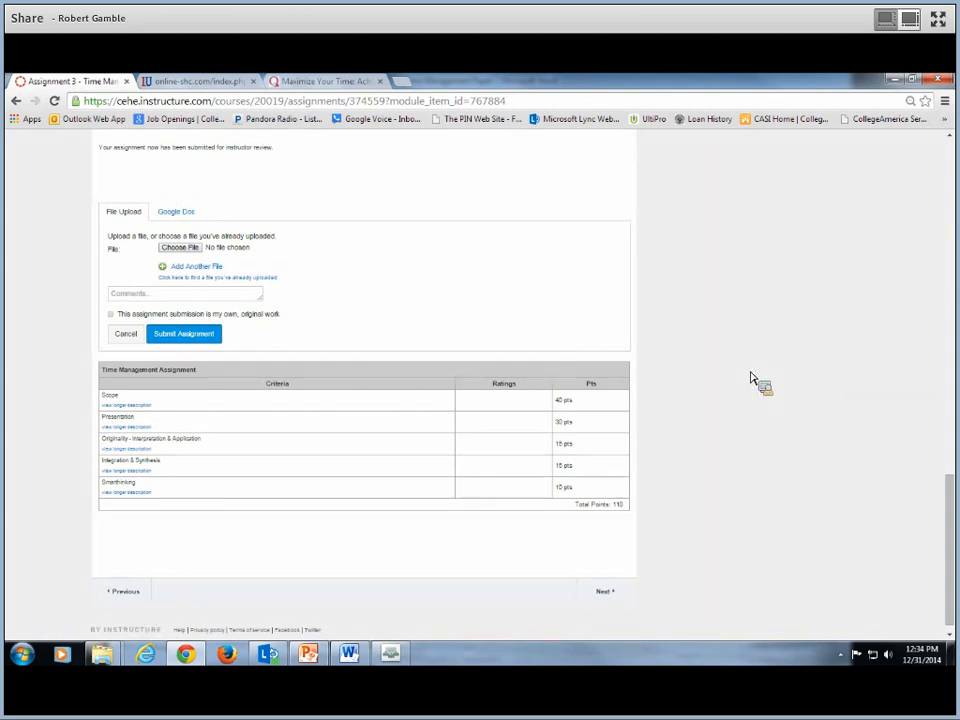
{"action": "scroll", "scroll_direction": "up", "scroll_amount": 3}
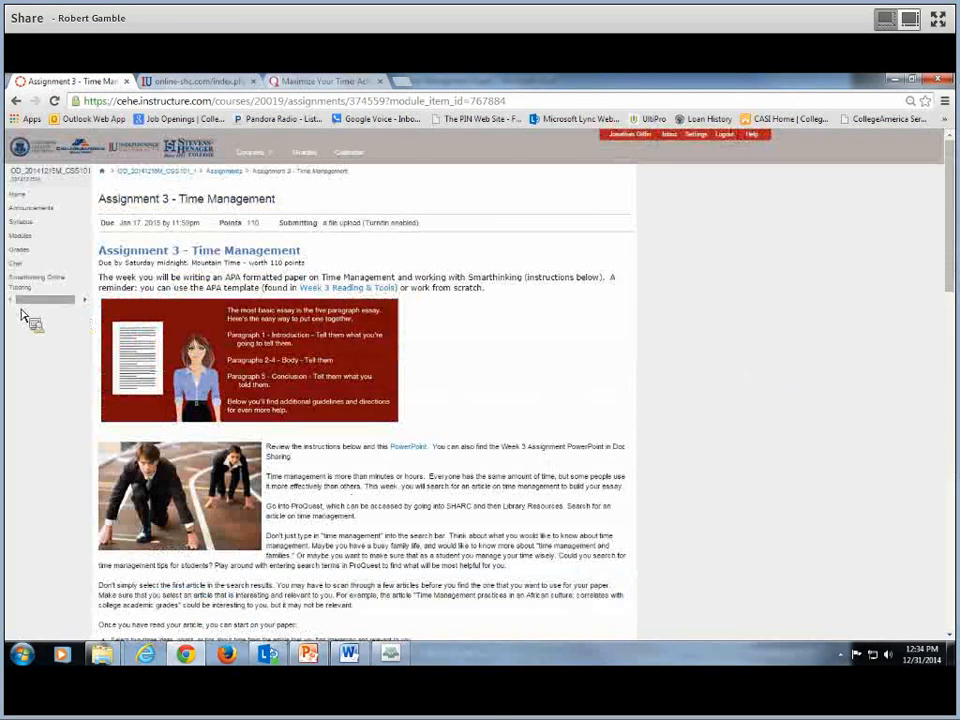
{"action": "mouse_move", "coordinate": [180, 280]}
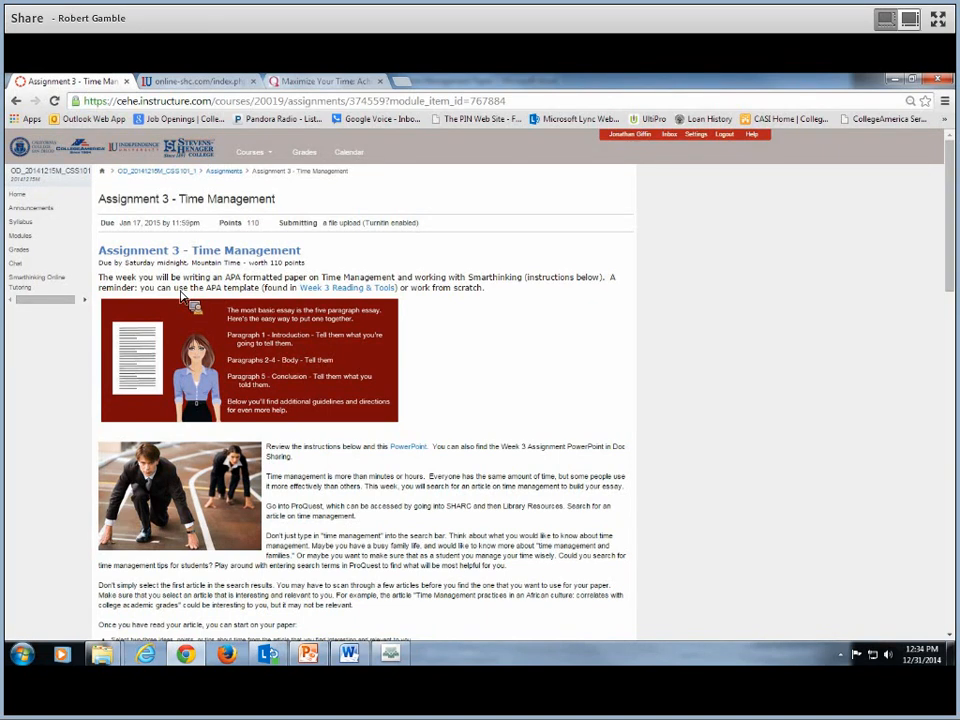
{"action": "mouse_move", "coordinate": [316, 410]}
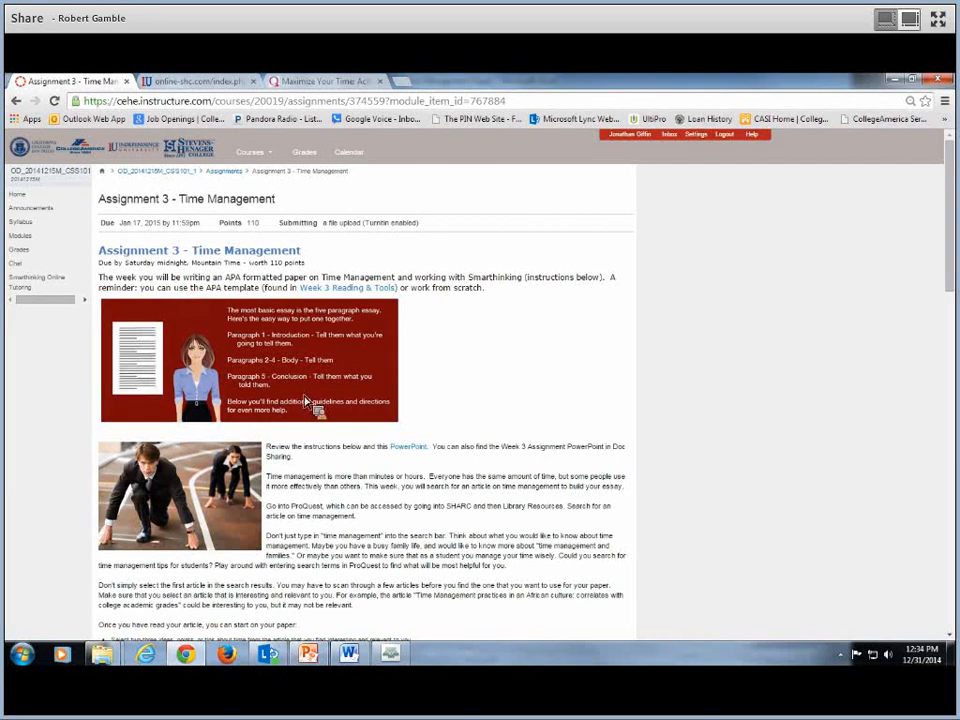
{"action": "mouse_move", "coordinate": [420, 450]}
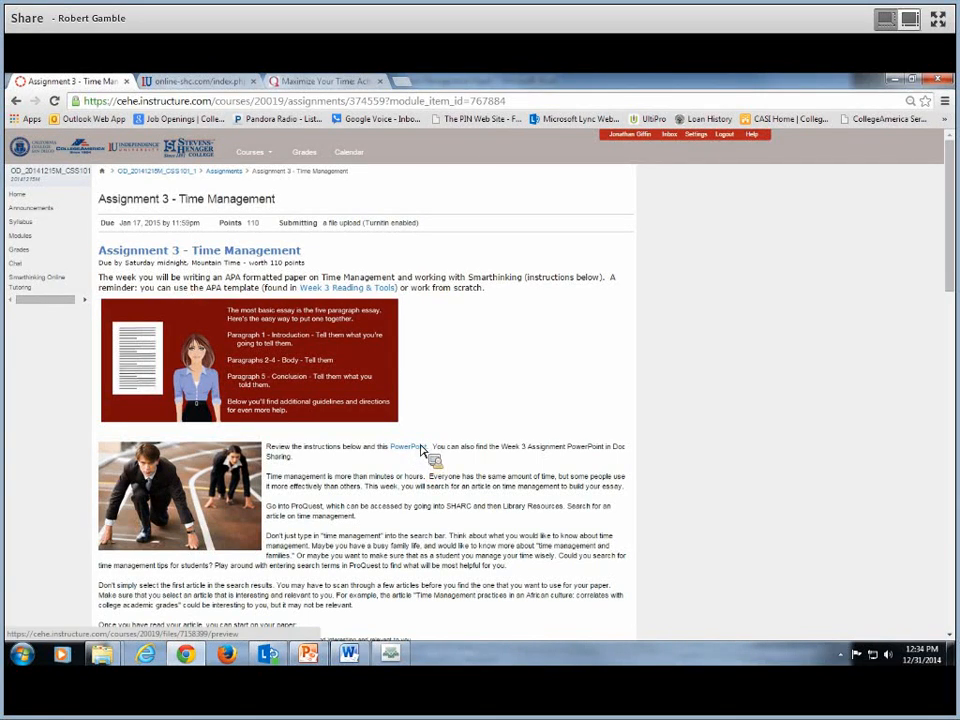
{"action": "mouse_move", "coordinate": [516, 508]}
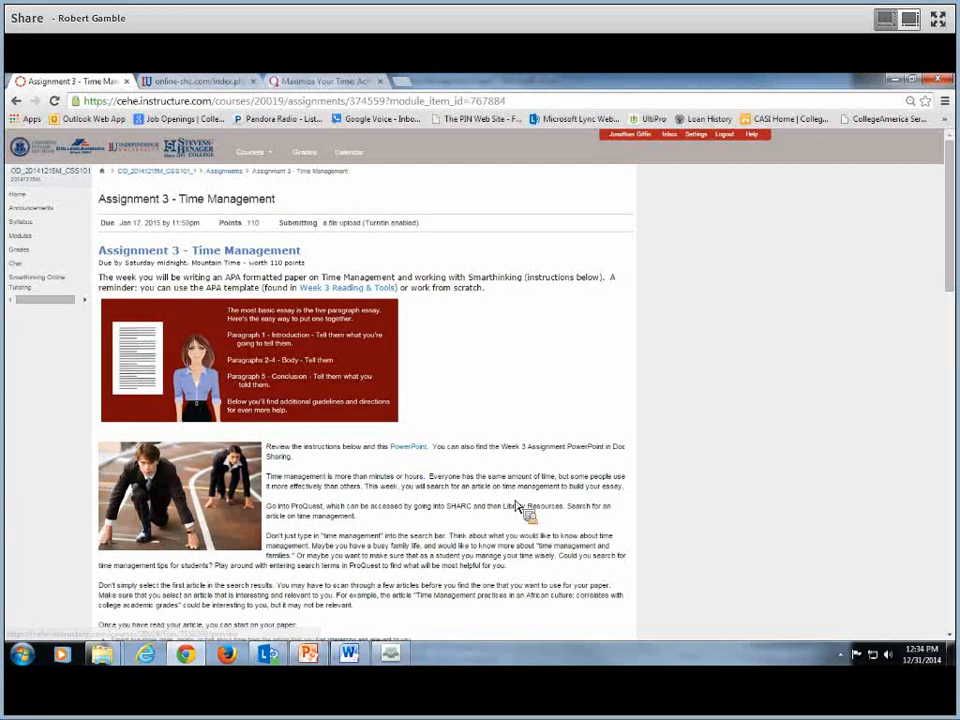